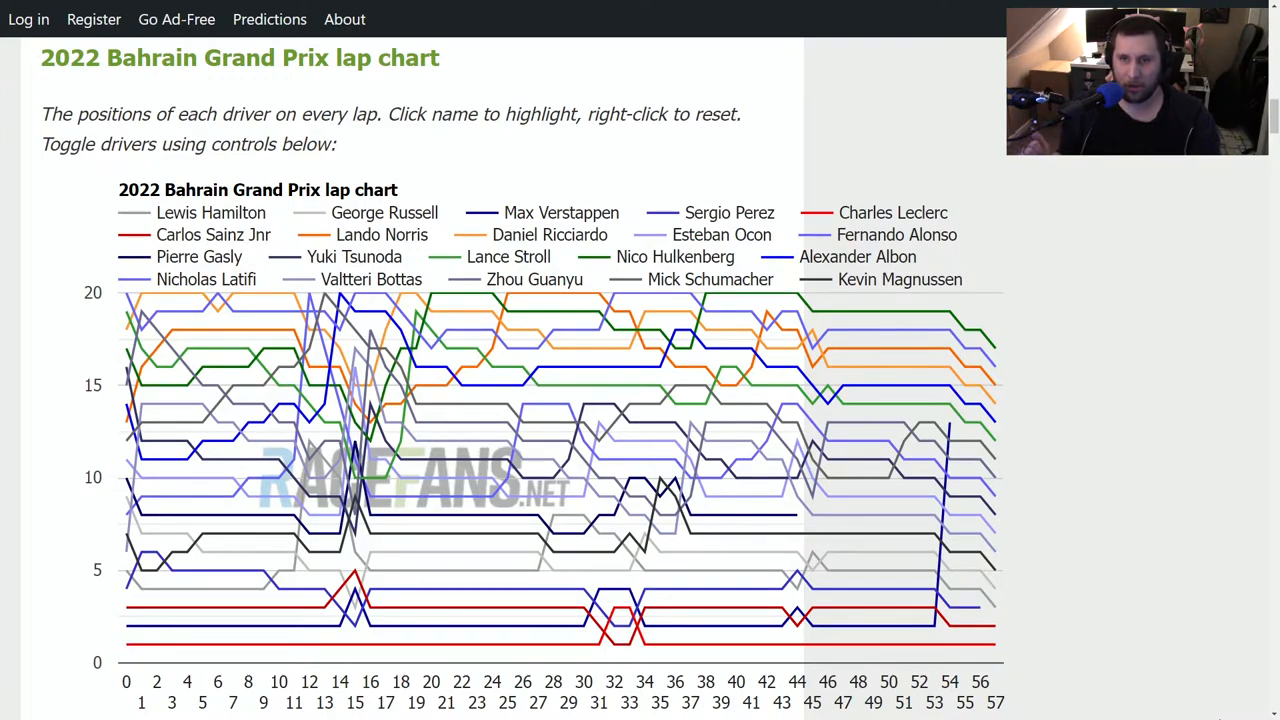
mouse_move(738, 552)
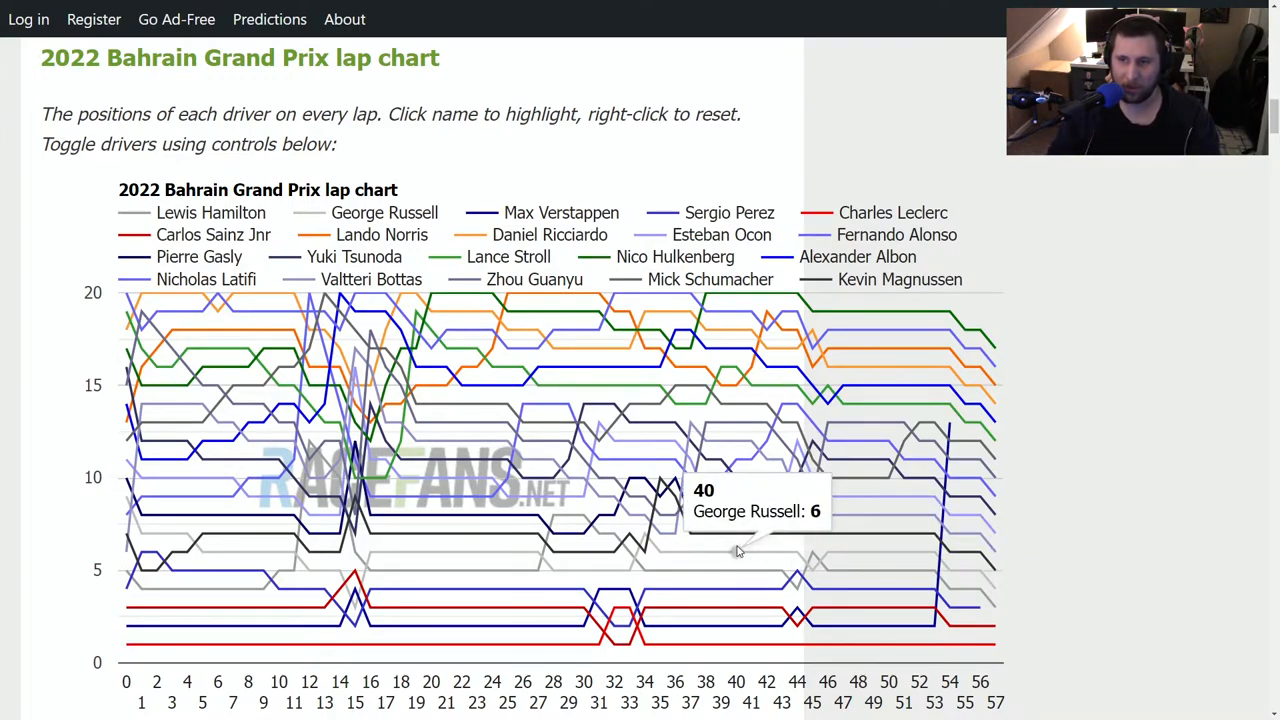
mouse_move(524, 404)
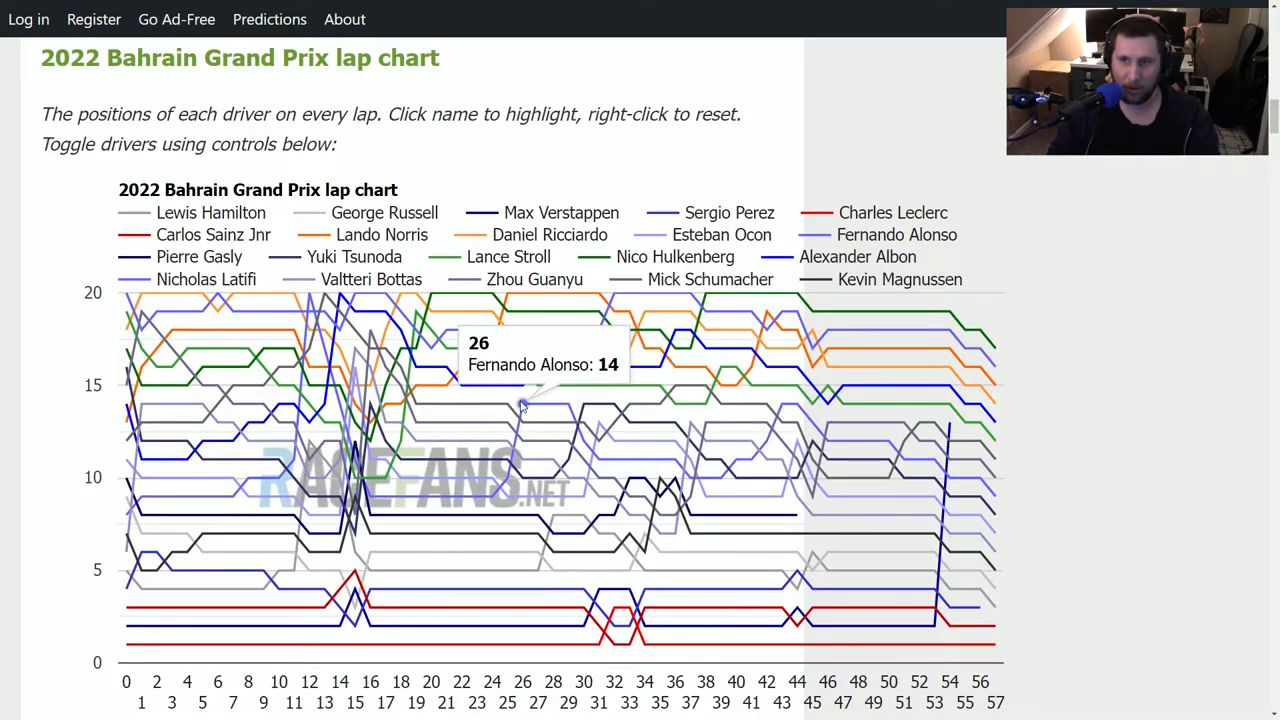
mouse_move(350, 348)
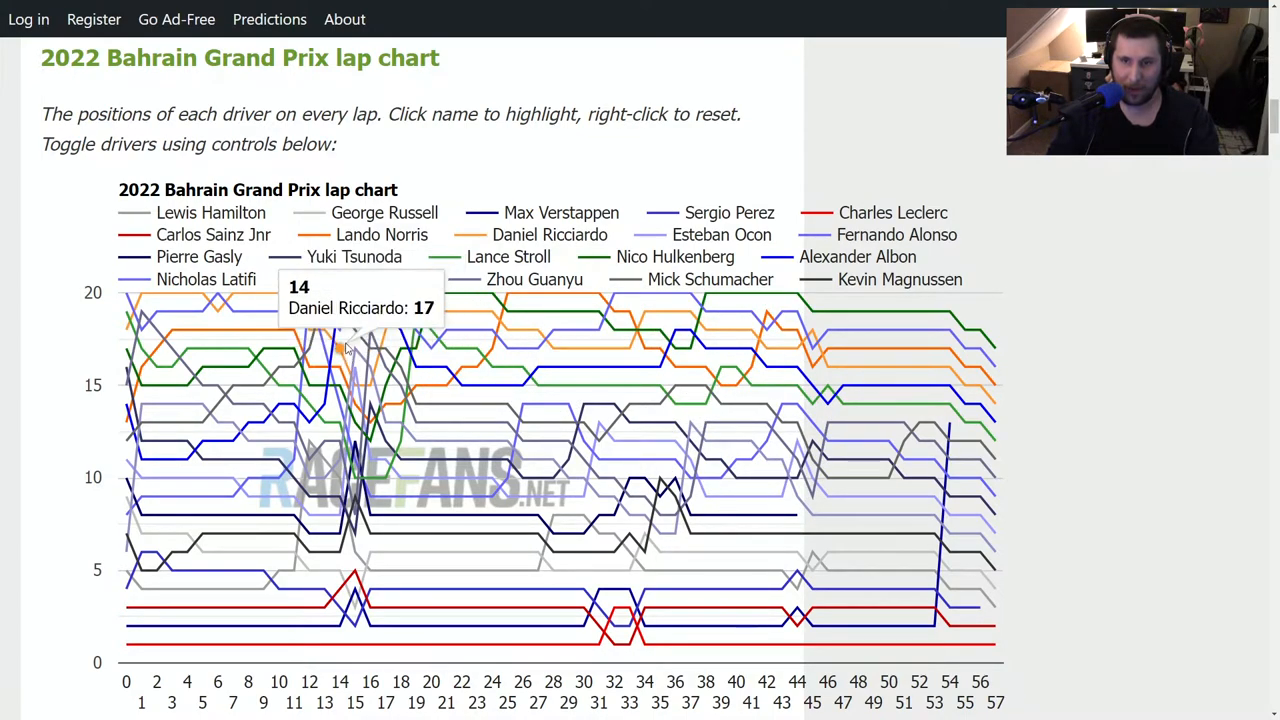
mouse_move(308, 610)
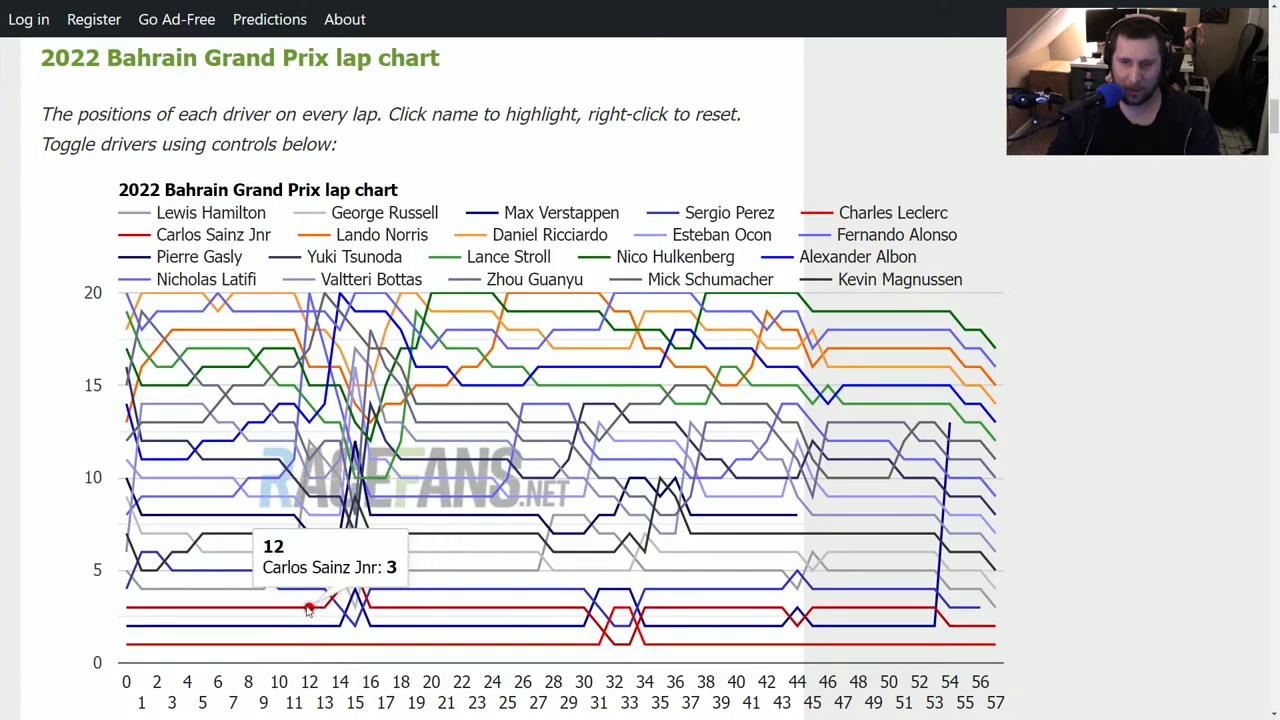
mouse_move(492, 388)
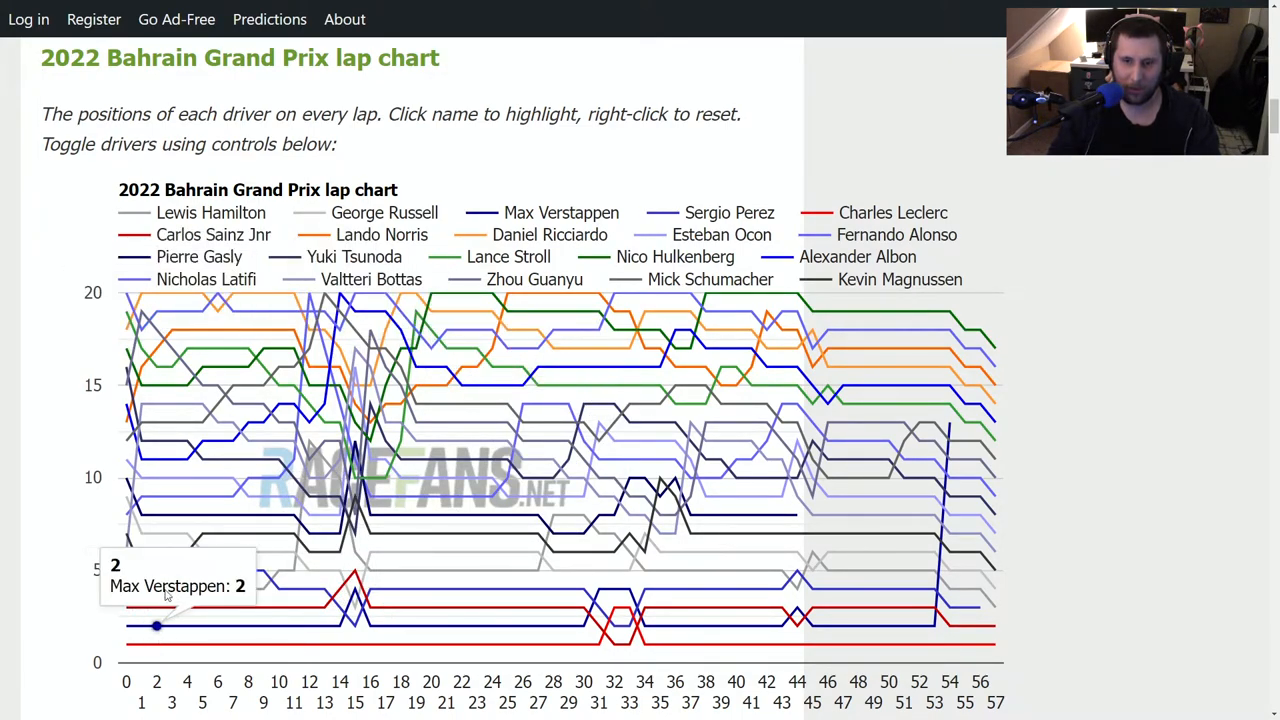
scroll(down, 3)
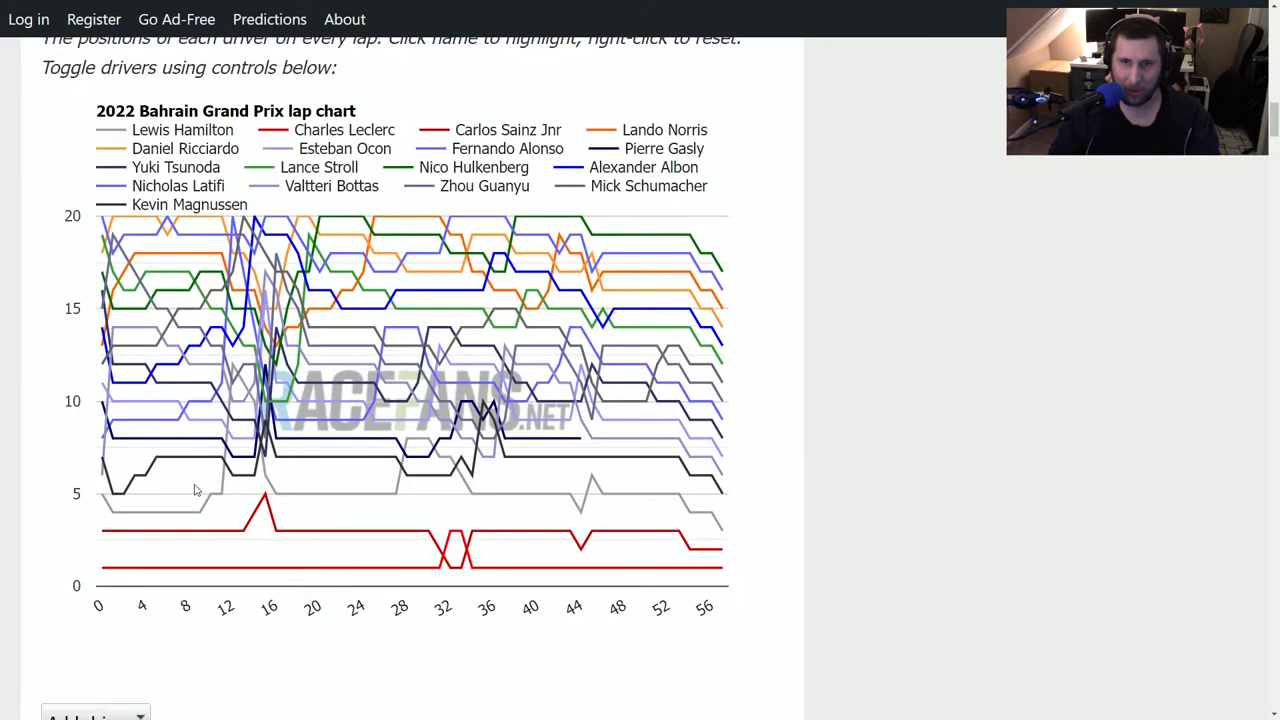
scroll(down, 3)
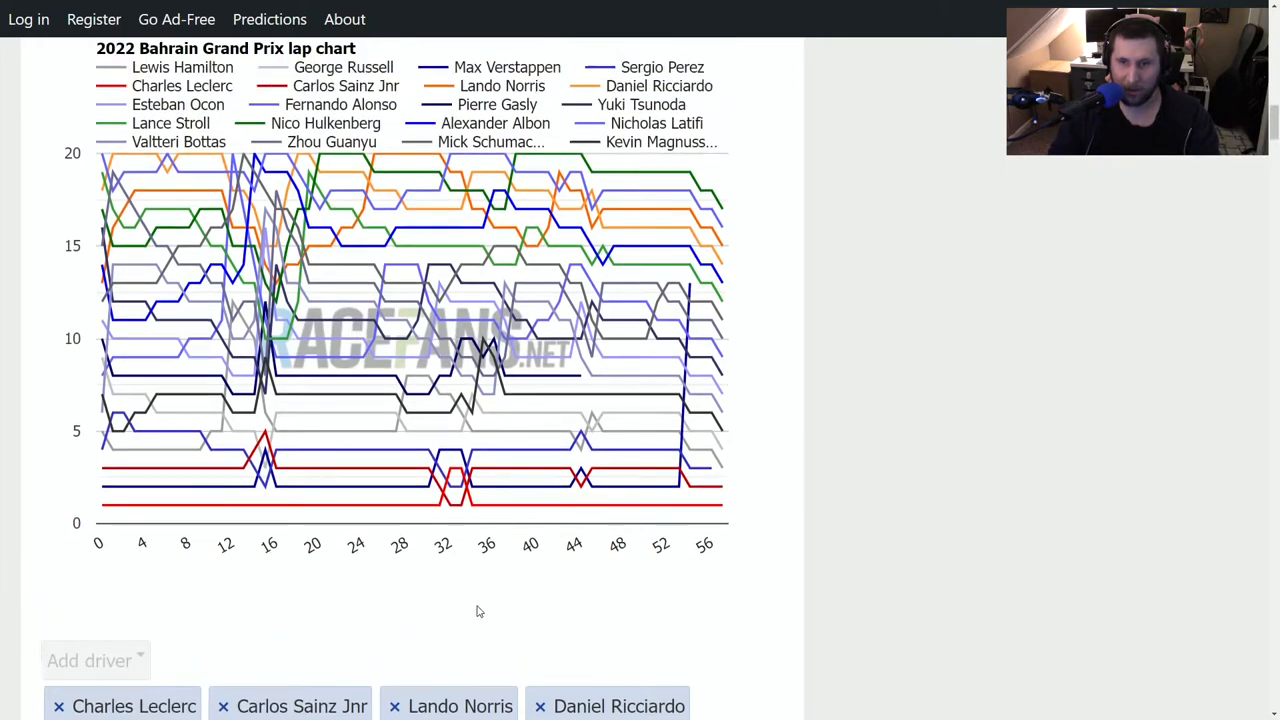
scroll(up, 3)
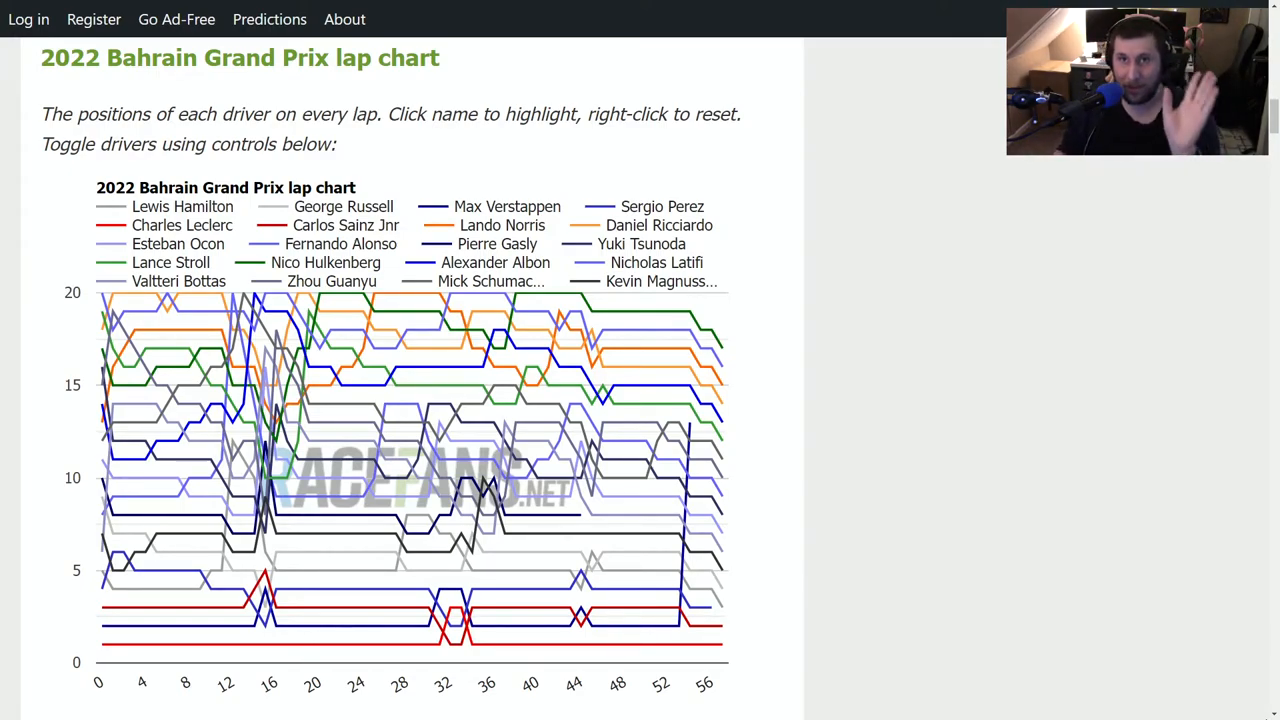
mouse_move(164, 538)
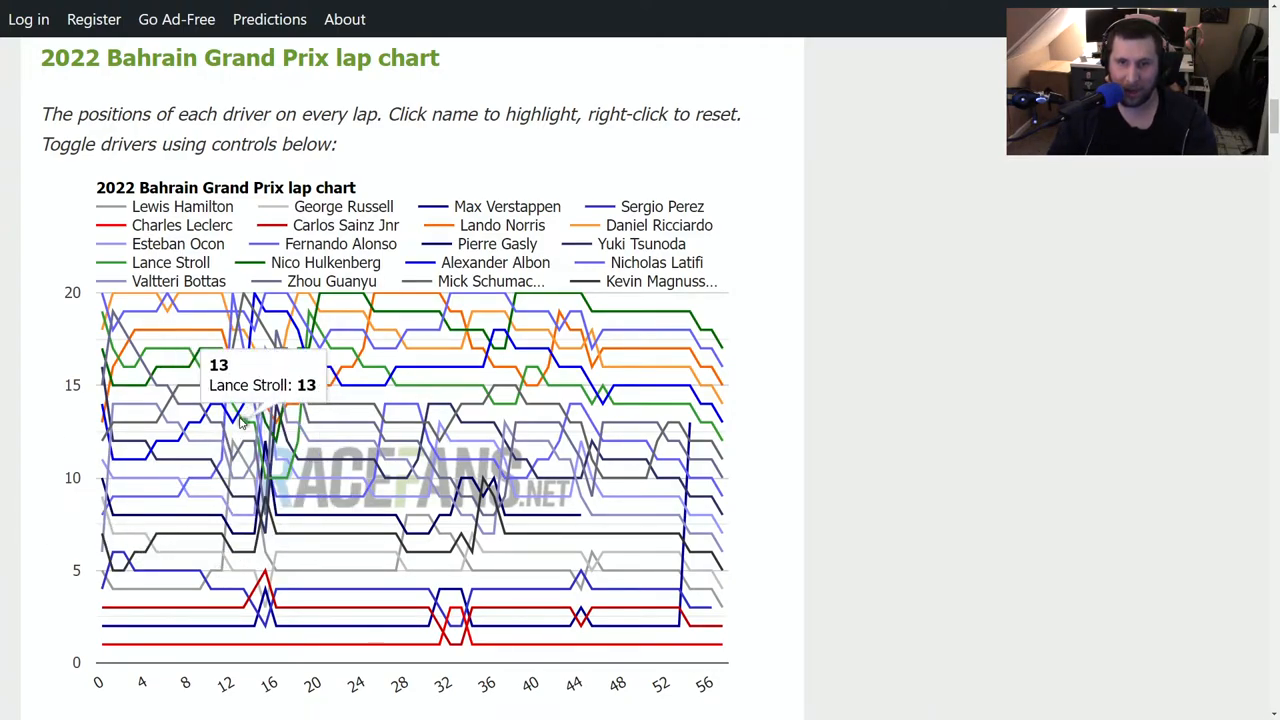
mouse_move(156, 330)
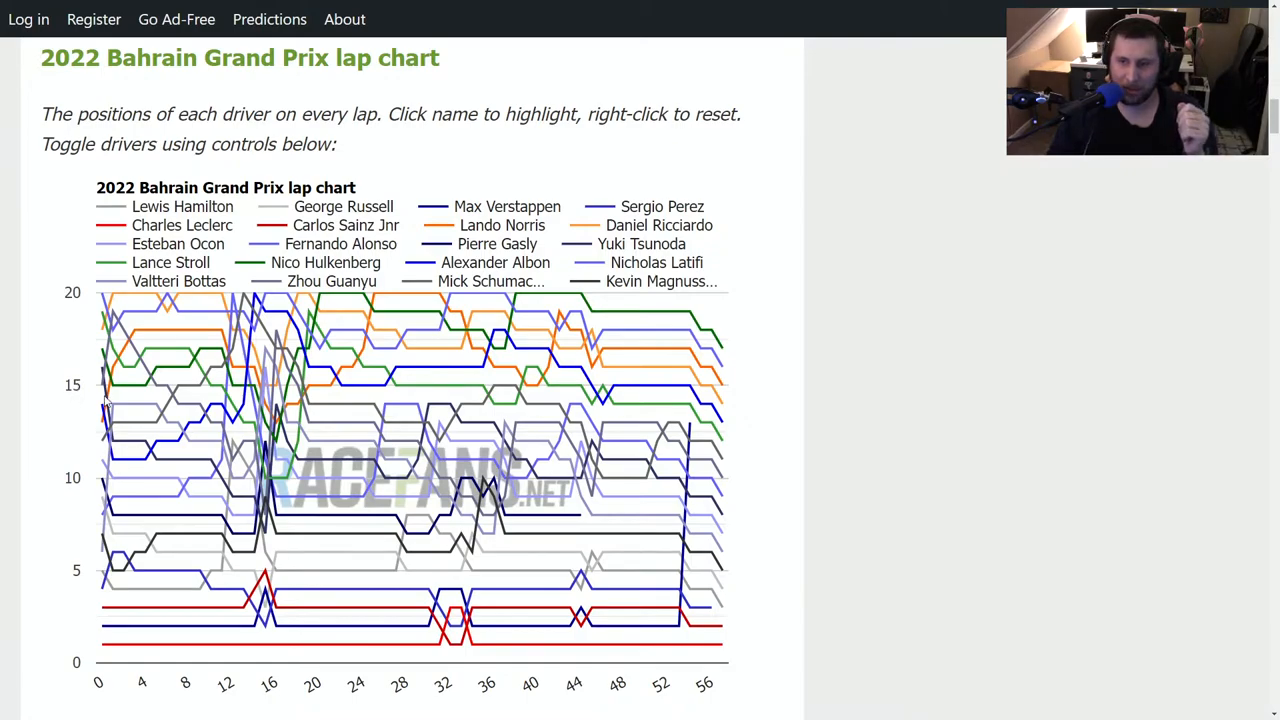
mouse_move(688, 424)
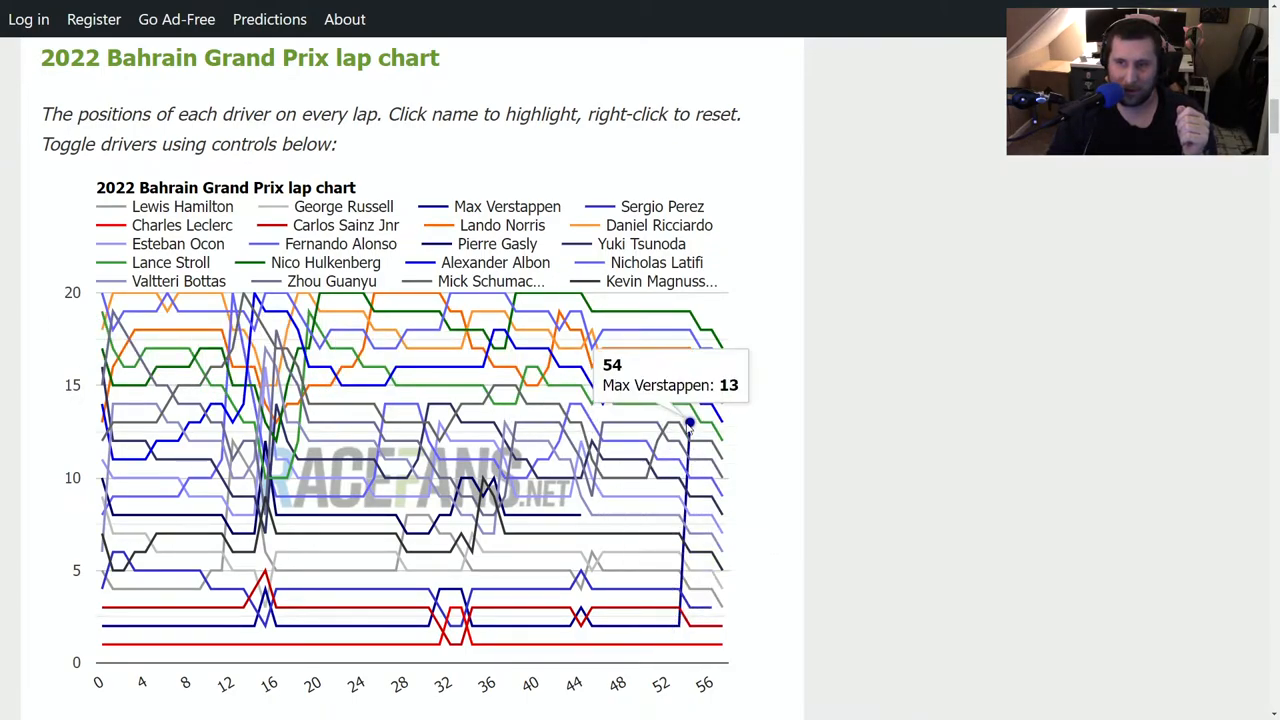
mouse_move(588, 520)
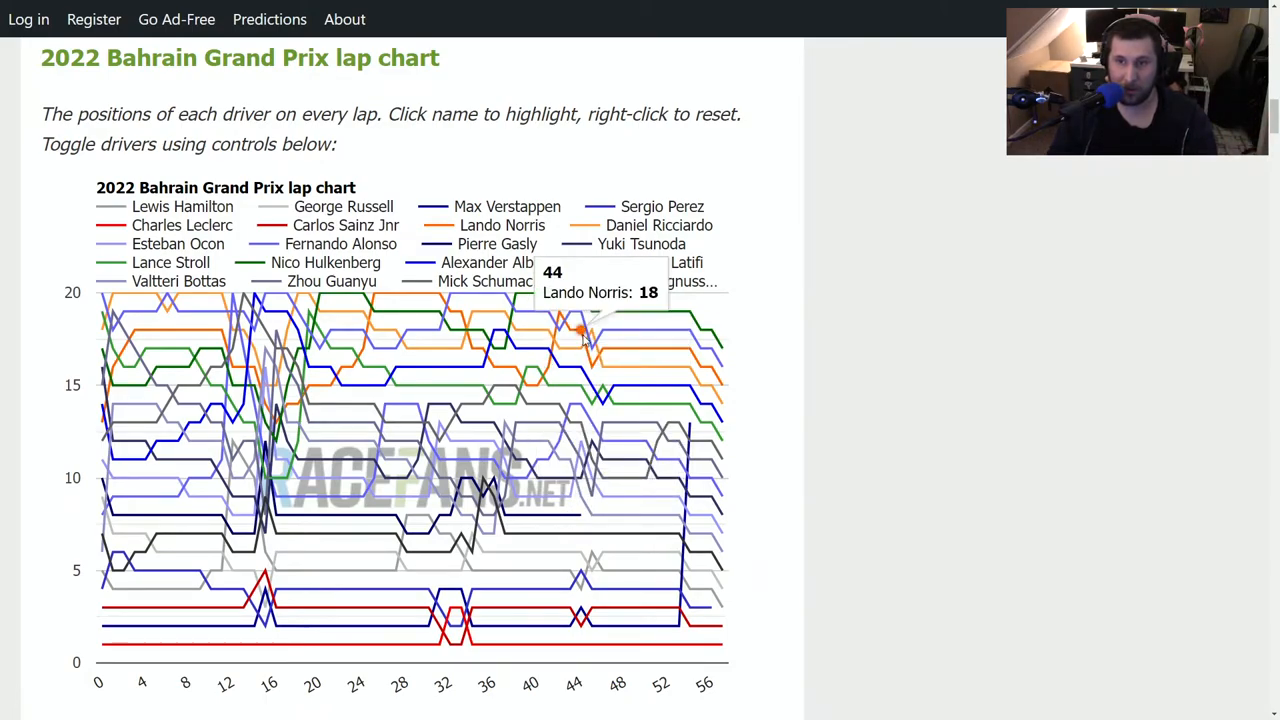
mouse_move(788, 404)
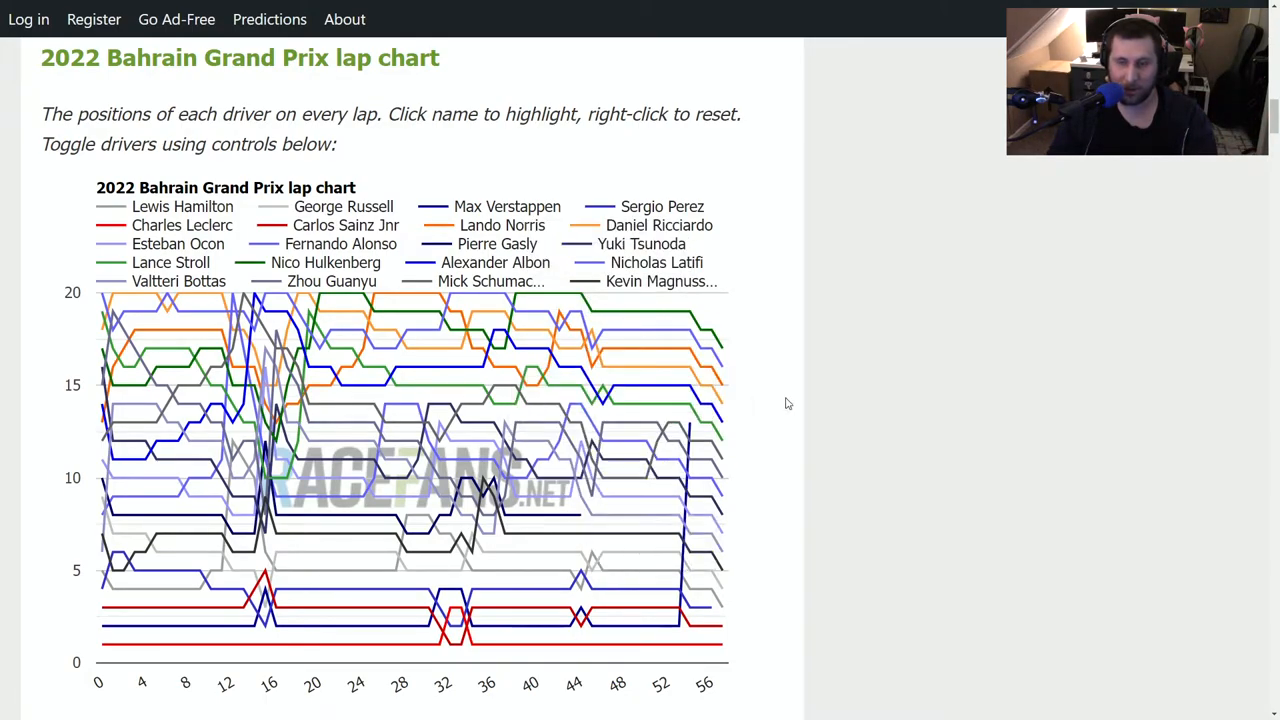
mouse_move(764, 430)
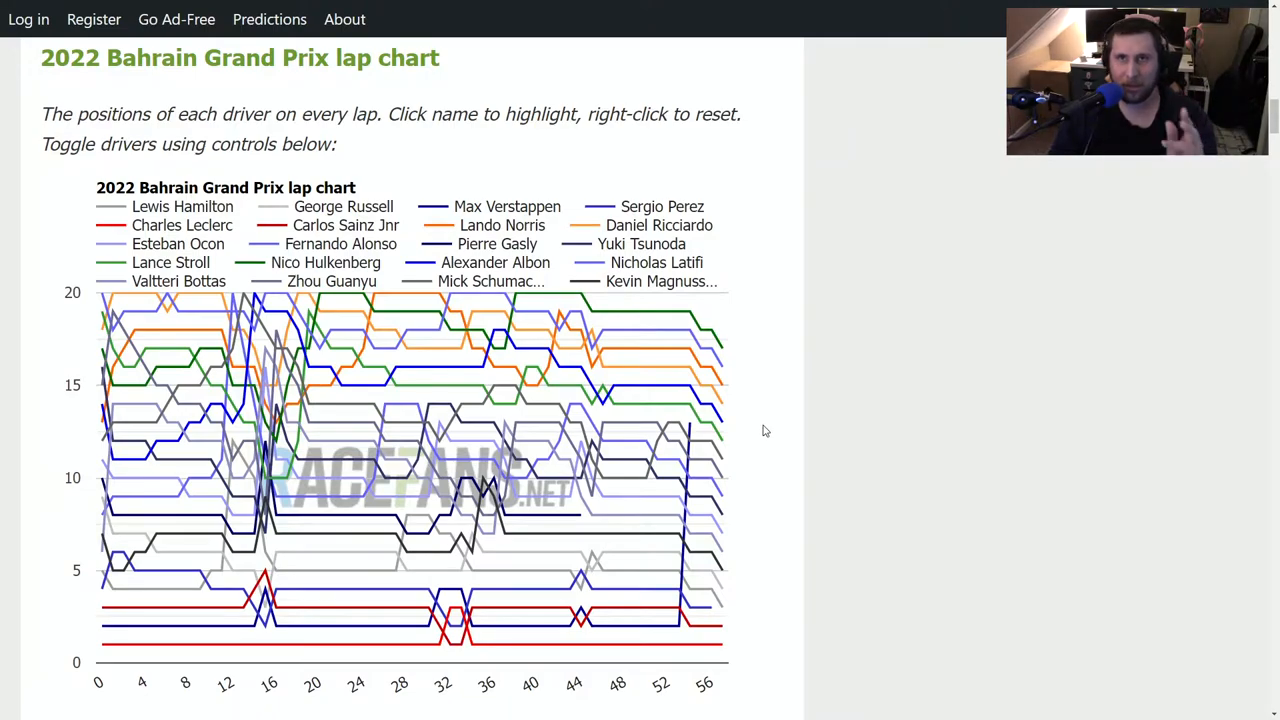
mouse_move(766, 448)
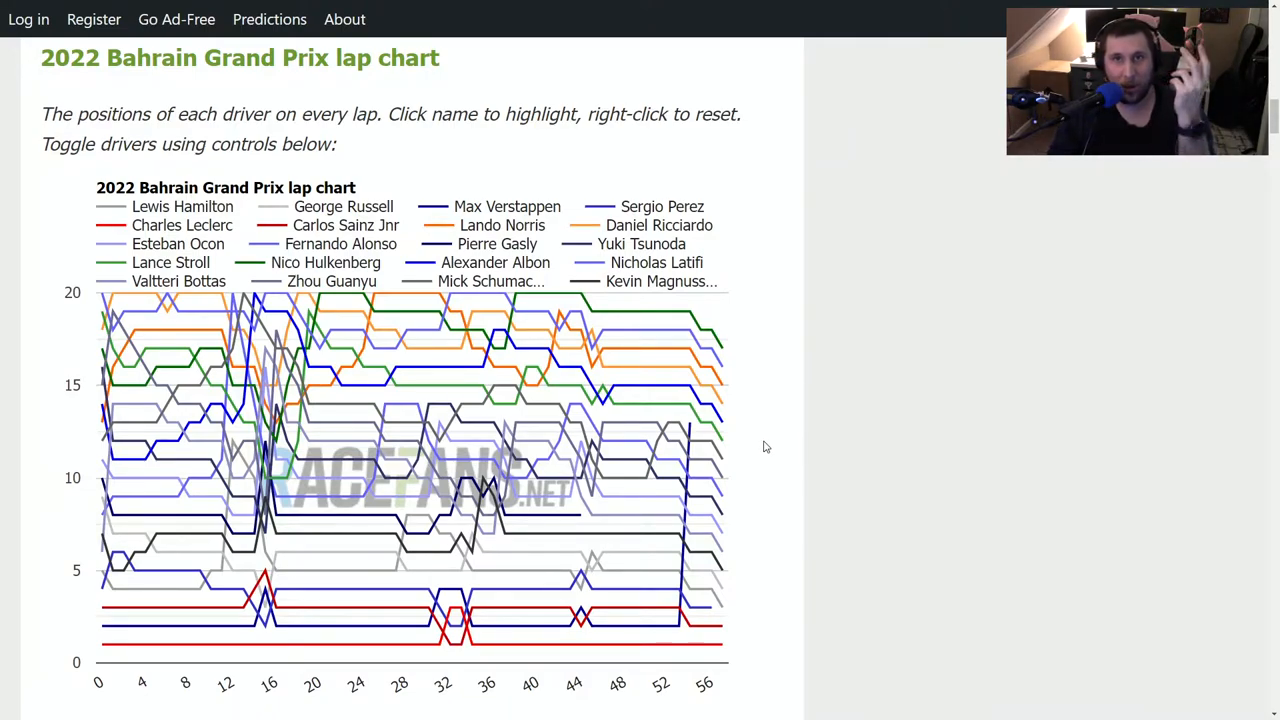
mouse_move(690, 580)
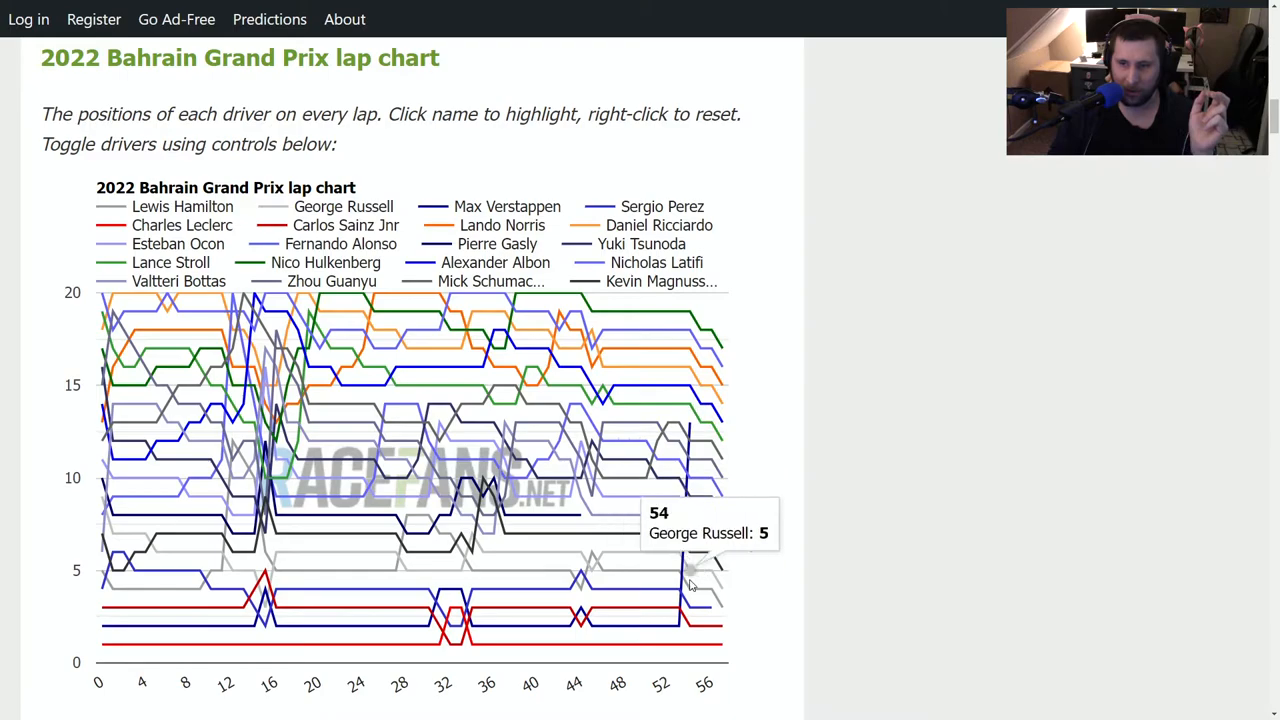
mouse_move(800, 538)
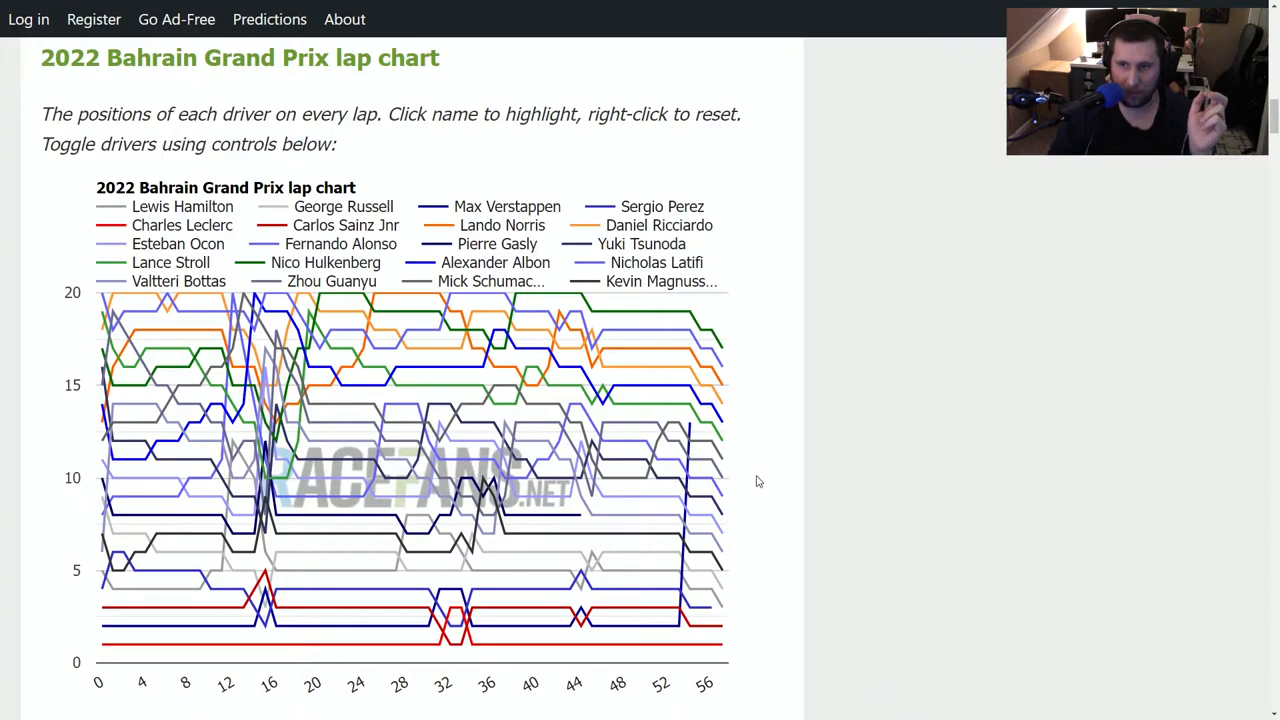
mouse_move(176, 608)
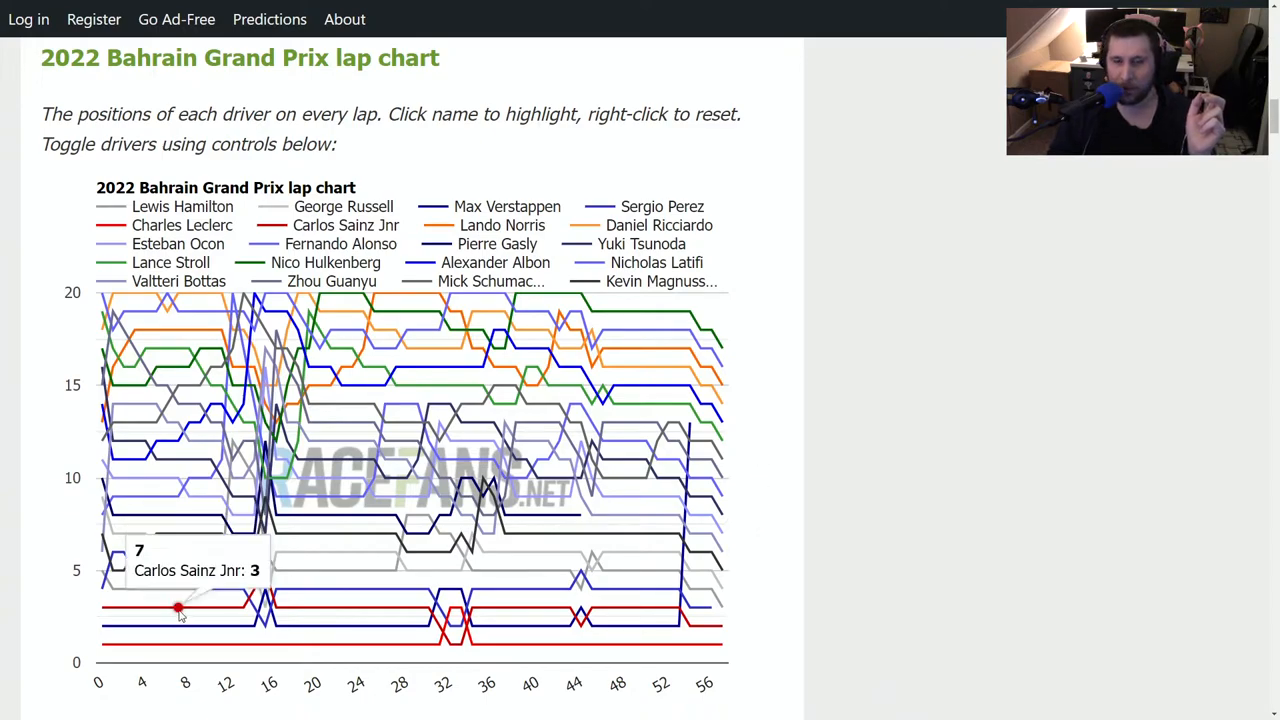
mouse_move(200, 572)
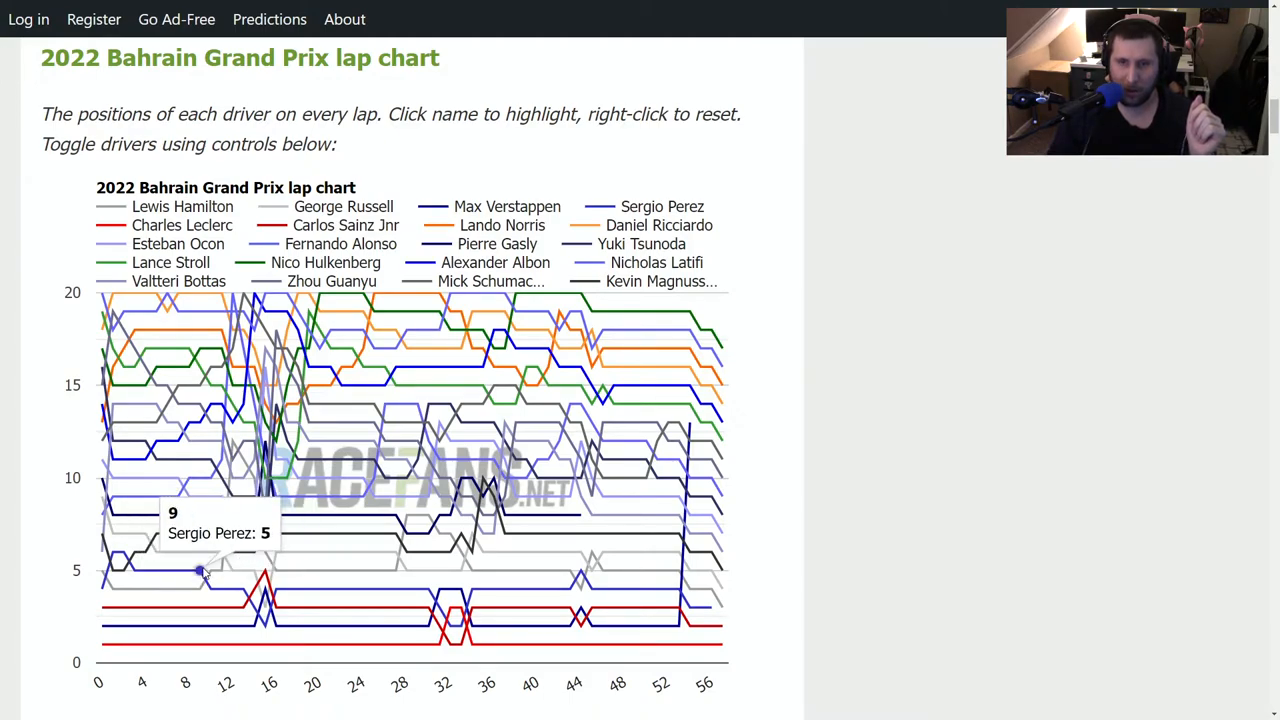
mouse_move(208, 590)
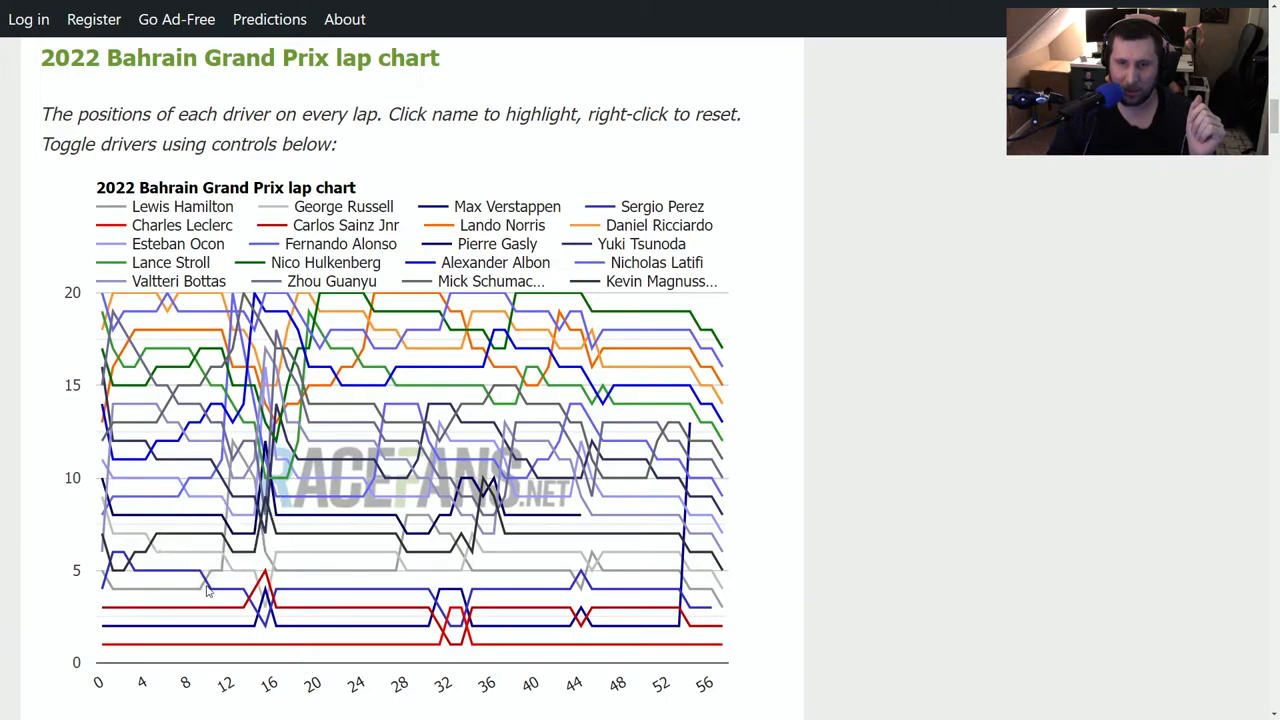
mouse_move(216, 568)
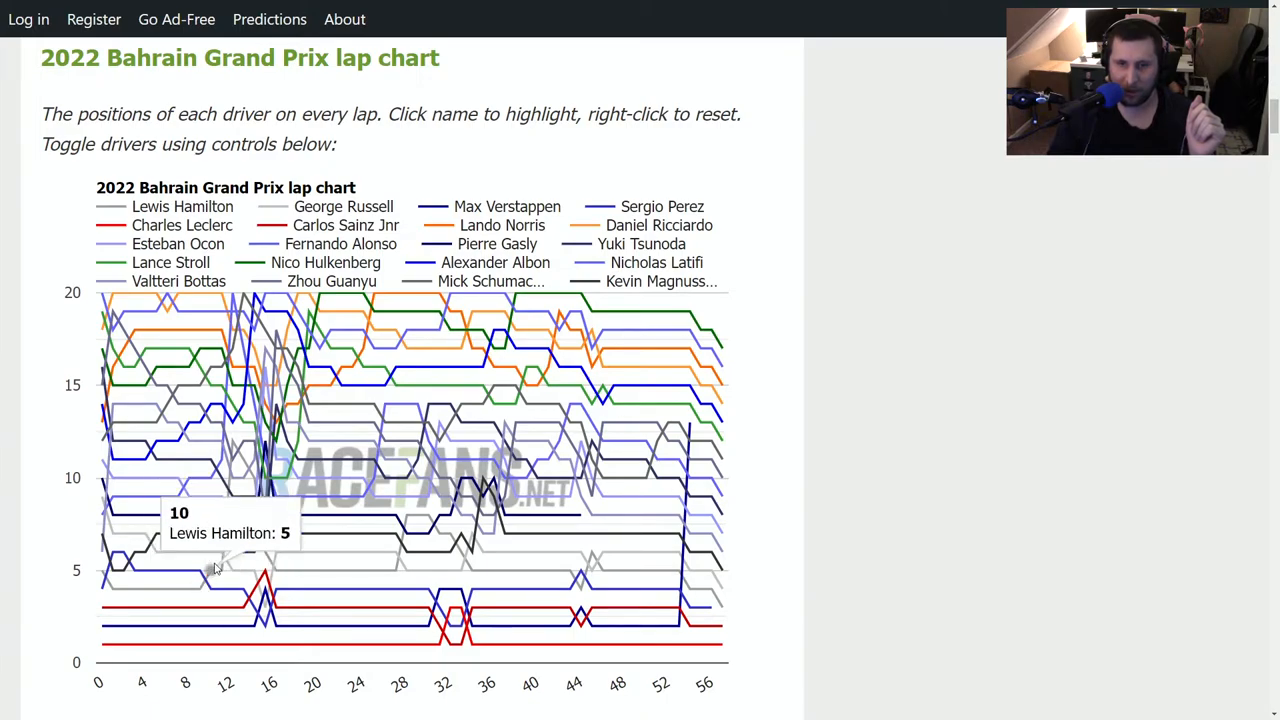
mouse_move(240, 550)
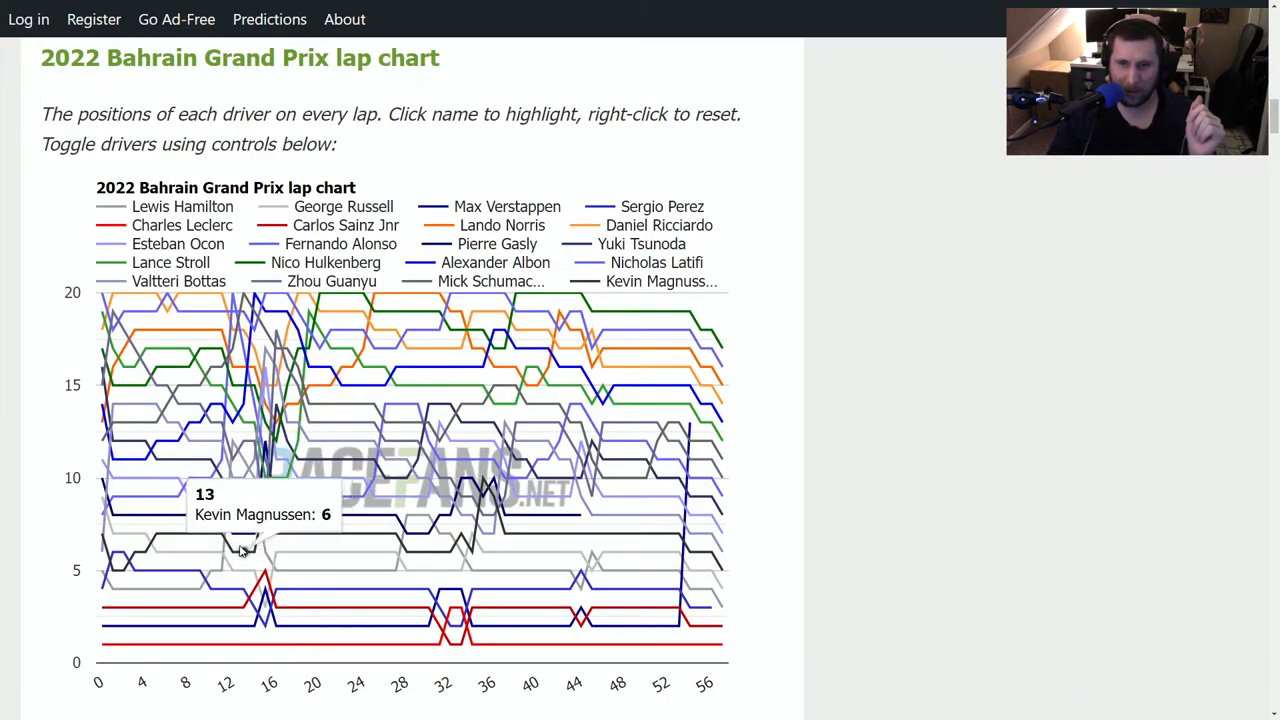
mouse_move(222, 570)
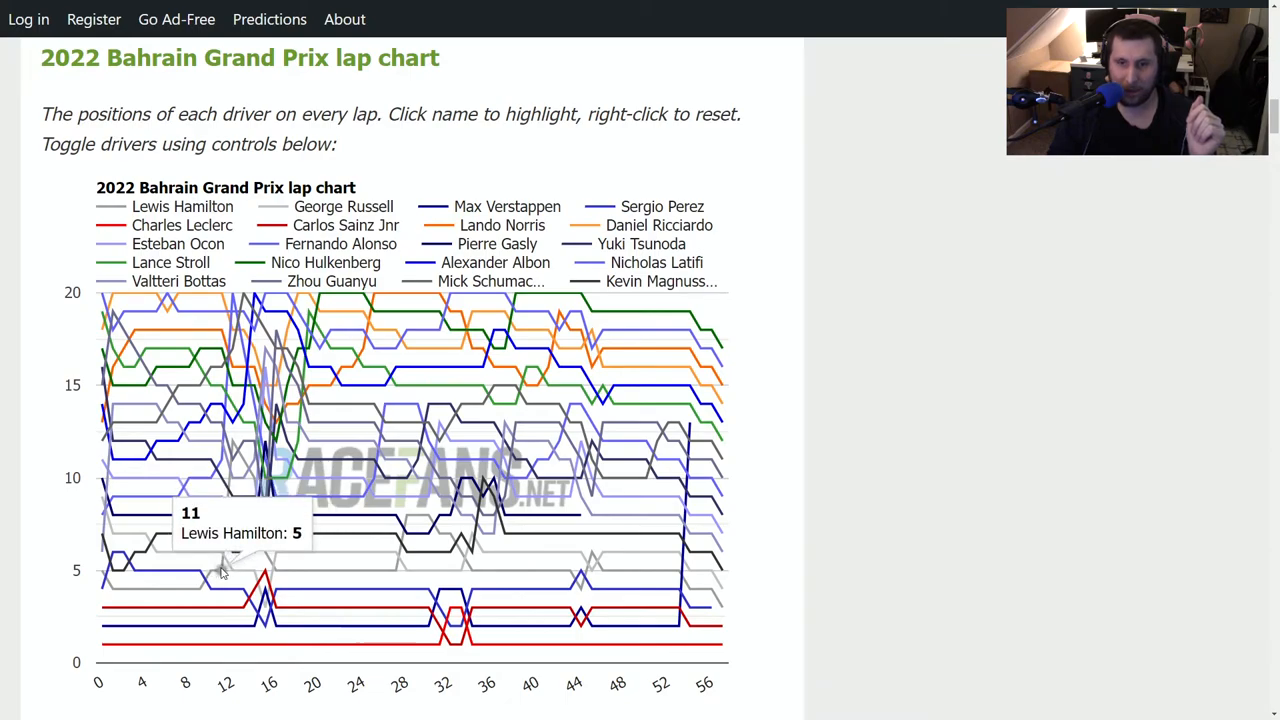
mouse_move(238, 444)
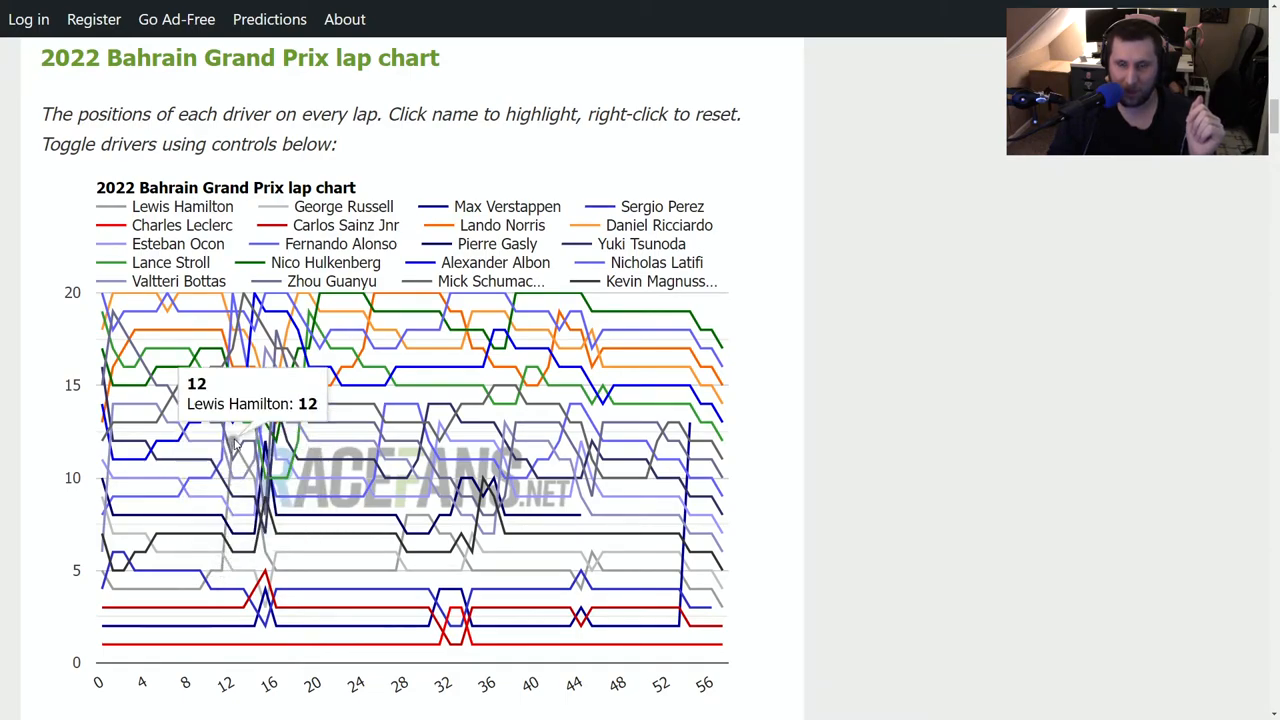
mouse_move(220, 572)
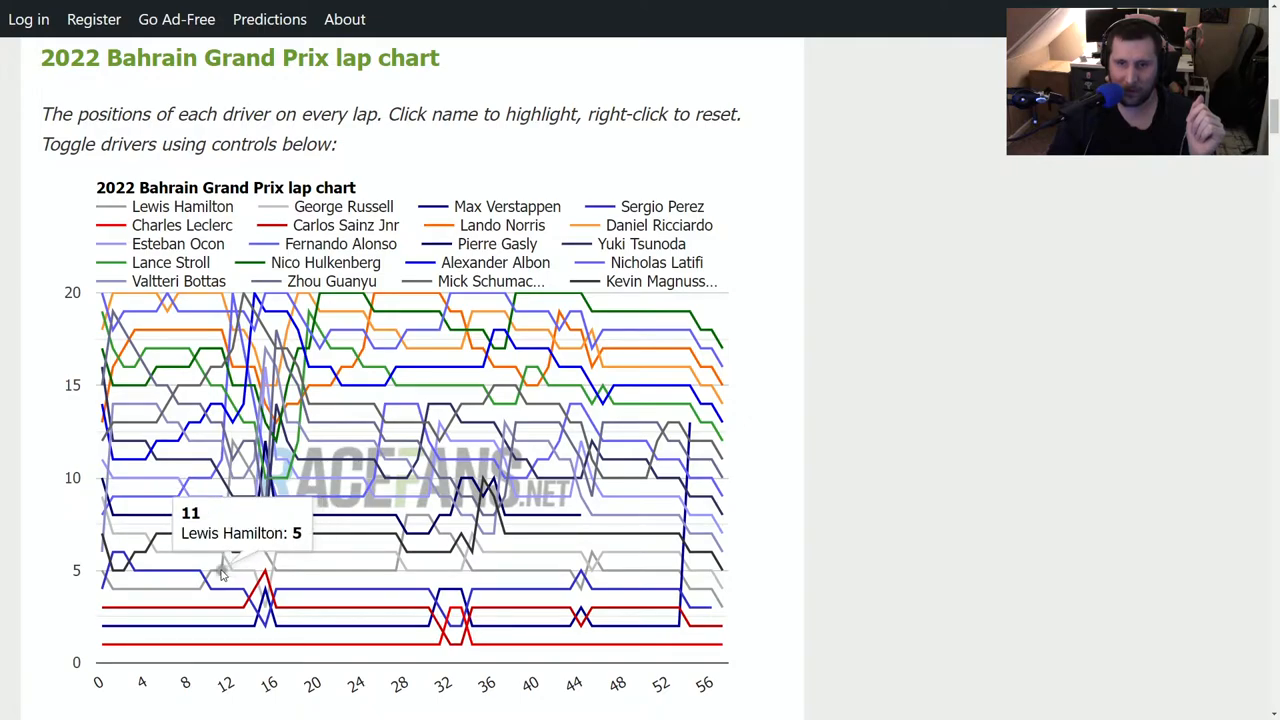
mouse_move(236, 448)
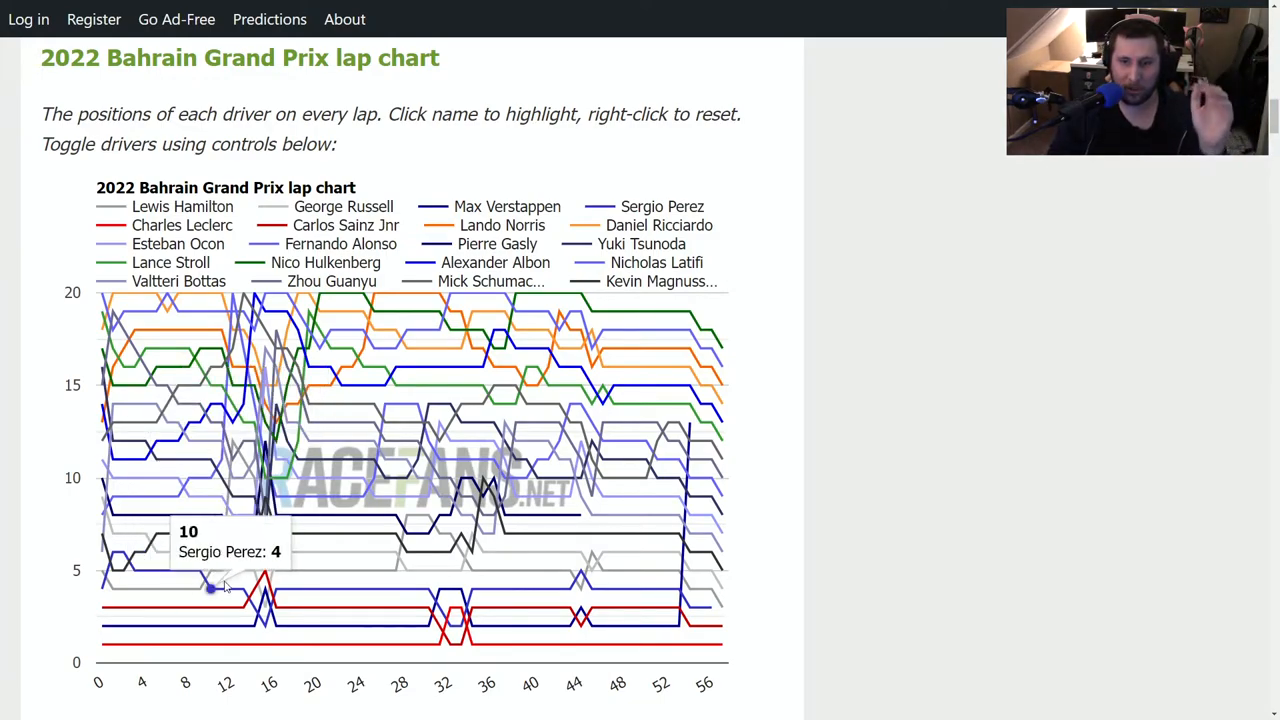
mouse_move(204, 568)
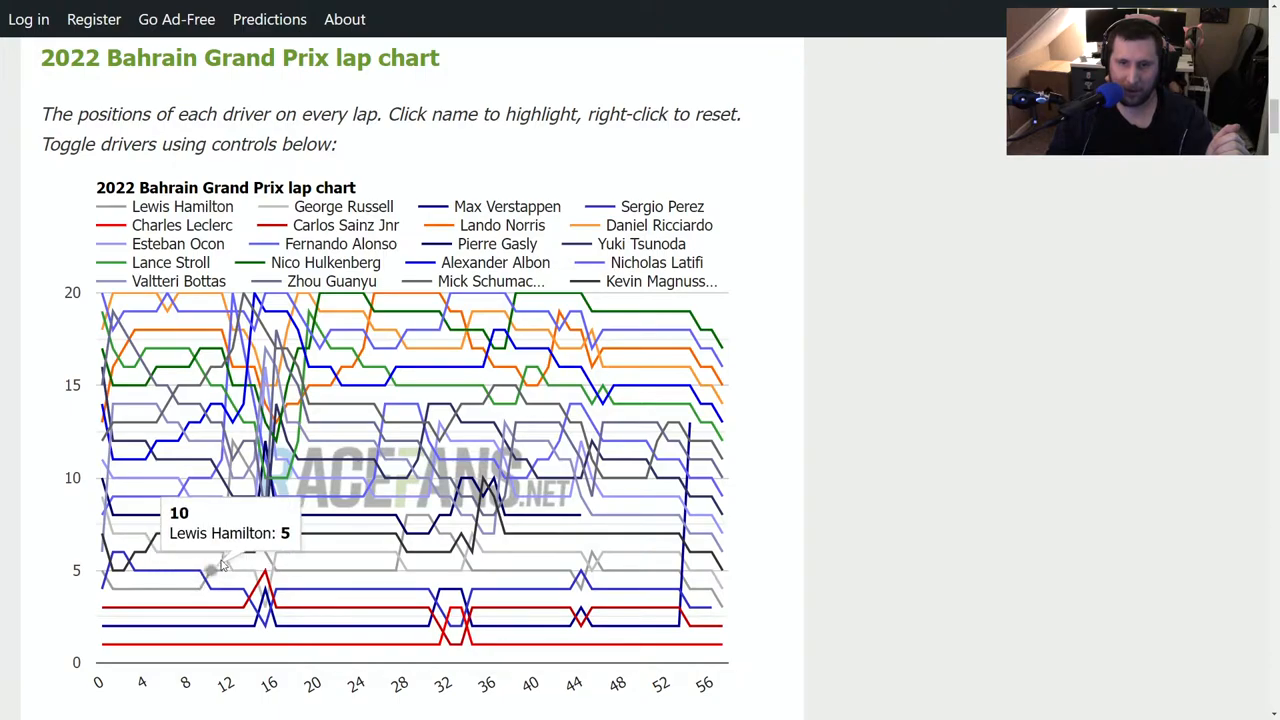
mouse_move(830, 488)
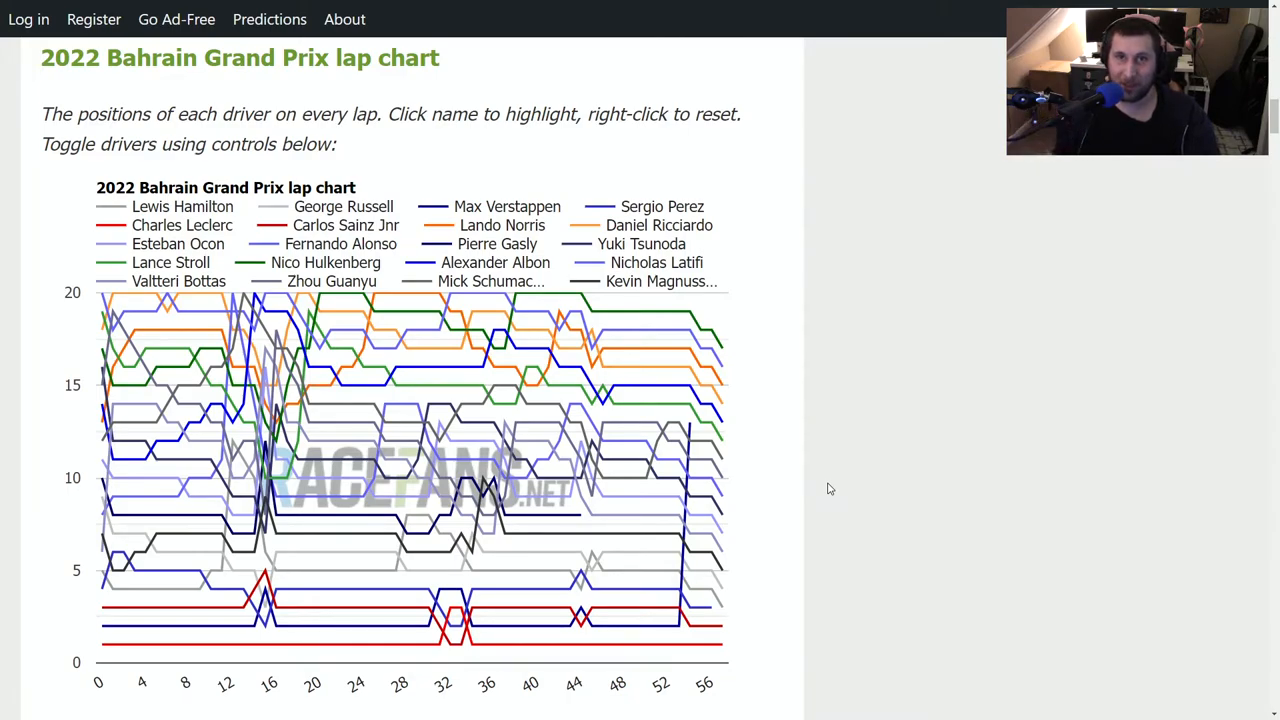
mouse_move(416, 588)
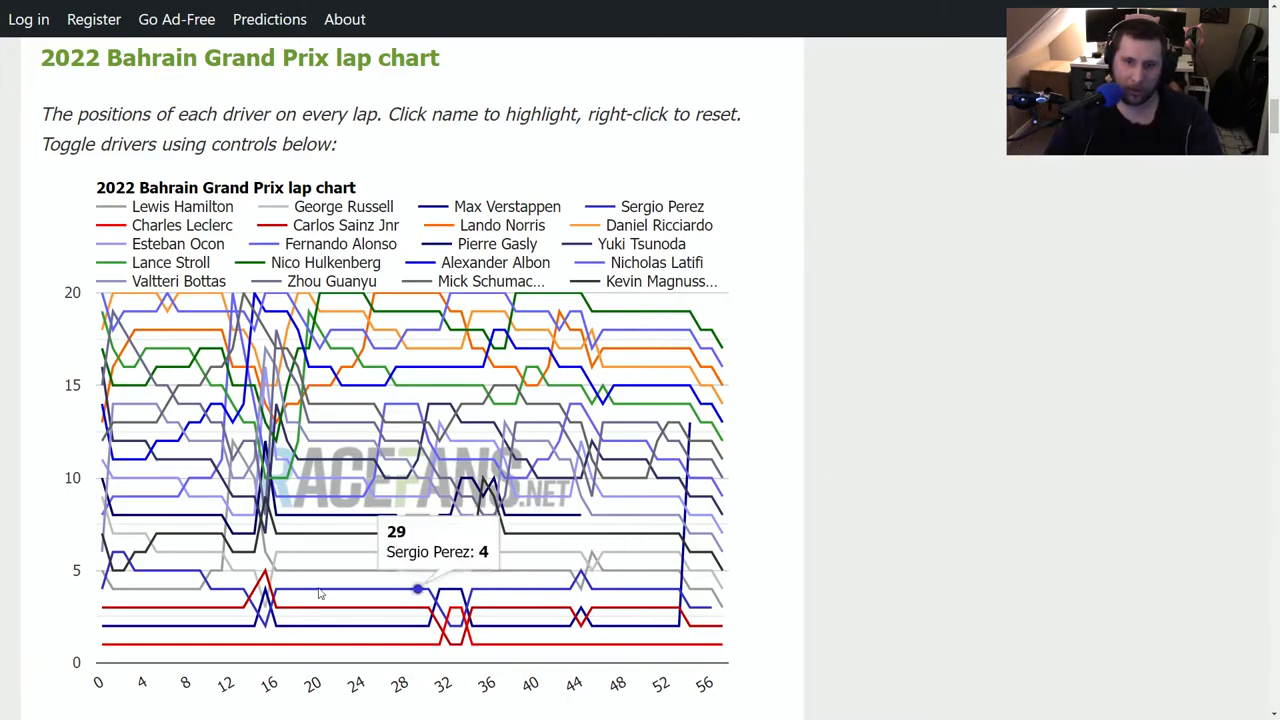
mouse_move(210, 576)
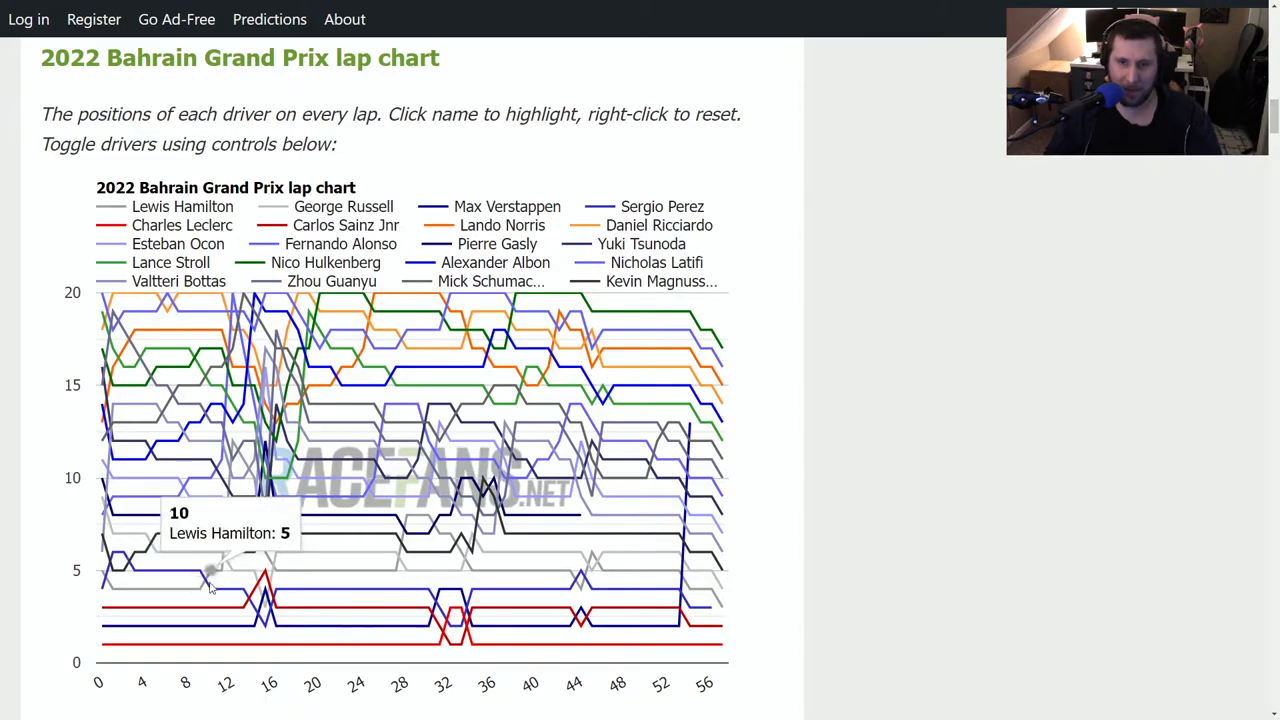
mouse_move(218, 570)
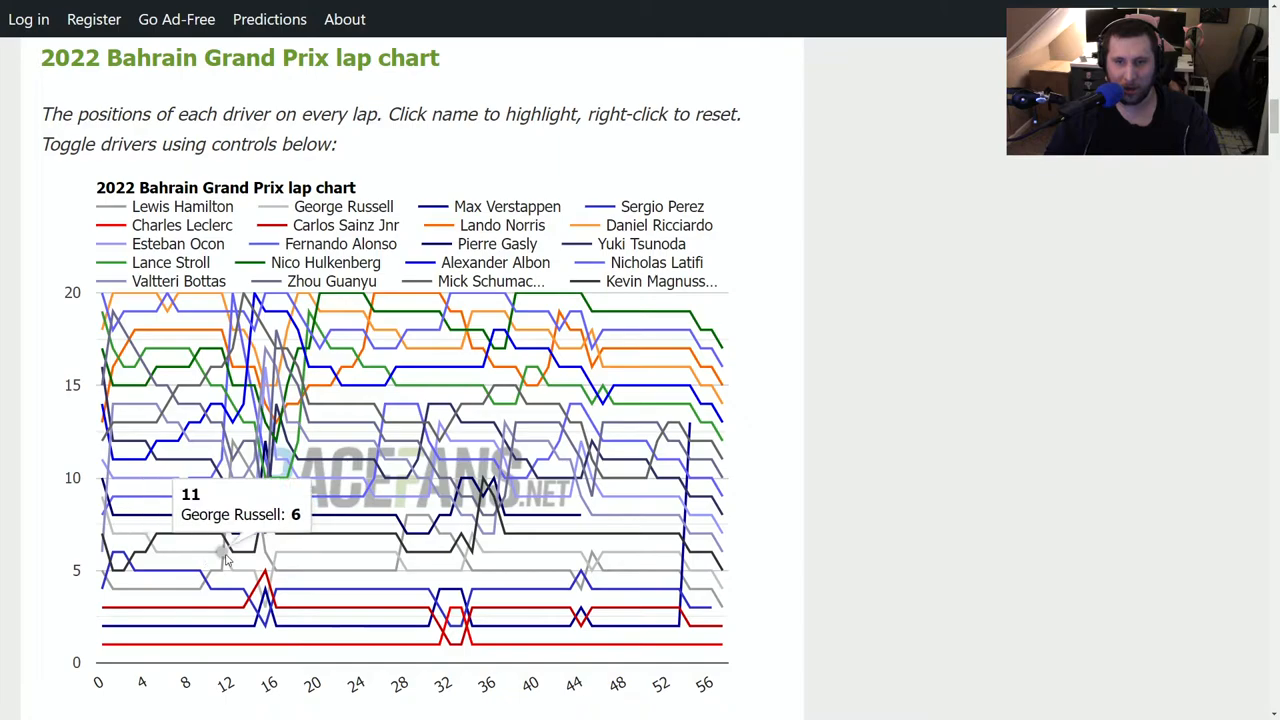
mouse_move(220, 570)
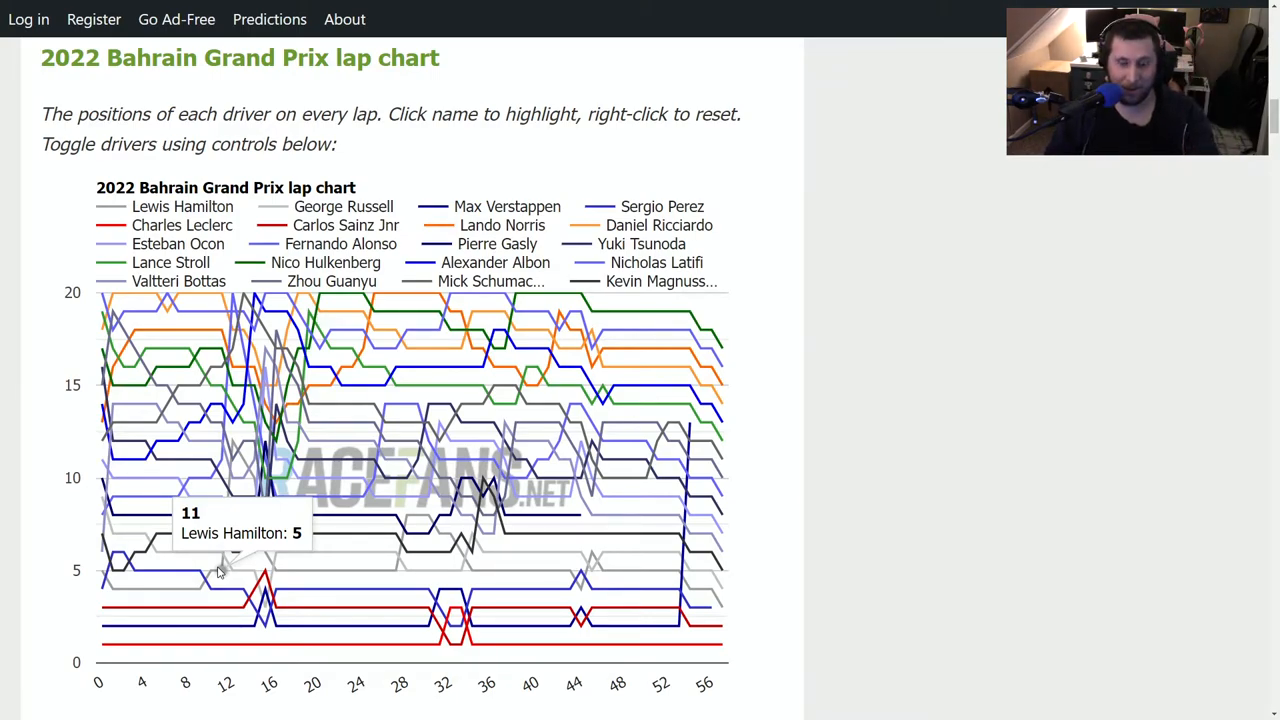
mouse_move(96, 438)
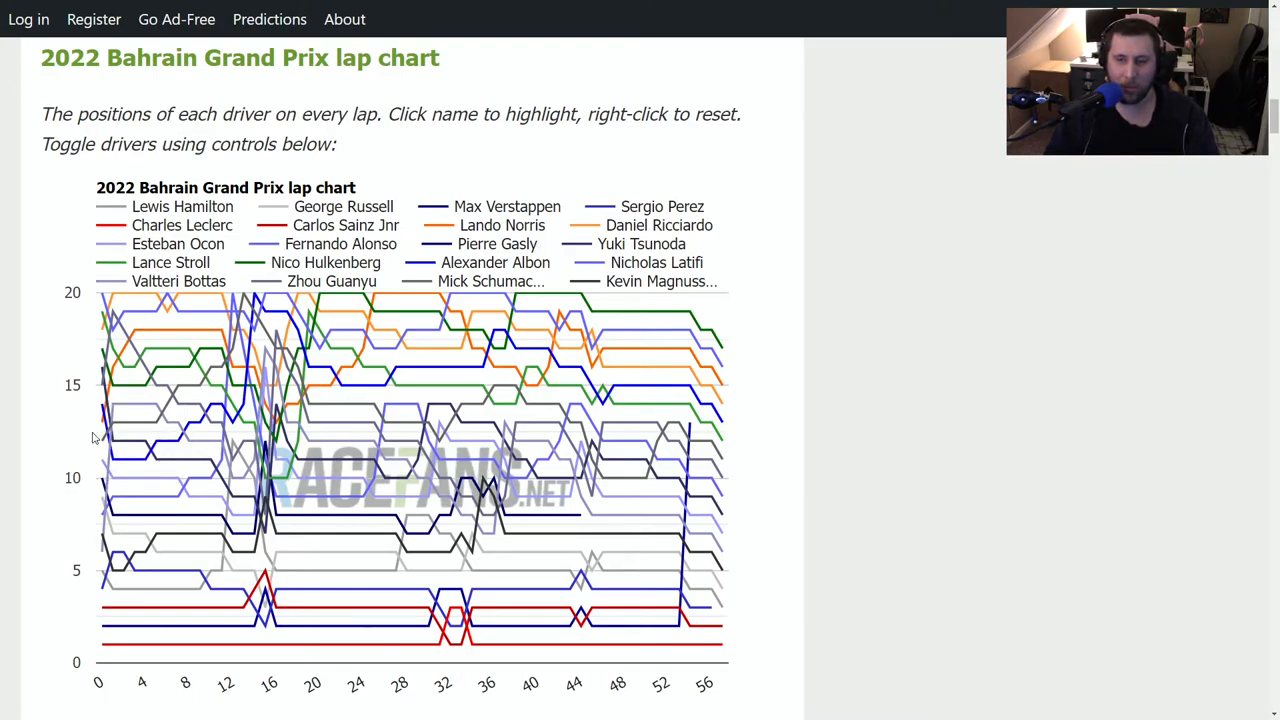
mouse_move(298, 572)
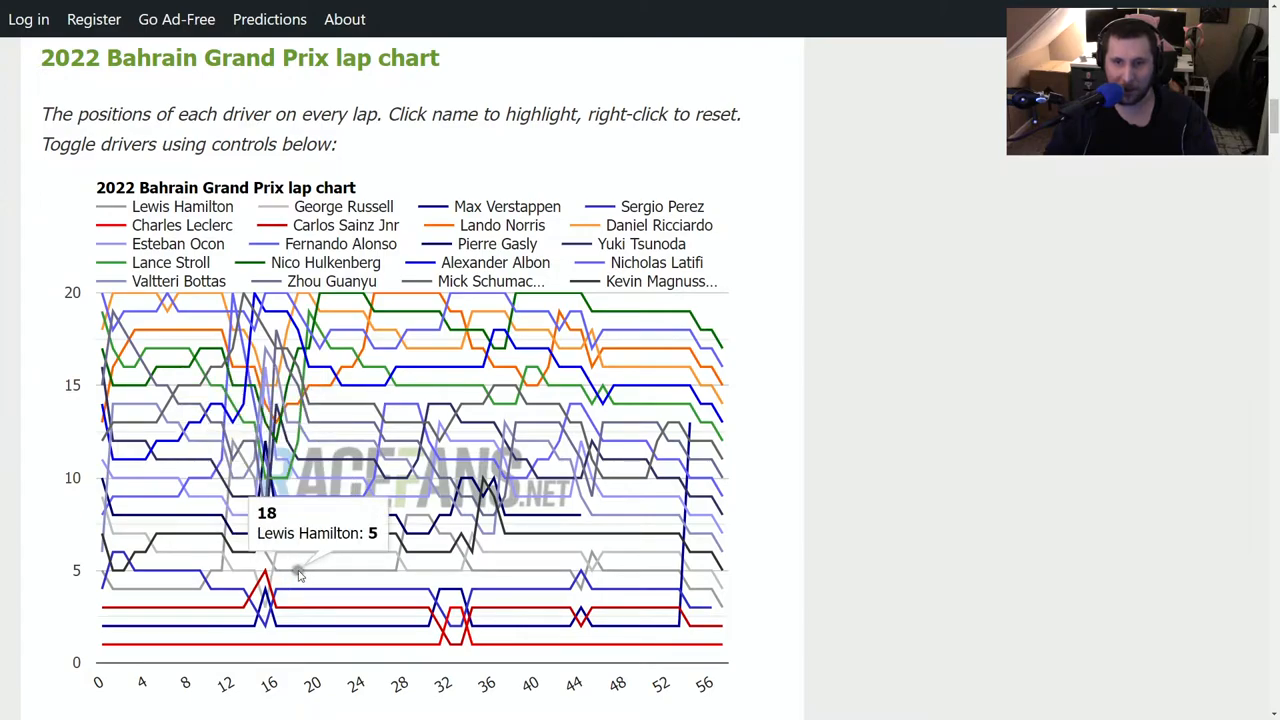
mouse_move(210, 350)
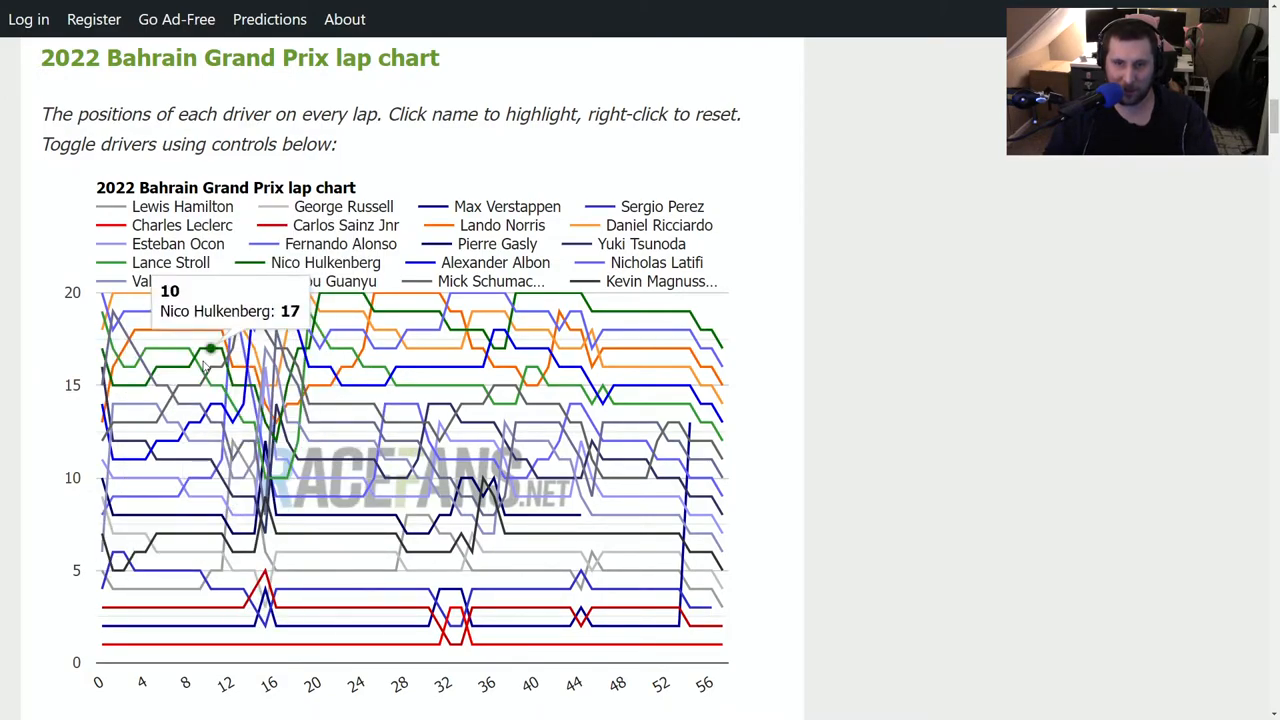
mouse_move(376, 570)
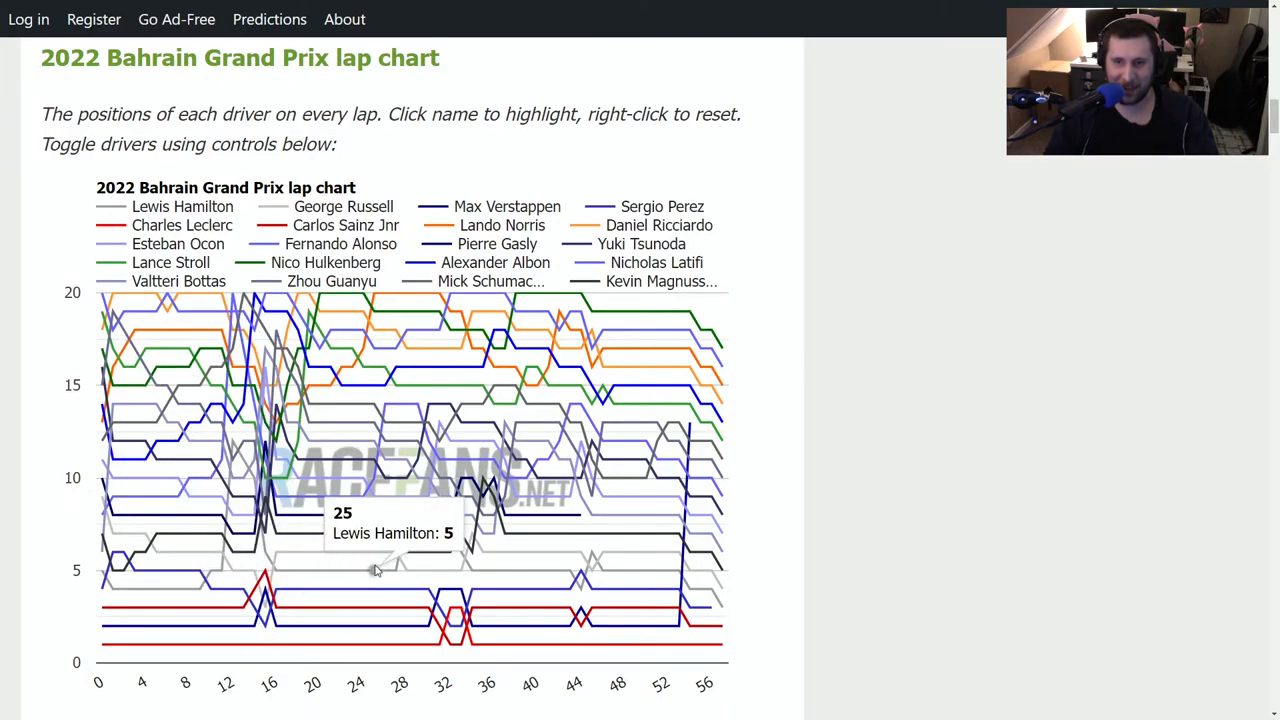
mouse_move(344, 312)
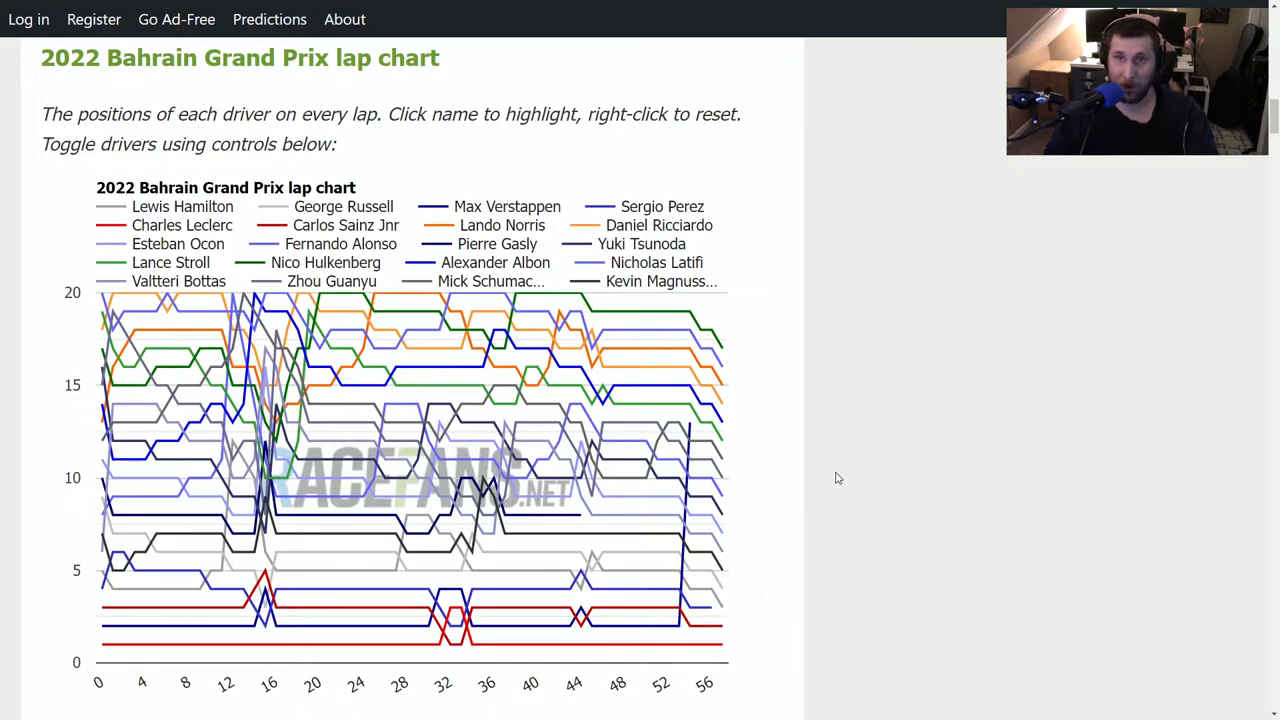
mouse_move(356, 384)
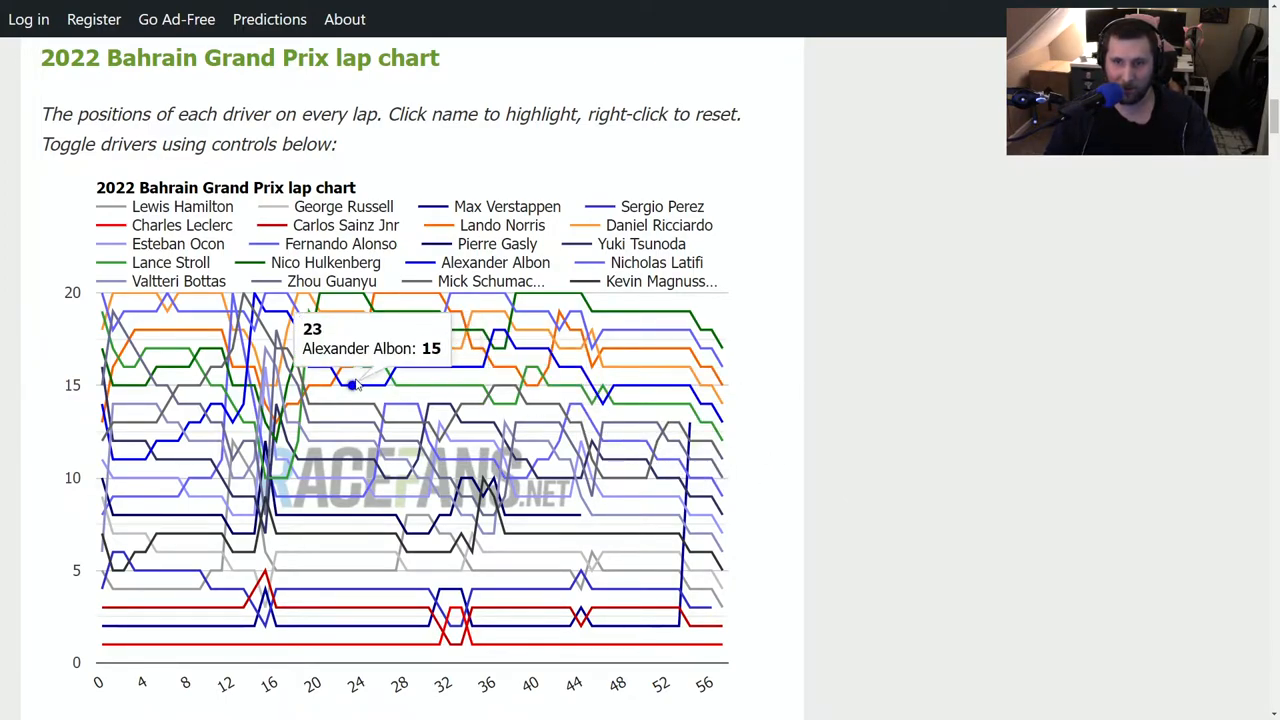
mouse_move(320, 388)
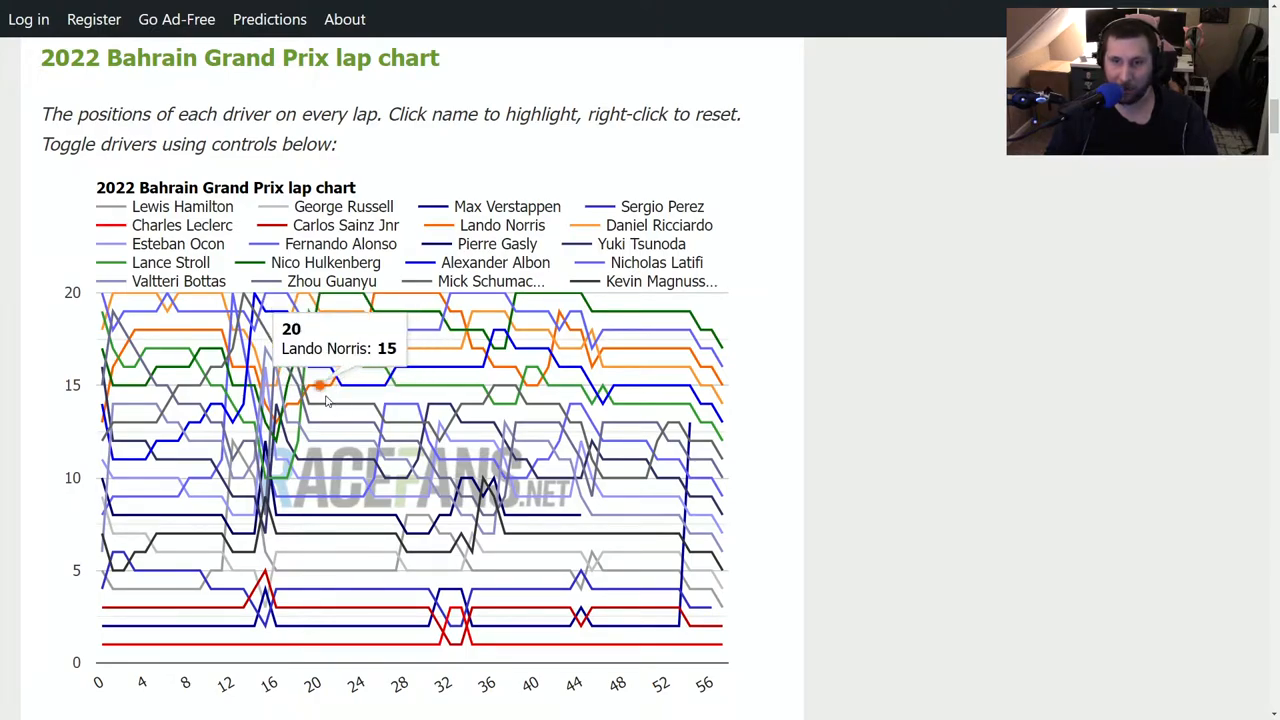
mouse_move(970, 456)
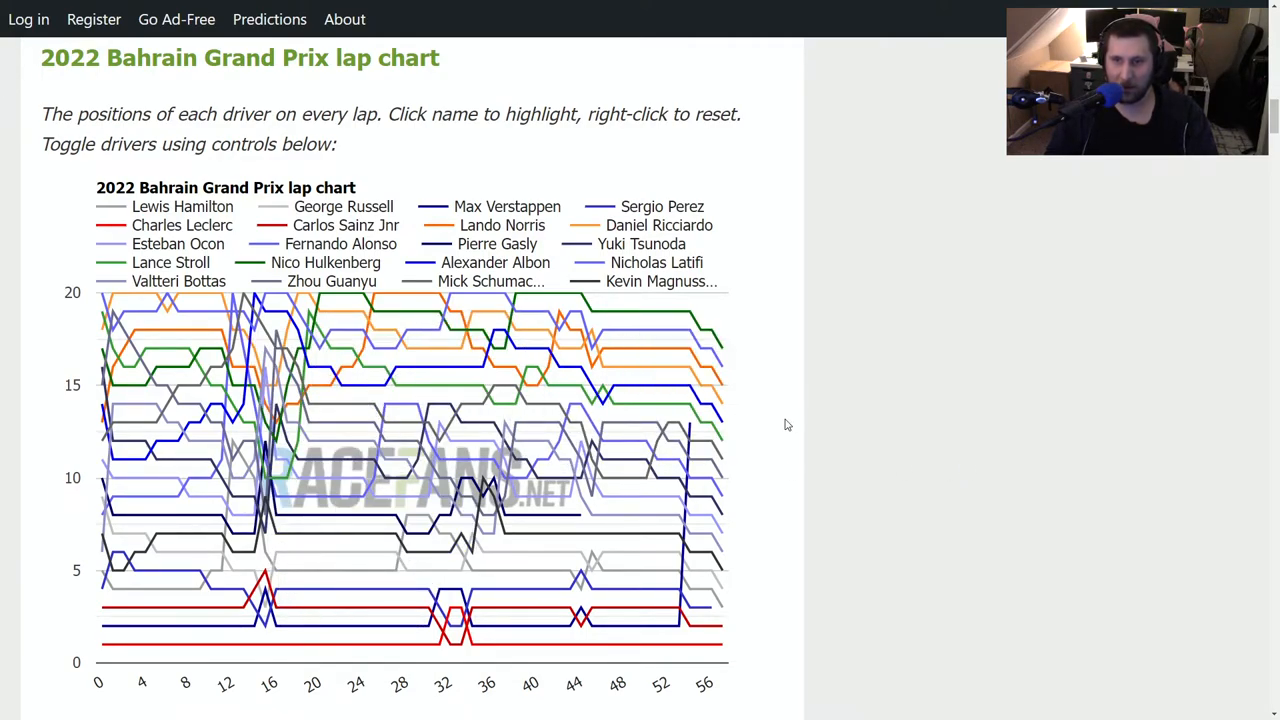
mouse_move(824, 408)
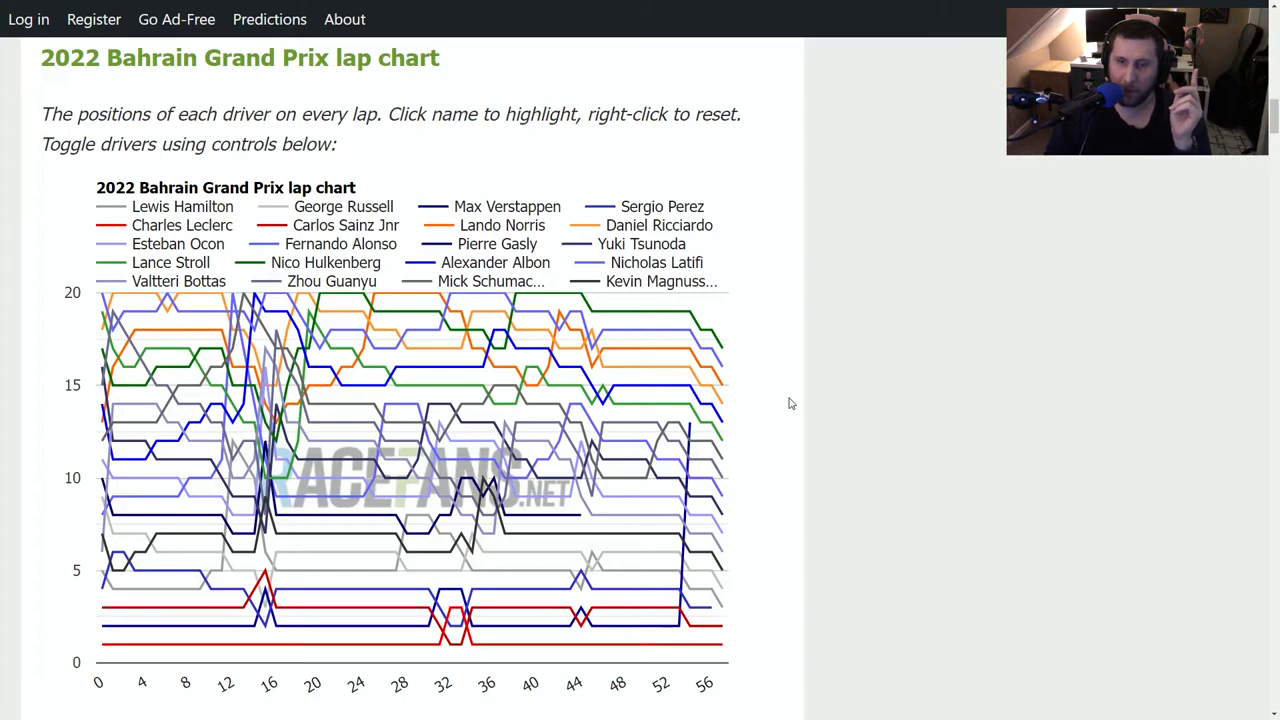
mouse_move(70, 260)
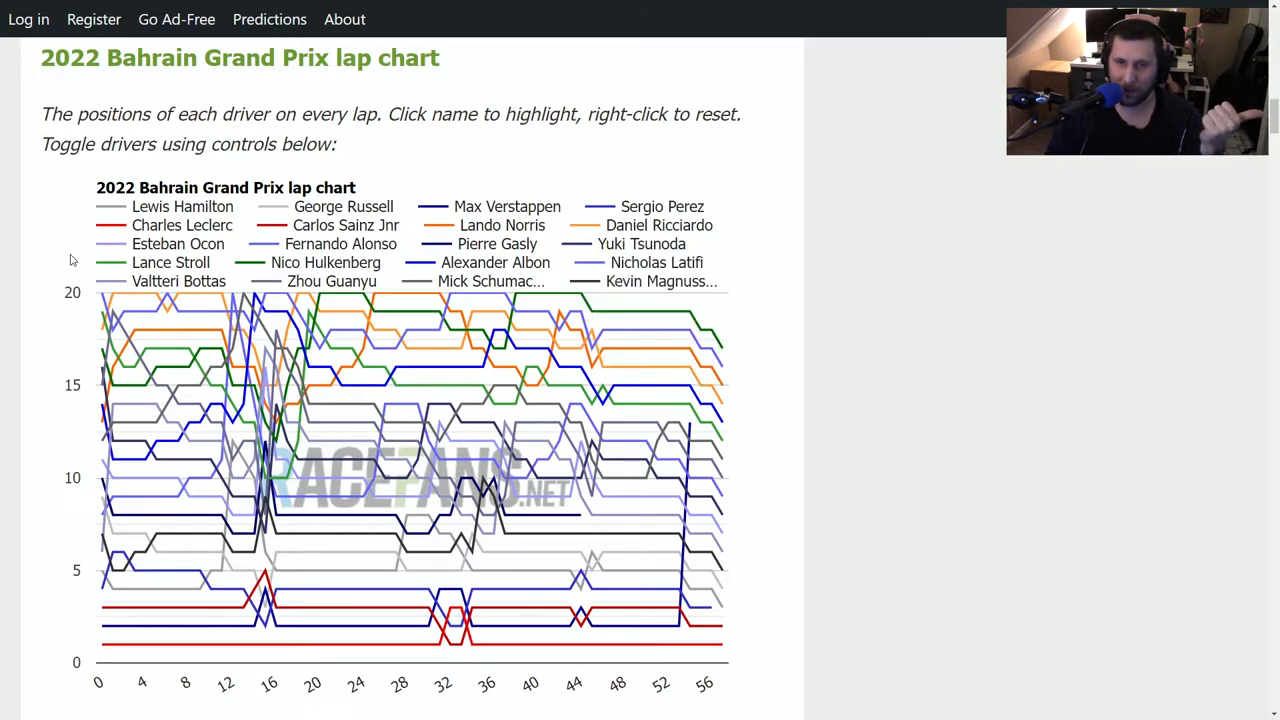
mouse_move(44, 416)
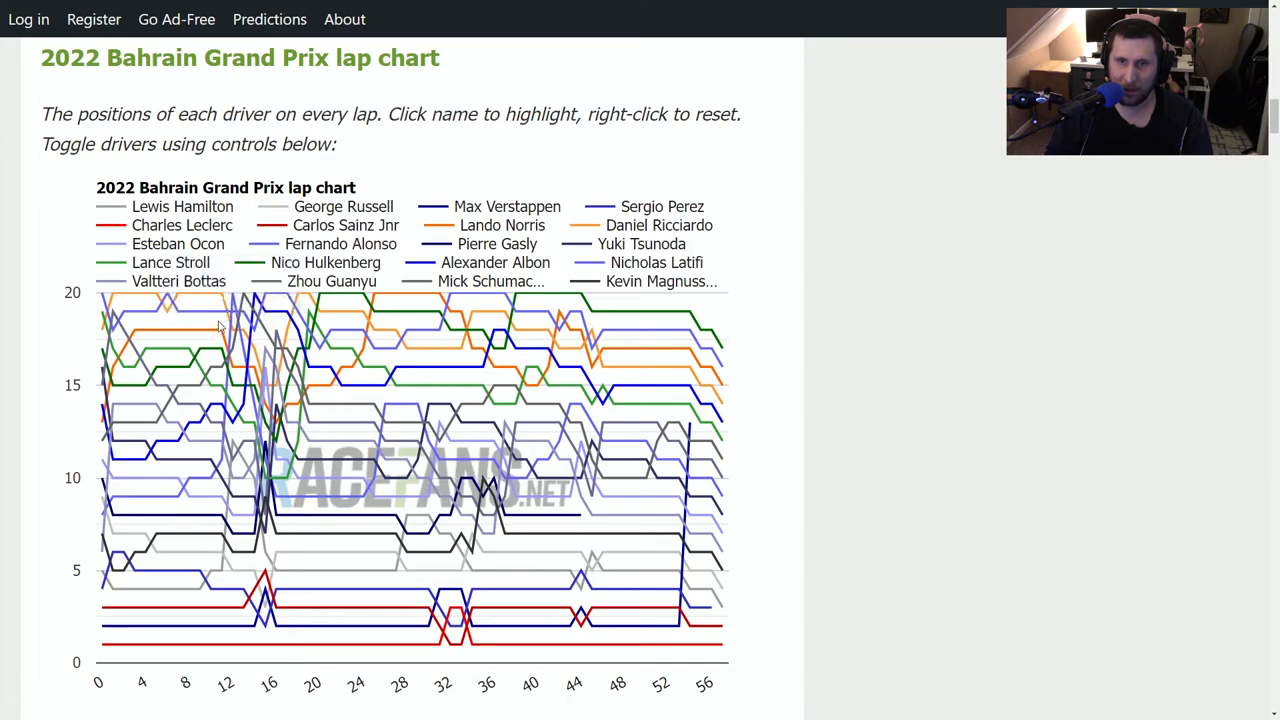
mouse_move(222, 350)
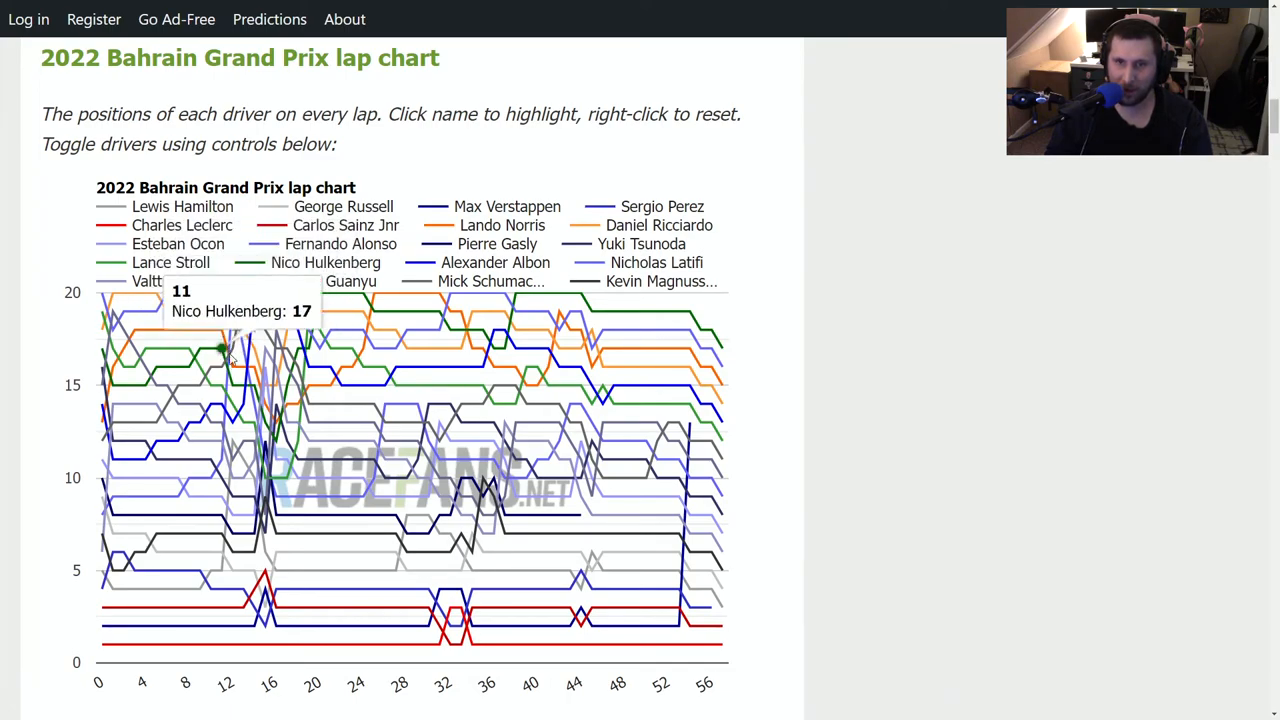
mouse_move(278, 420)
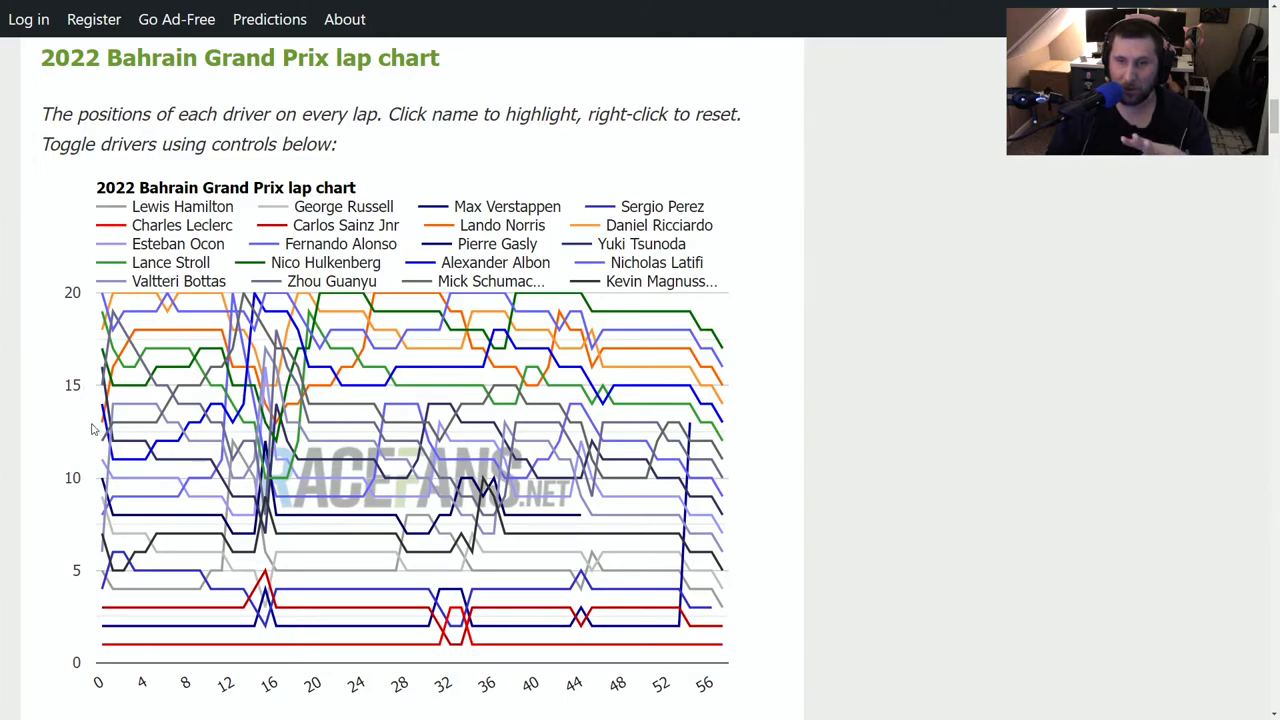
mouse_move(60, 384)
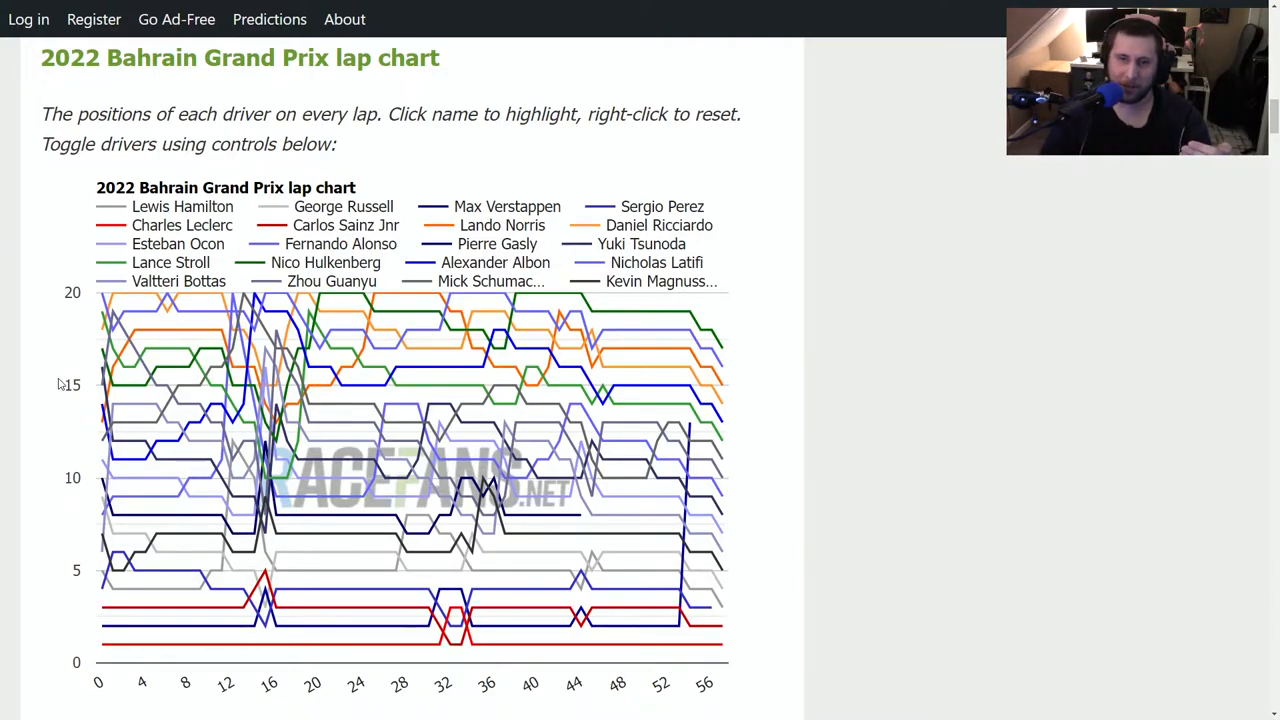
mouse_move(288, 380)
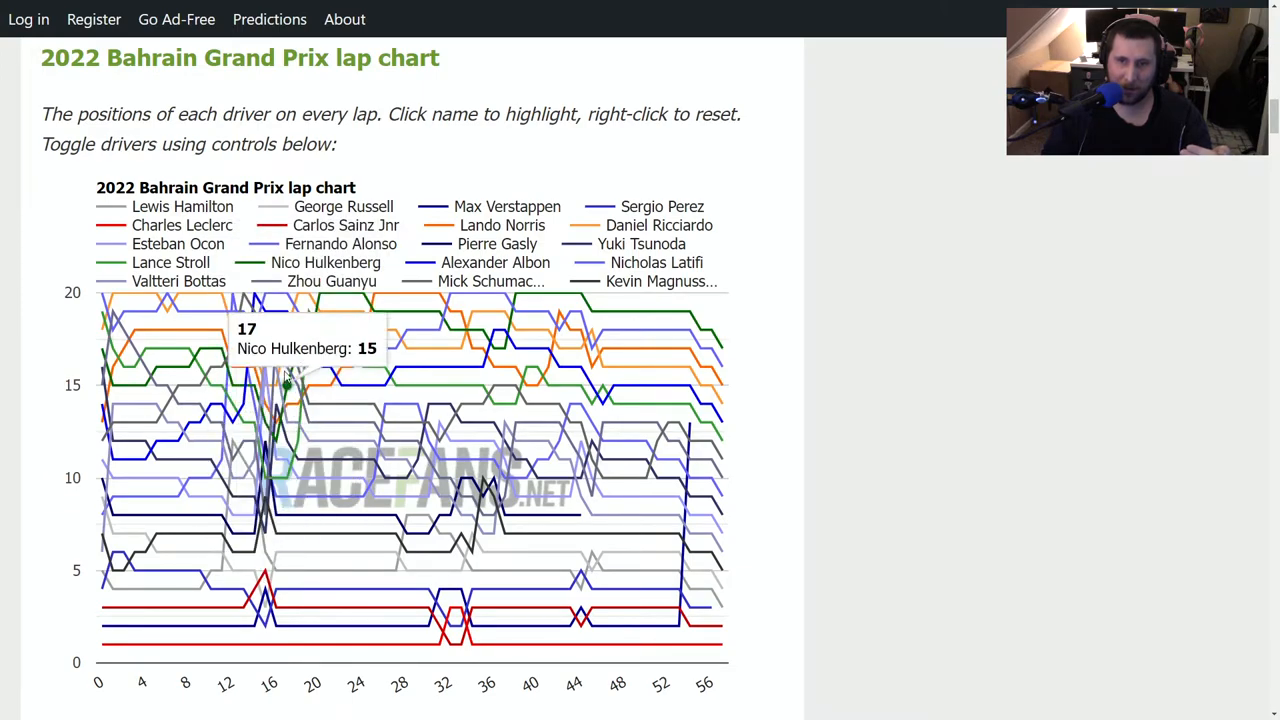
mouse_move(284, 468)
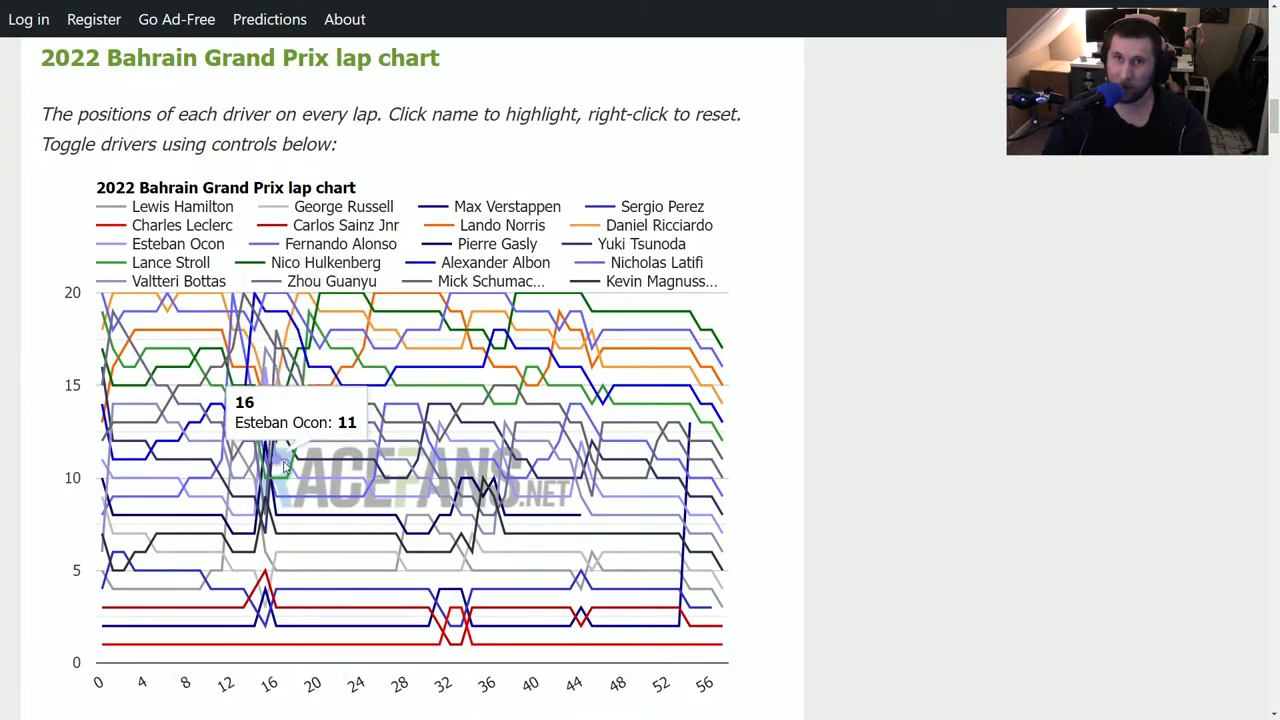
mouse_move(296, 292)
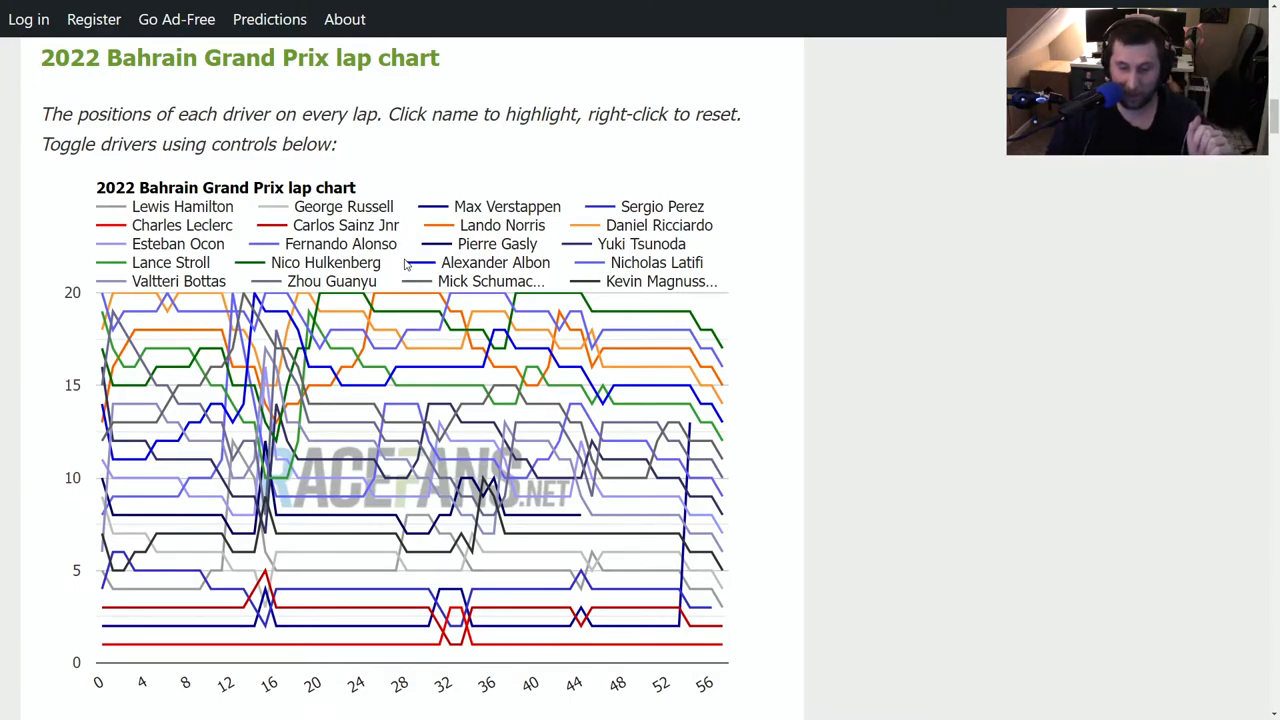
mouse_move(288, 404)
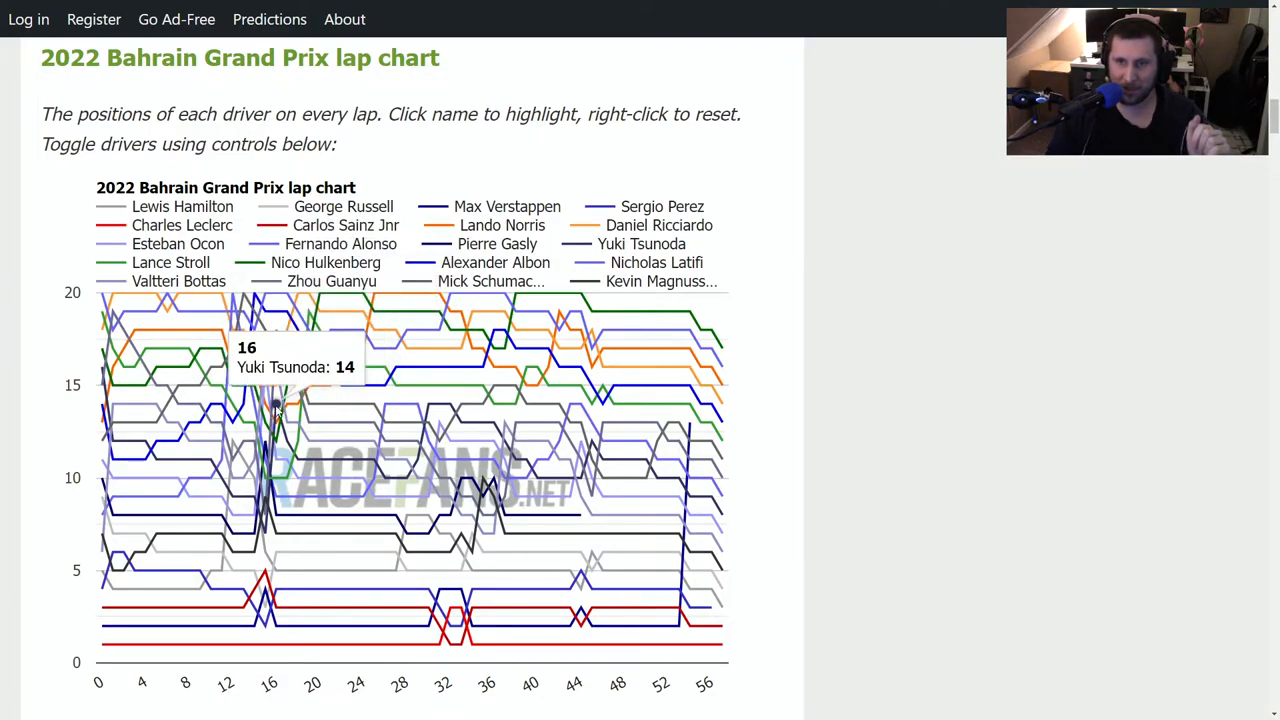
mouse_move(324, 442)
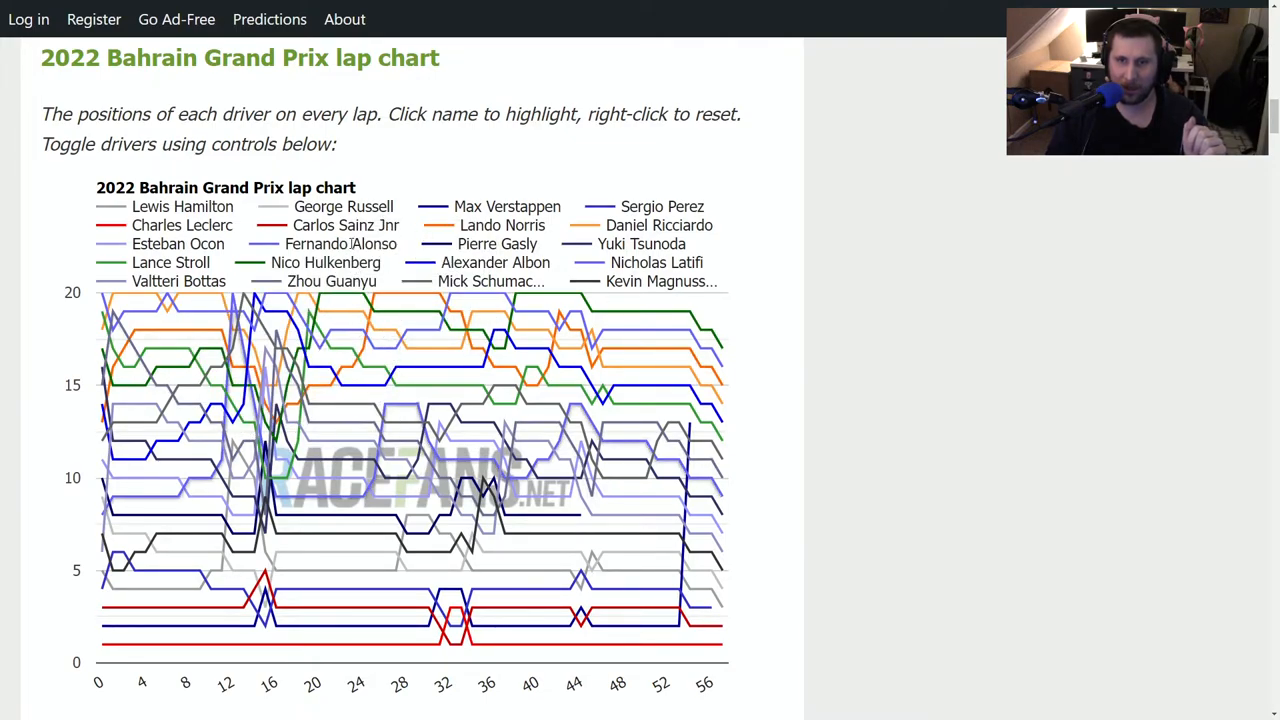
mouse_move(256, 384)
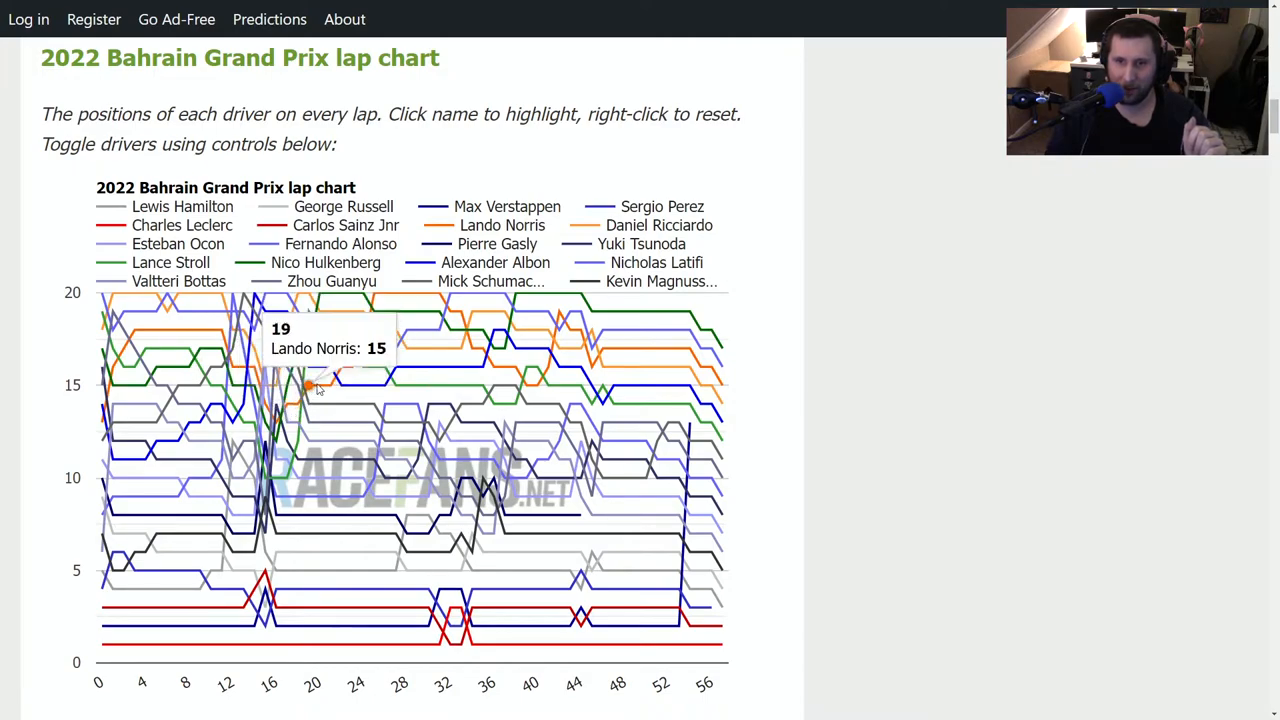
mouse_move(332, 368)
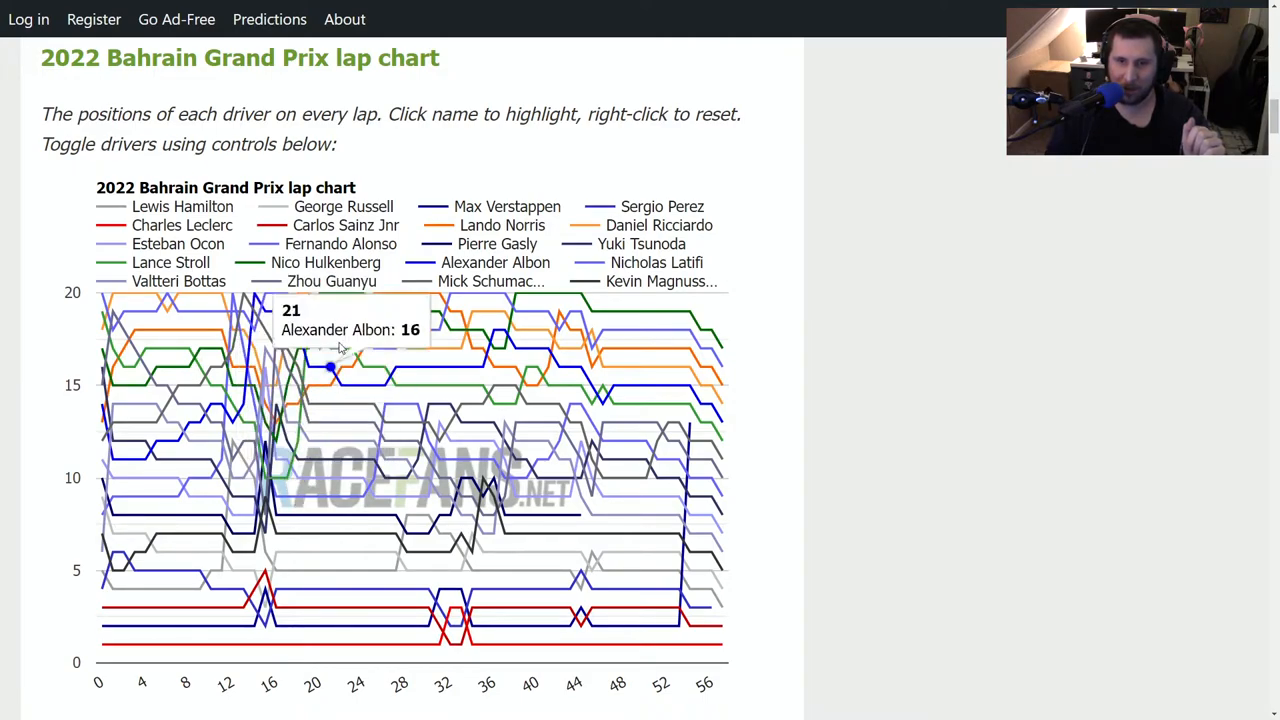
mouse_move(310, 300)
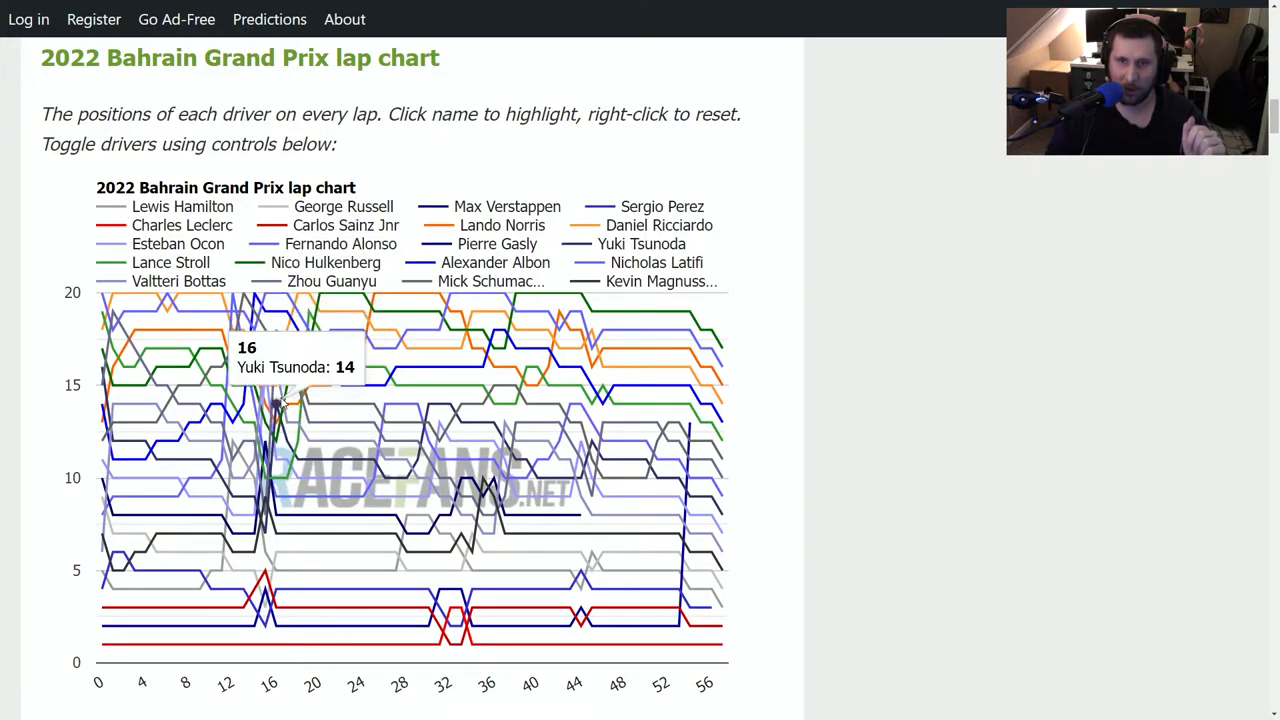
mouse_move(300, 444)
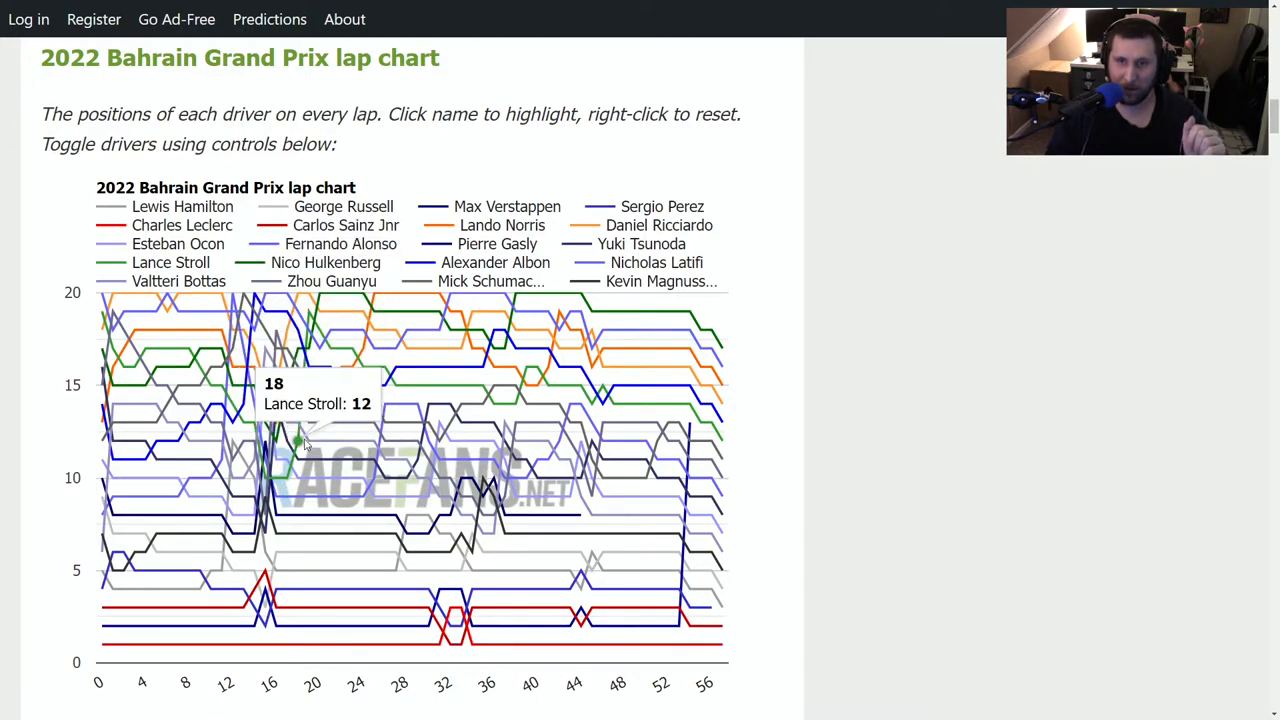
mouse_move(456, 348)
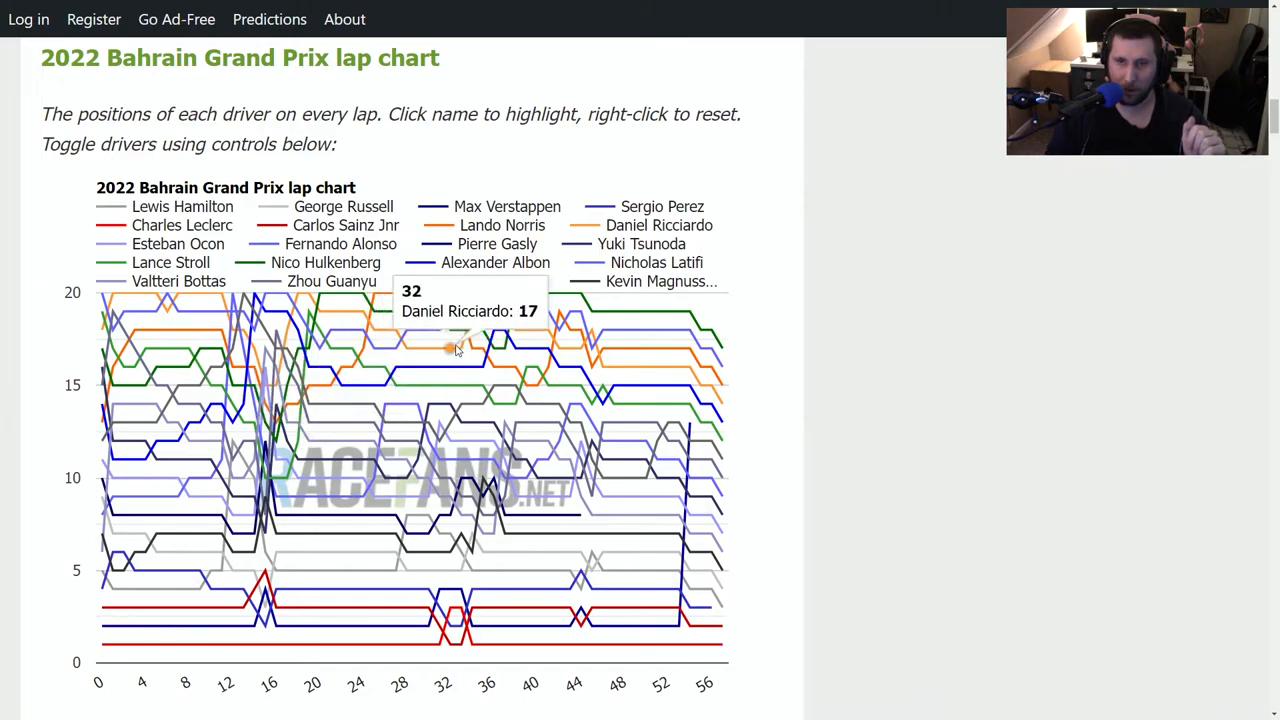
mouse_move(288, 408)
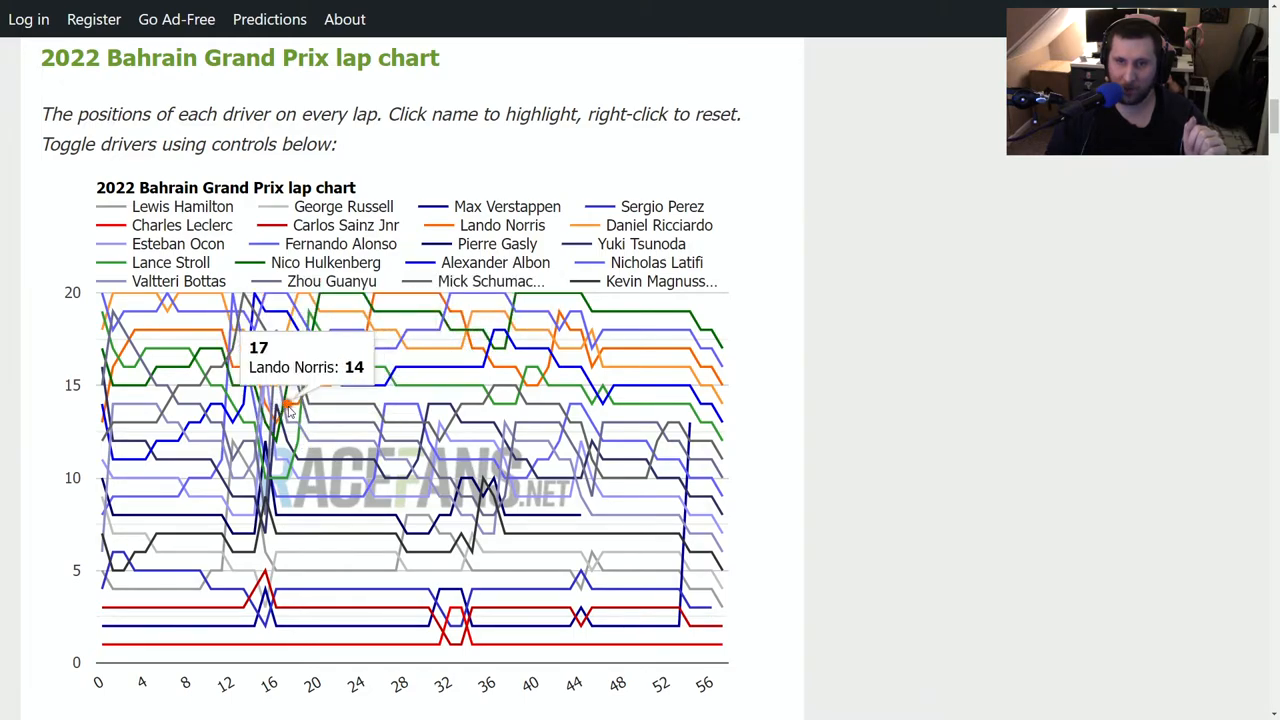
mouse_move(300, 404)
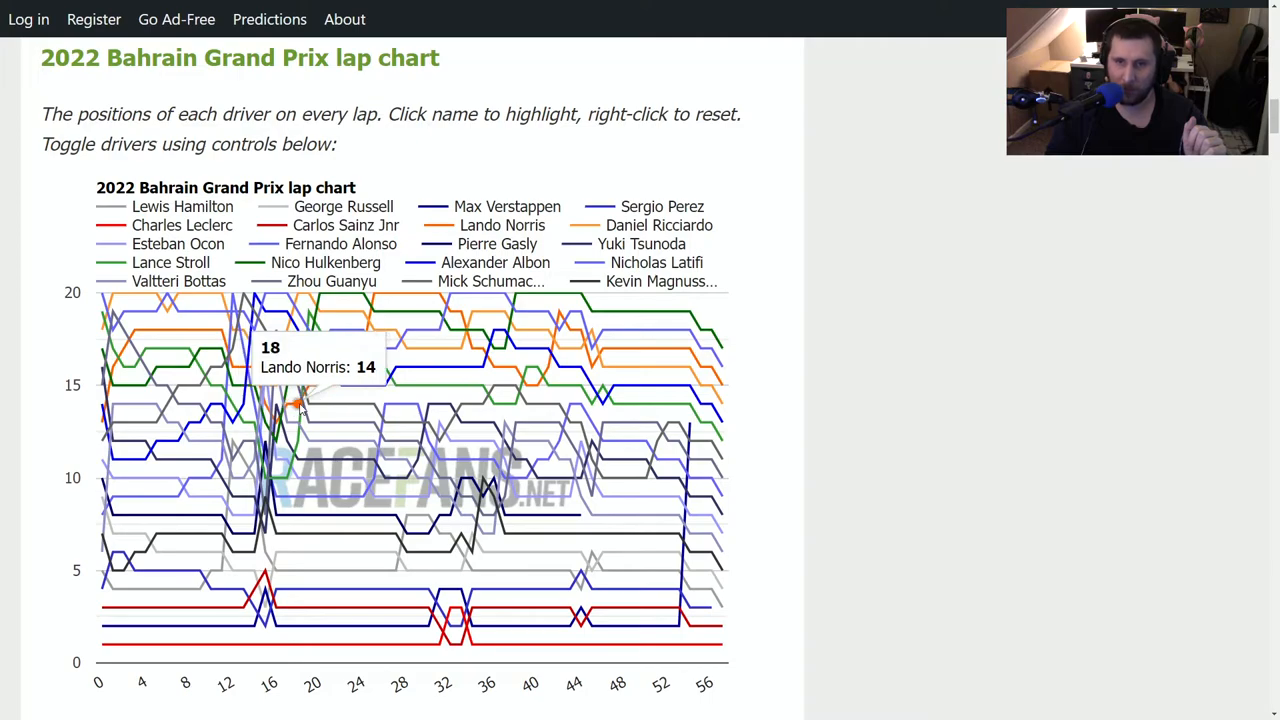
mouse_move(332, 388)
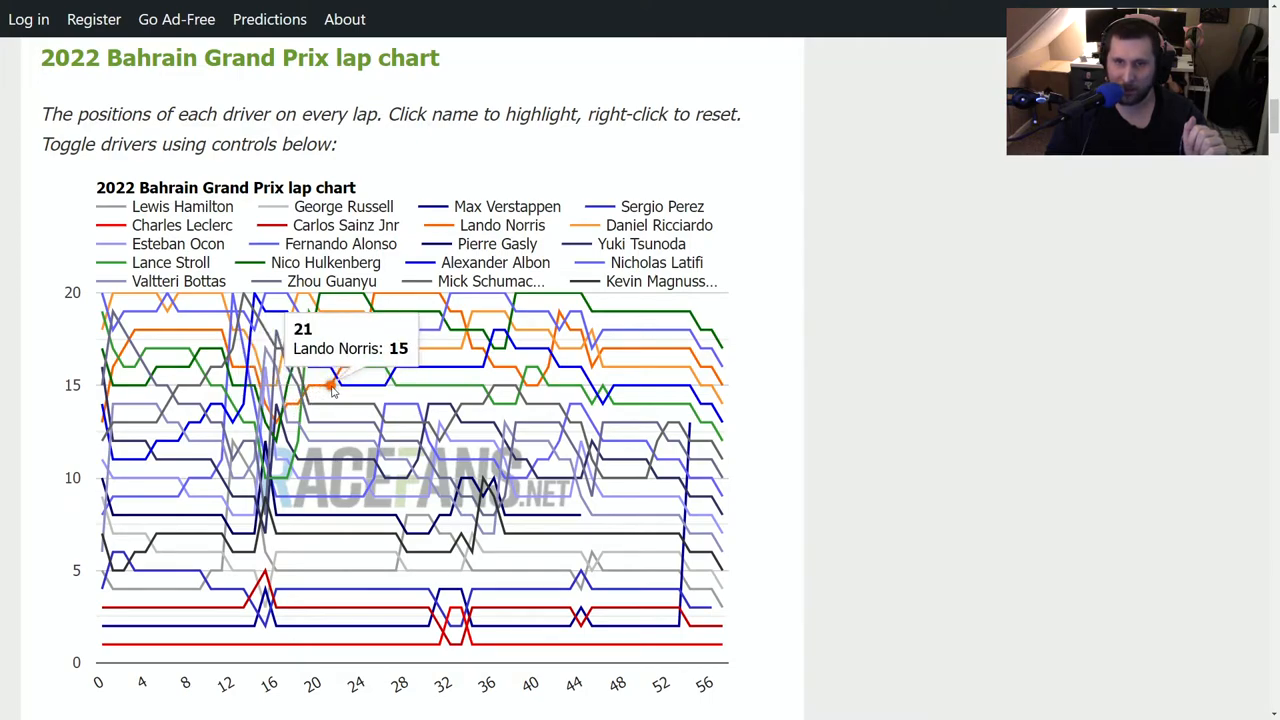
mouse_move(352, 372)
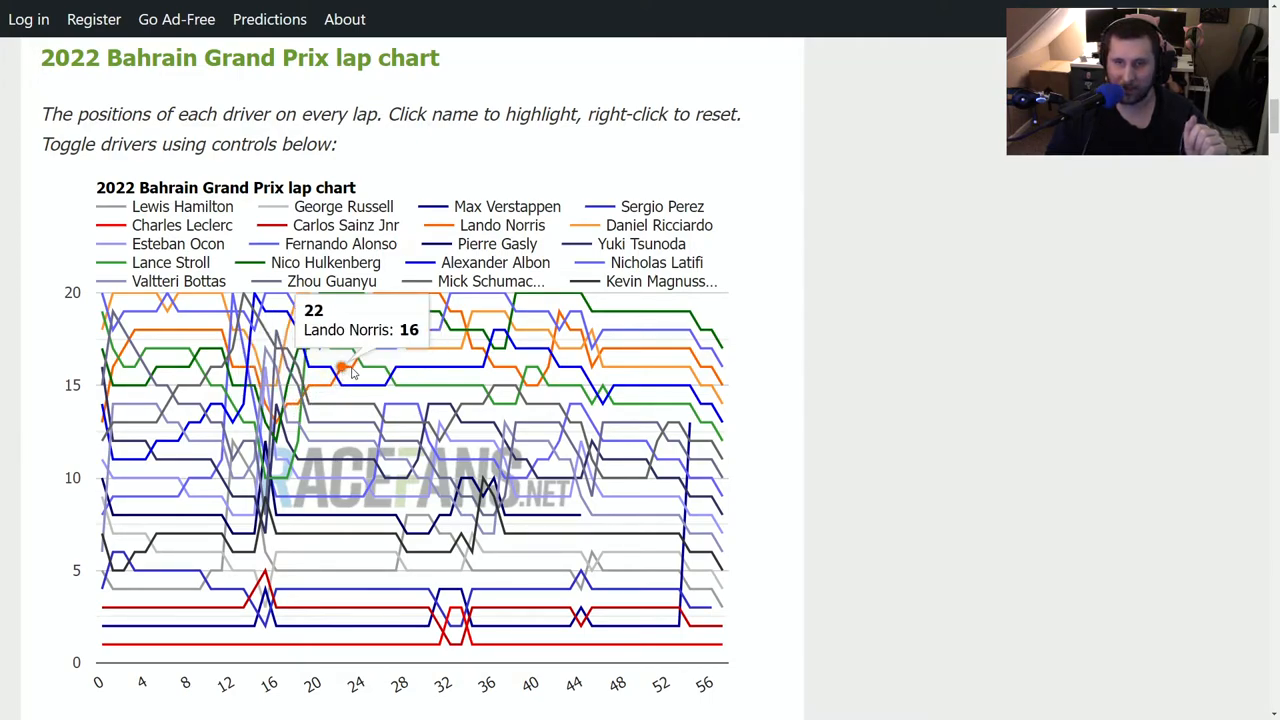
mouse_move(364, 356)
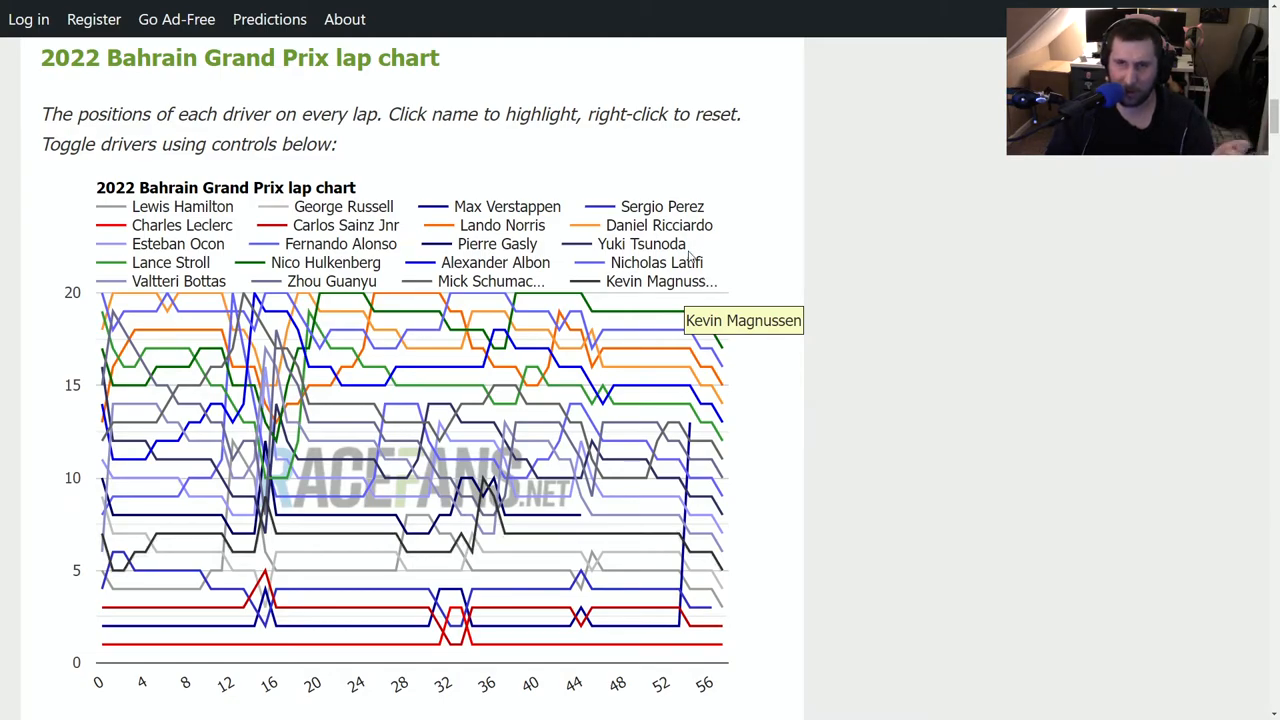
mouse_move(376, 300)
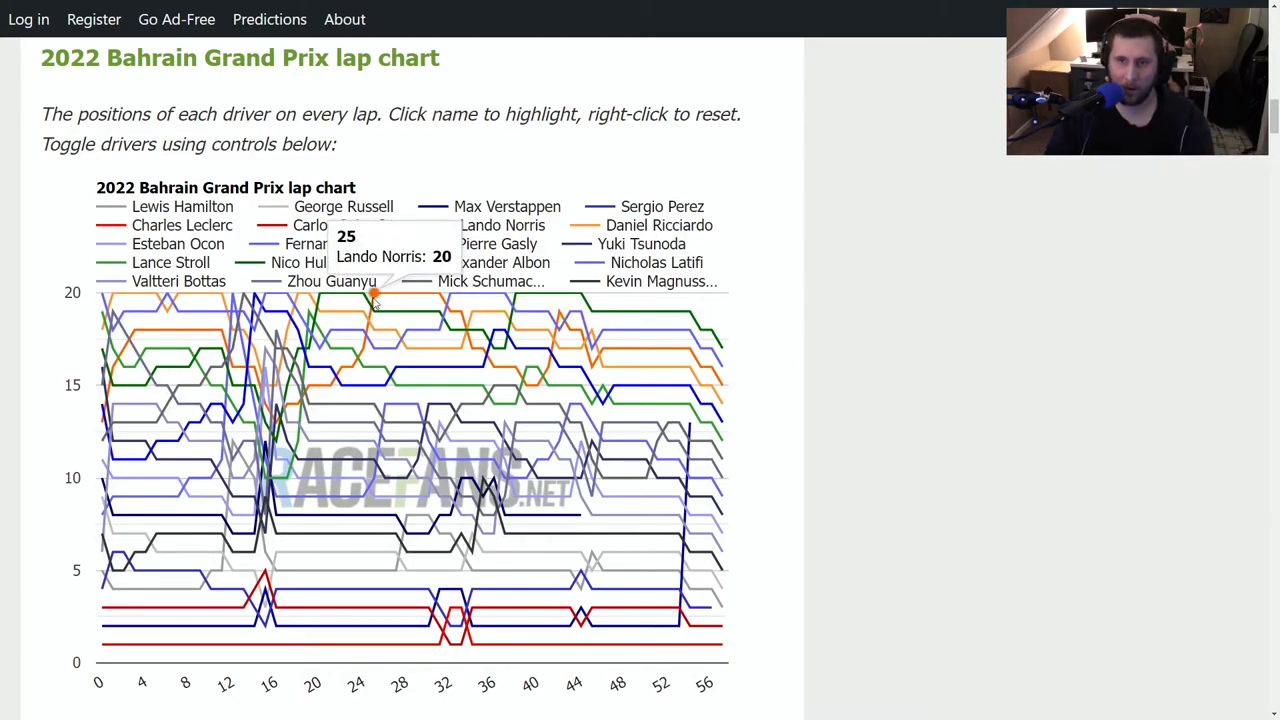
mouse_move(450, 296)
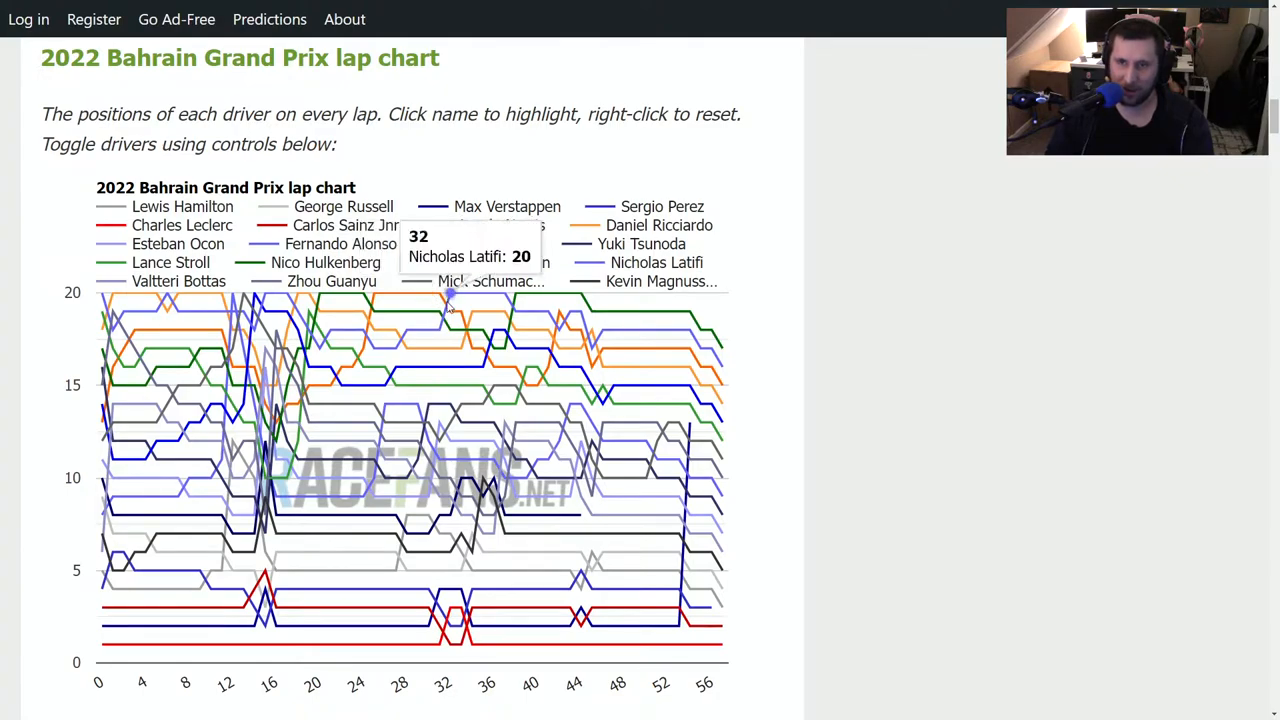
mouse_move(476, 344)
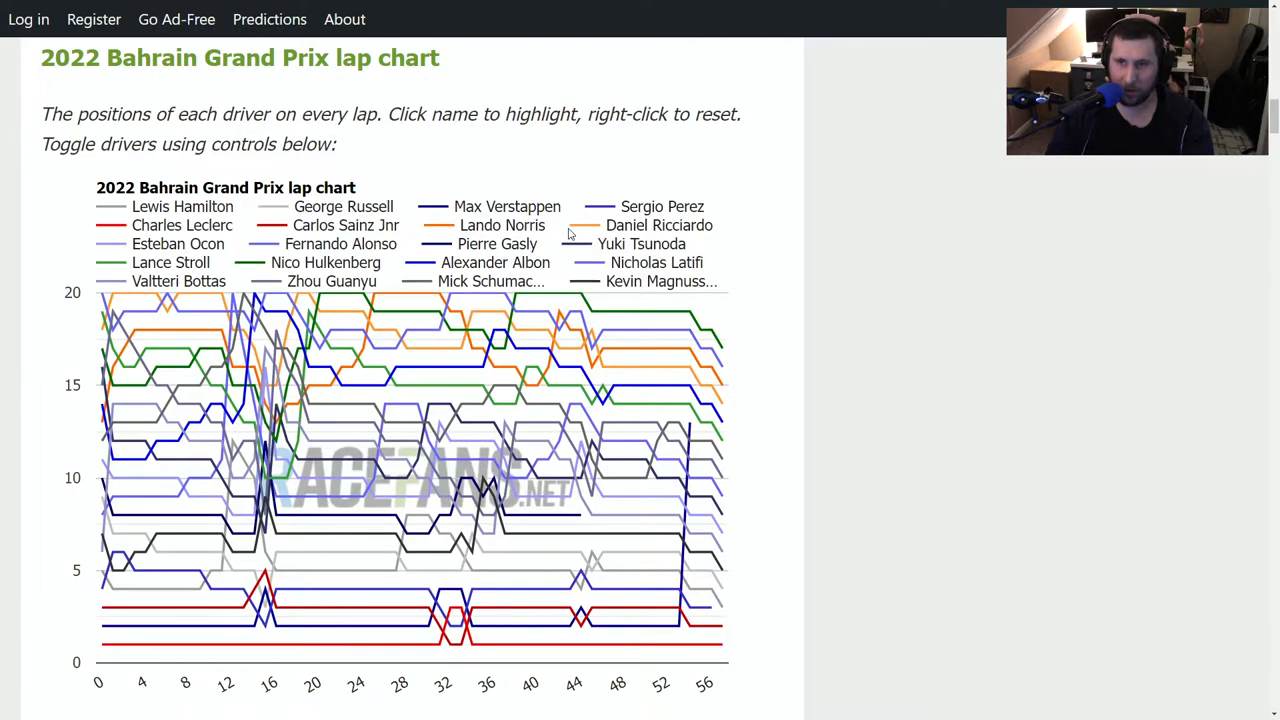
mouse_move(560, 310)
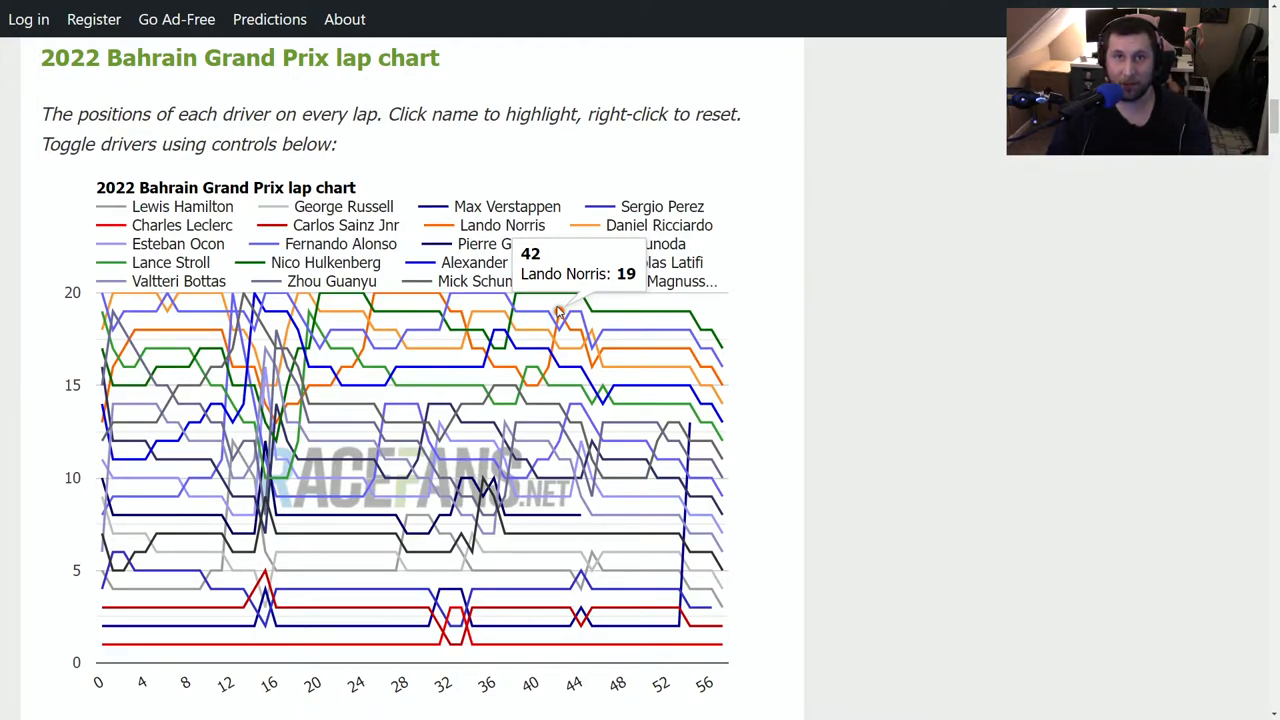
mouse_move(584, 336)
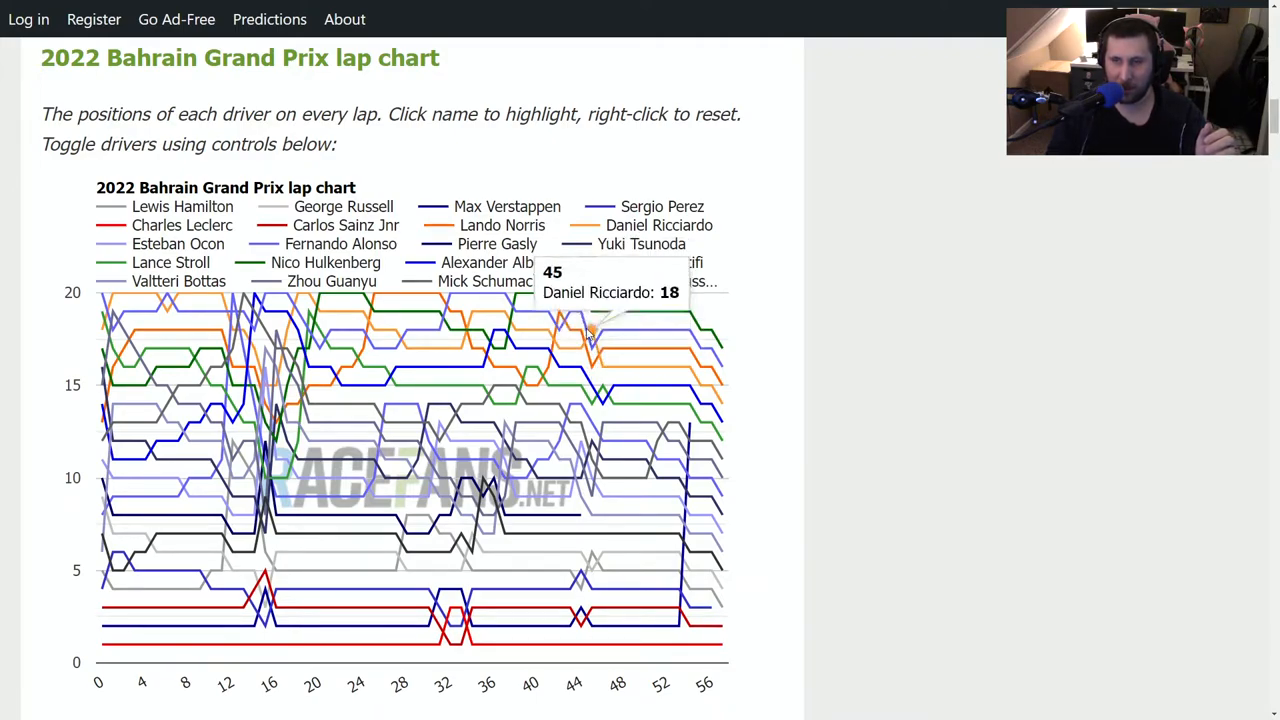
mouse_move(604, 368)
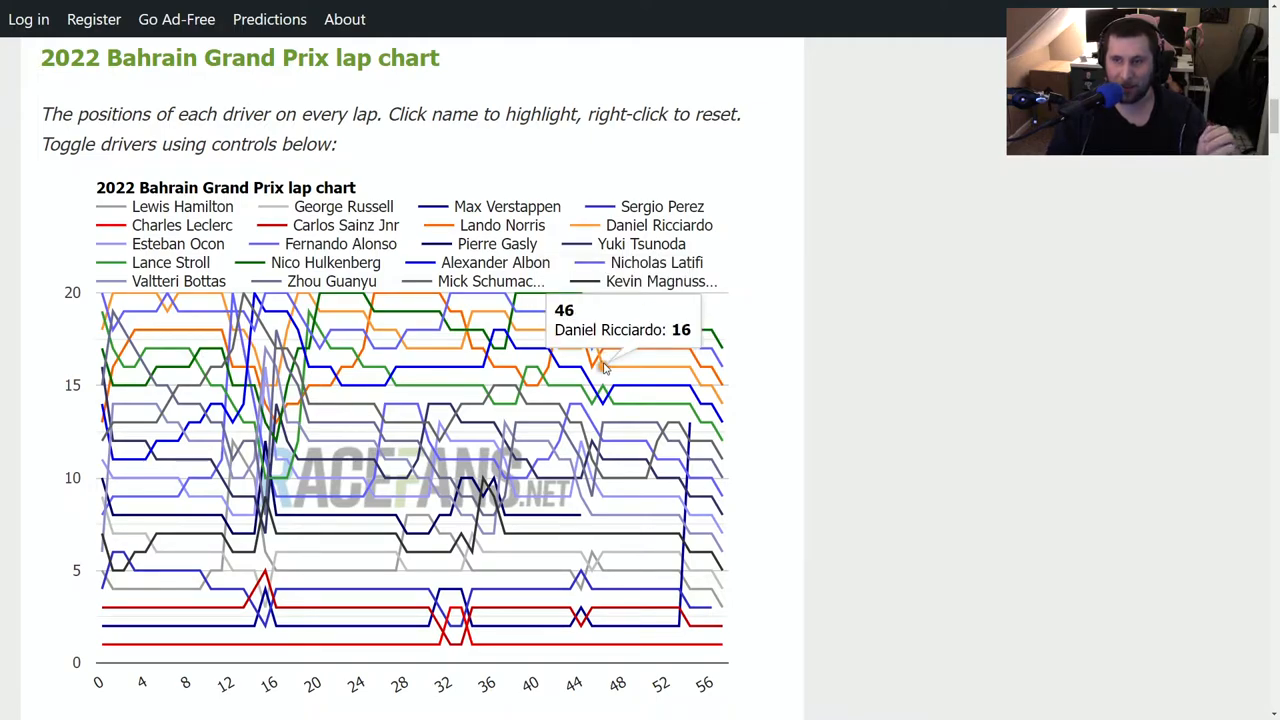
mouse_move(676, 312)
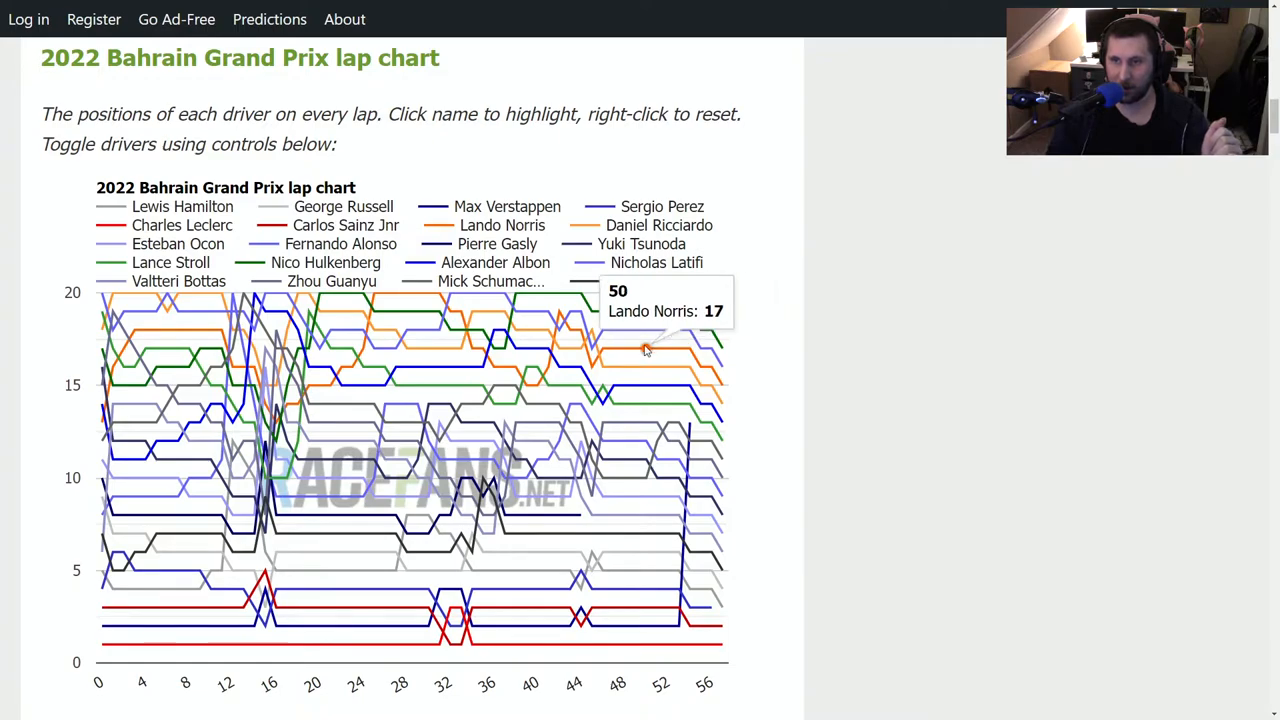
mouse_move(656, 312)
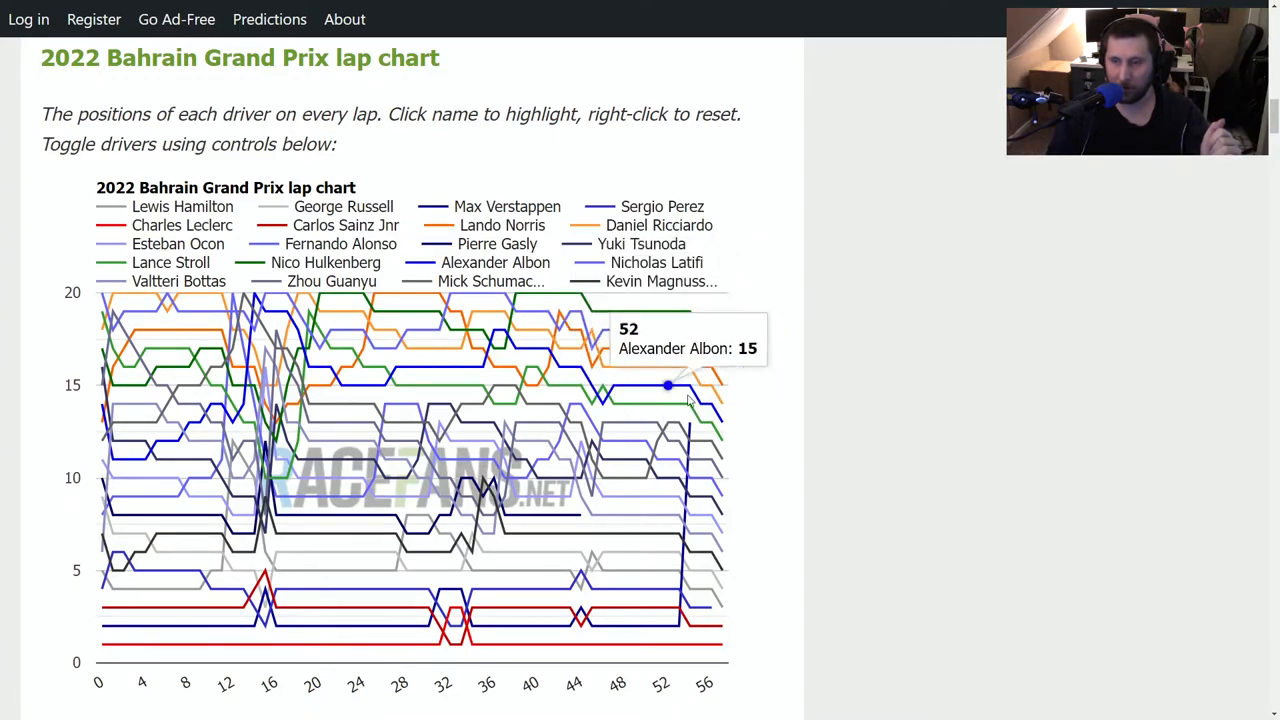
mouse_move(788, 272)
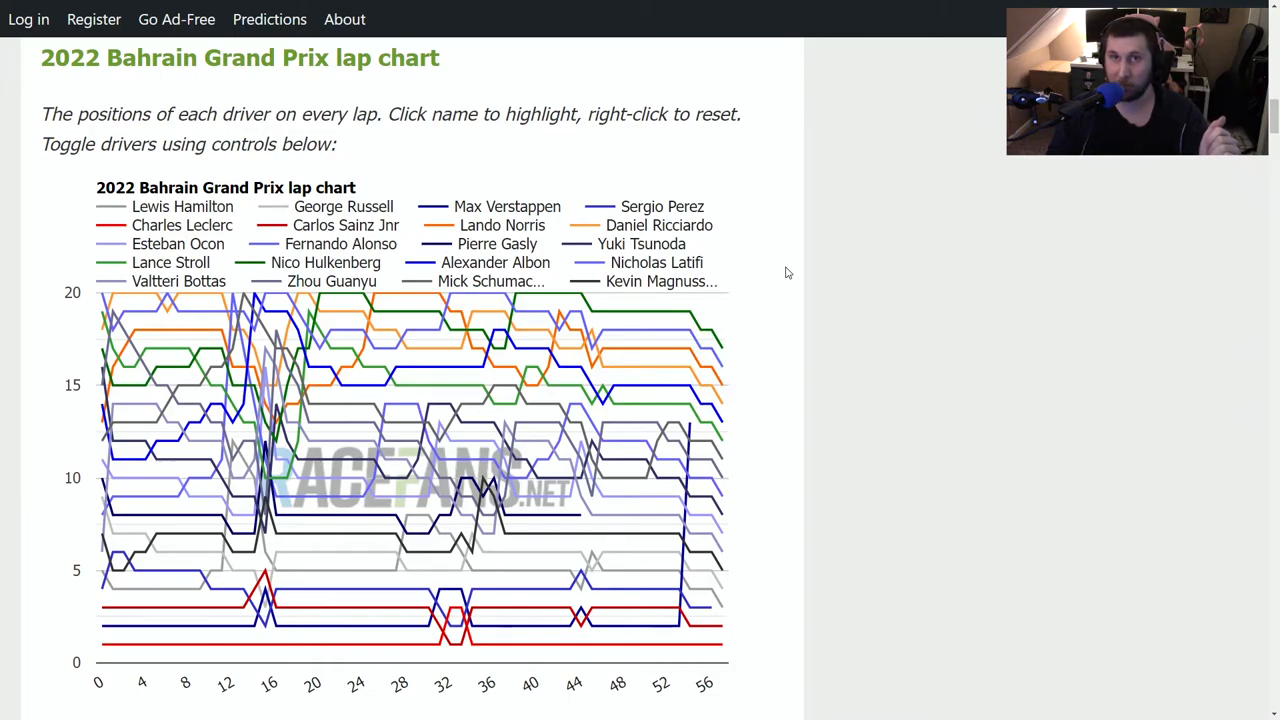
mouse_move(688, 312)
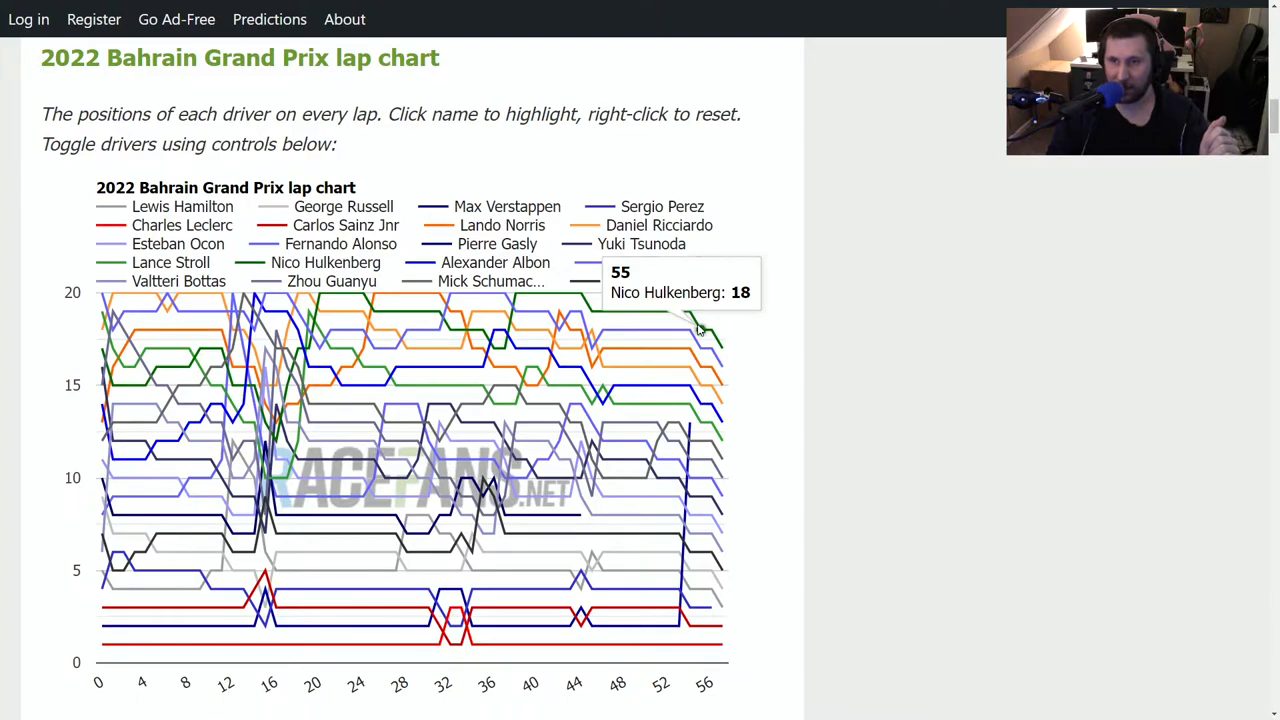
mouse_move(712, 332)
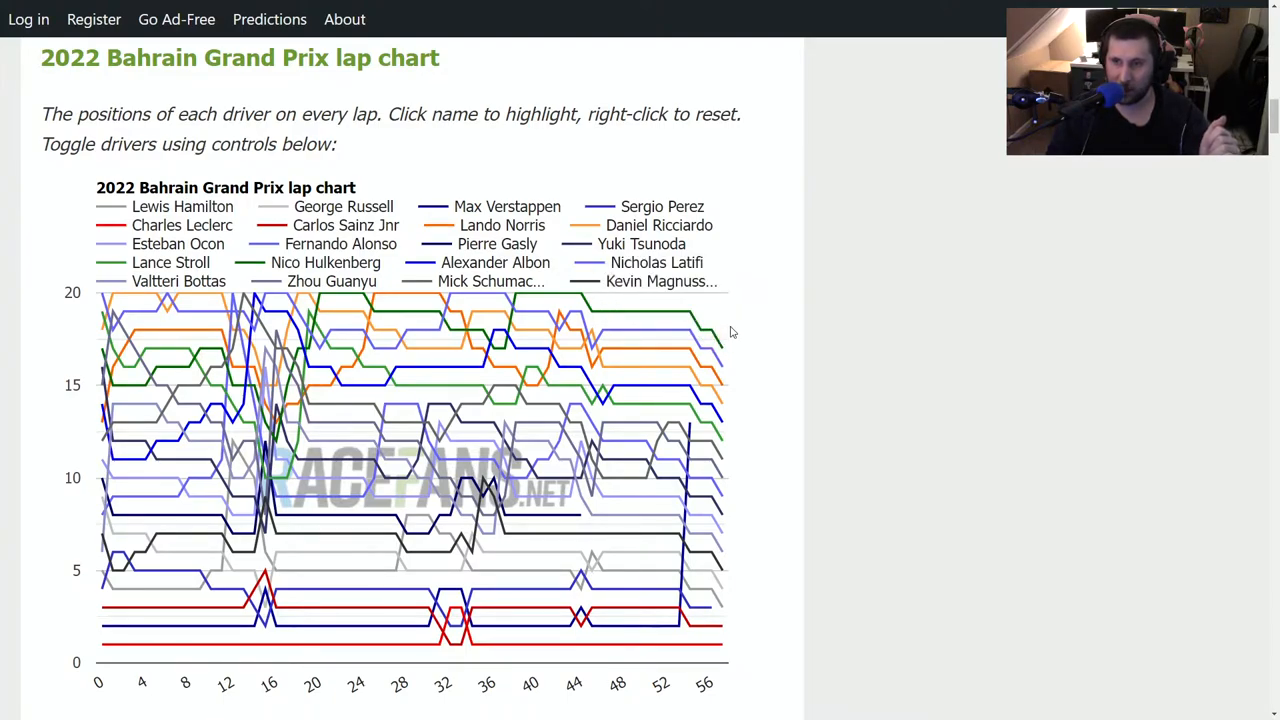
mouse_move(712, 330)
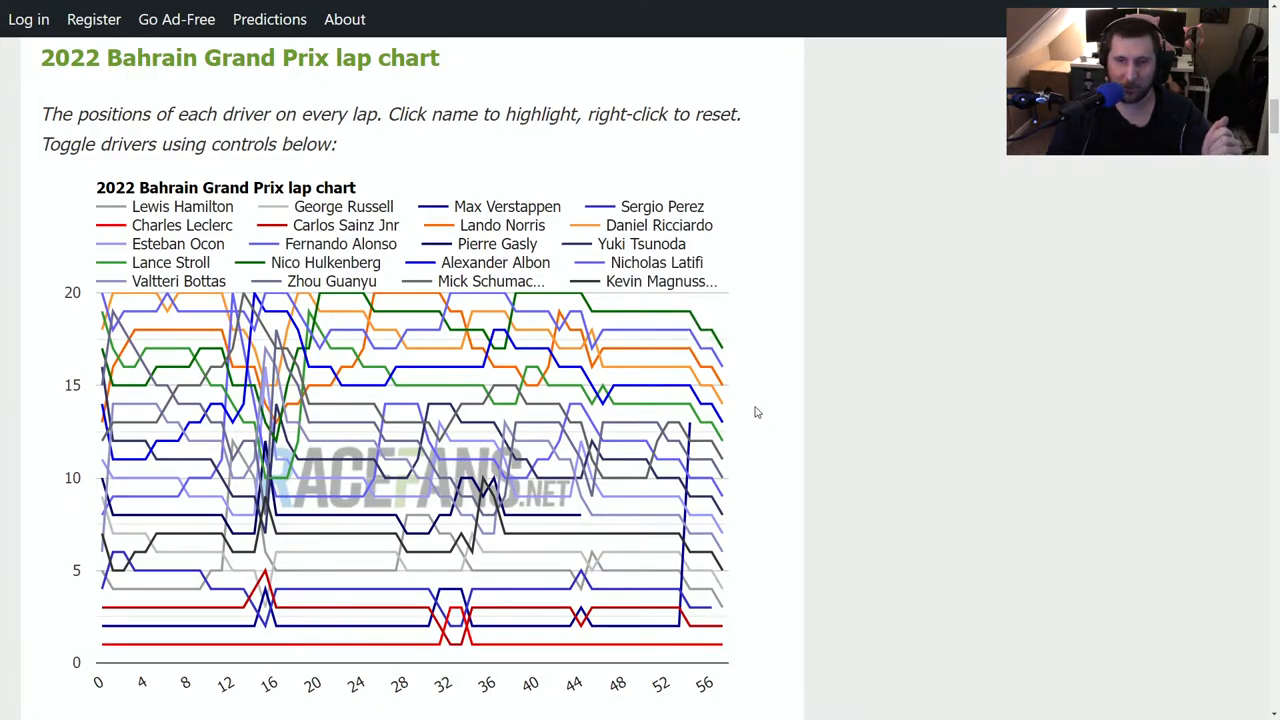
mouse_move(300, 390)
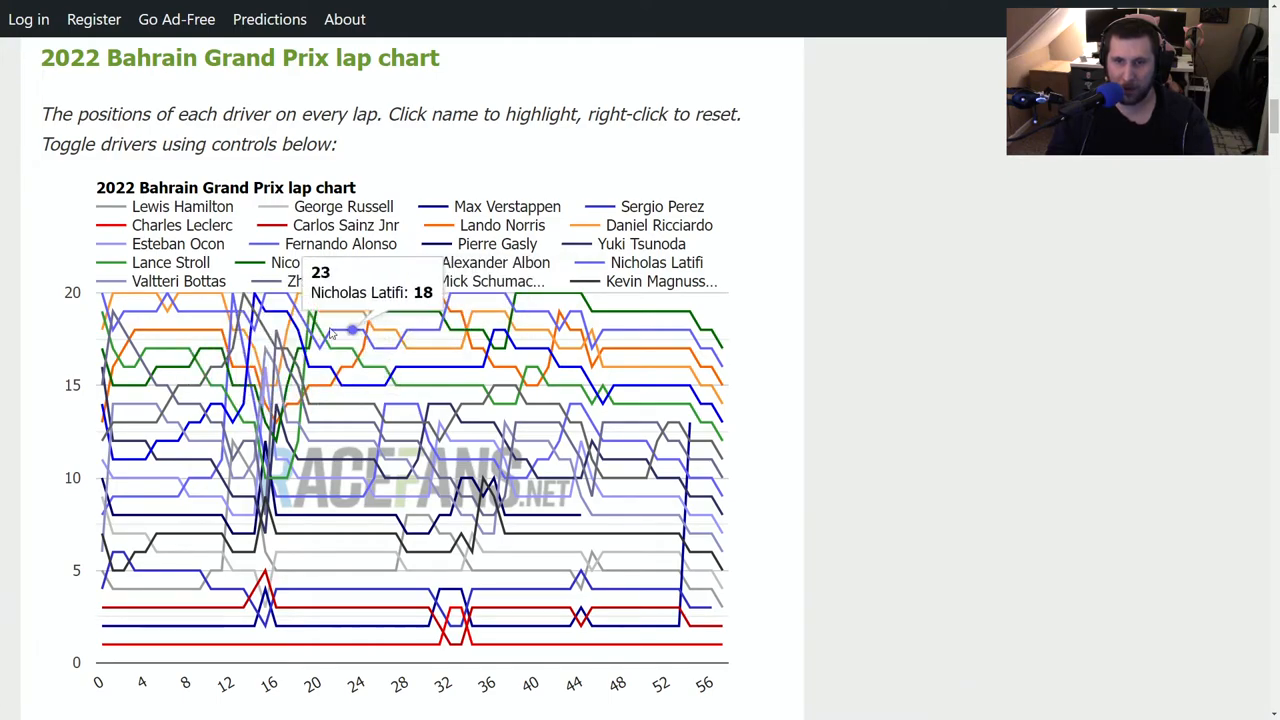
mouse_move(280, 376)
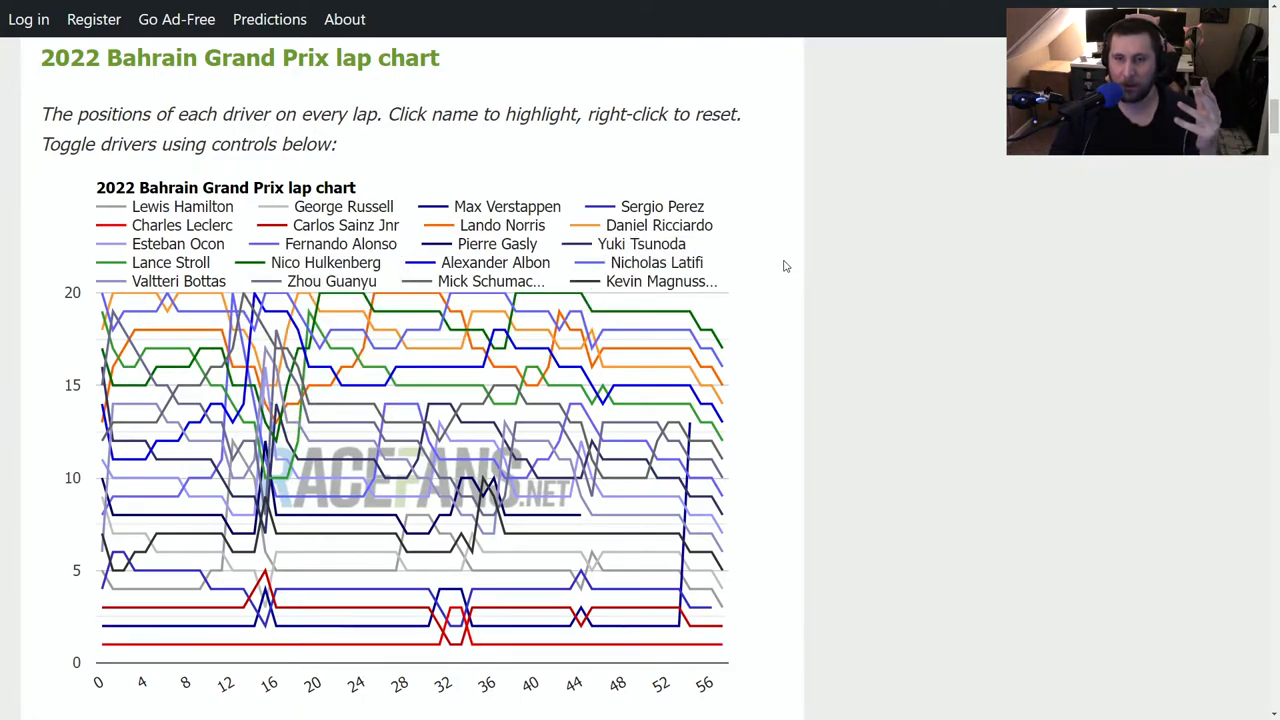
mouse_move(748, 278)
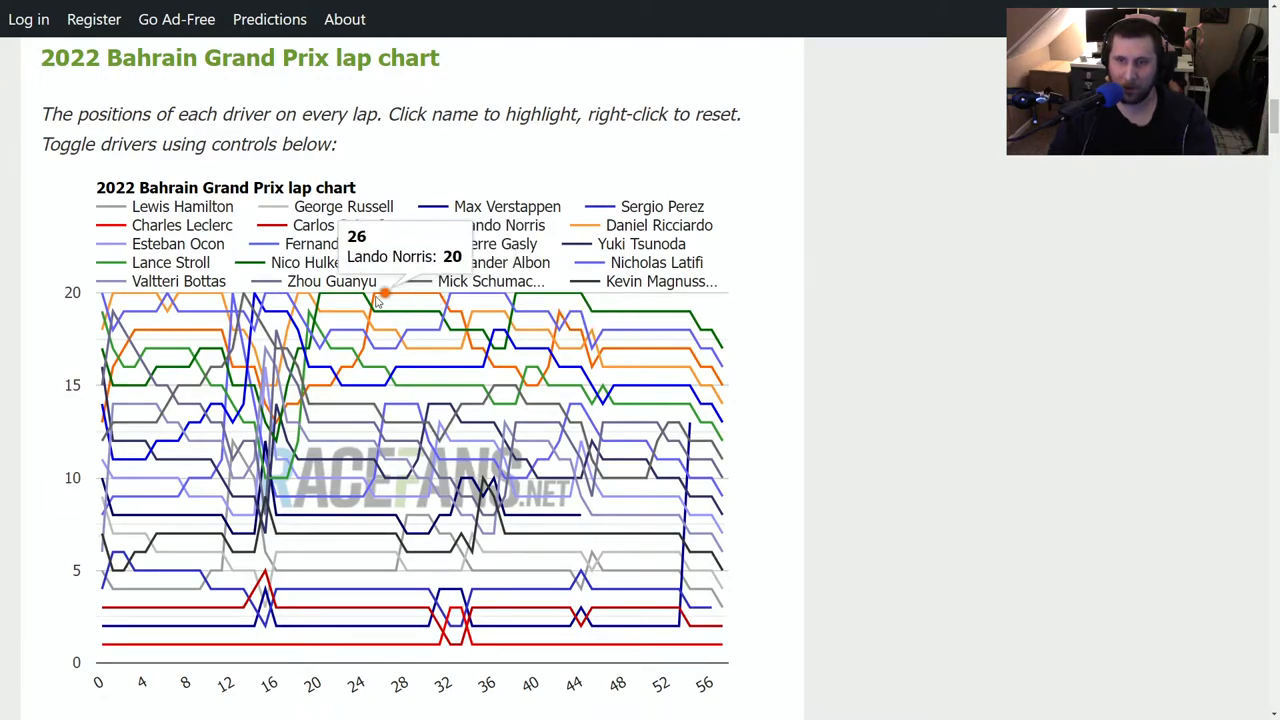
mouse_move(504, 368)
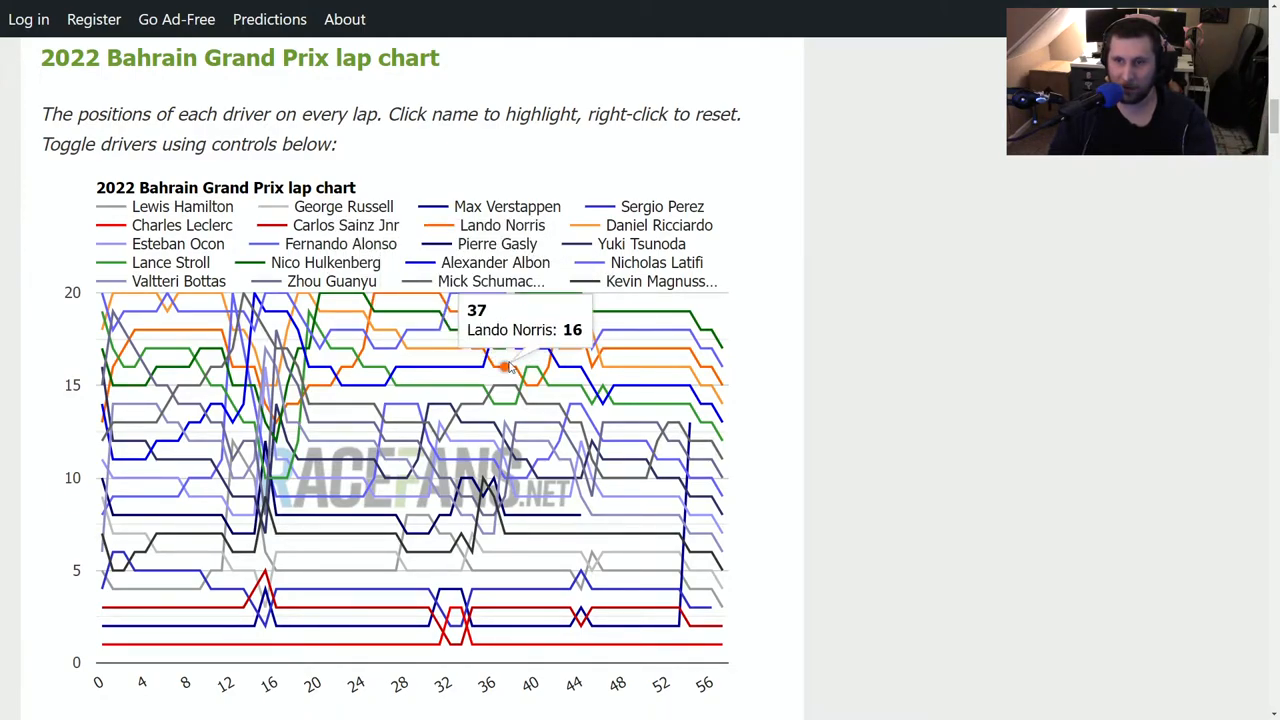
mouse_move(548, 422)
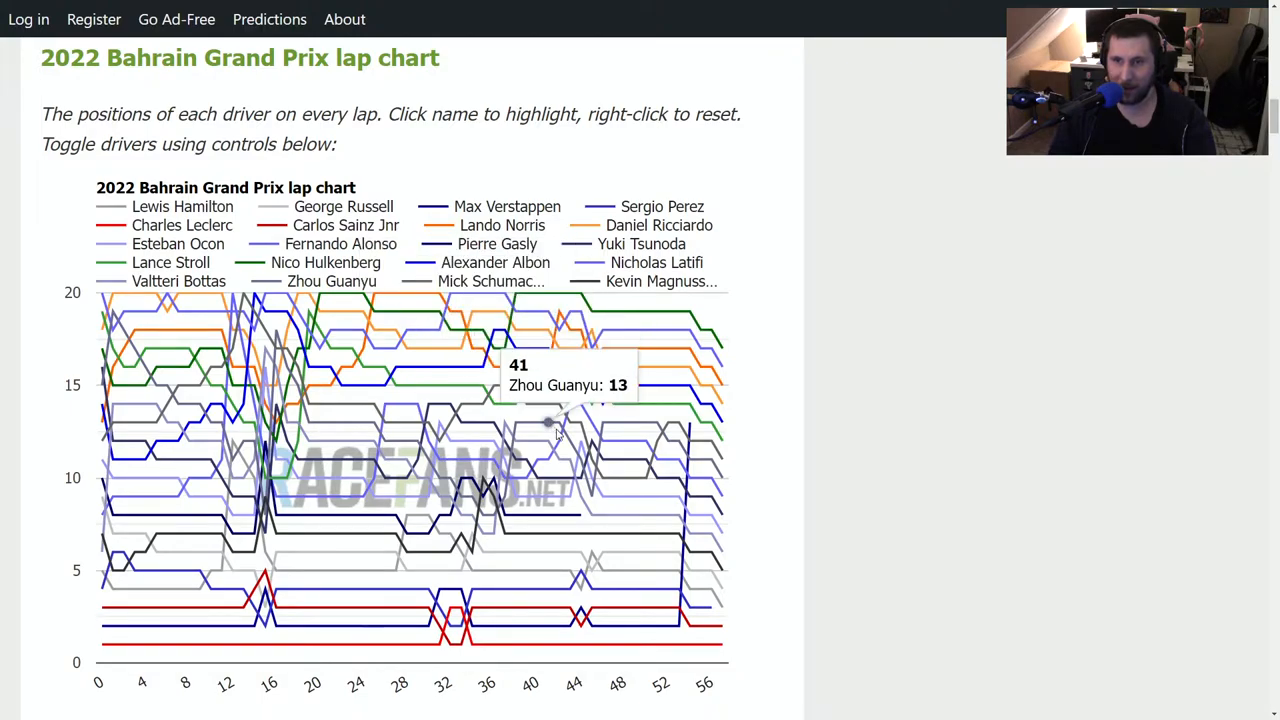
mouse_move(596, 444)
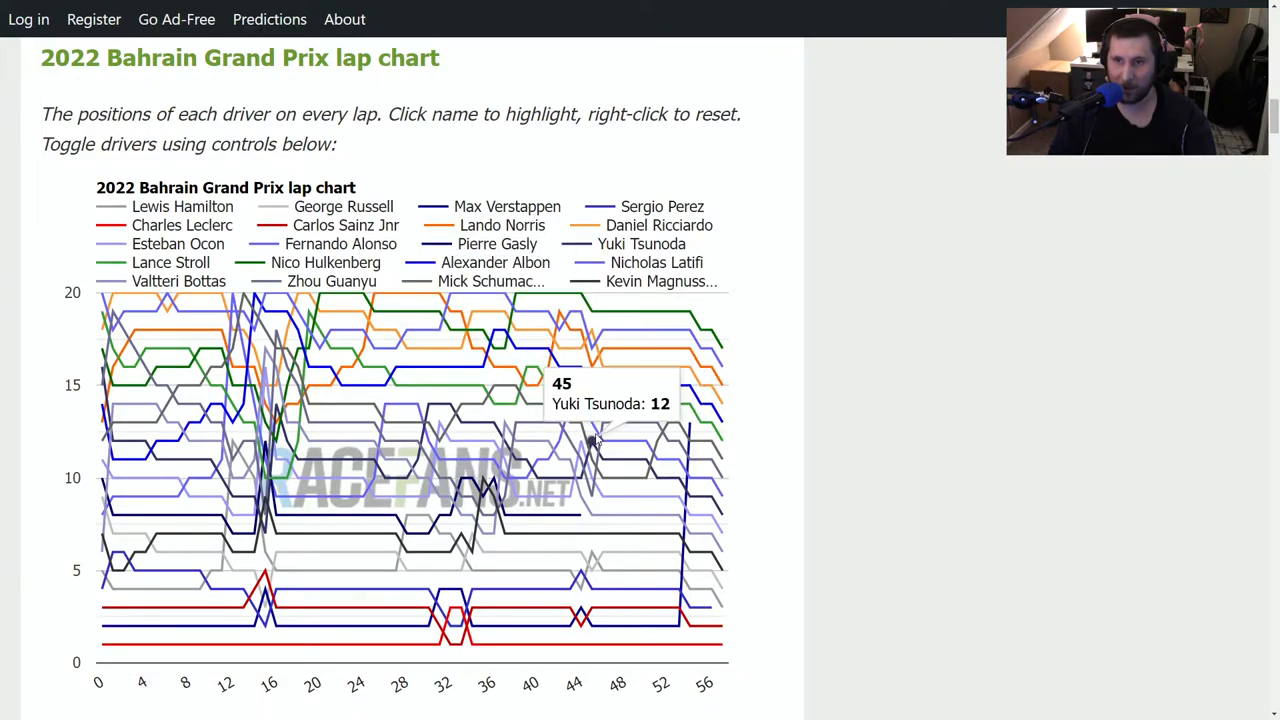
mouse_move(612, 460)
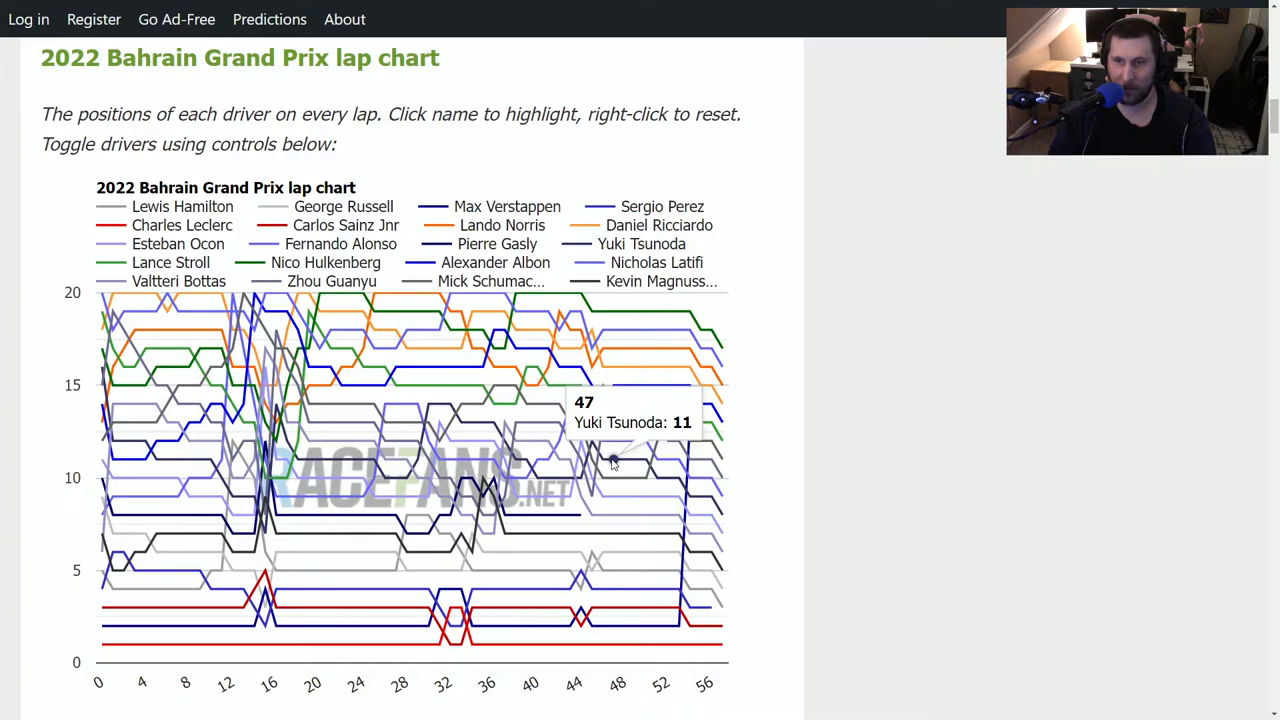
mouse_move(624, 460)
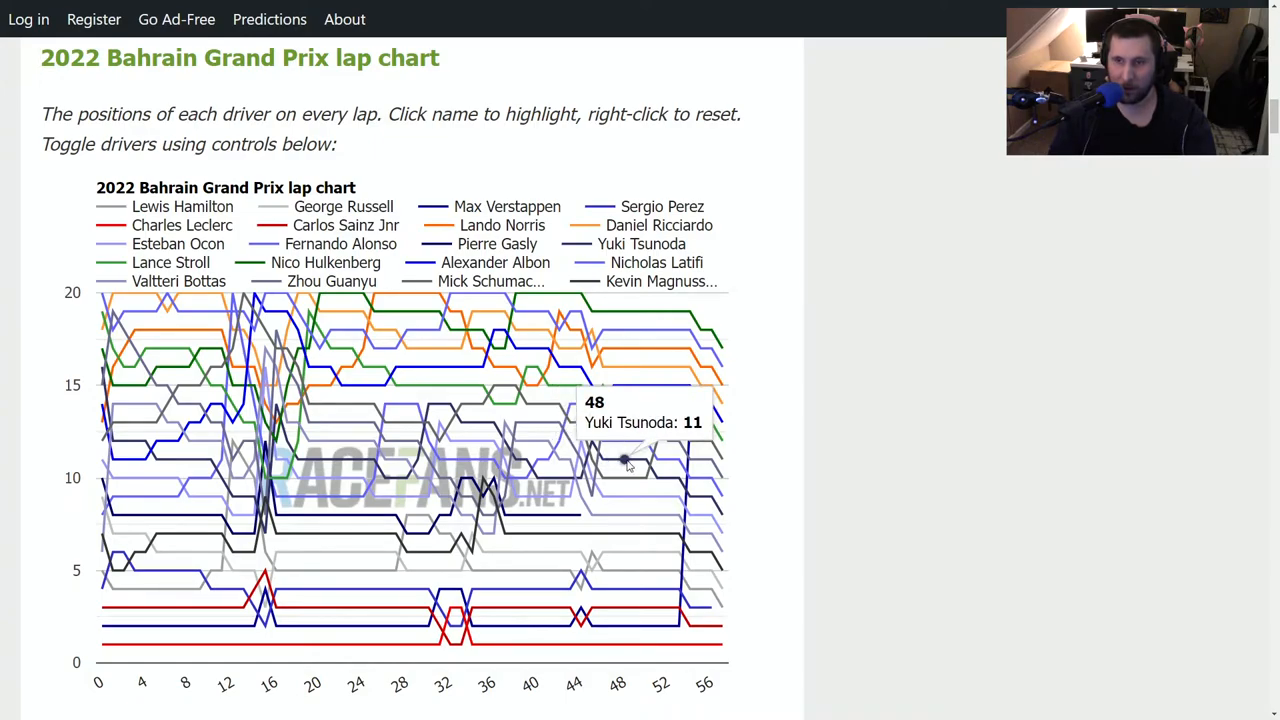
mouse_move(636, 460)
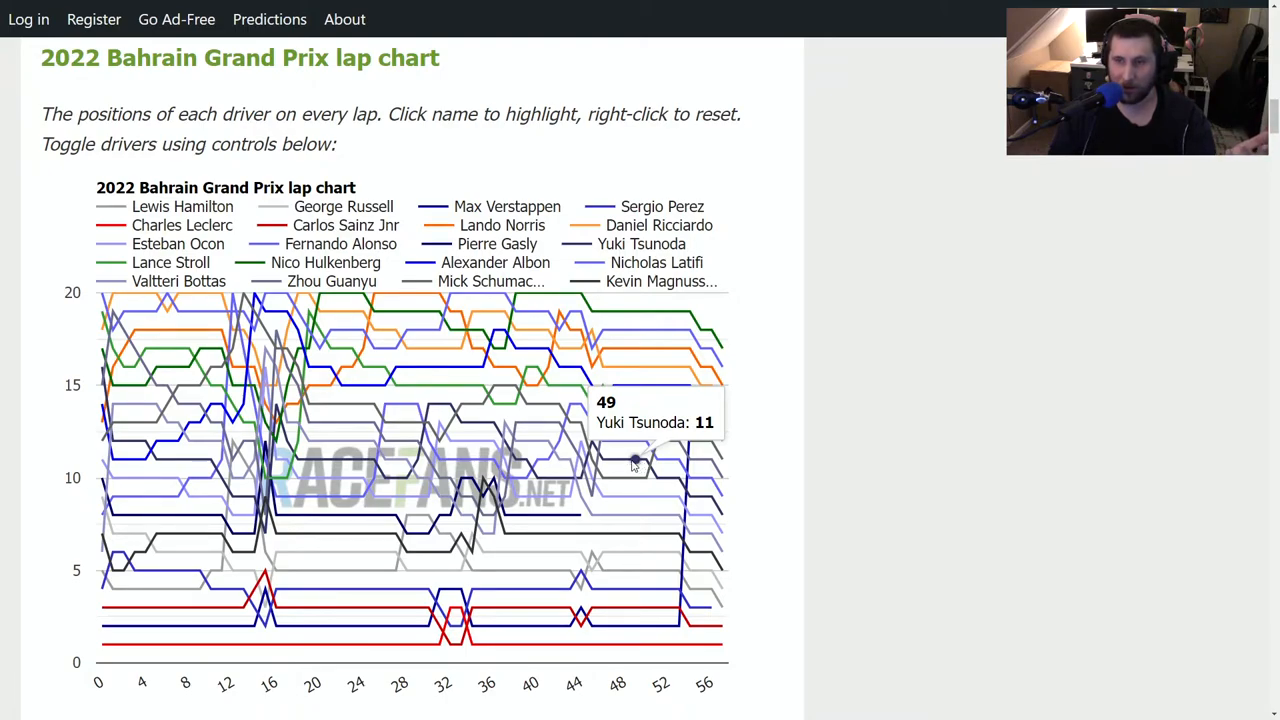
mouse_move(656, 404)
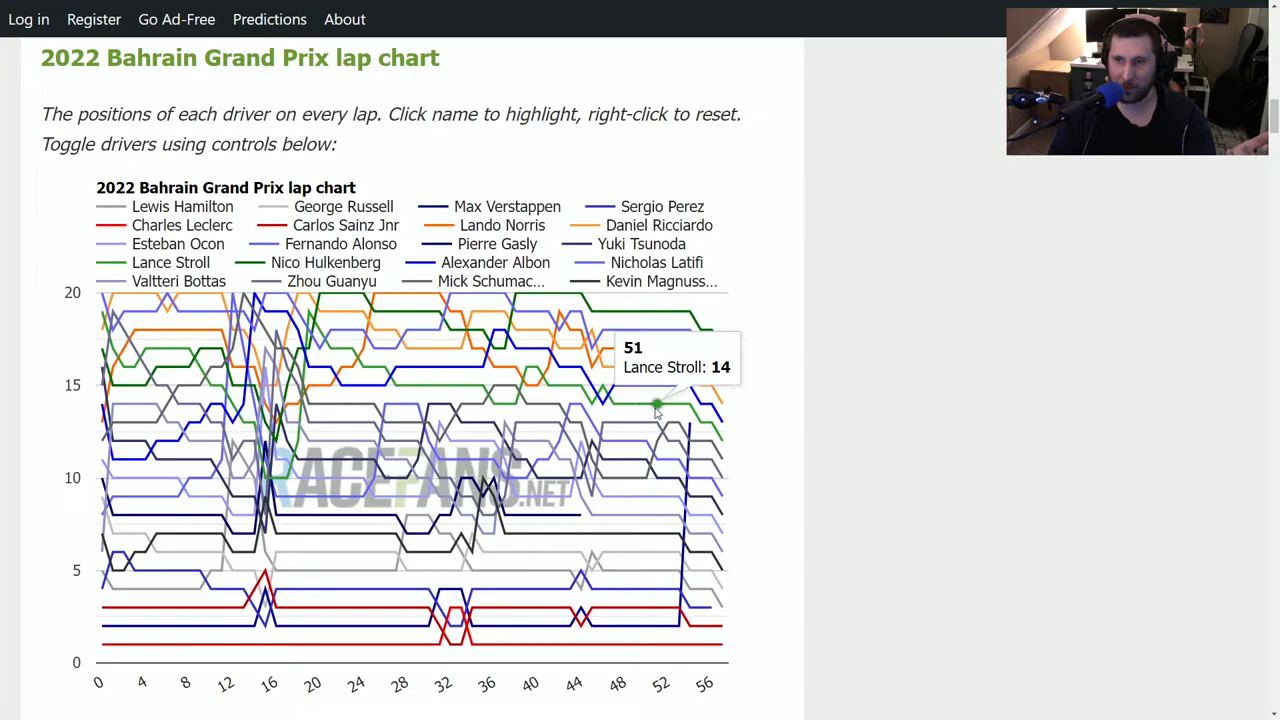
mouse_move(784, 436)
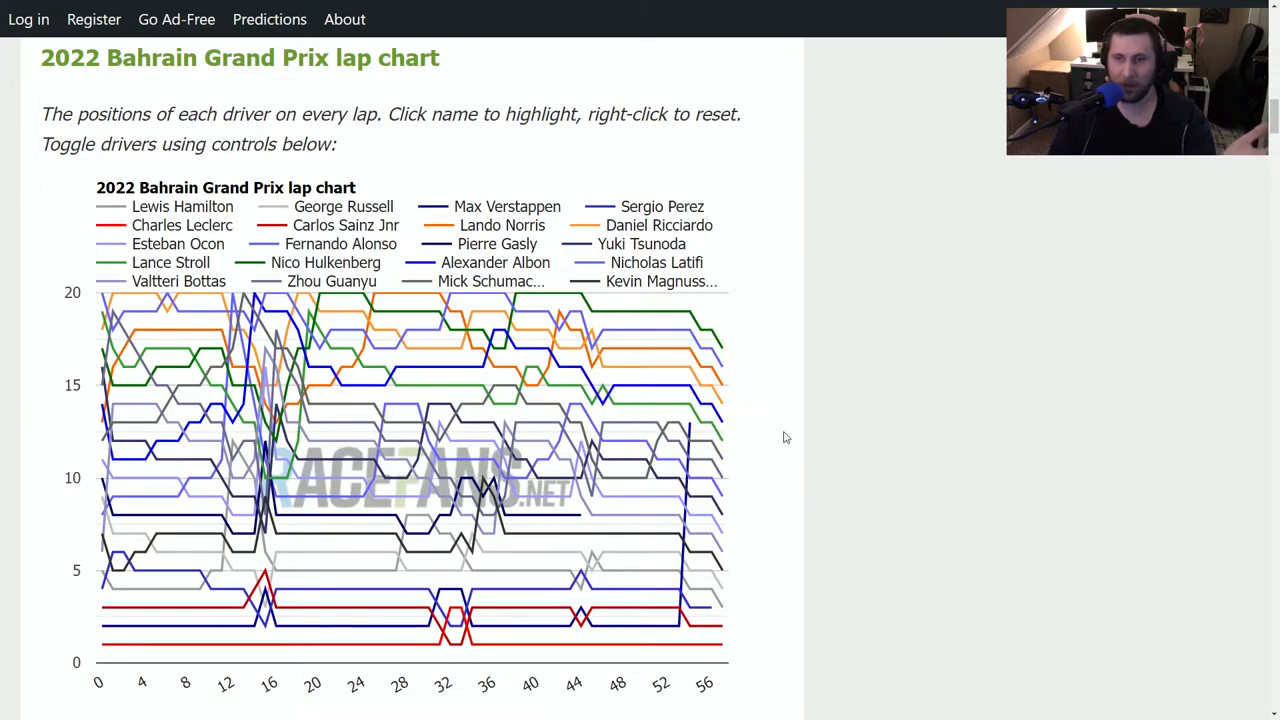
mouse_move(754, 324)
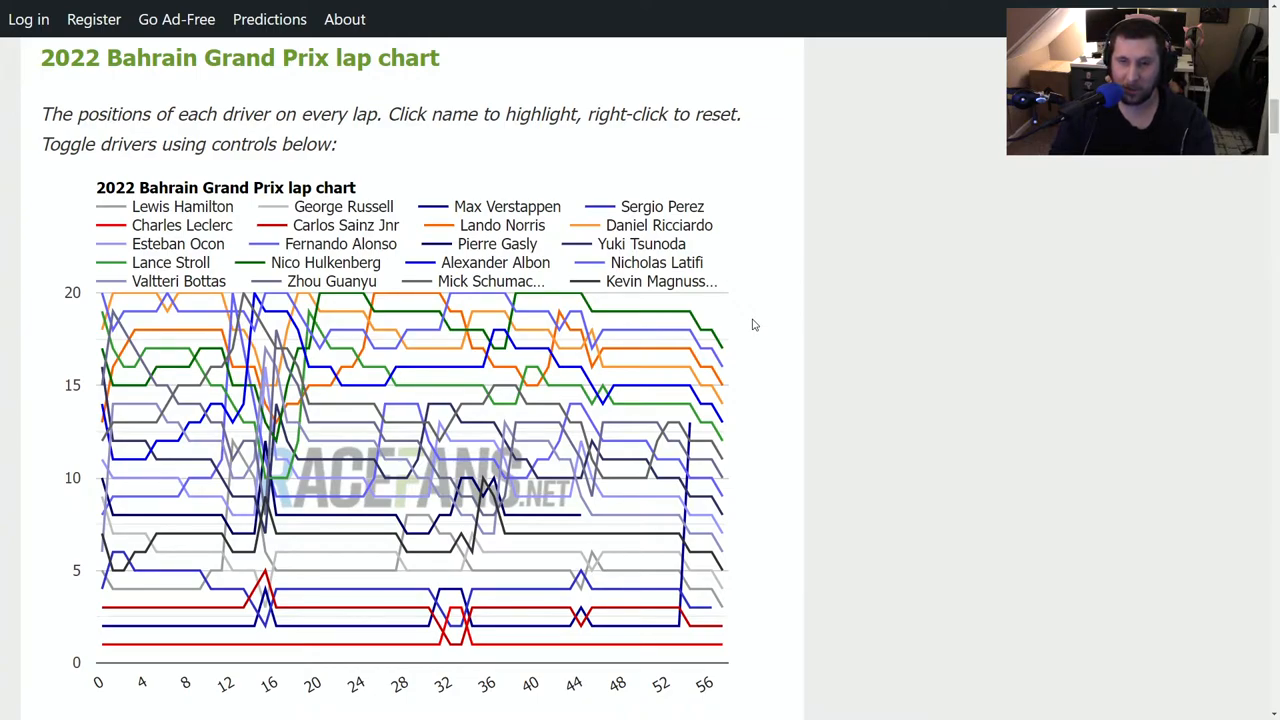
mouse_move(376, 300)
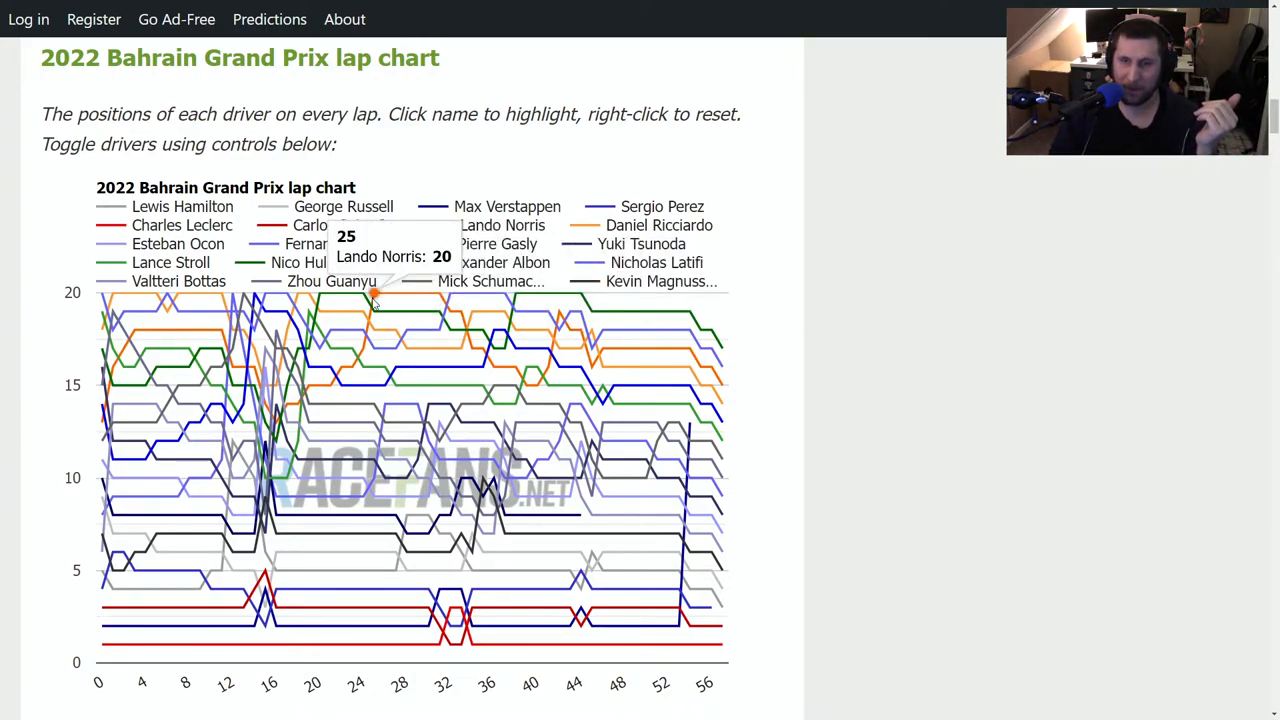
mouse_move(576, 430)
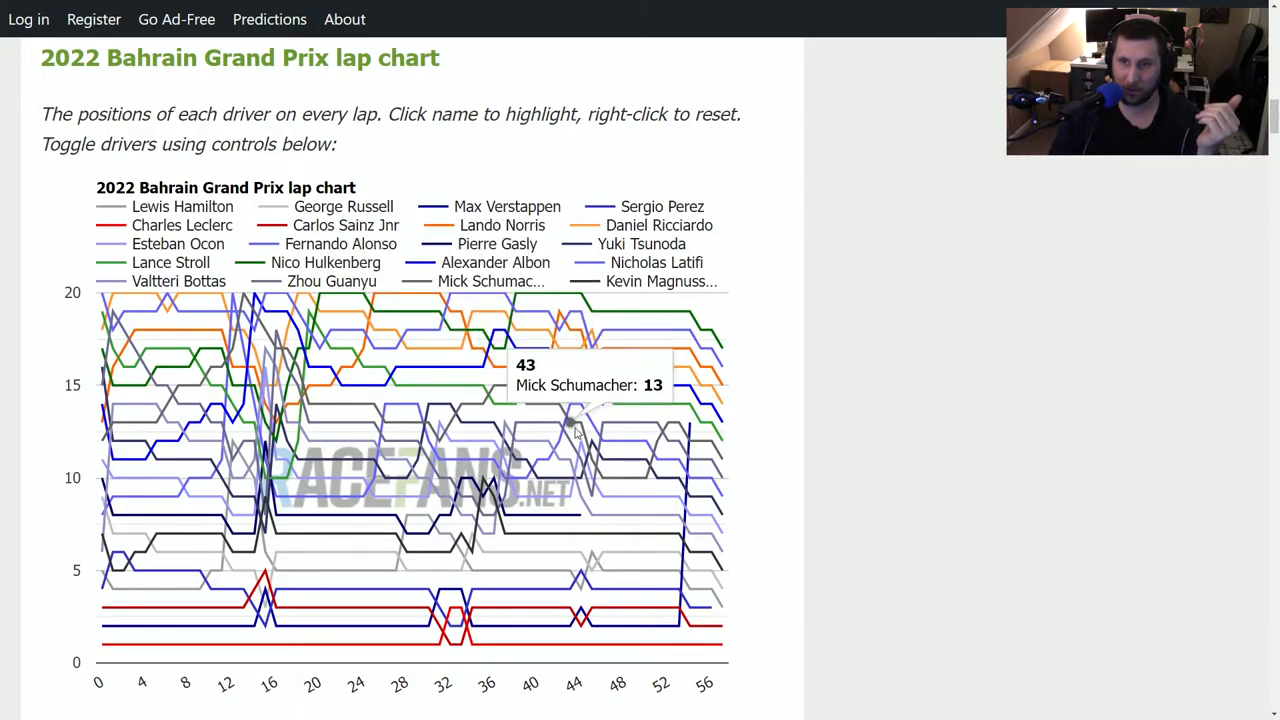
mouse_move(636, 420)
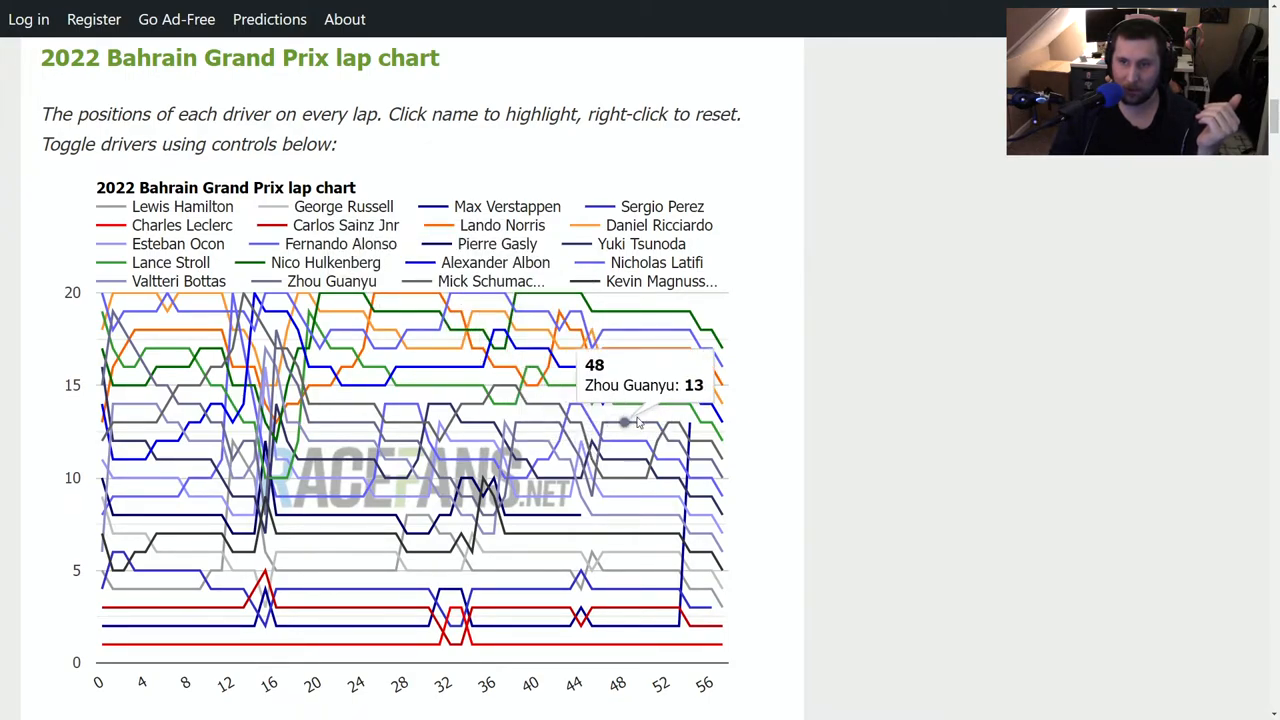
mouse_move(758, 436)
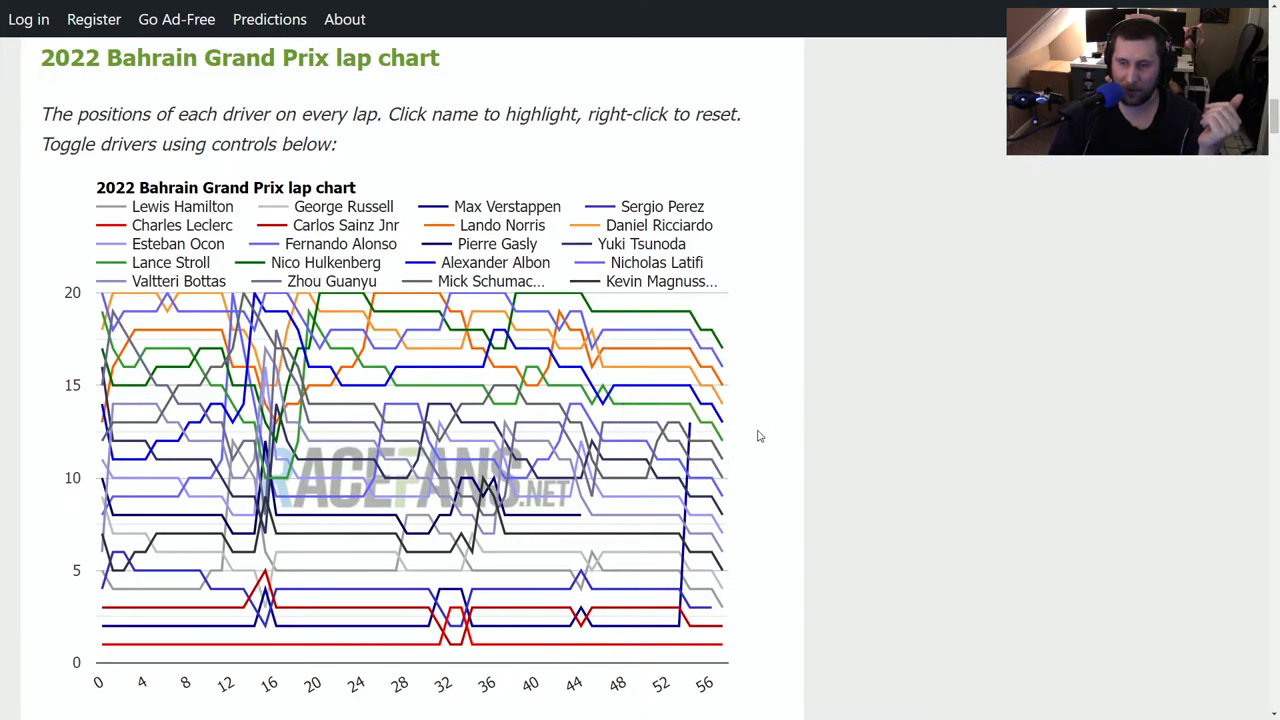
mouse_move(760, 428)
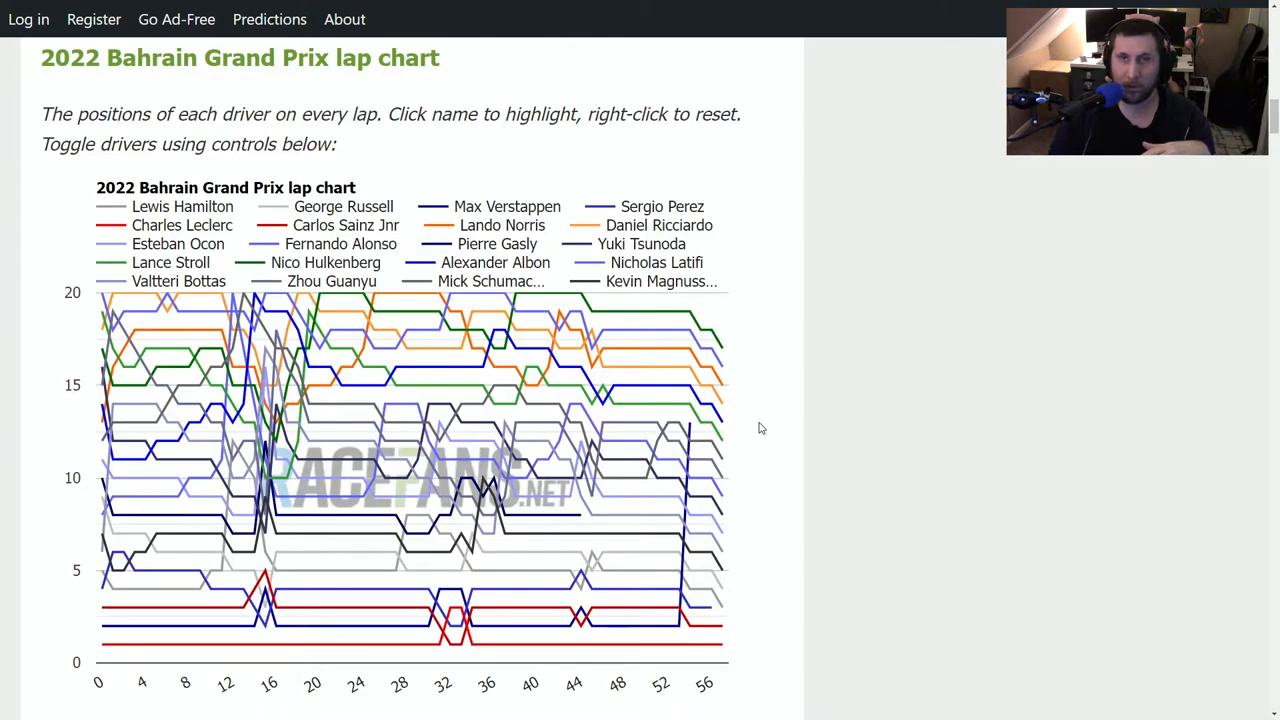
mouse_move(740, 370)
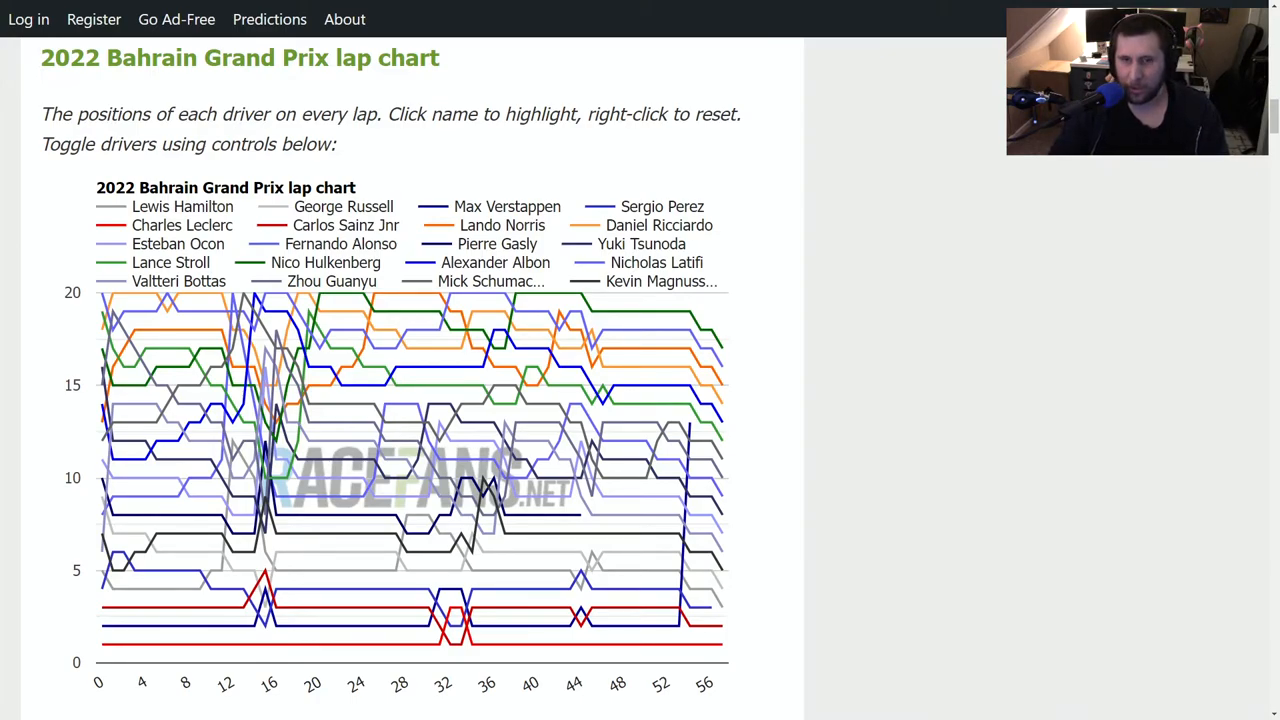
mouse_move(42, 250)
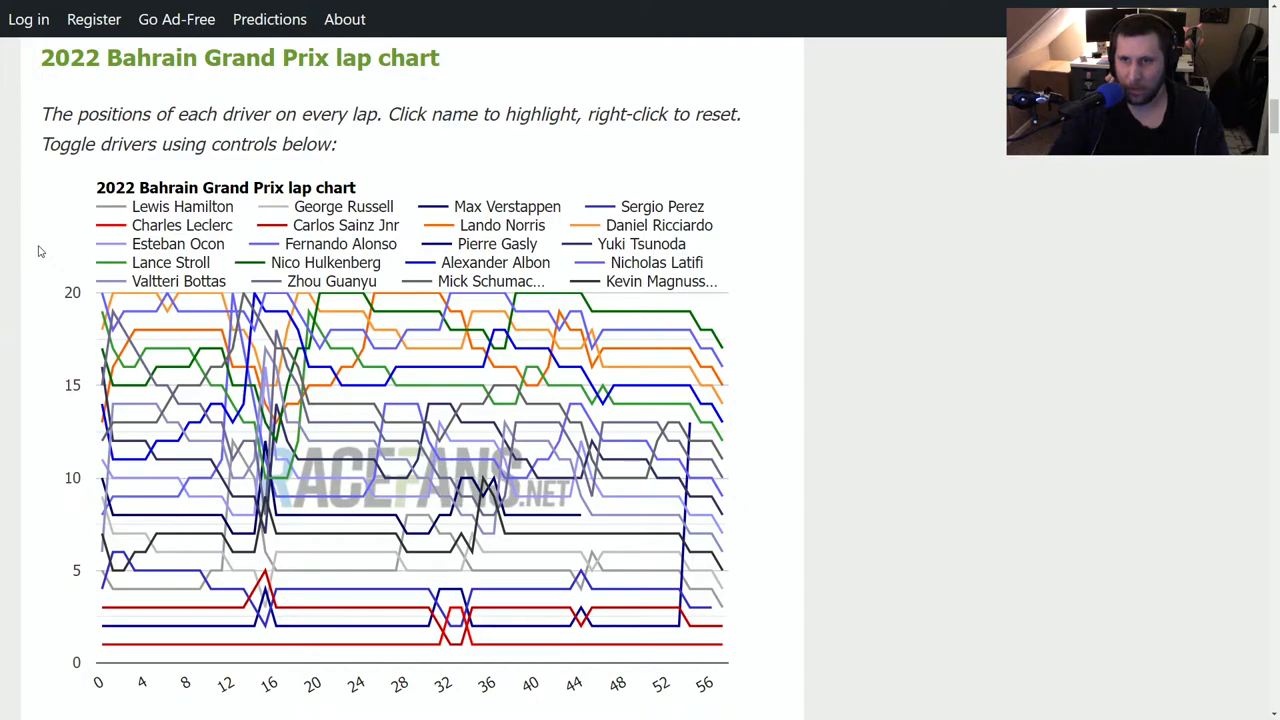
mouse_move(56, 250)
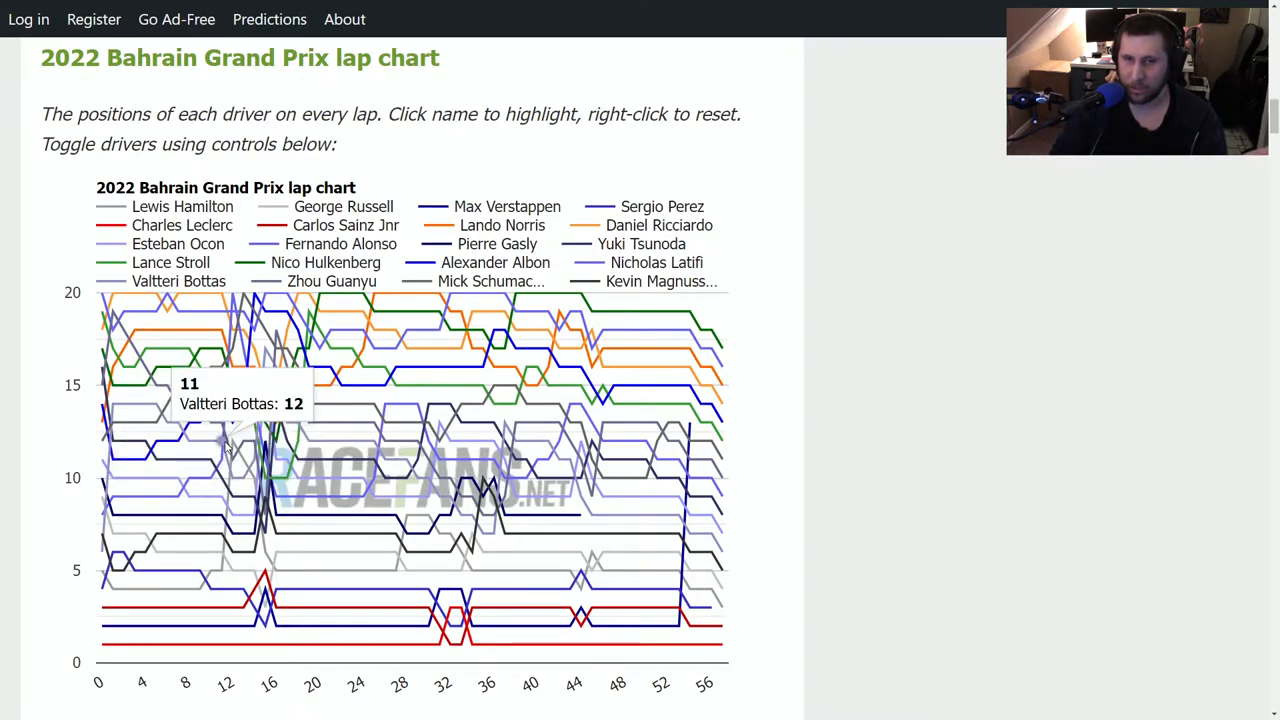
mouse_move(212, 460)
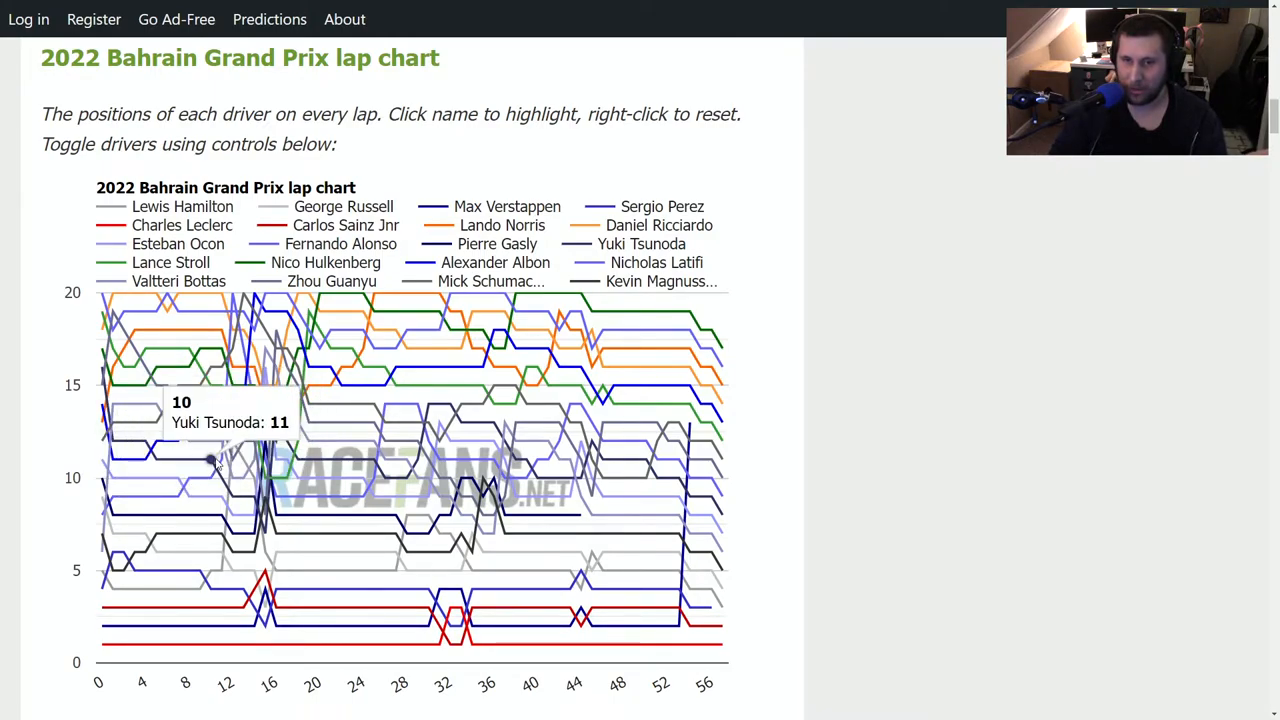
mouse_move(188, 460)
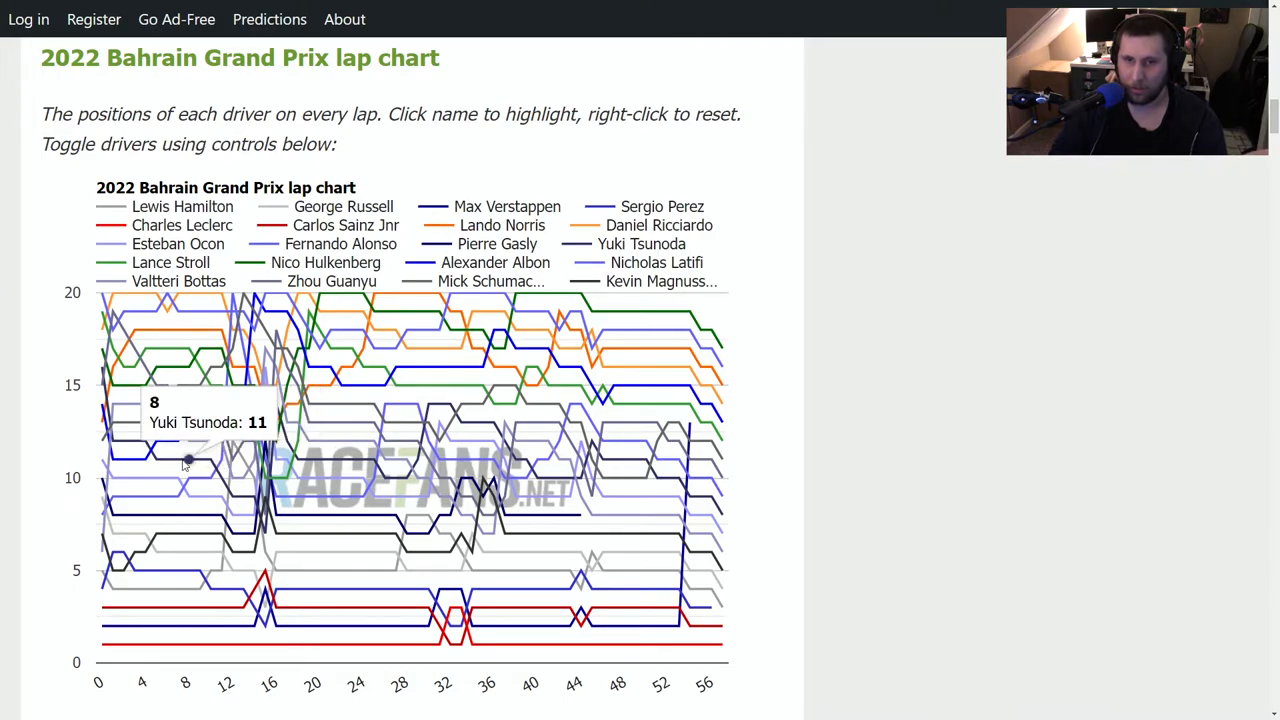
mouse_move(744, 284)
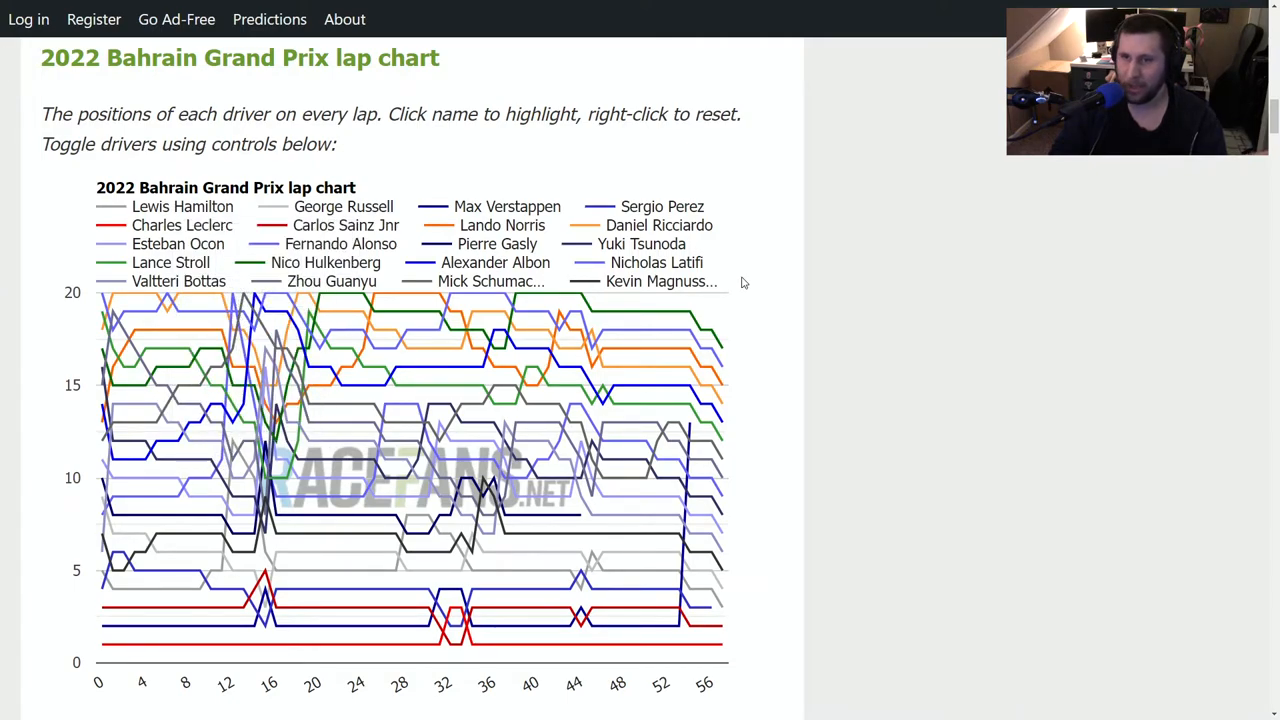
mouse_move(372, 370)
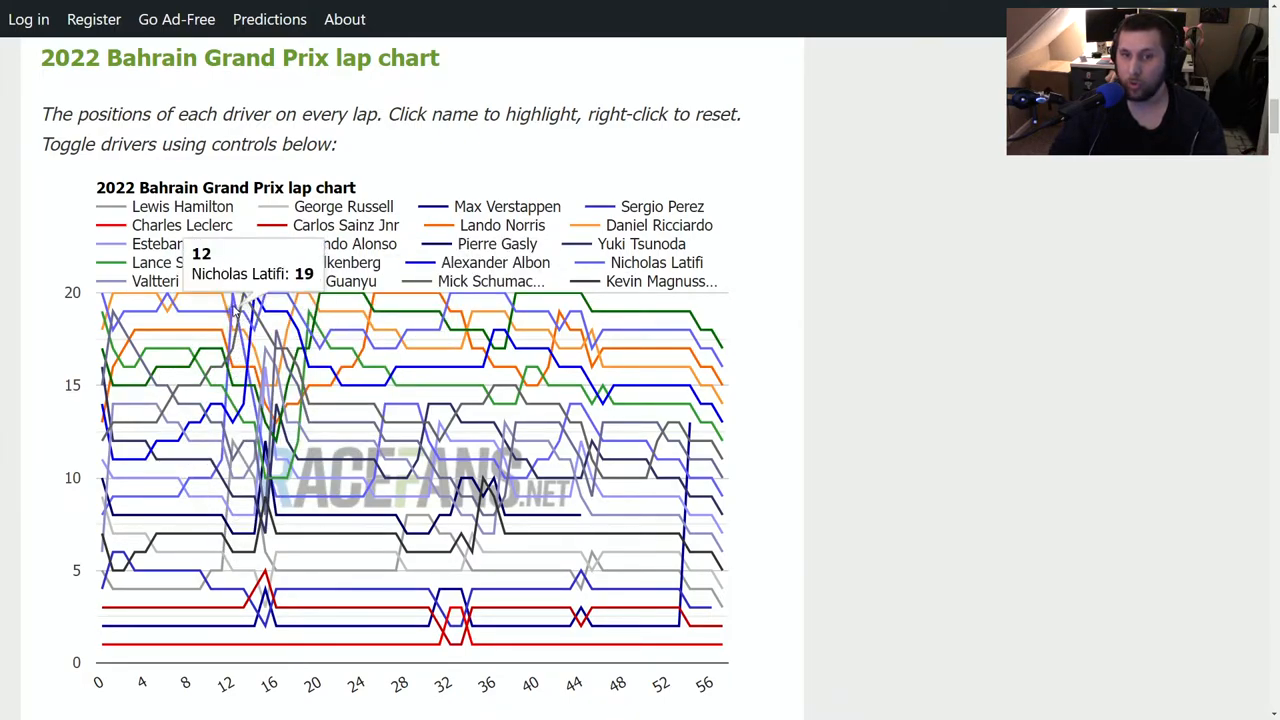
mouse_move(838, 288)
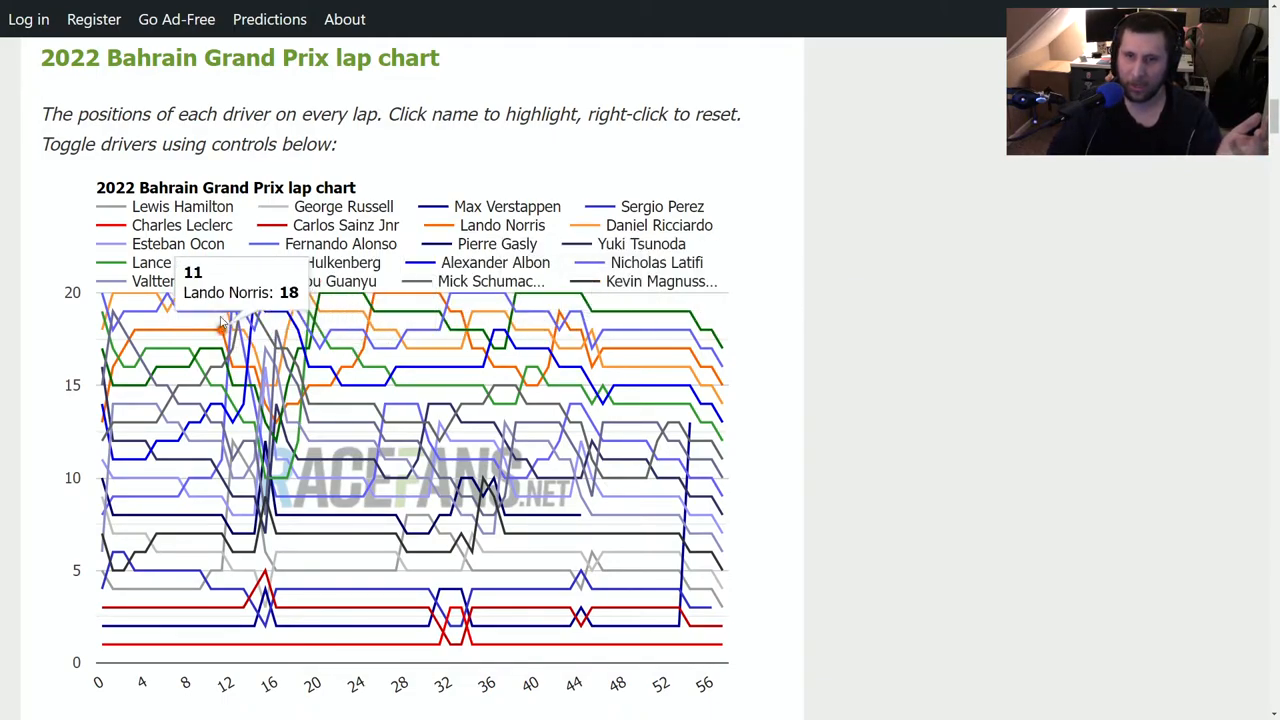
mouse_move(232, 296)
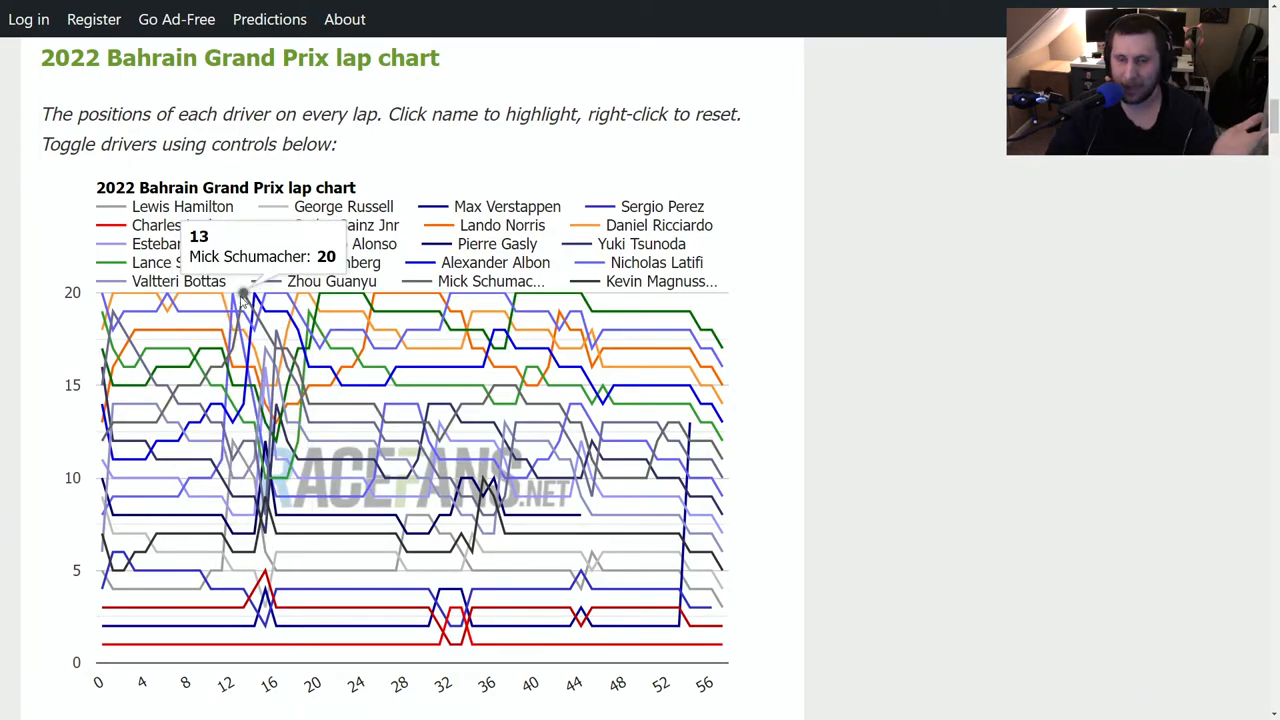
mouse_move(240, 296)
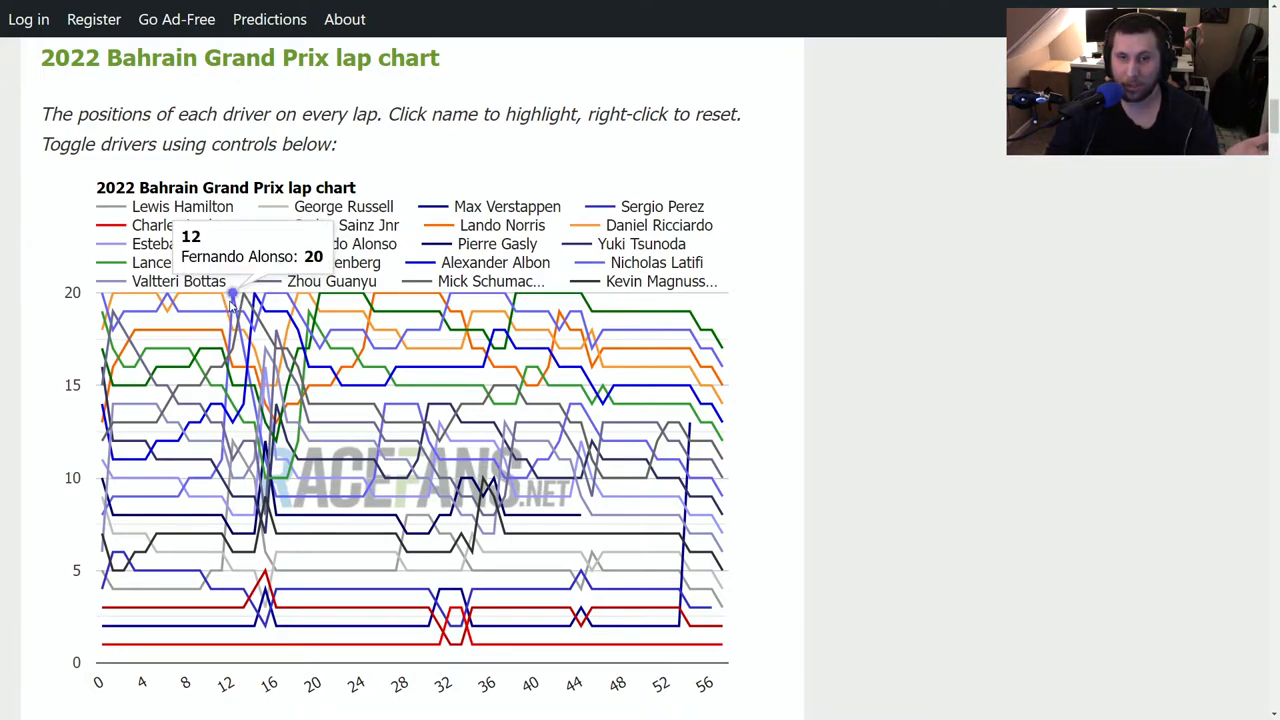
mouse_move(236, 284)
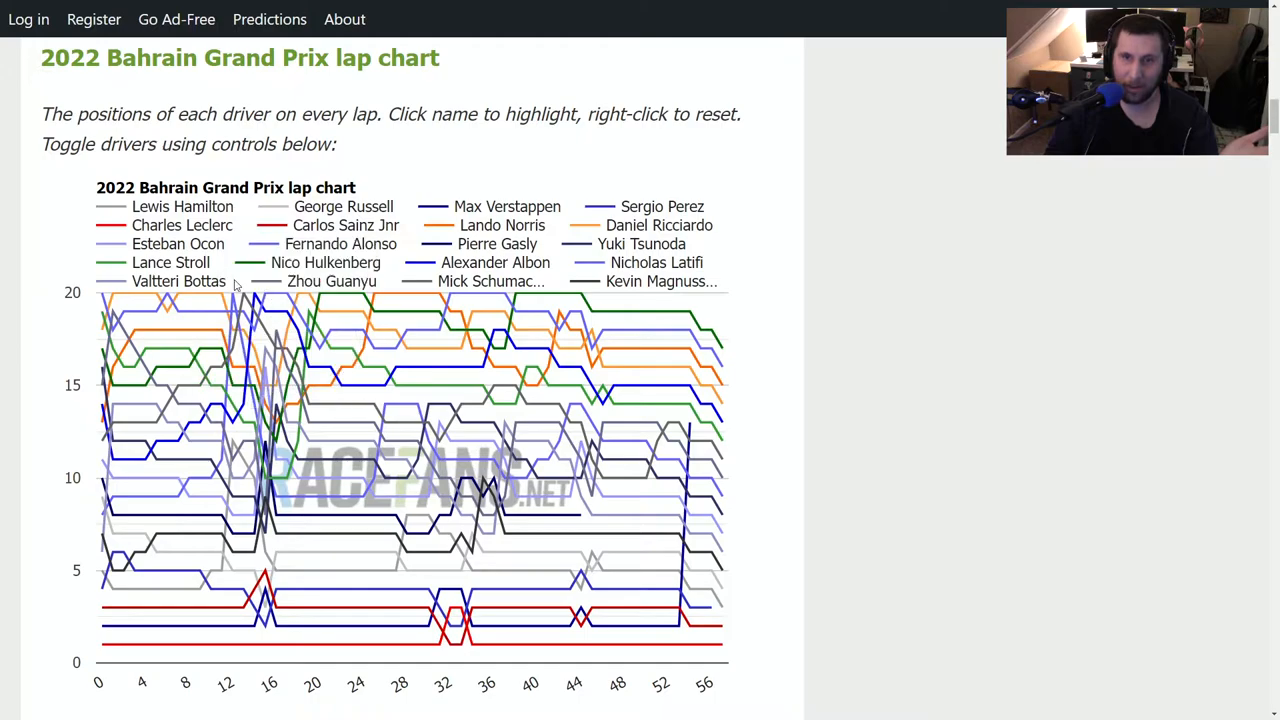
mouse_move(236, 296)
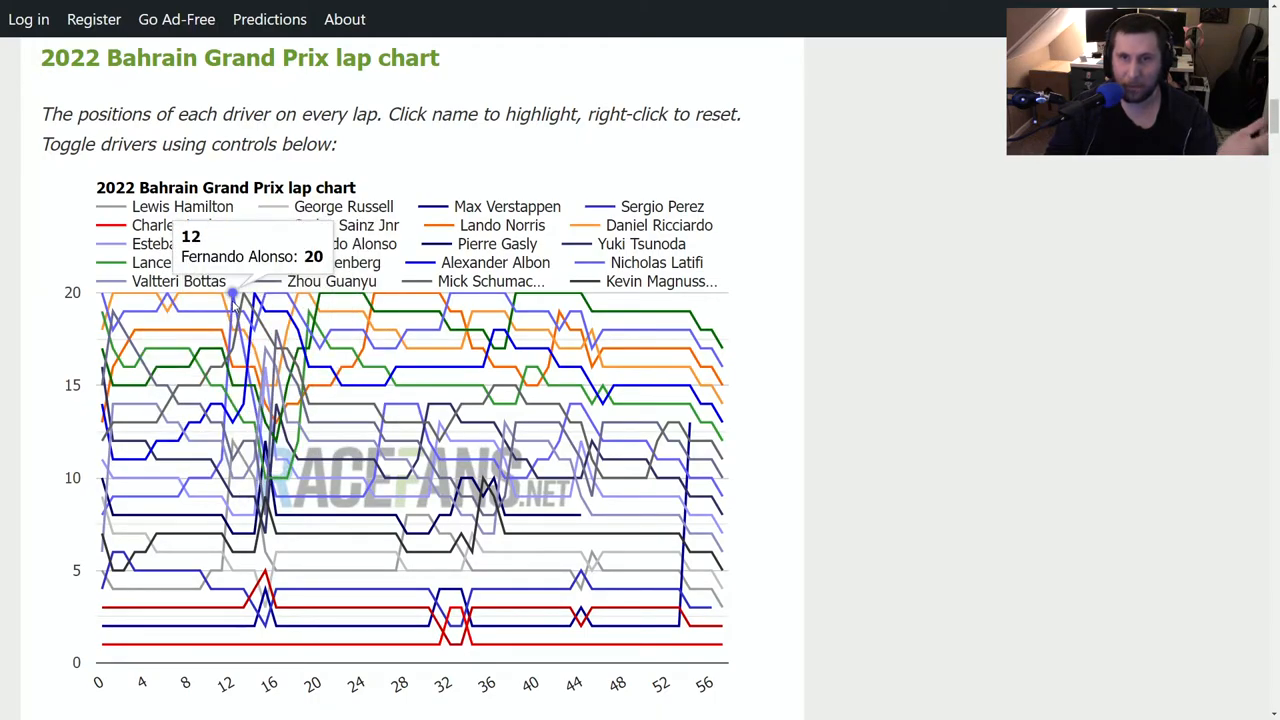
mouse_move(280, 504)
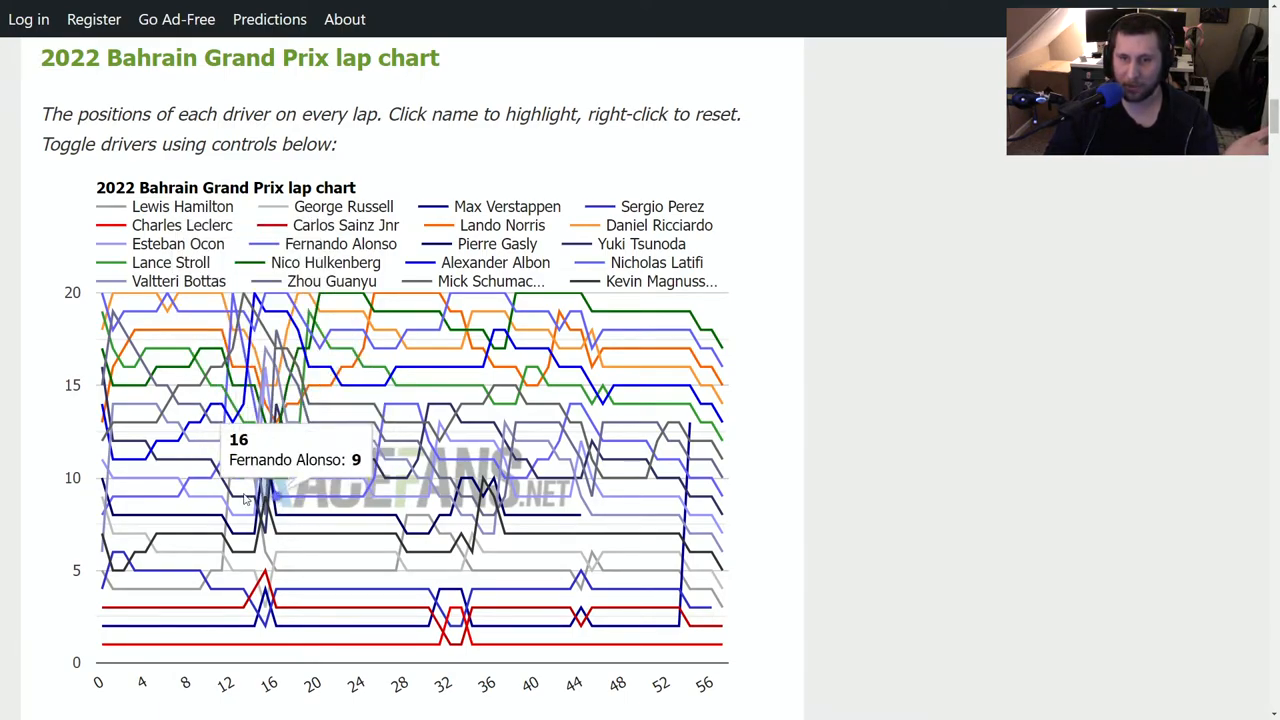
mouse_move(270, 490)
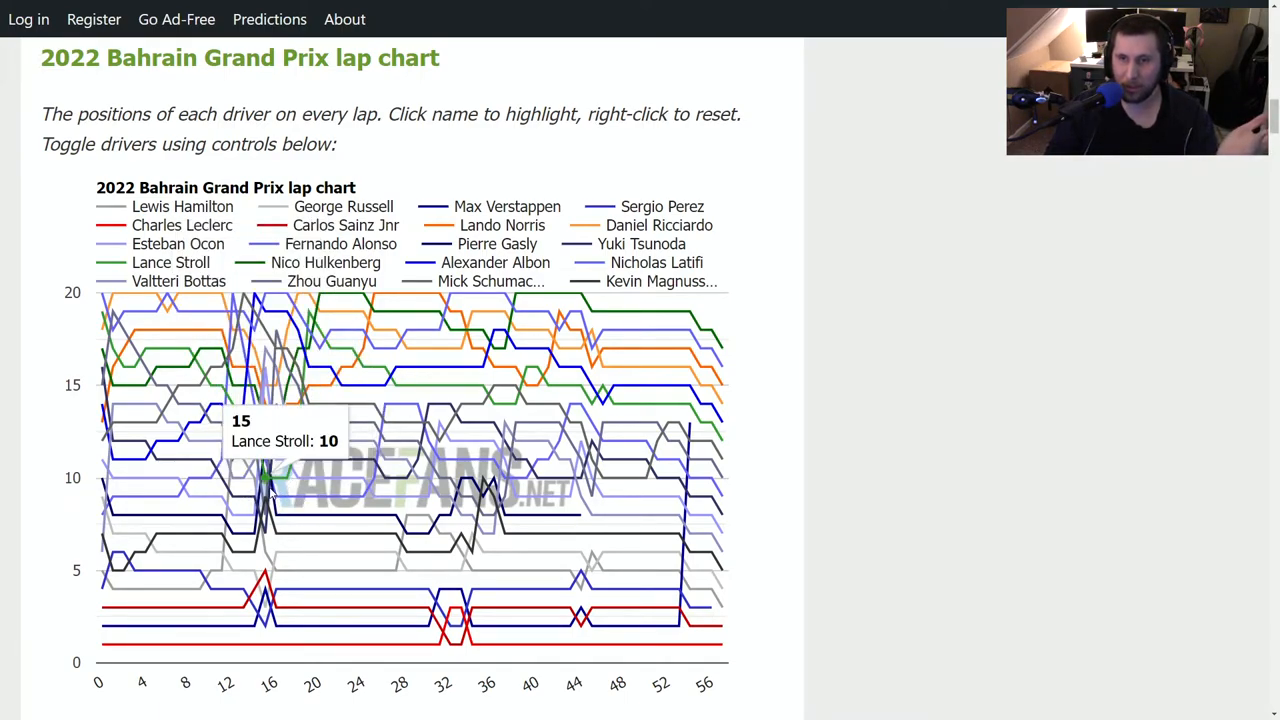
mouse_move(288, 504)
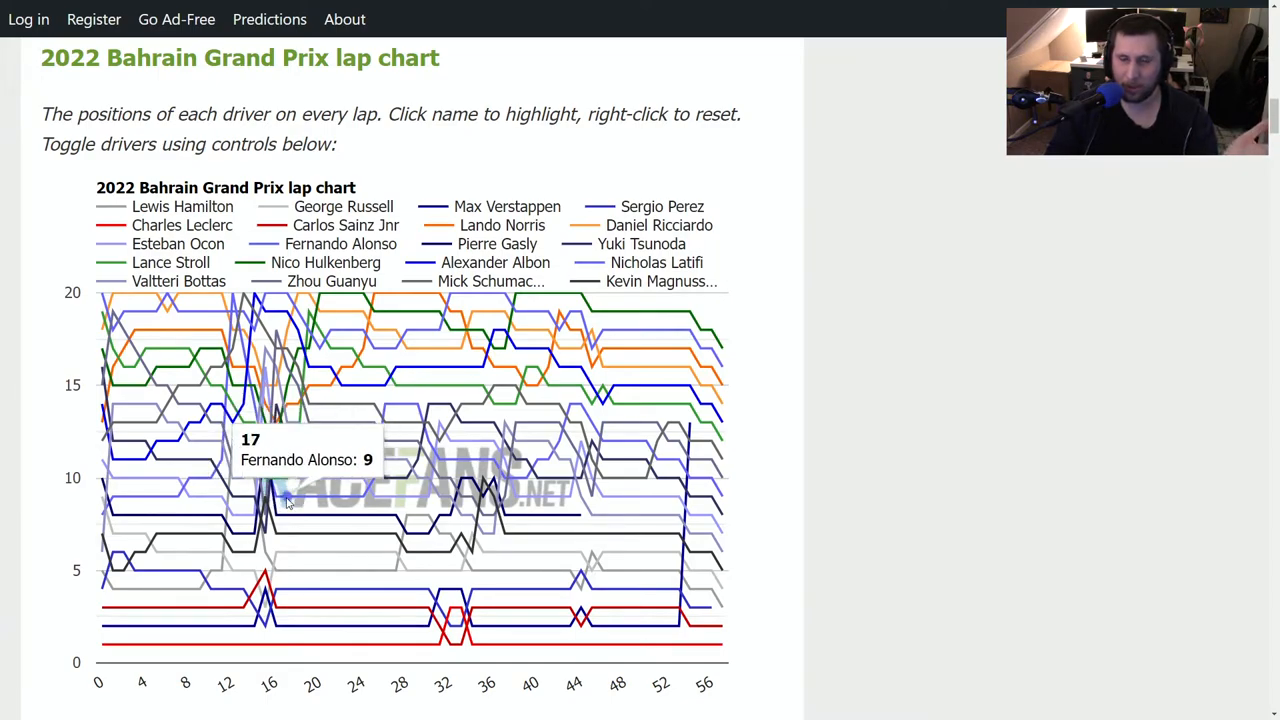
mouse_move(278, 500)
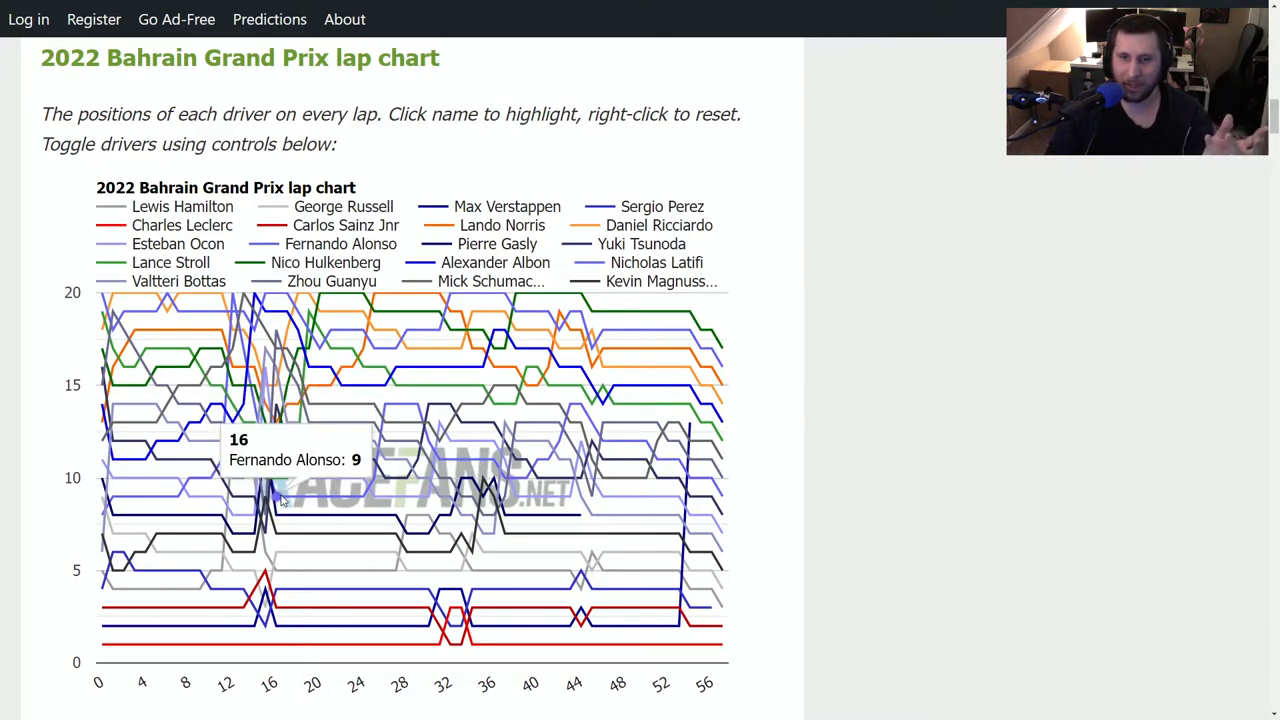
mouse_move(444, 470)
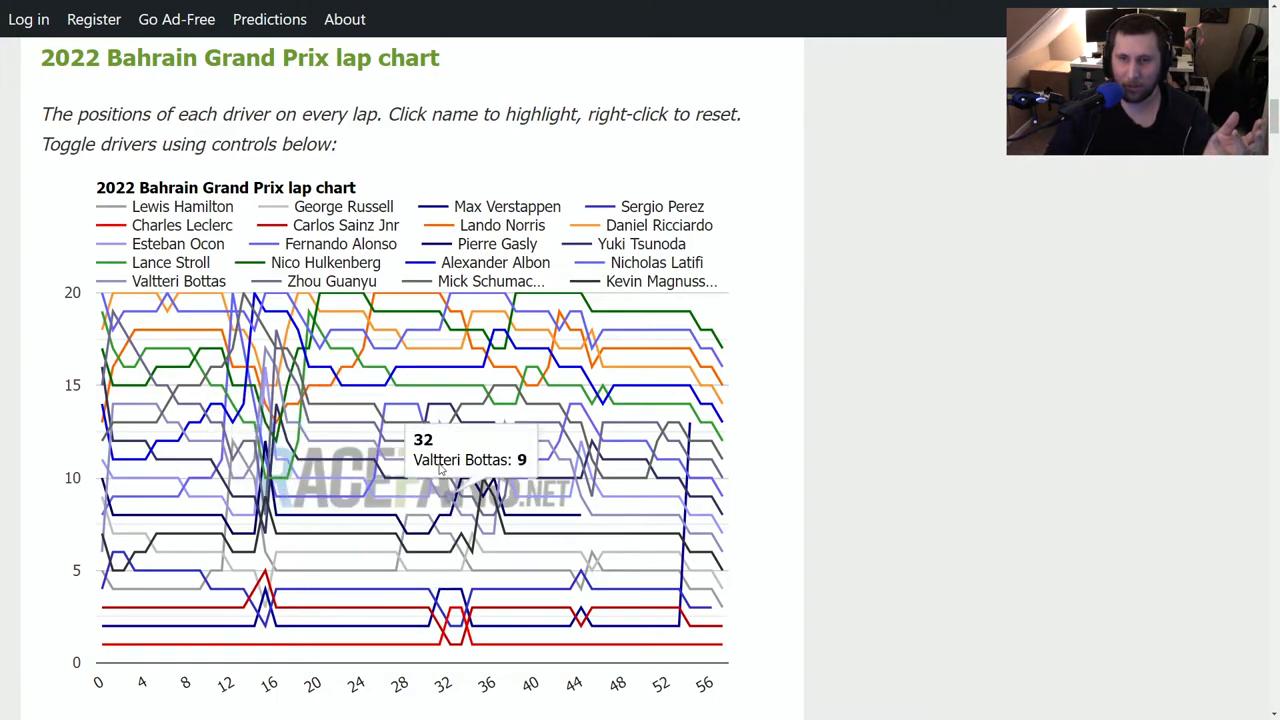
mouse_move(370, 488)
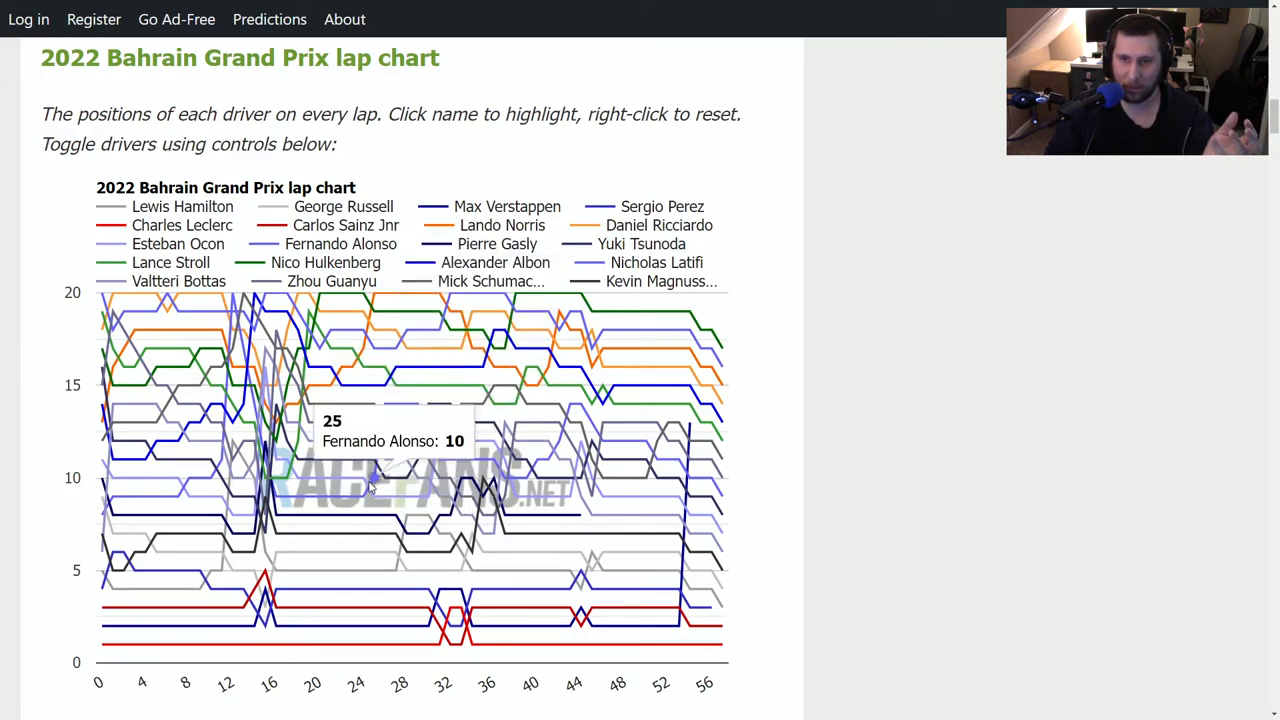
mouse_move(476, 540)
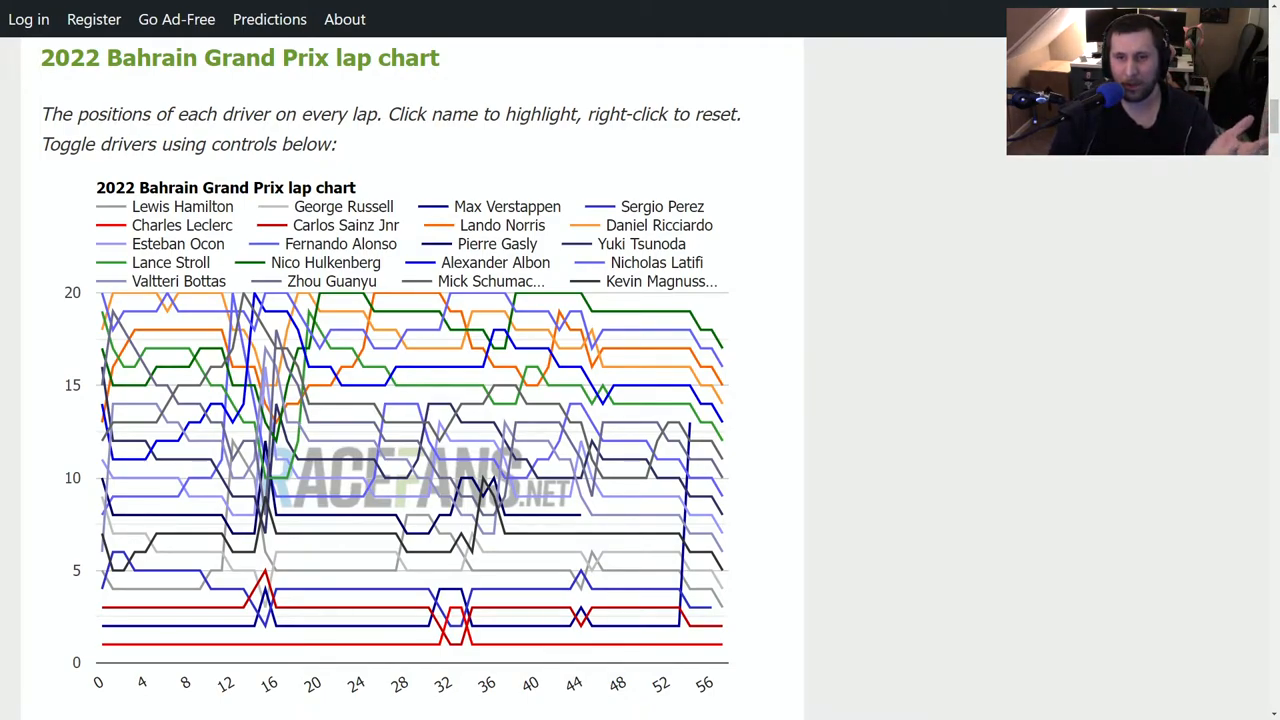
mouse_move(322, 498)
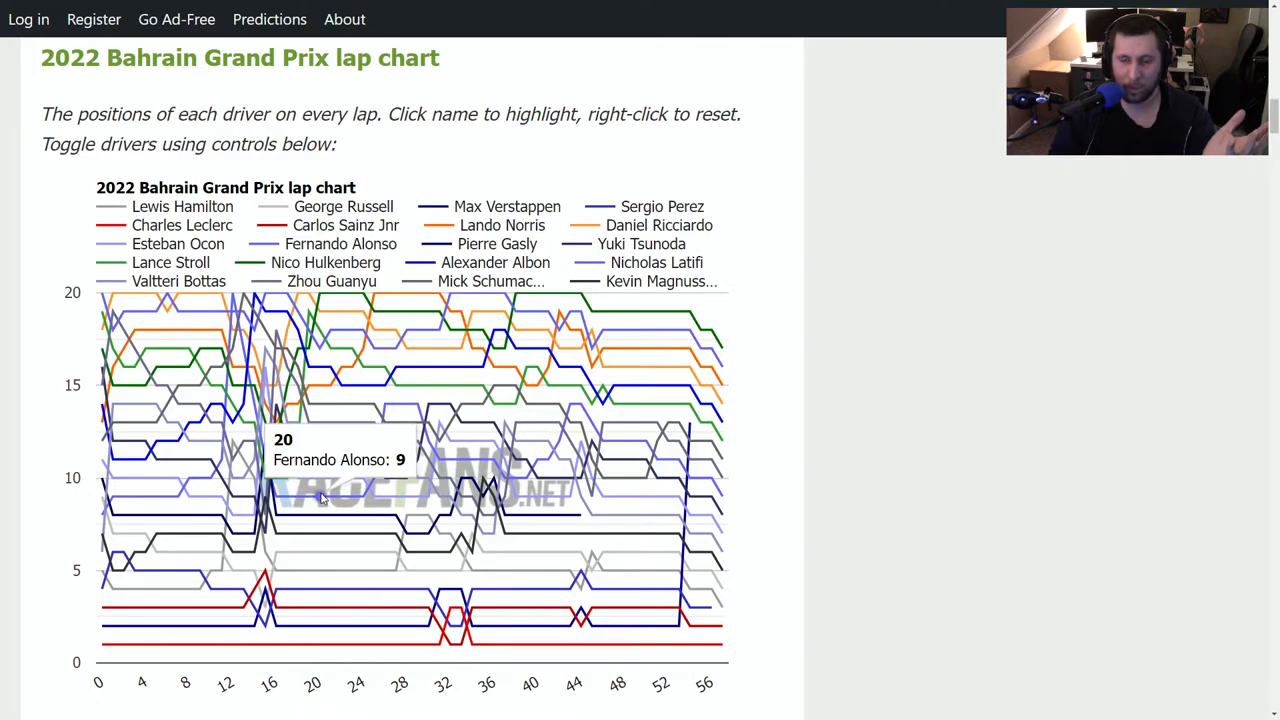
mouse_move(330, 516)
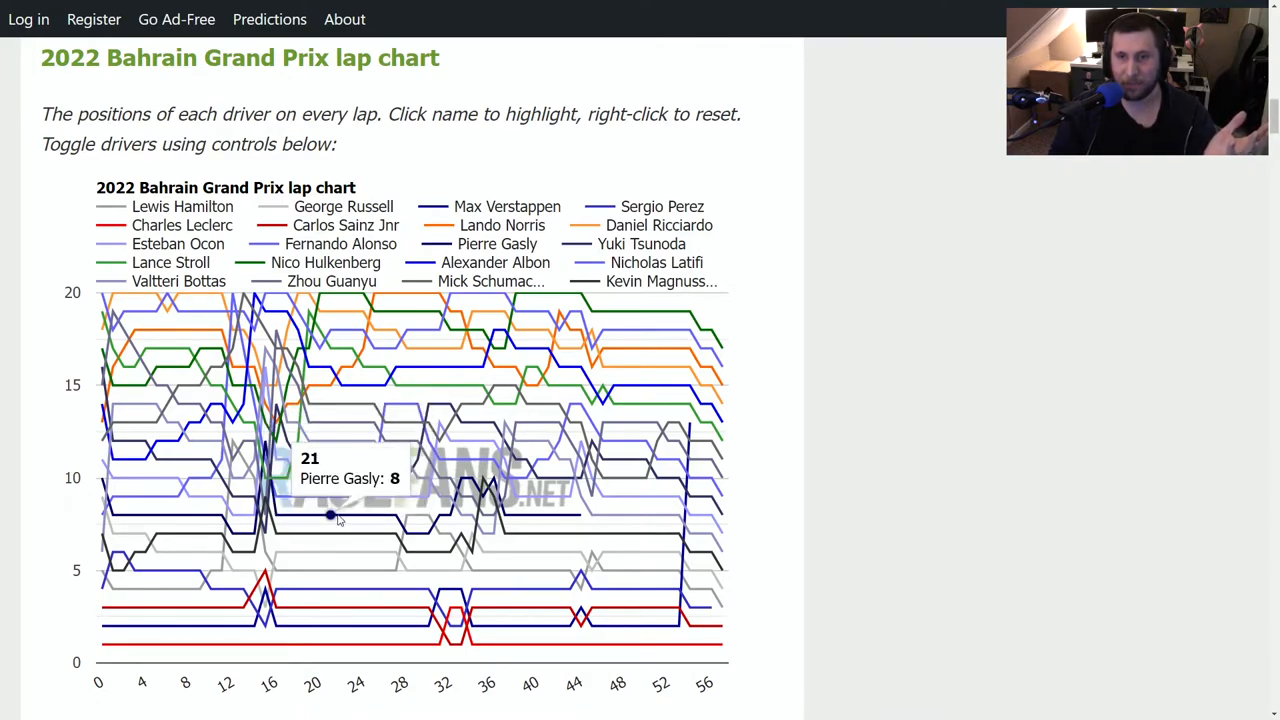
mouse_move(56, 388)
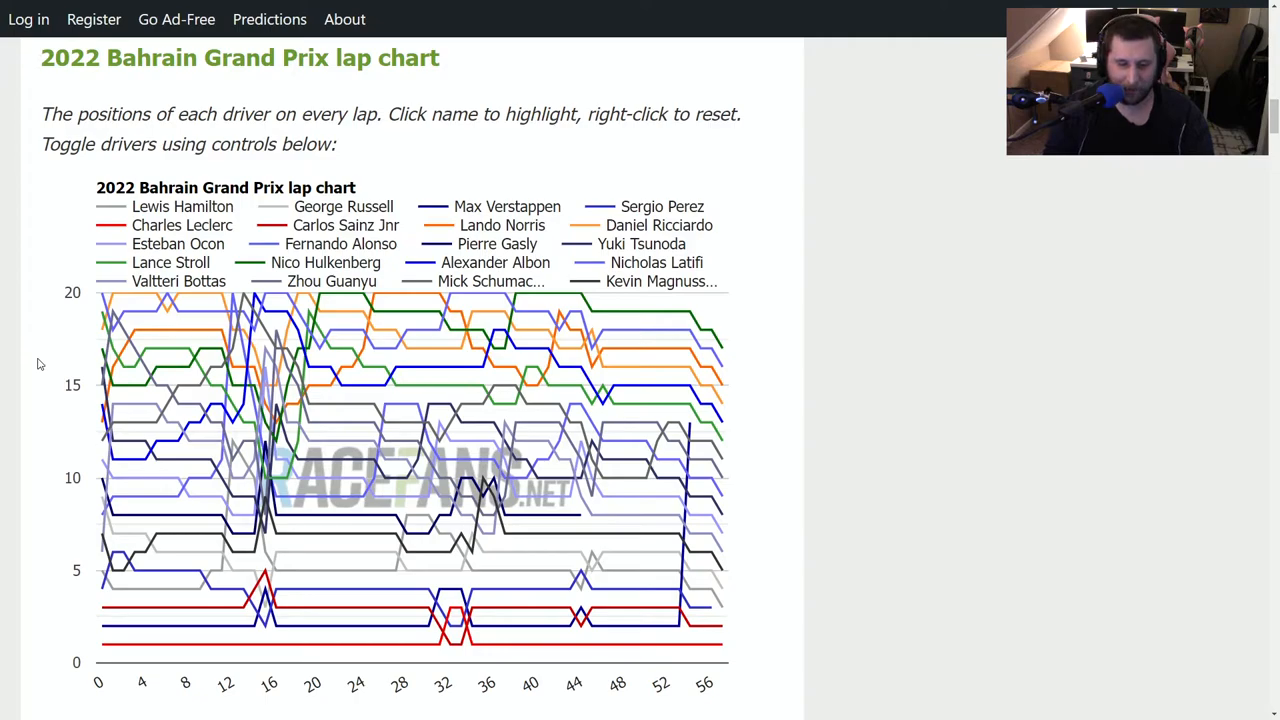
mouse_move(376, 420)
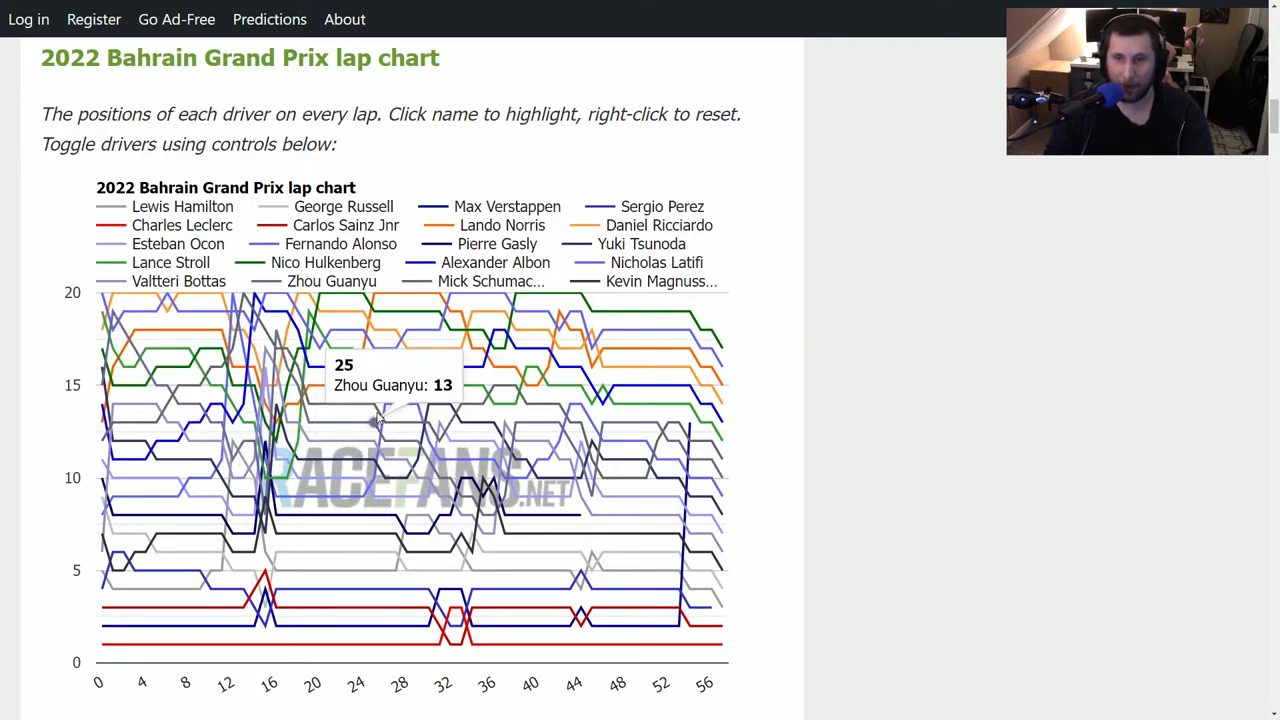
mouse_move(386, 408)
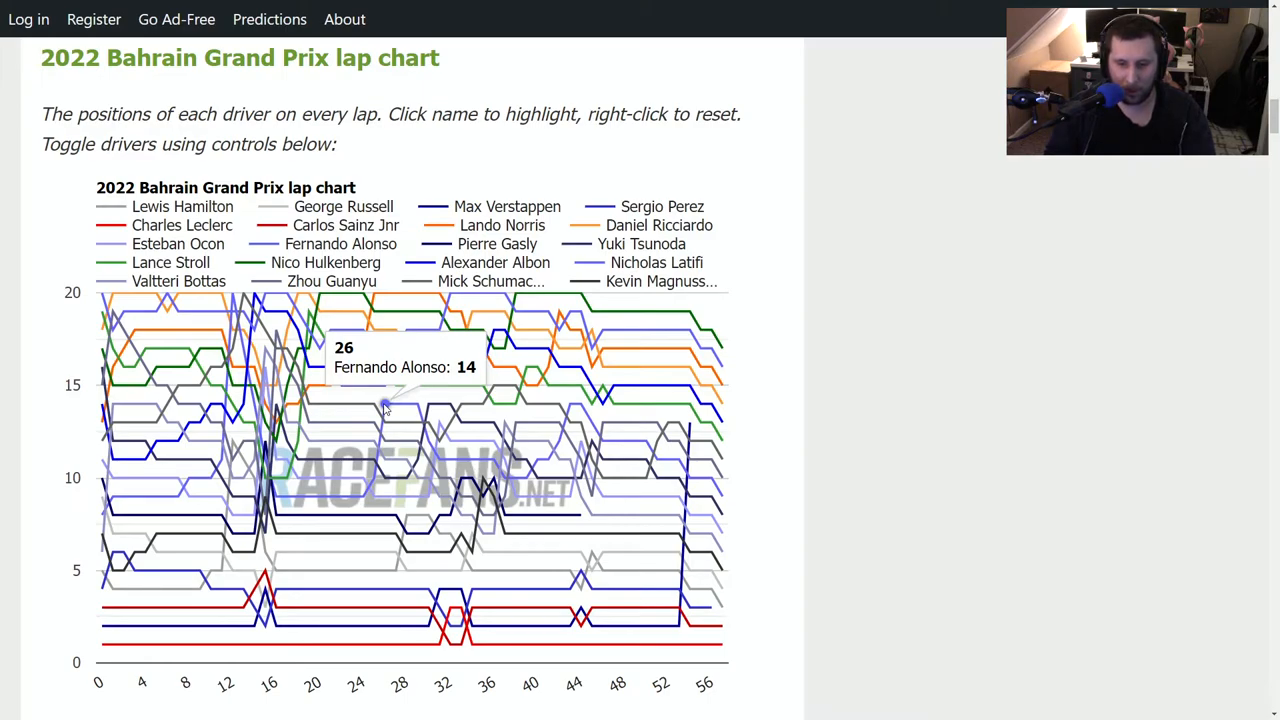
mouse_move(122, 330)
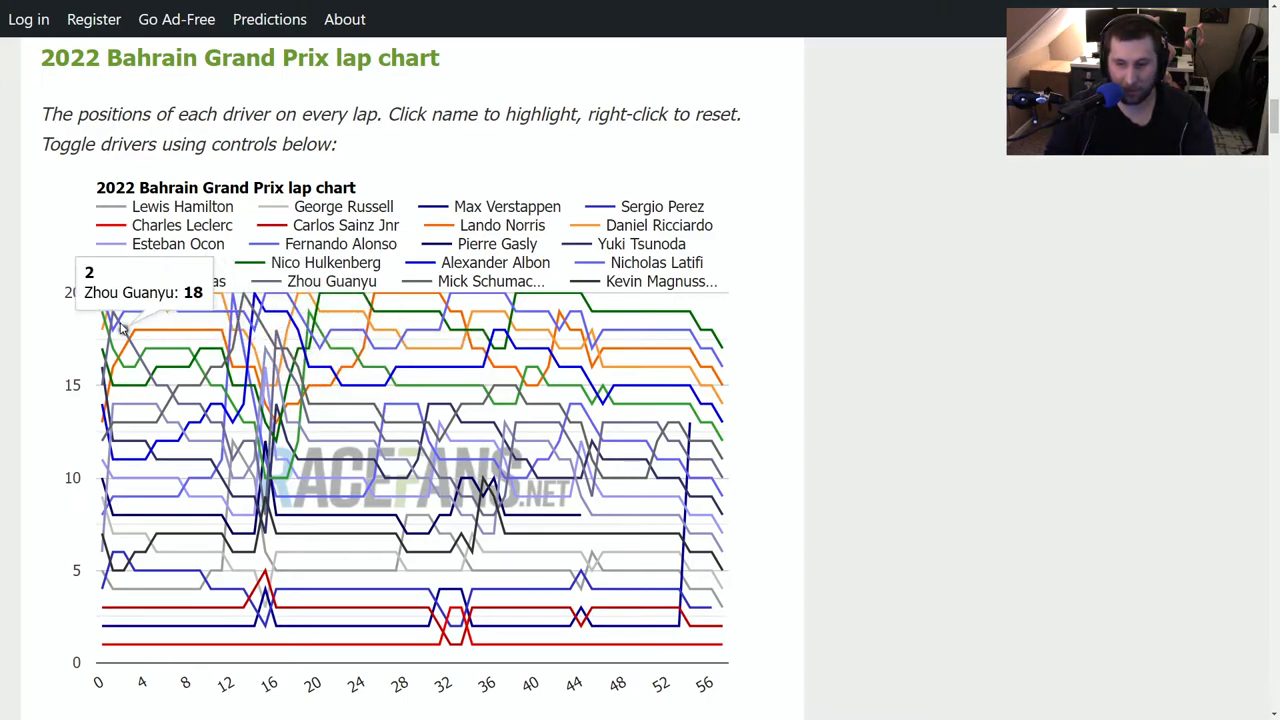
mouse_move(372, 478)
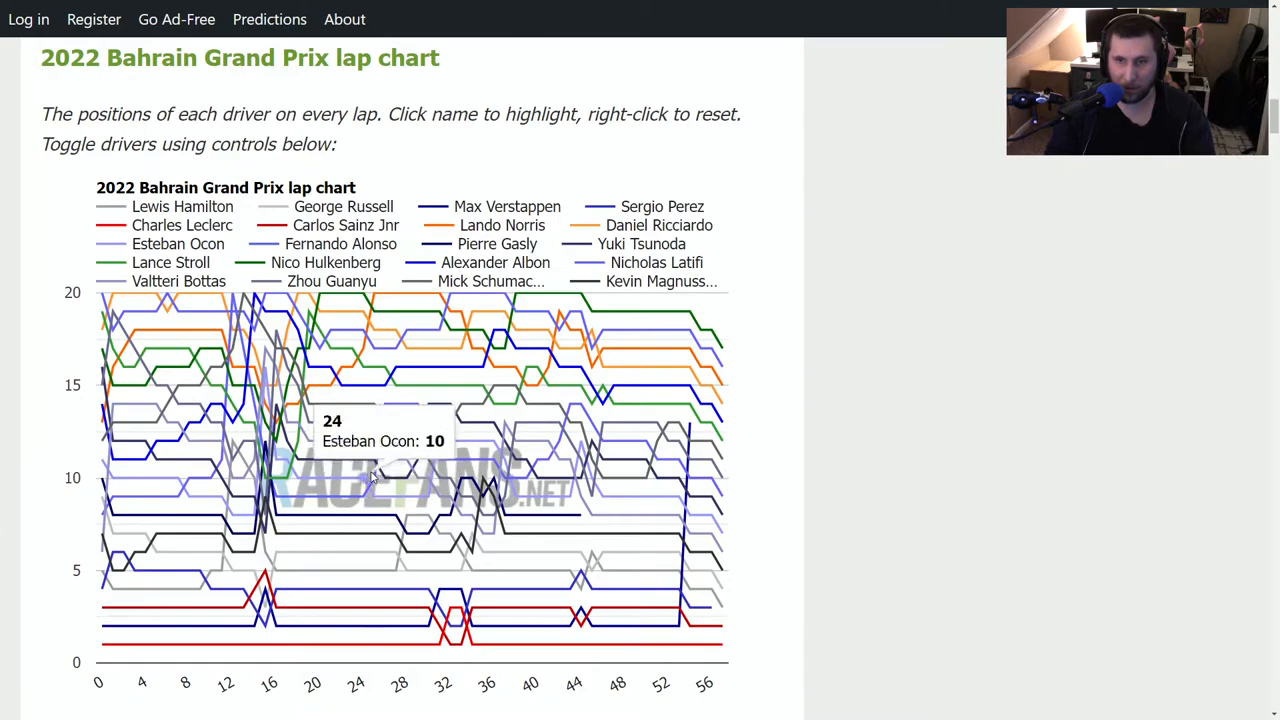
mouse_move(396, 404)
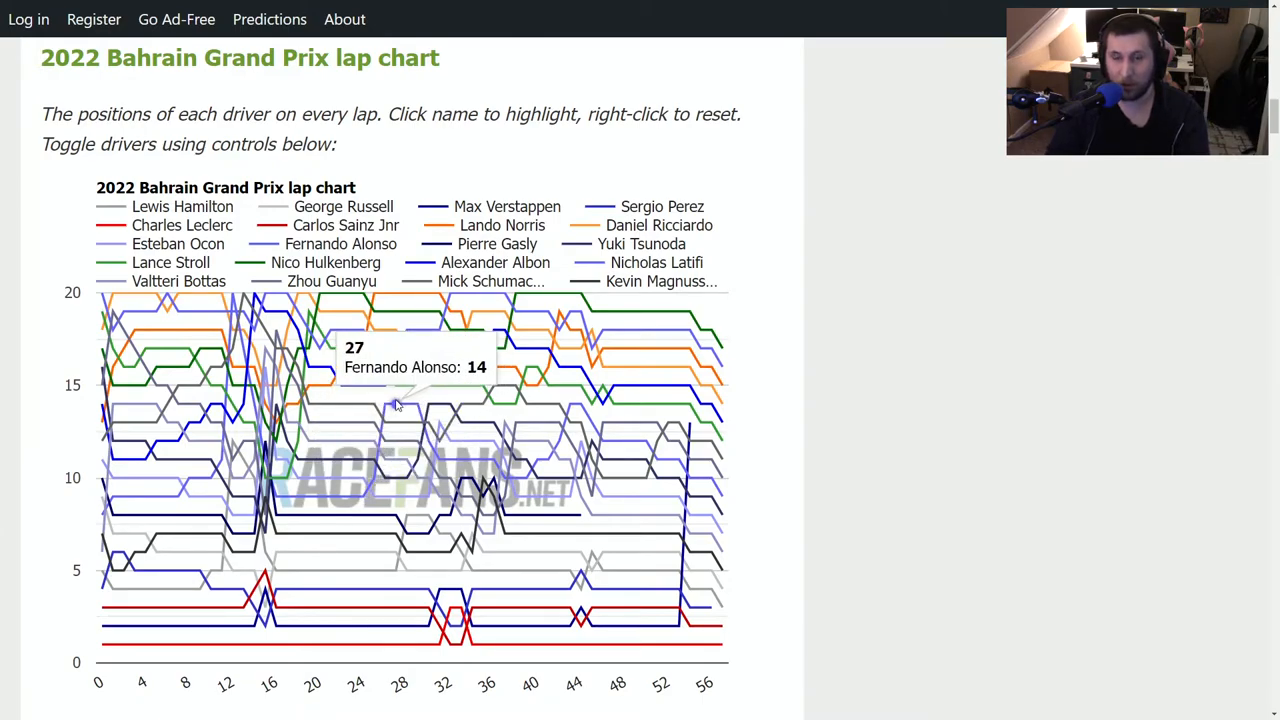
mouse_move(230, 290)
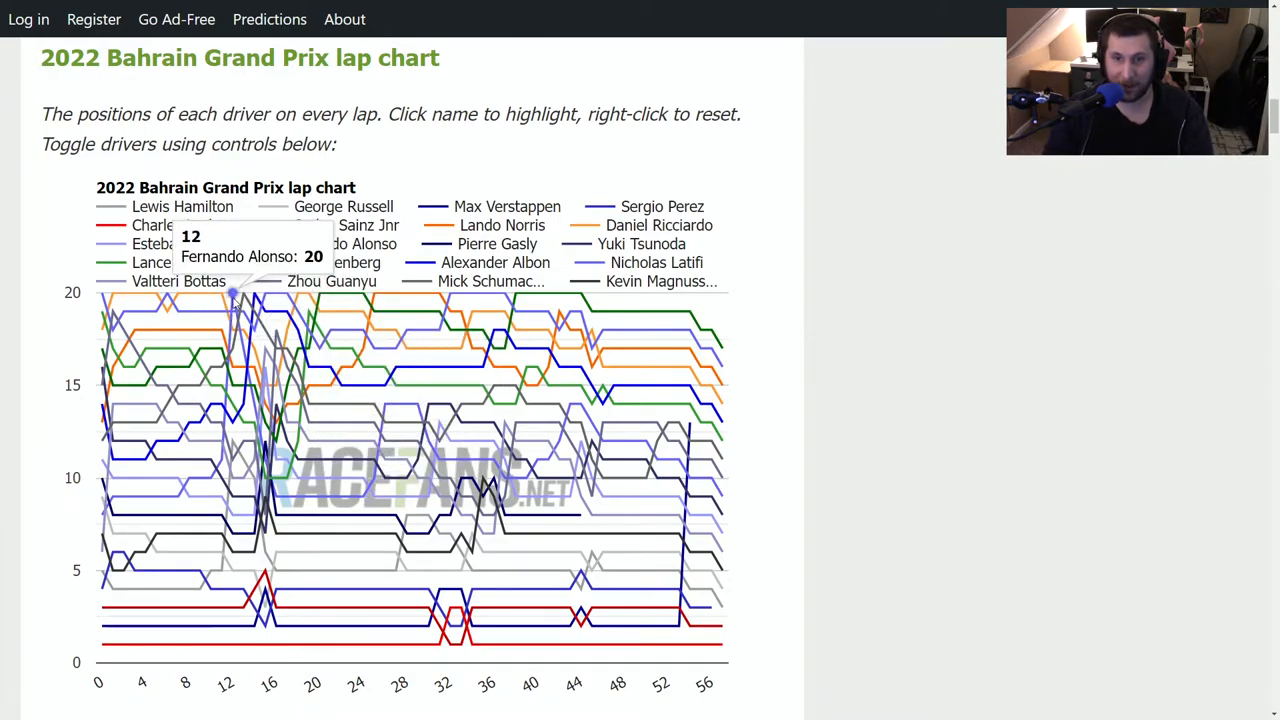
mouse_move(388, 408)
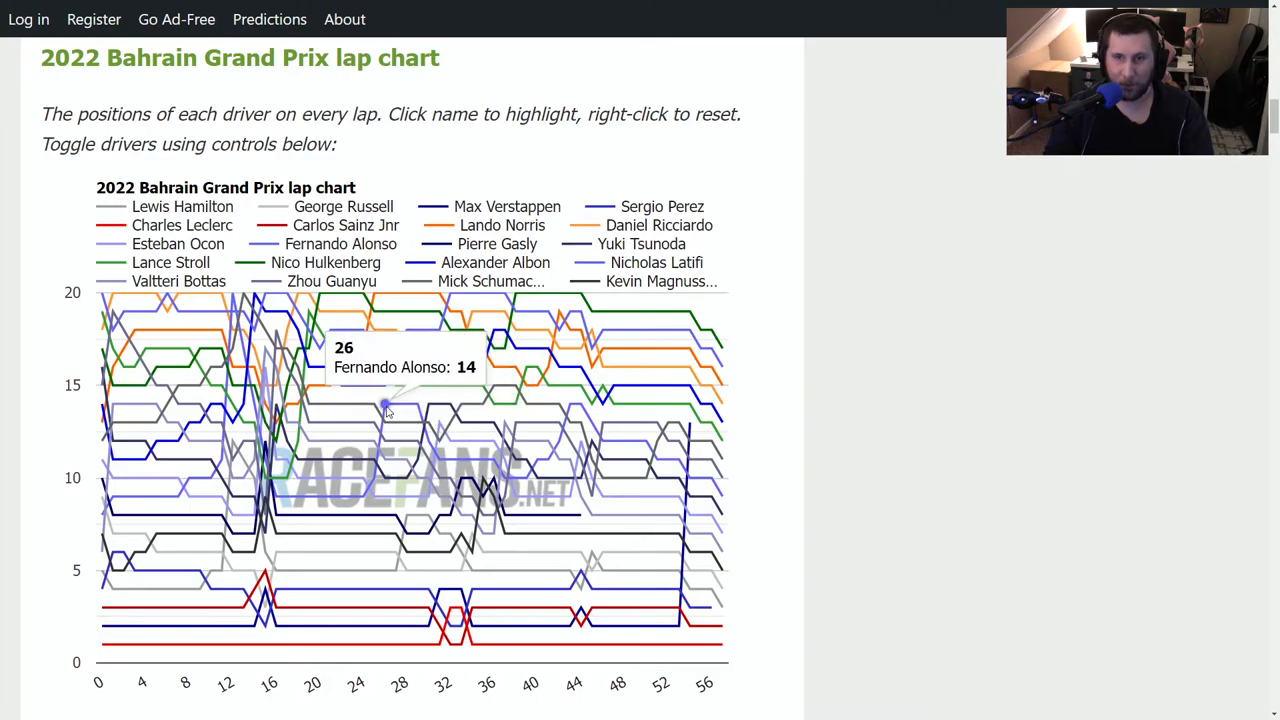
mouse_move(780, 228)
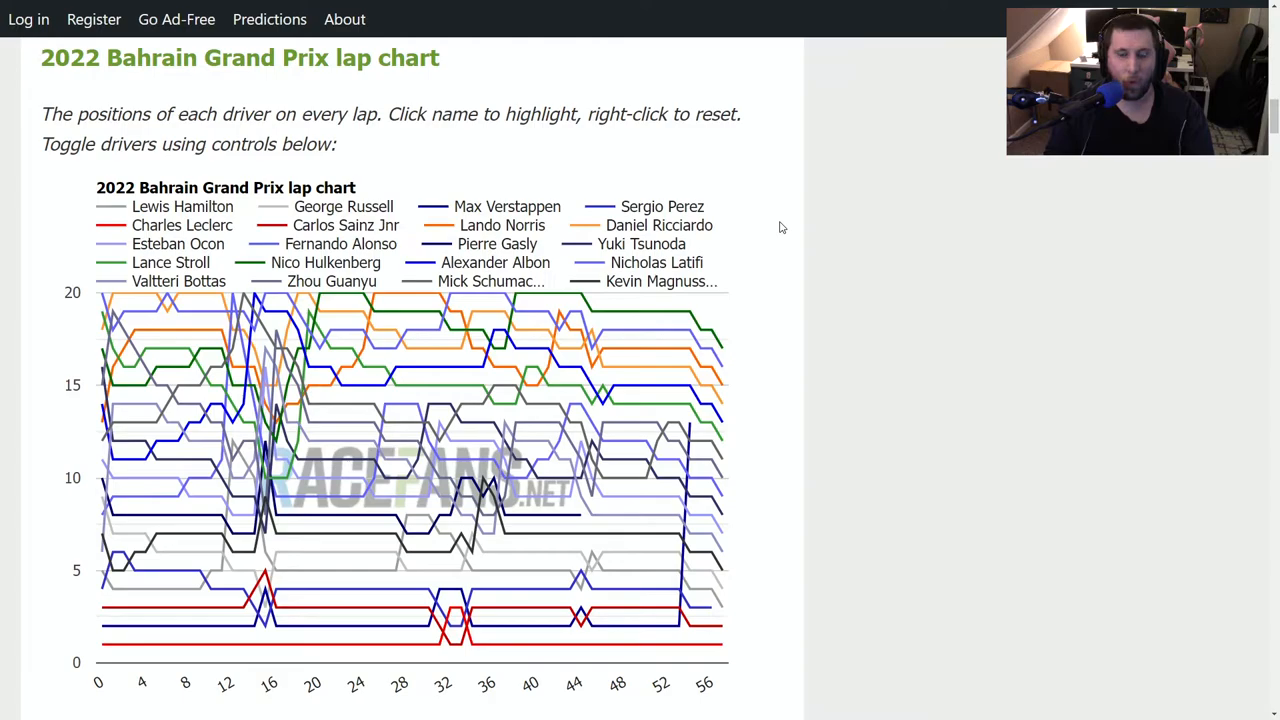
mouse_move(362, 516)
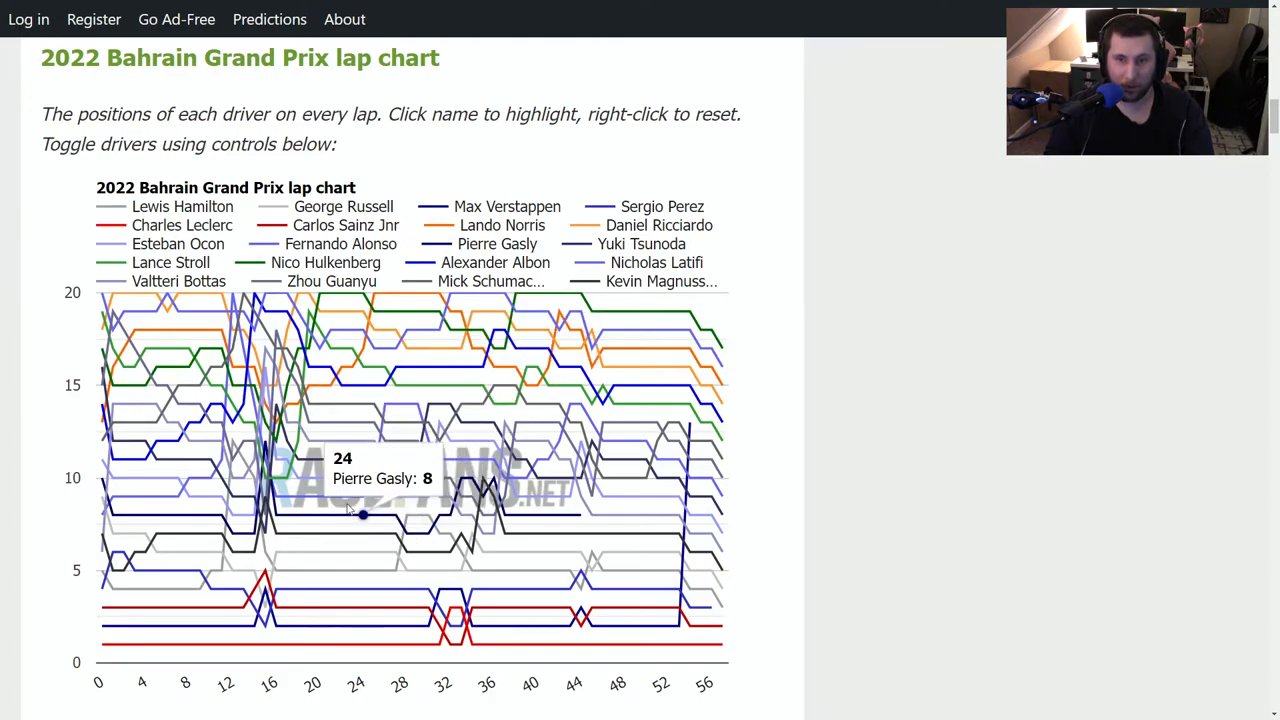
mouse_move(664, 404)
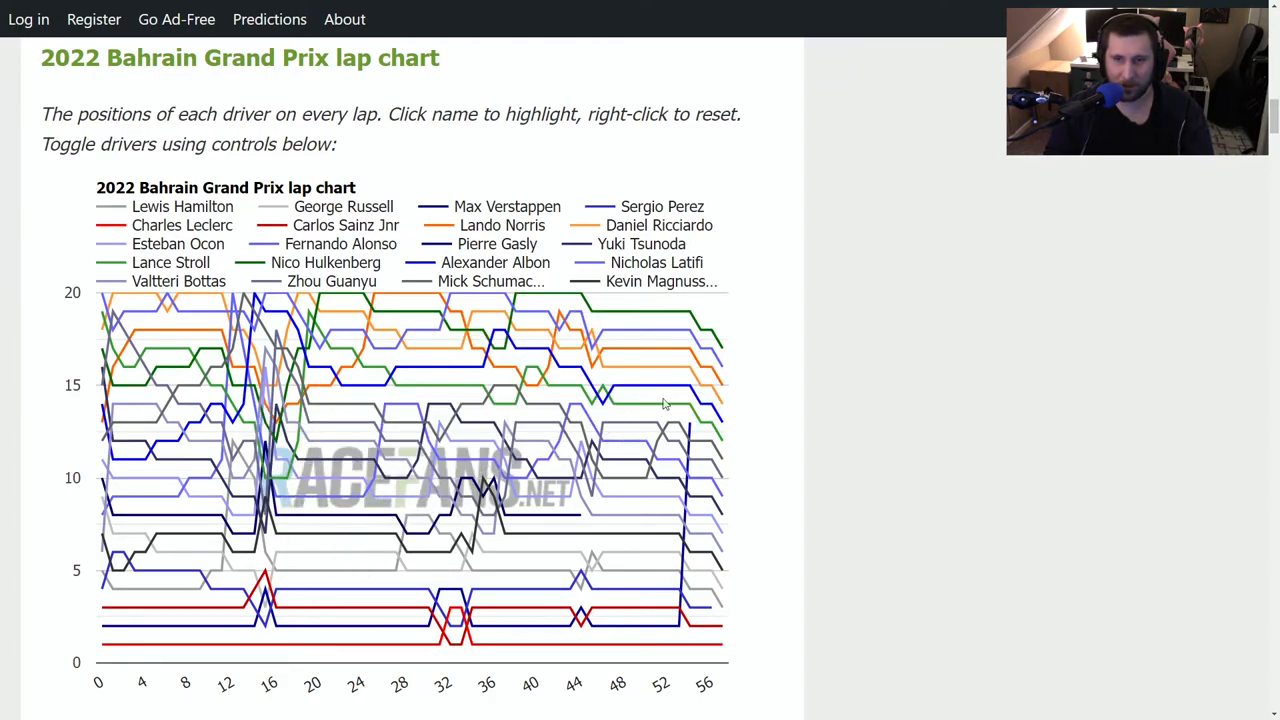
mouse_move(392, 384)
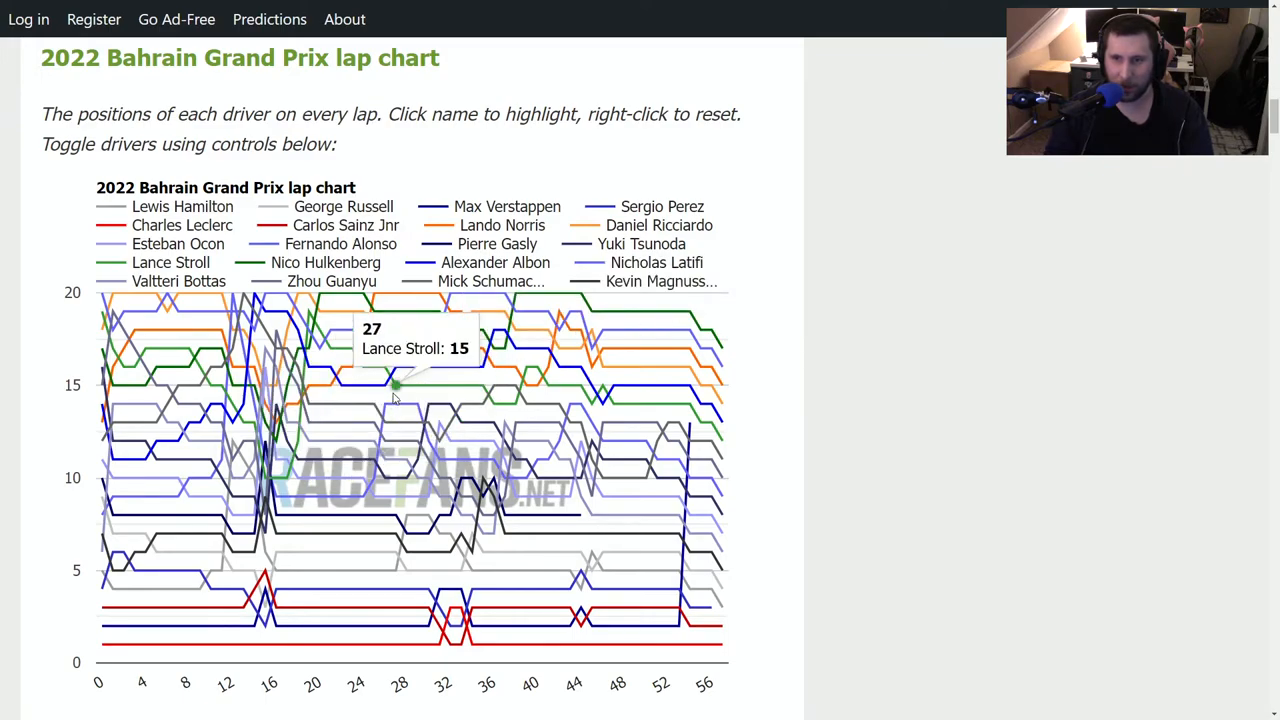
mouse_move(410, 404)
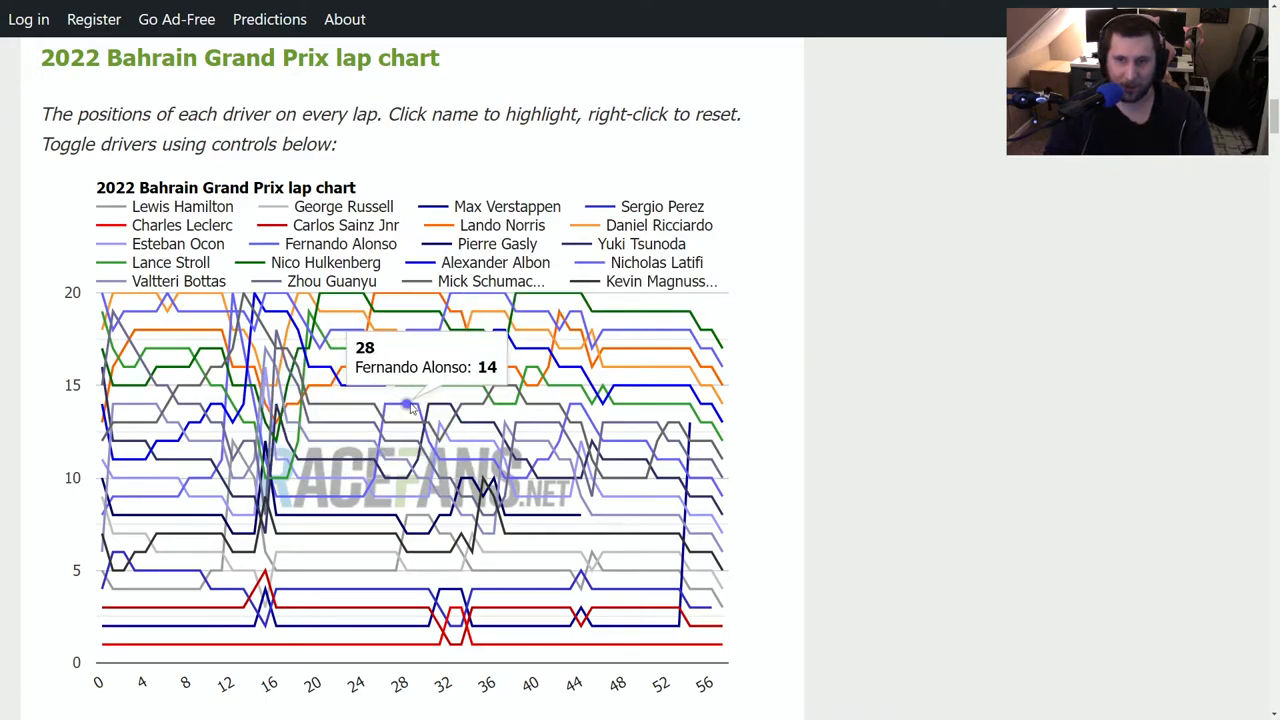
mouse_move(518, 478)
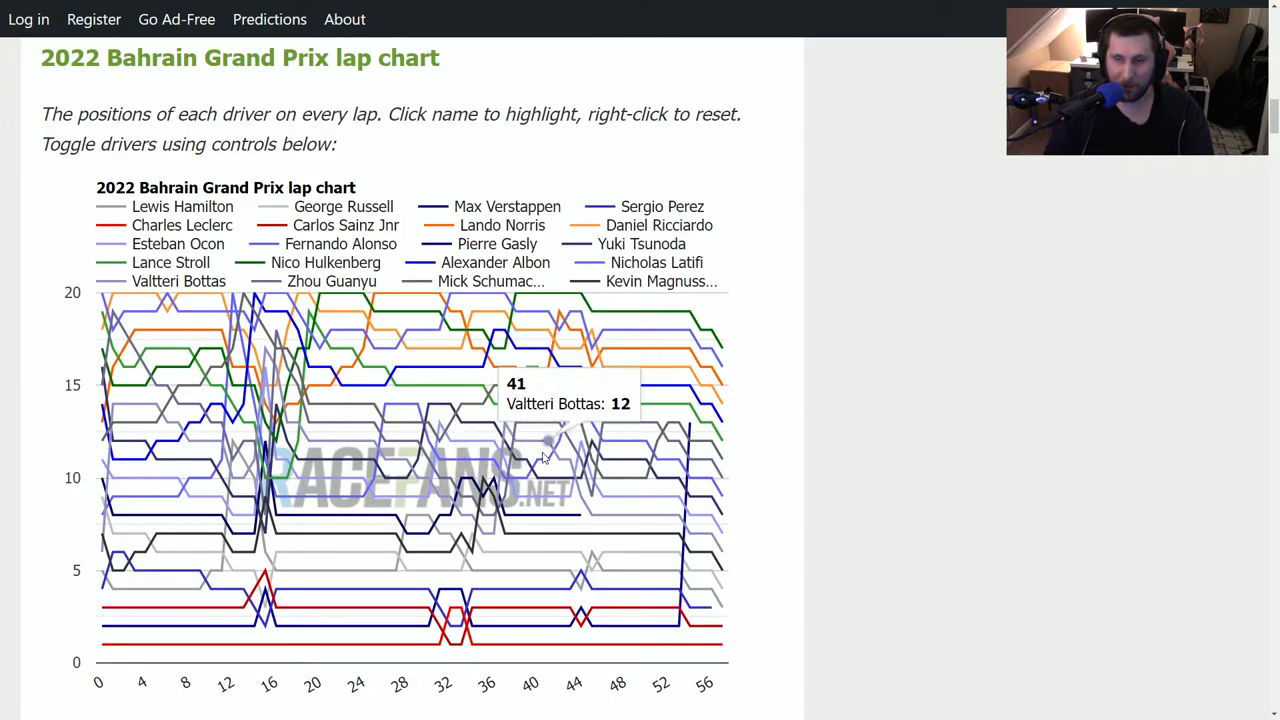
mouse_move(576, 410)
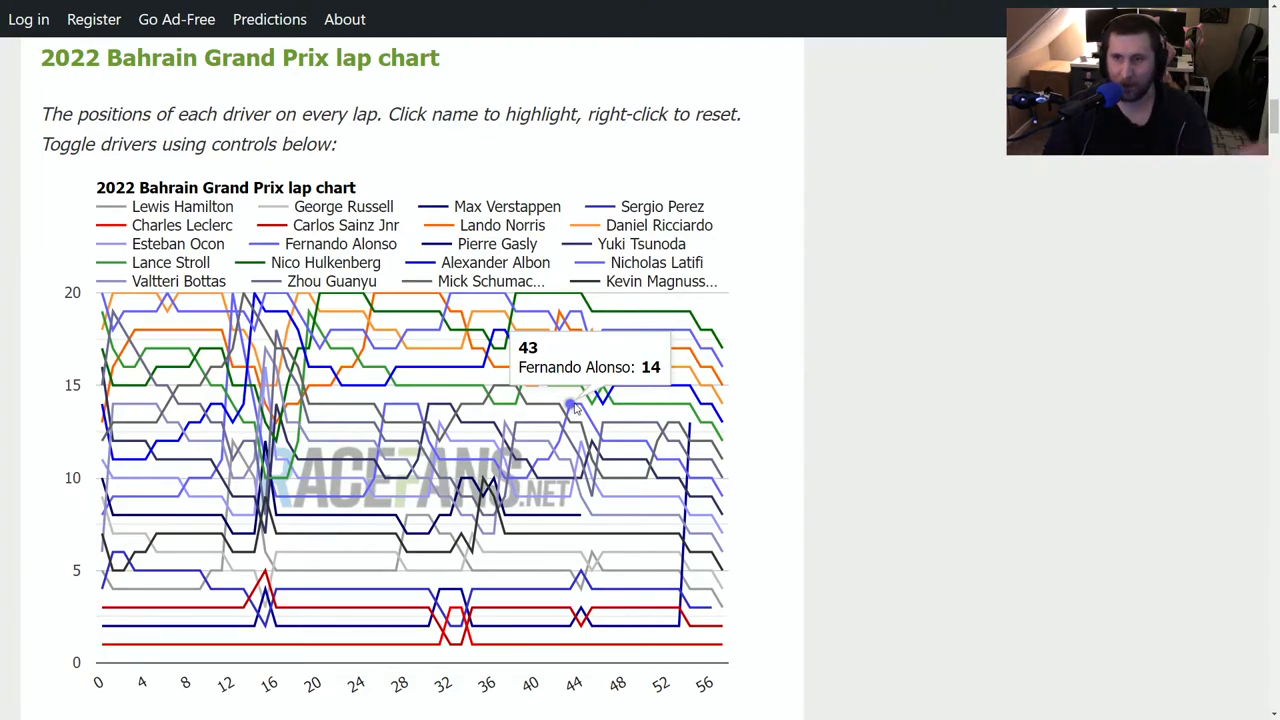
mouse_move(580, 404)
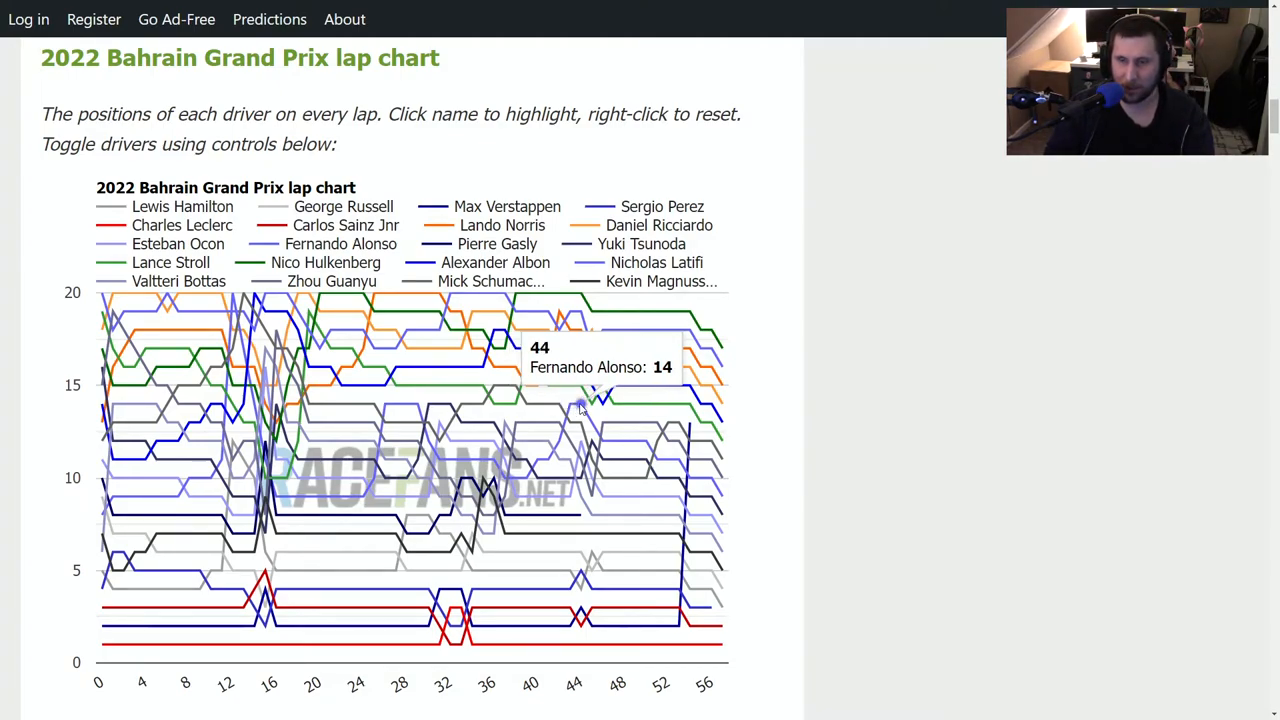
mouse_move(624, 428)
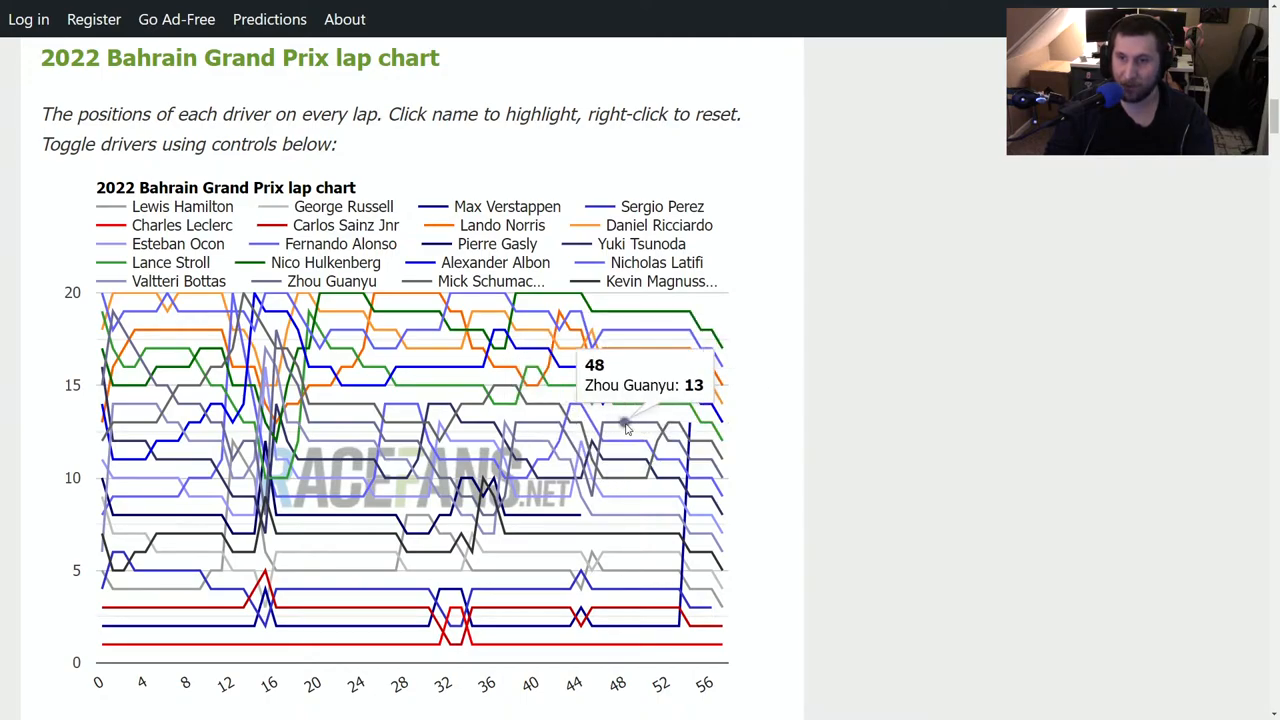
mouse_move(680, 460)
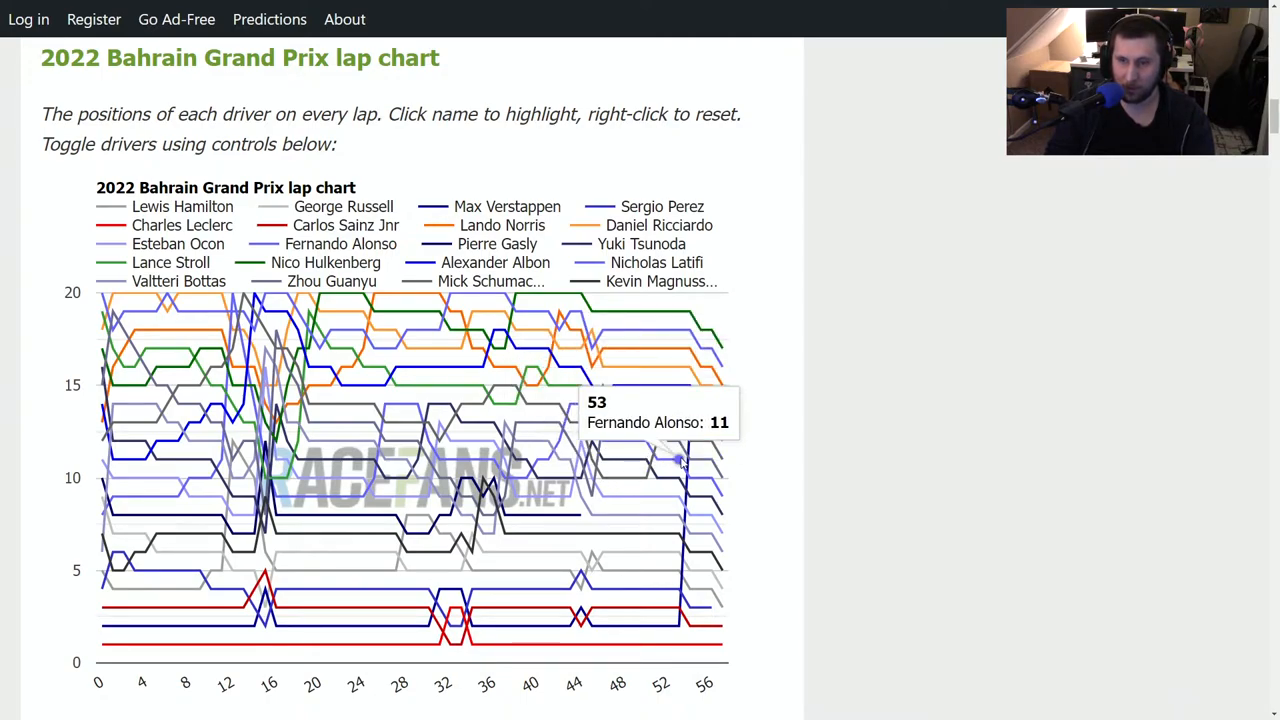
mouse_move(690, 478)
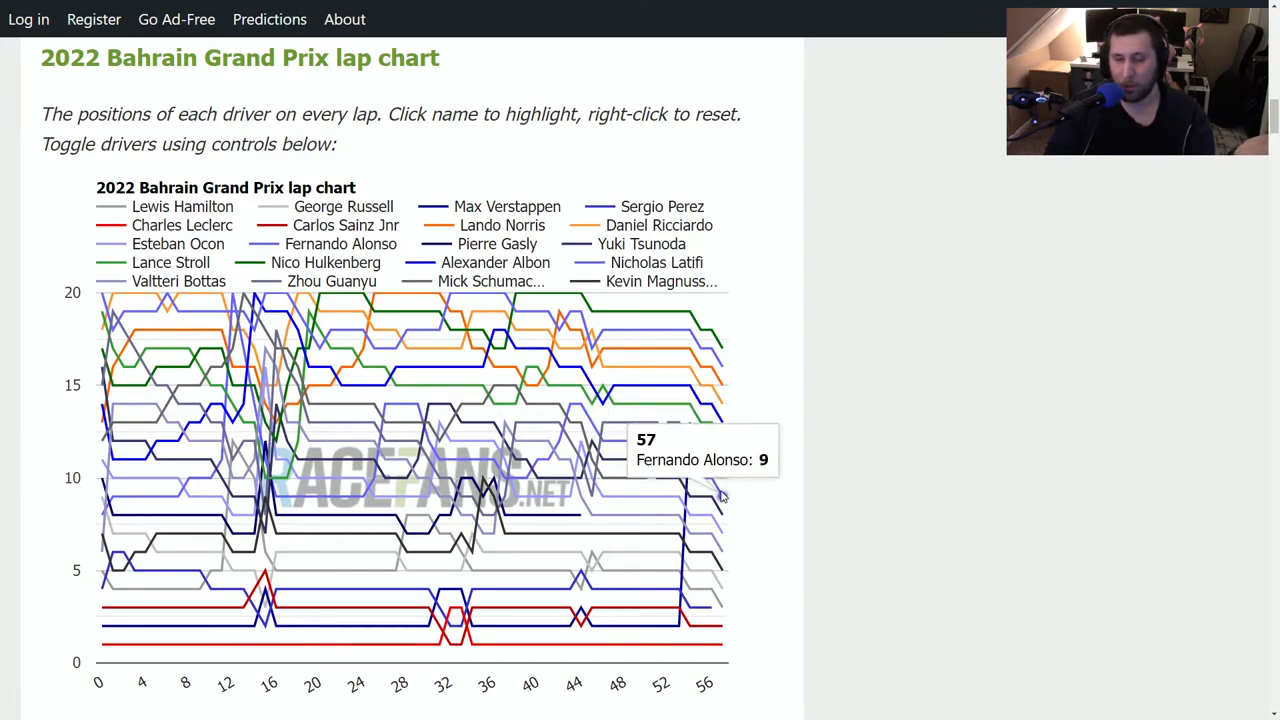
mouse_move(96, 476)
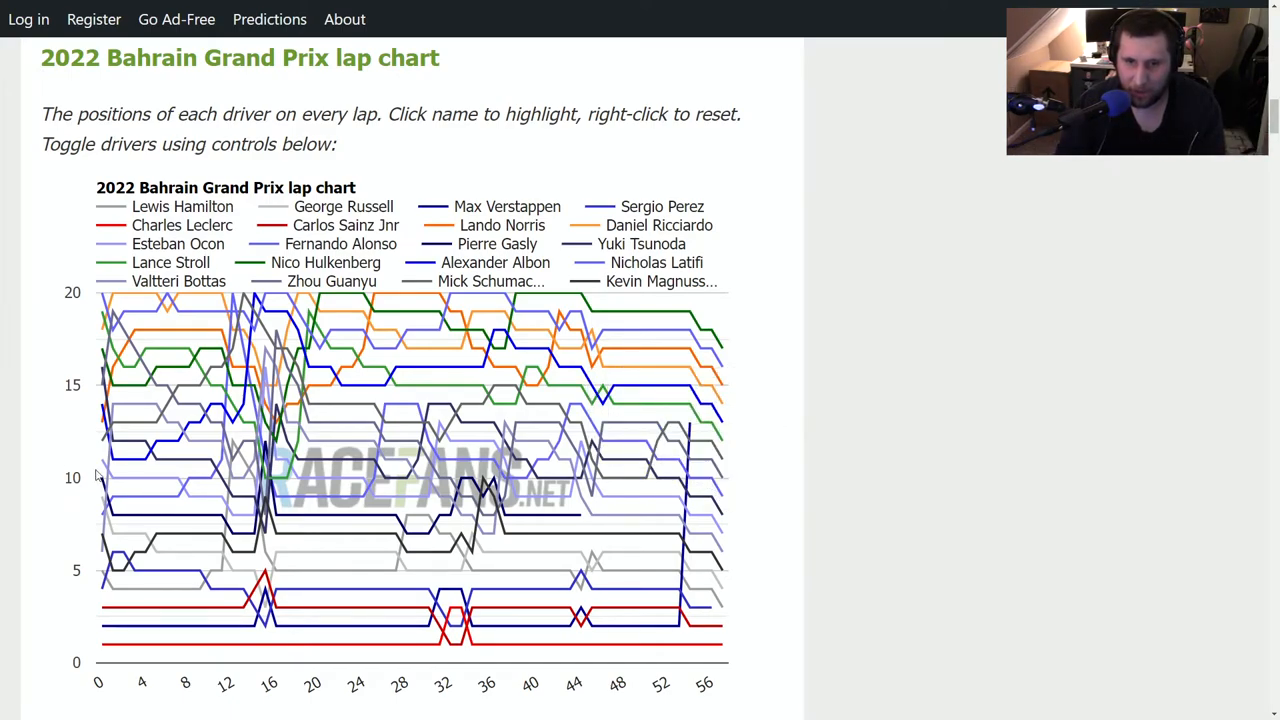
mouse_move(180, 536)
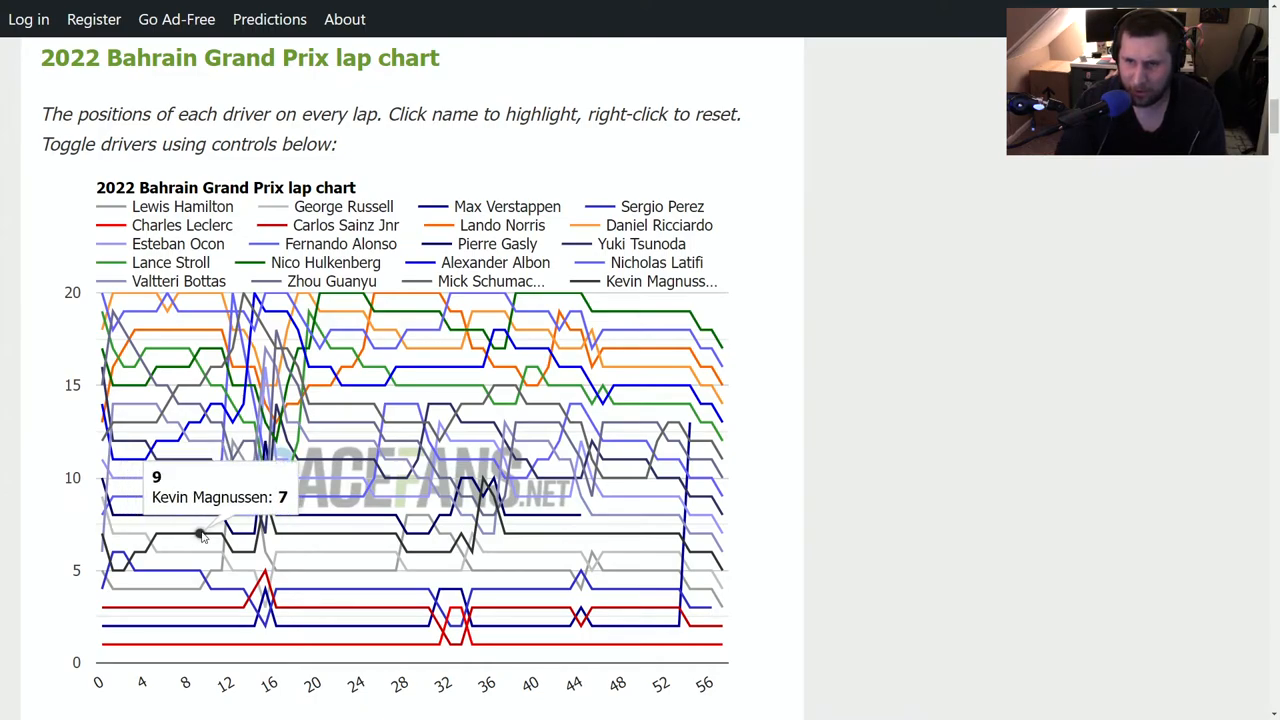
mouse_move(108, 552)
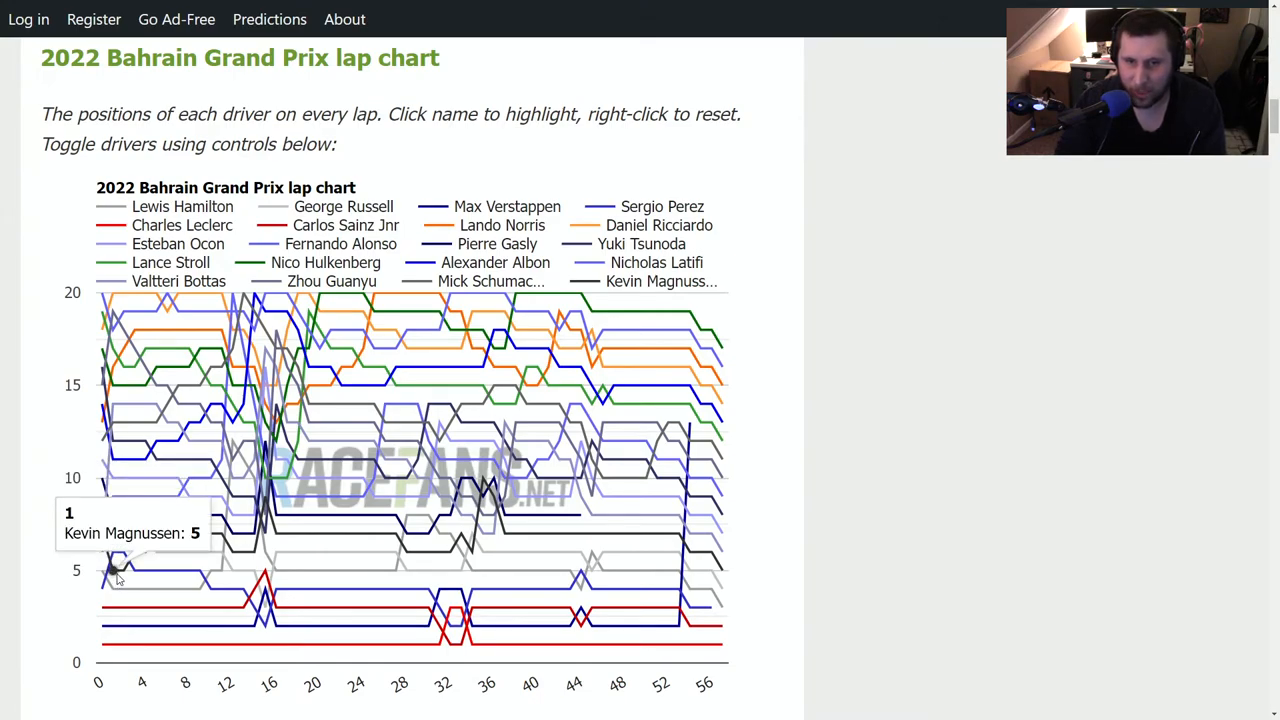
mouse_move(136, 556)
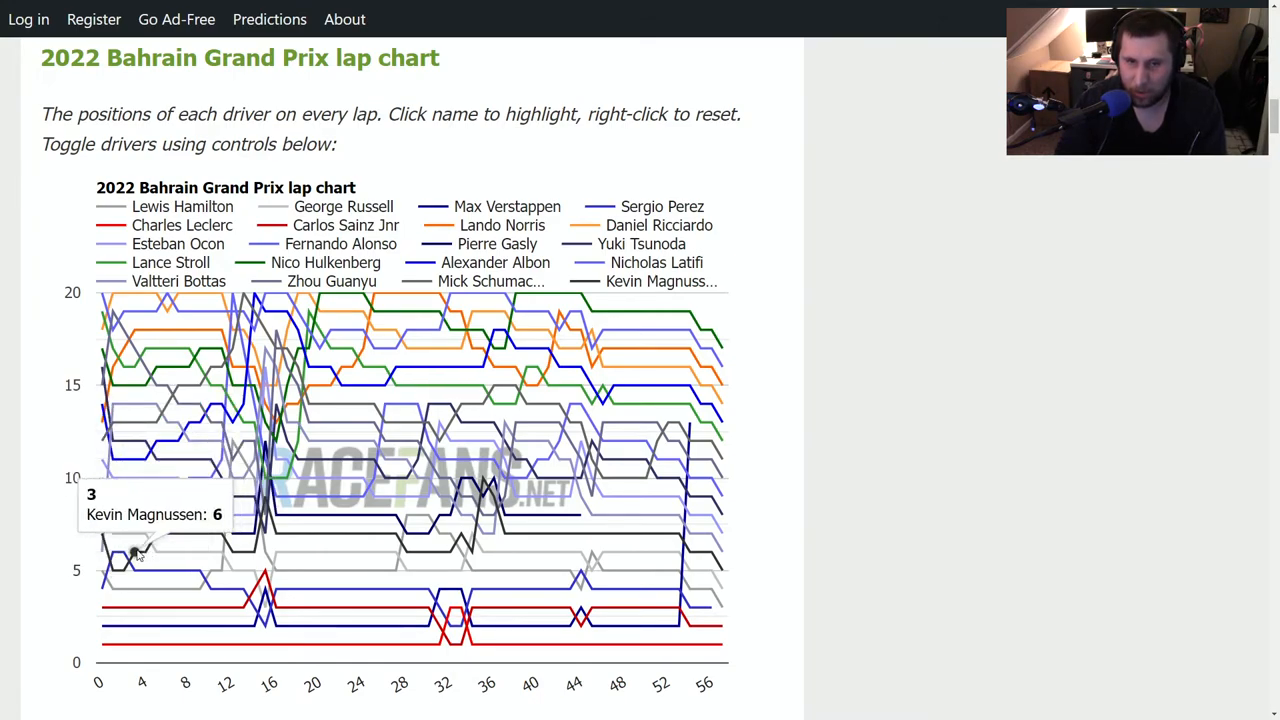
mouse_move(190, 532)
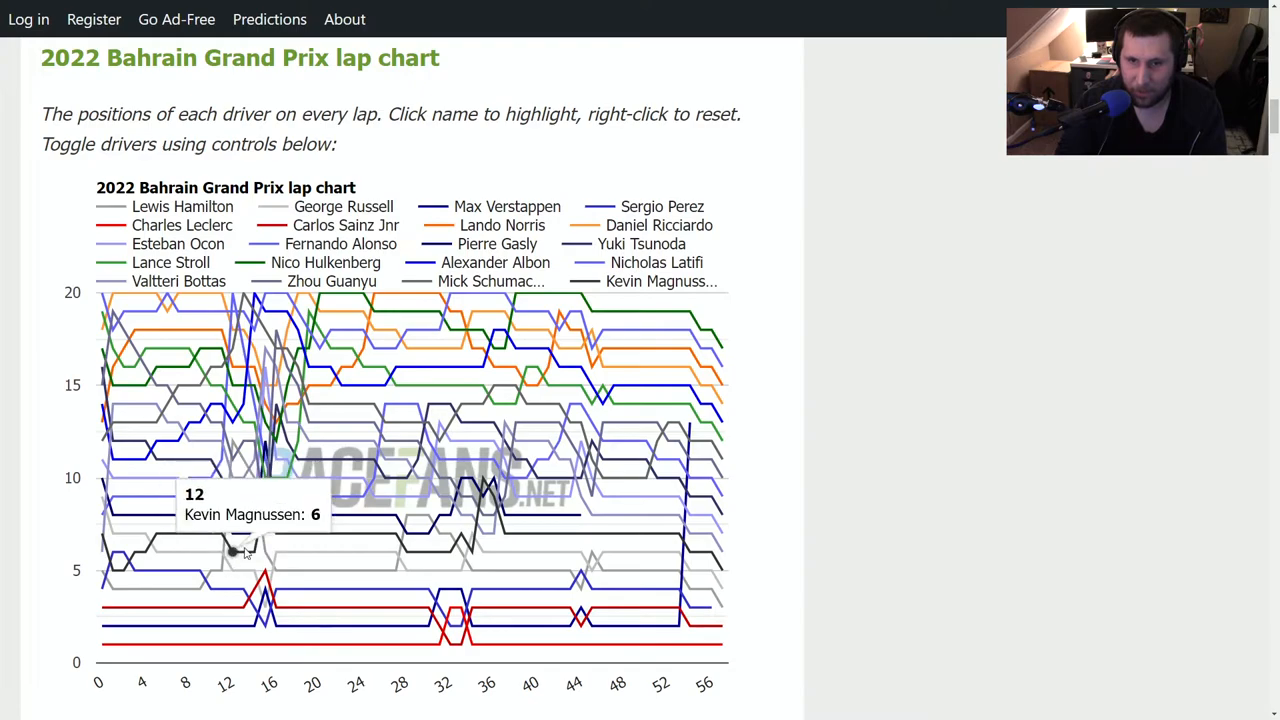
mouse_move(250, 548)
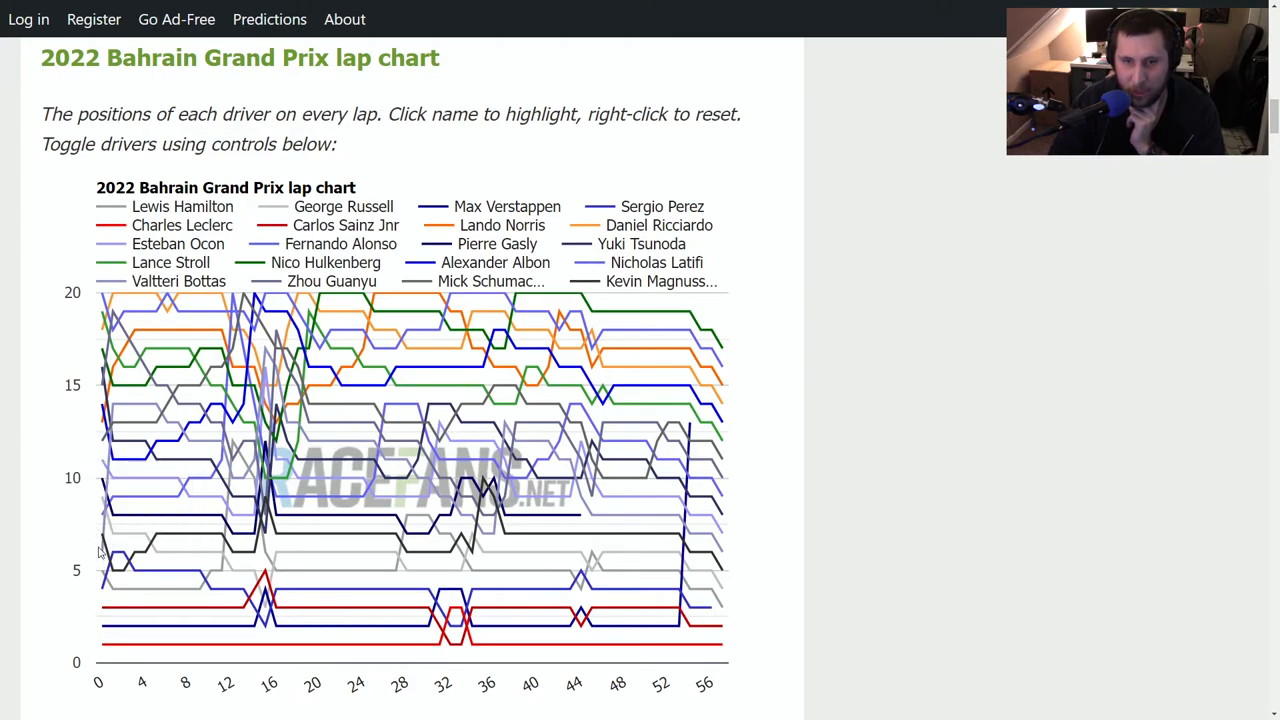
mouse_move(156, 536)
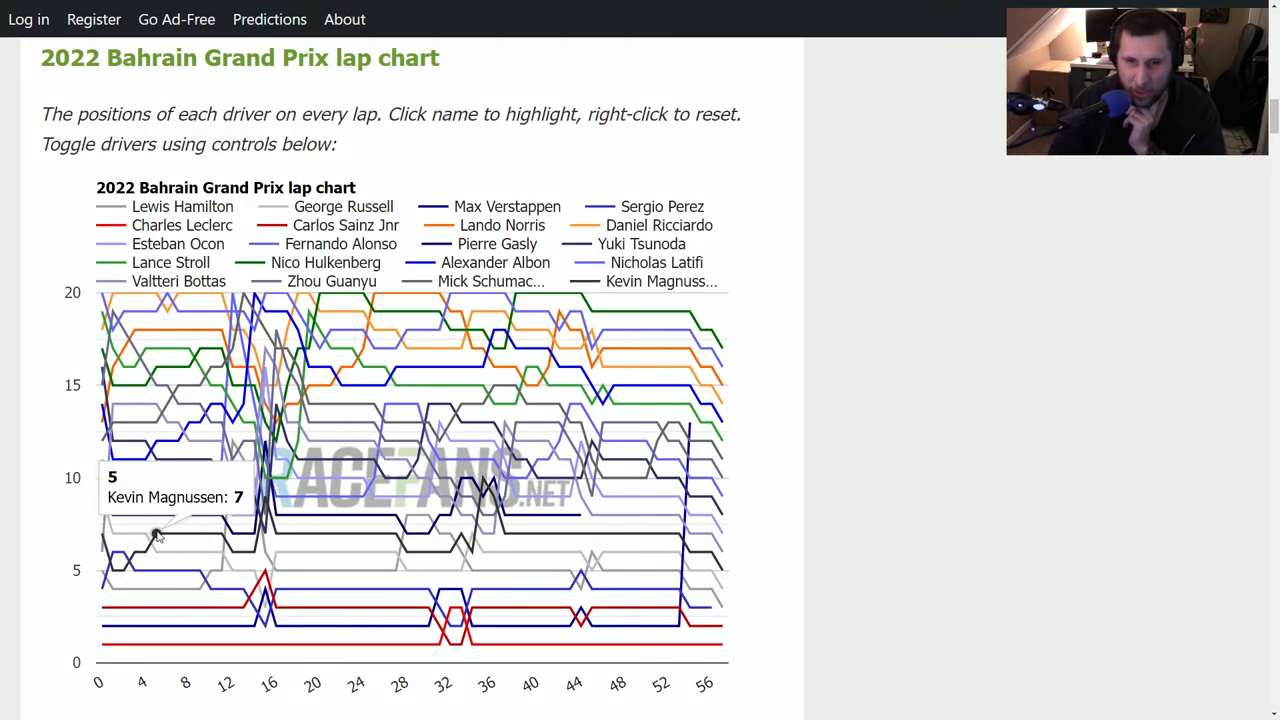
mouse_move(240, 552)
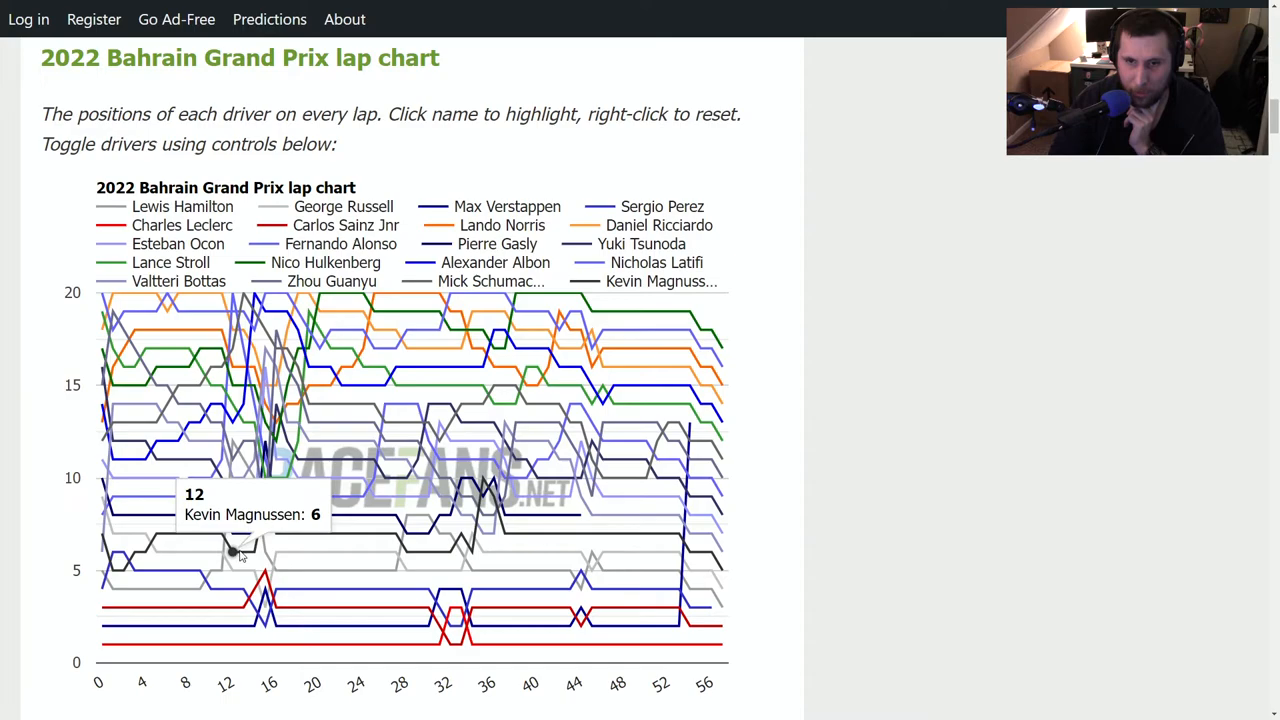
mouse_move(250, 550)
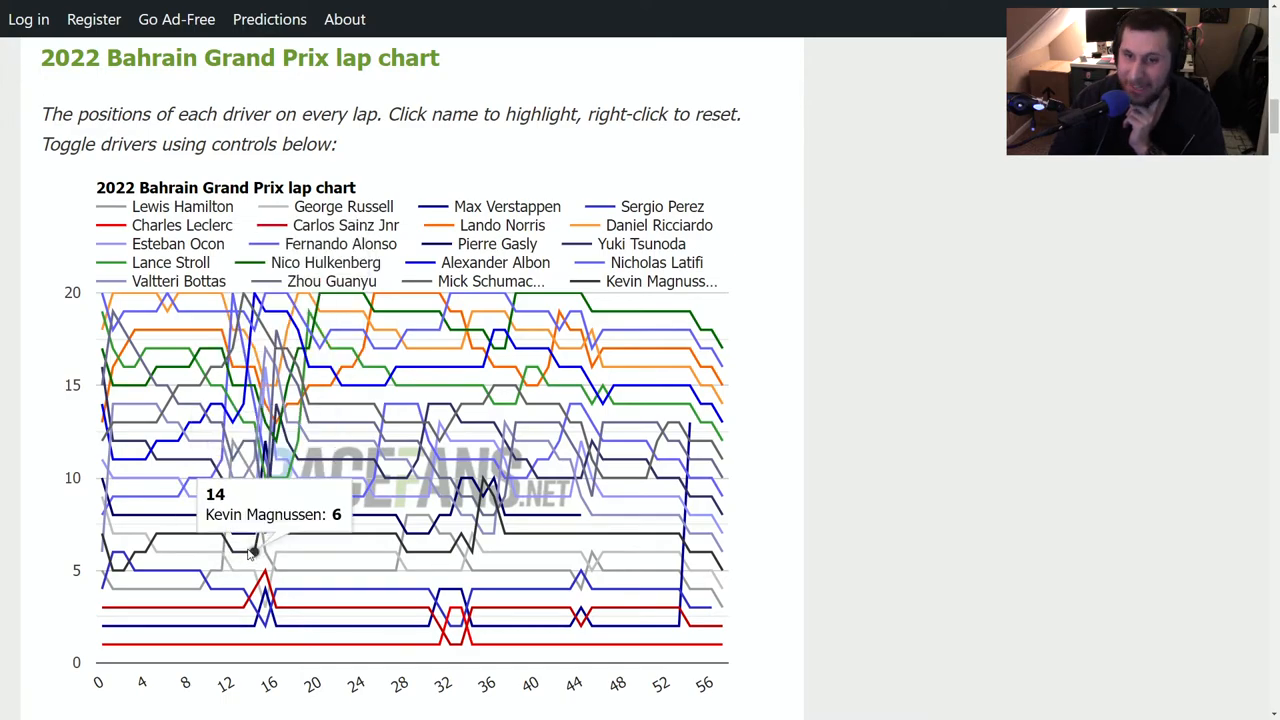
mouse_move(288, 536)
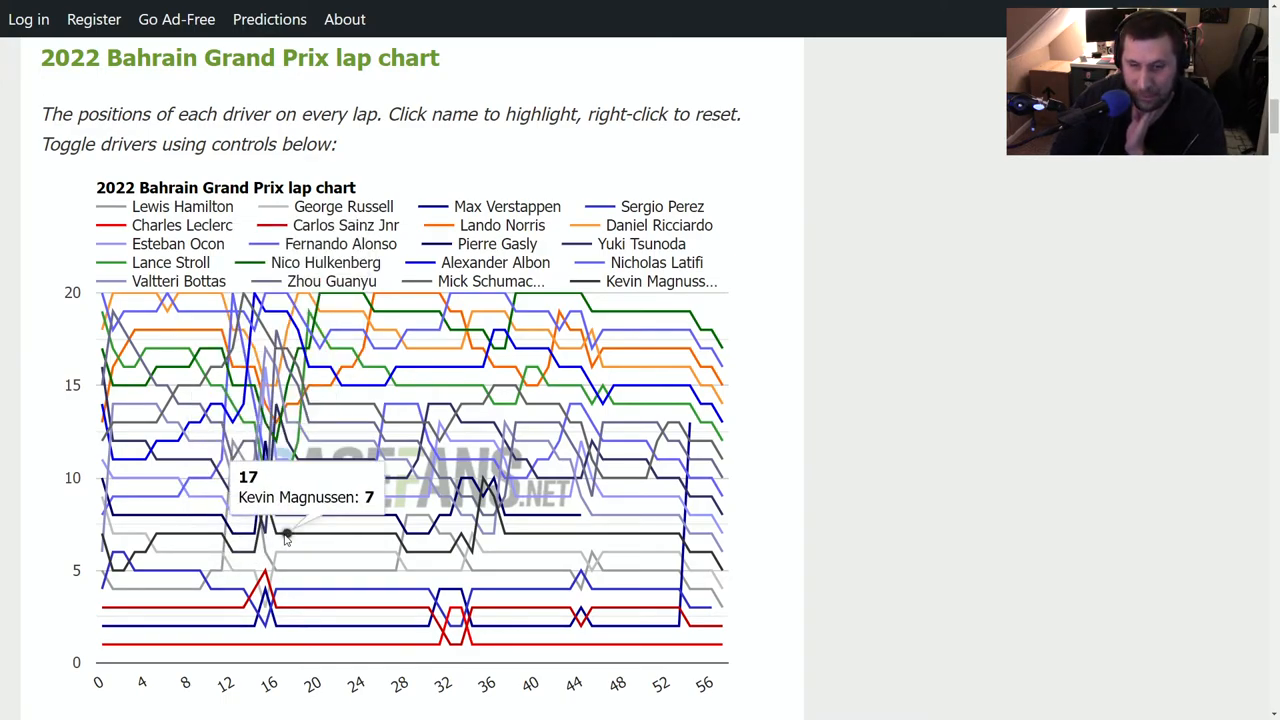
mouse_move(364, 536)
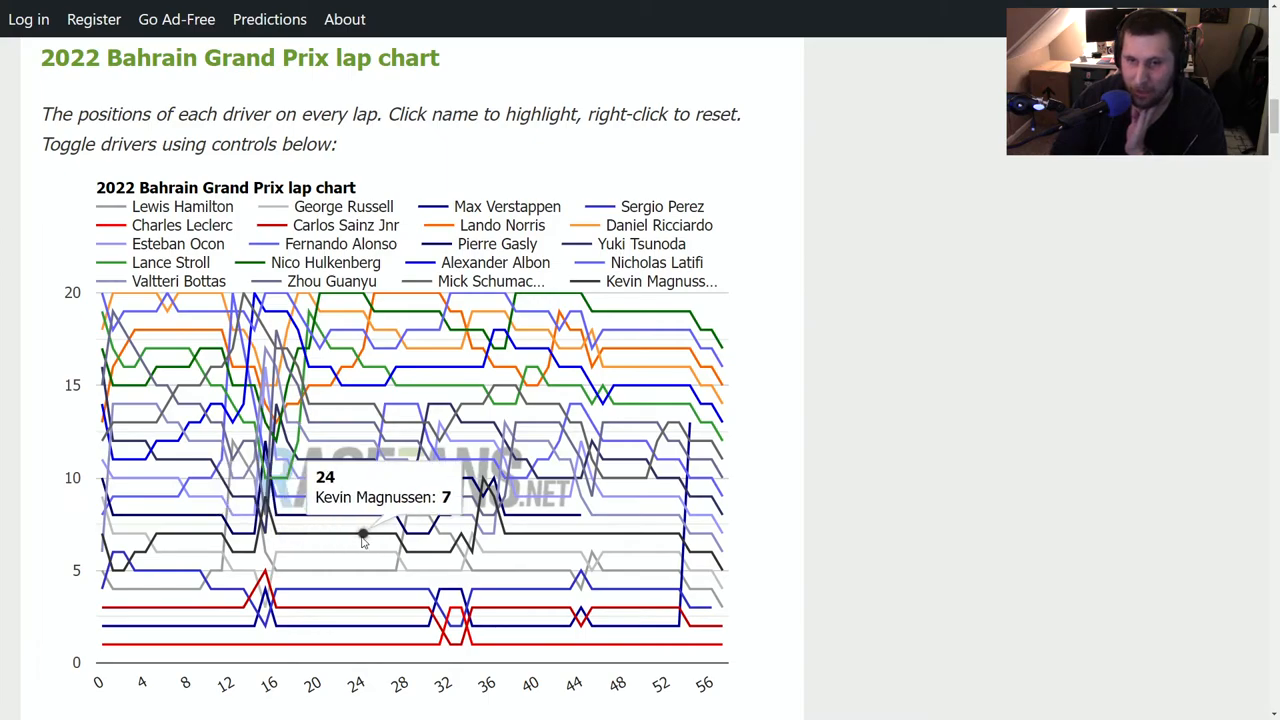
mouse_move(440, 536)
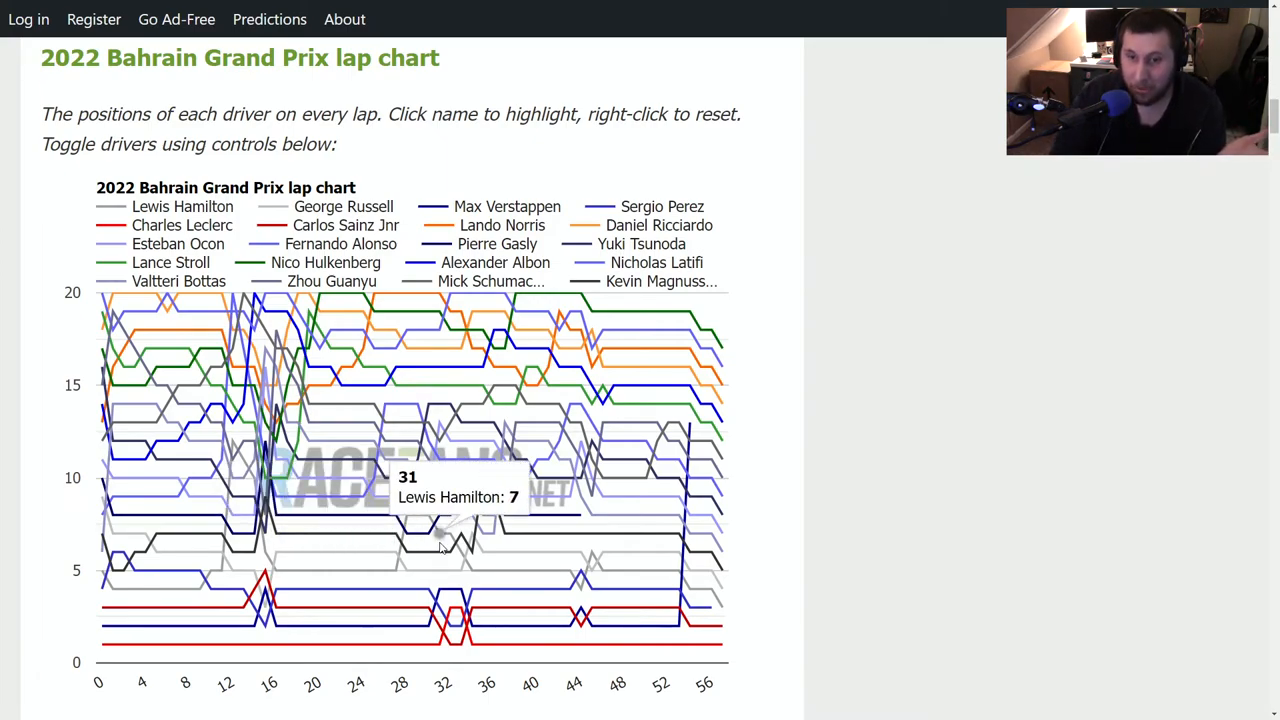
mouse_move(280, 532)
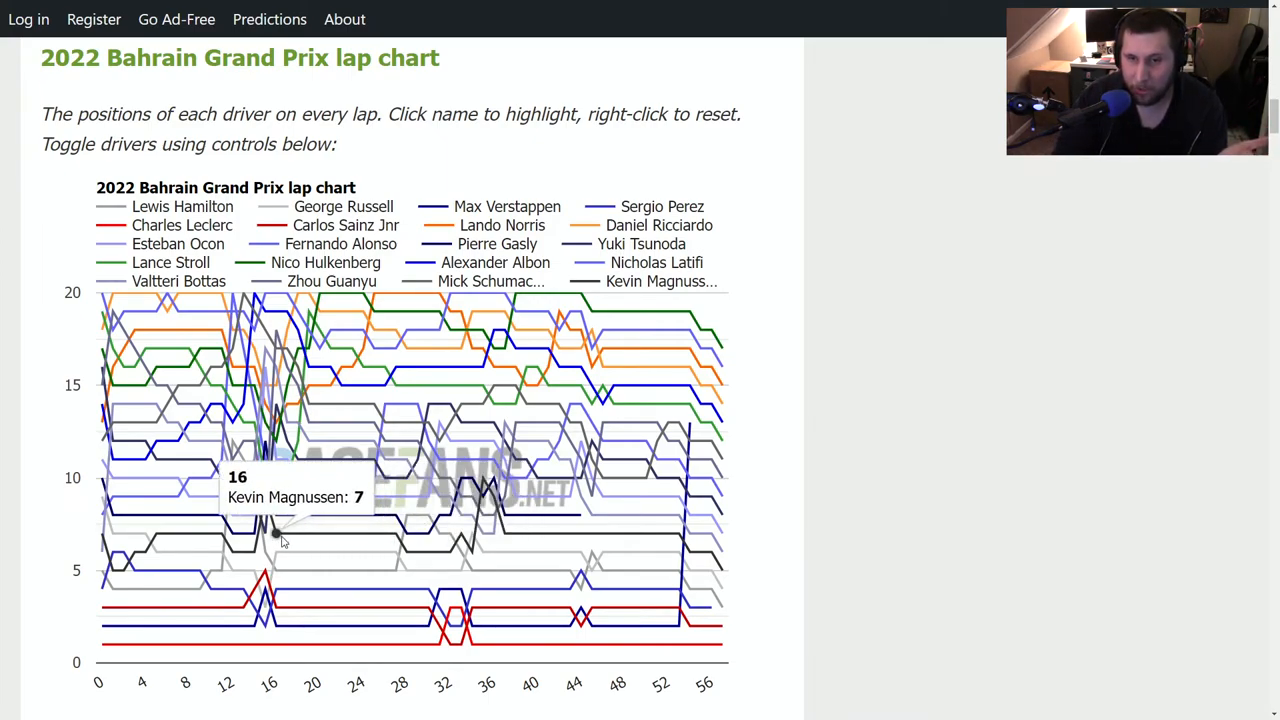
mouse_move(624, 532)
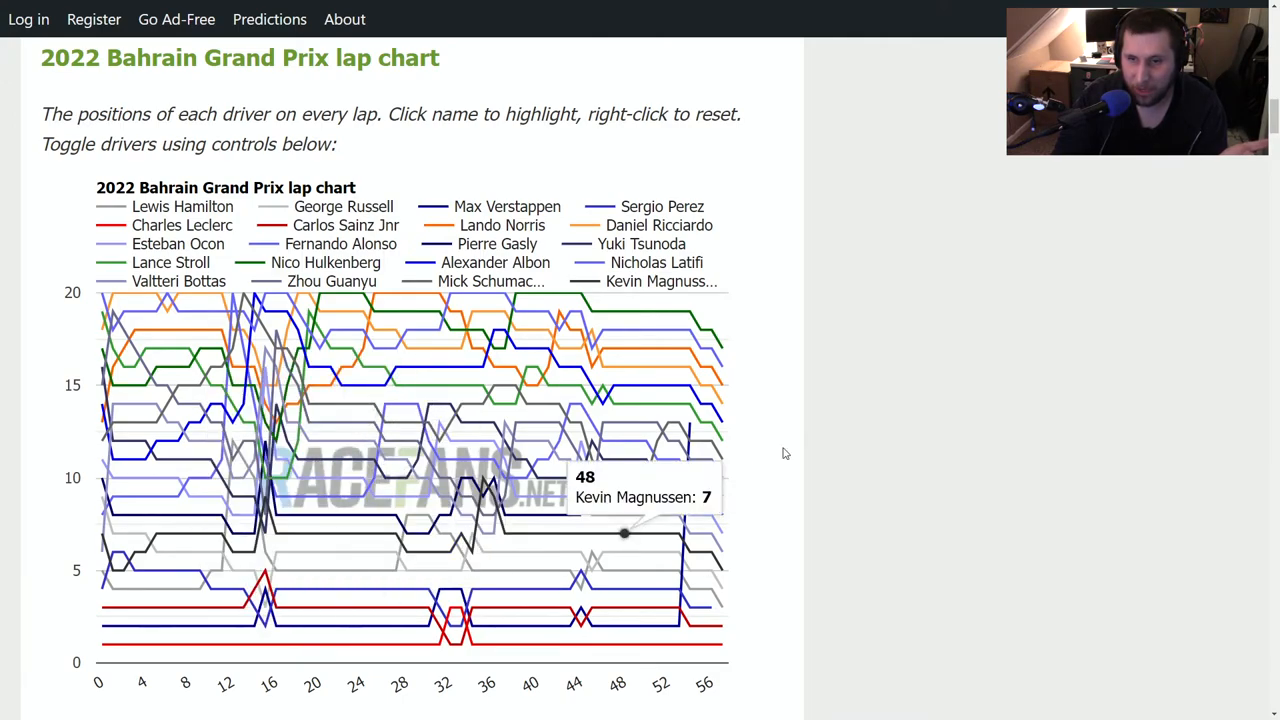
mouse_move(810, 414)
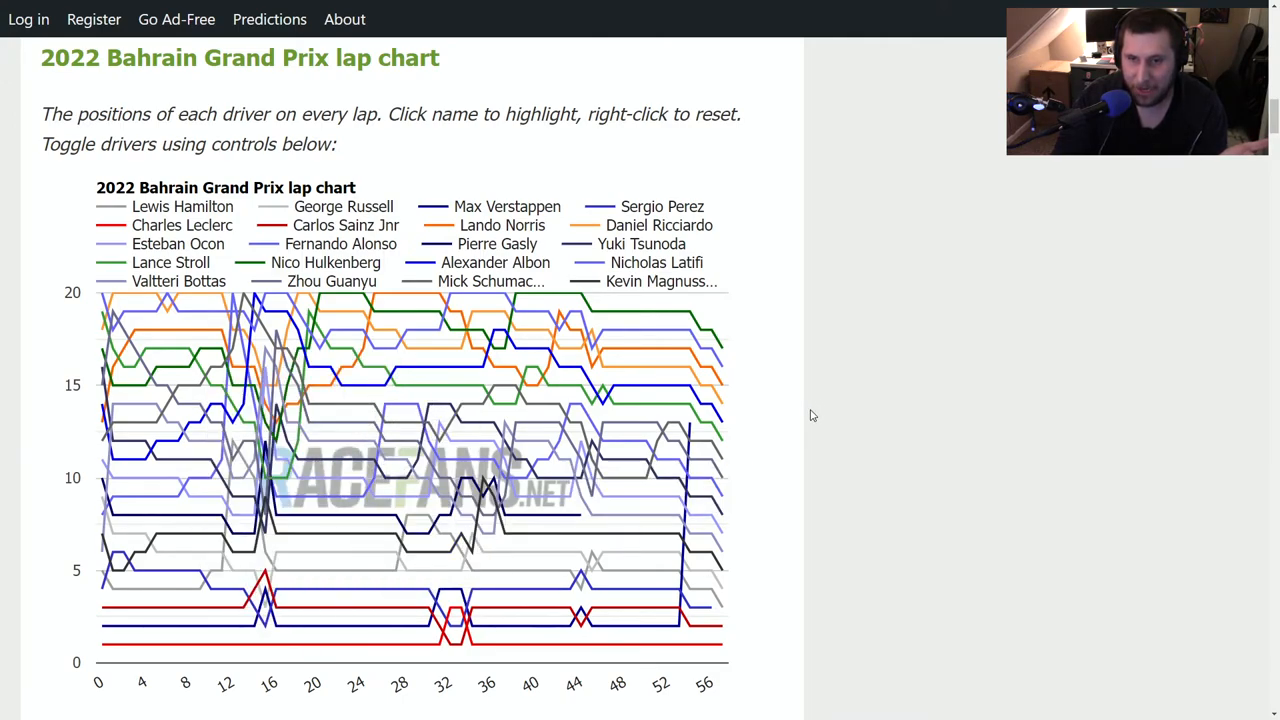
mouse_move(352, 536)
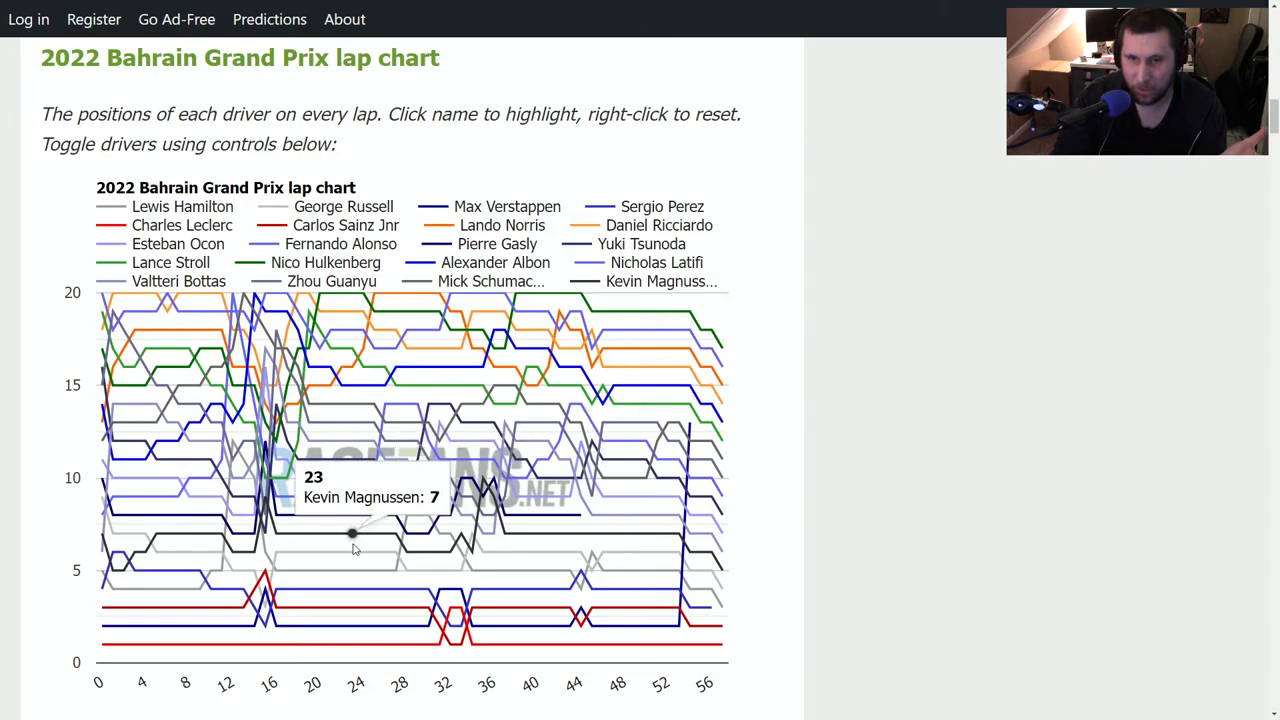
mouse_move(276, 516)
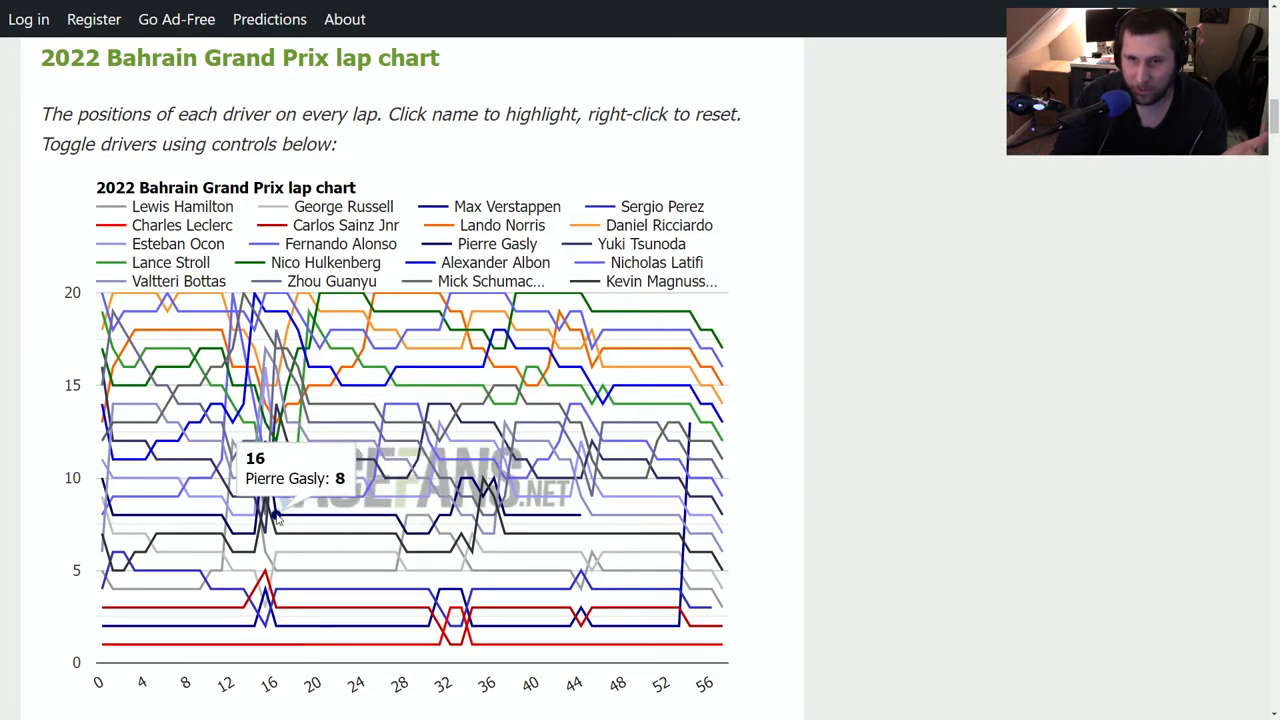
mouse_move(396, 516)
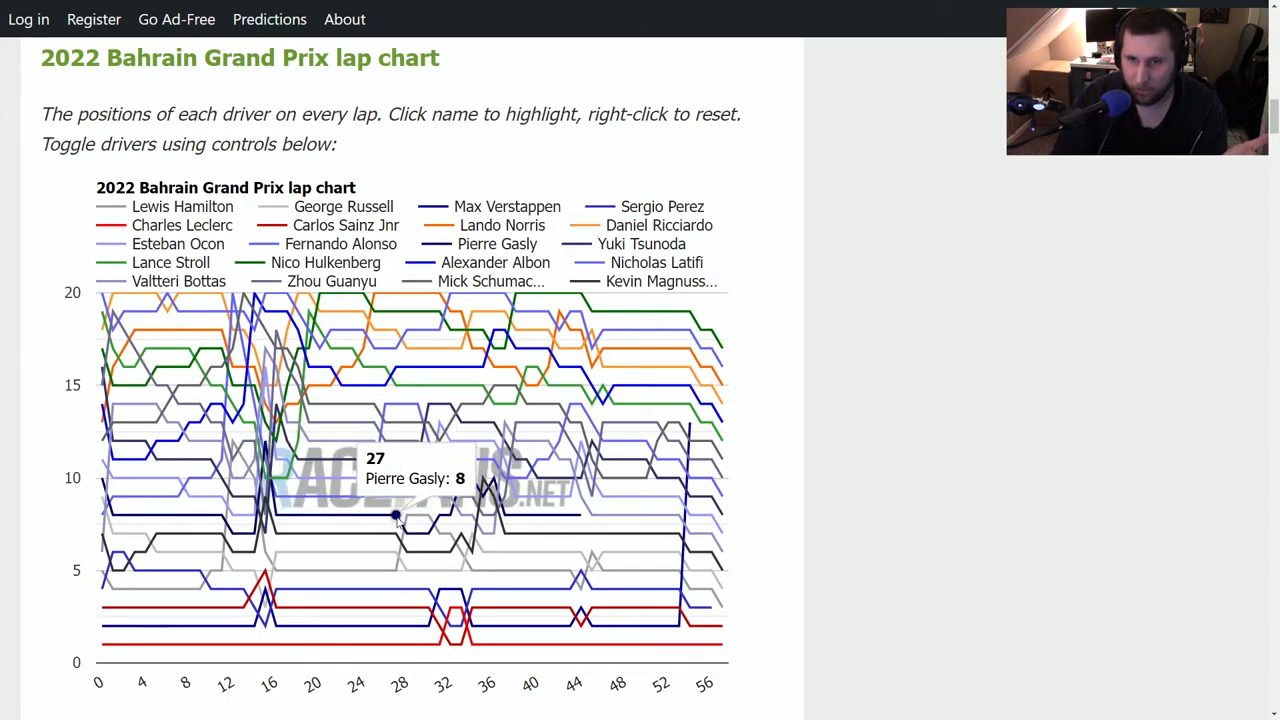
mouse_move(800, 416)
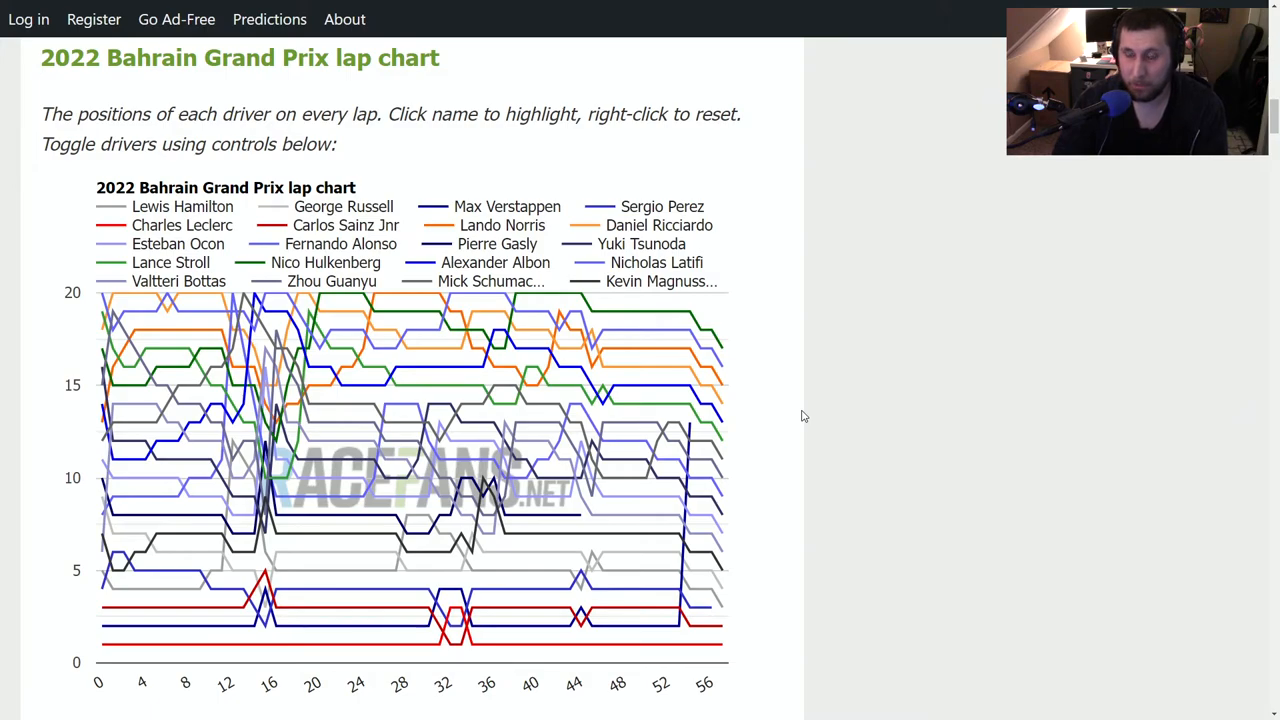
mouse_move(336, 550)
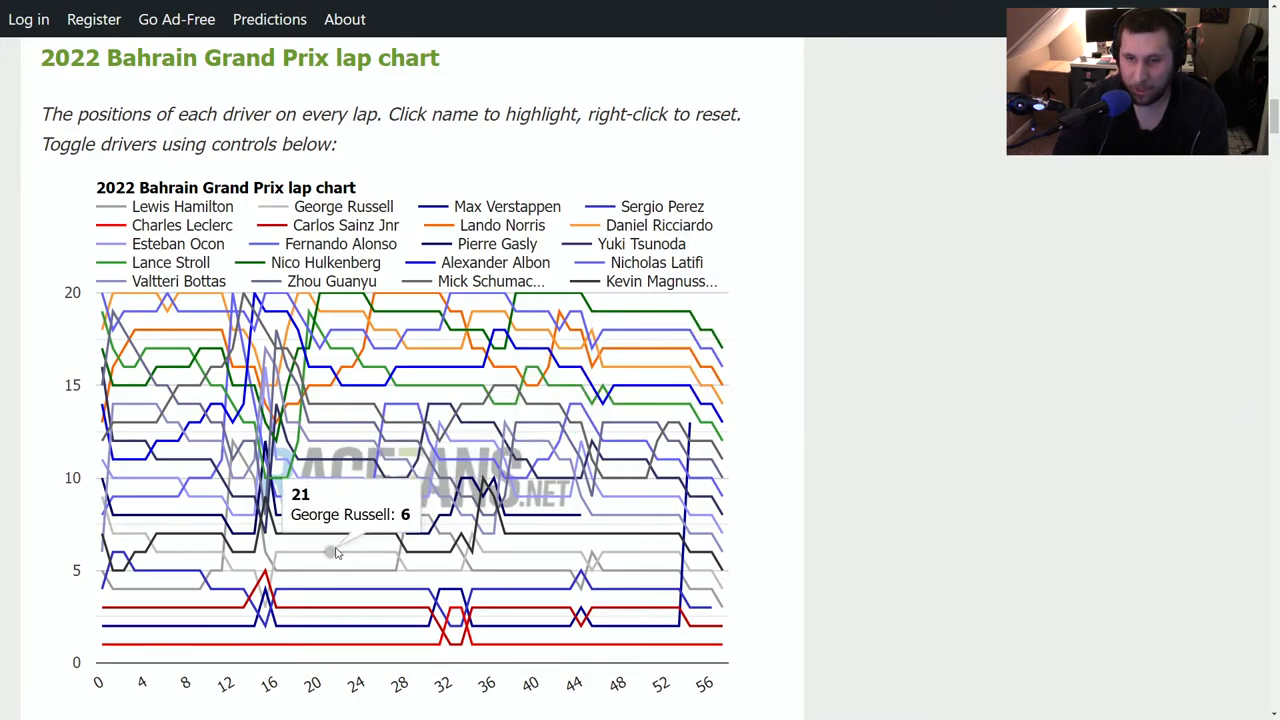
mouse_move(388, 536)
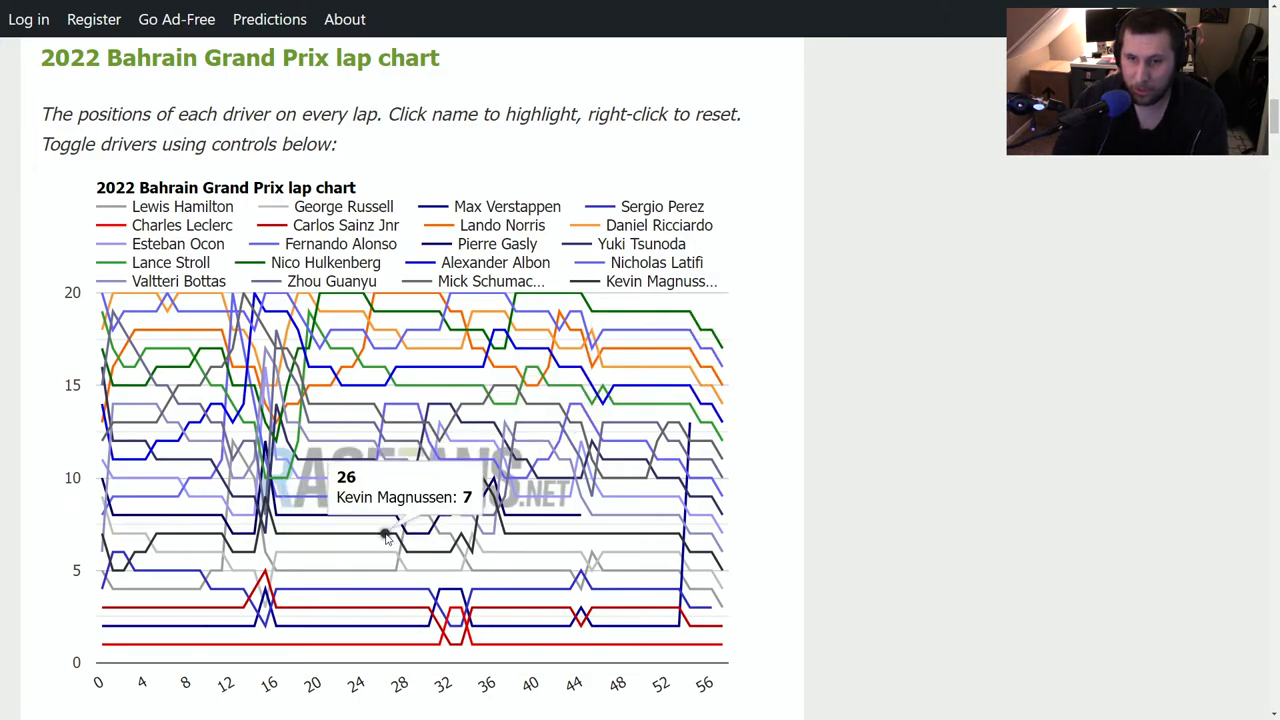
mouse_move(396, 536)
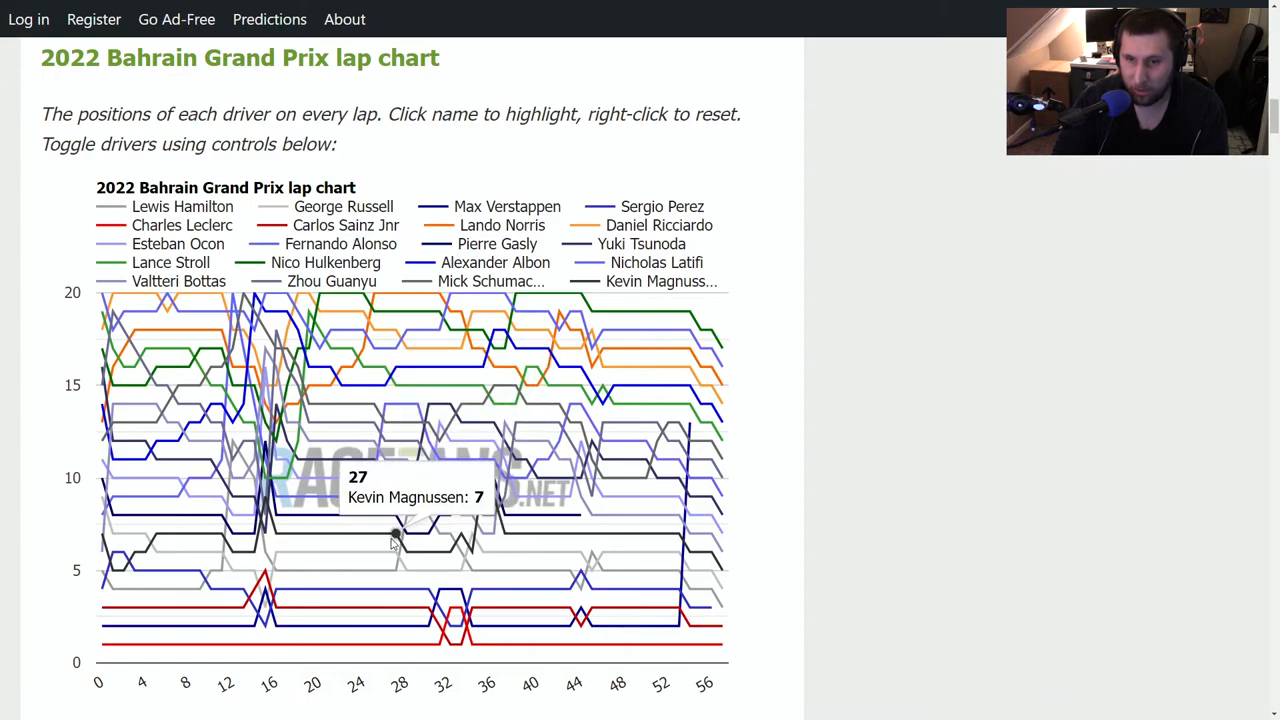
mouse_move(452, 552)
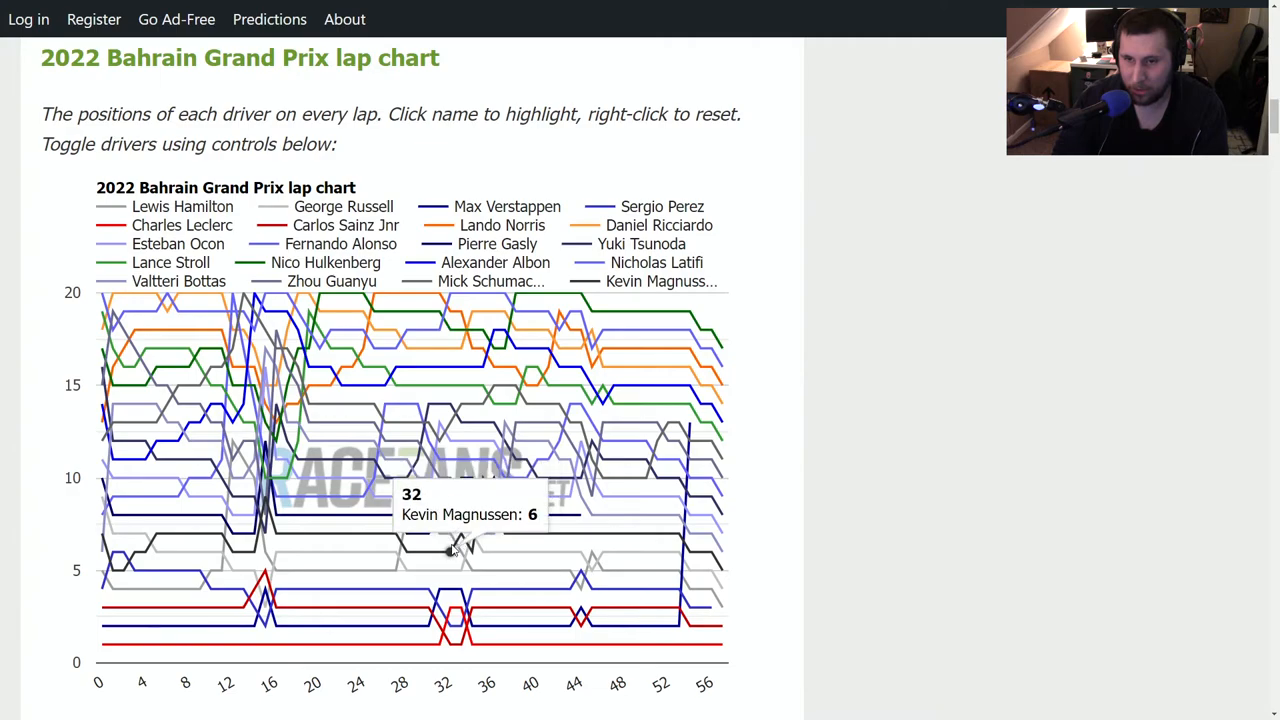
mouse_move(450, 524)
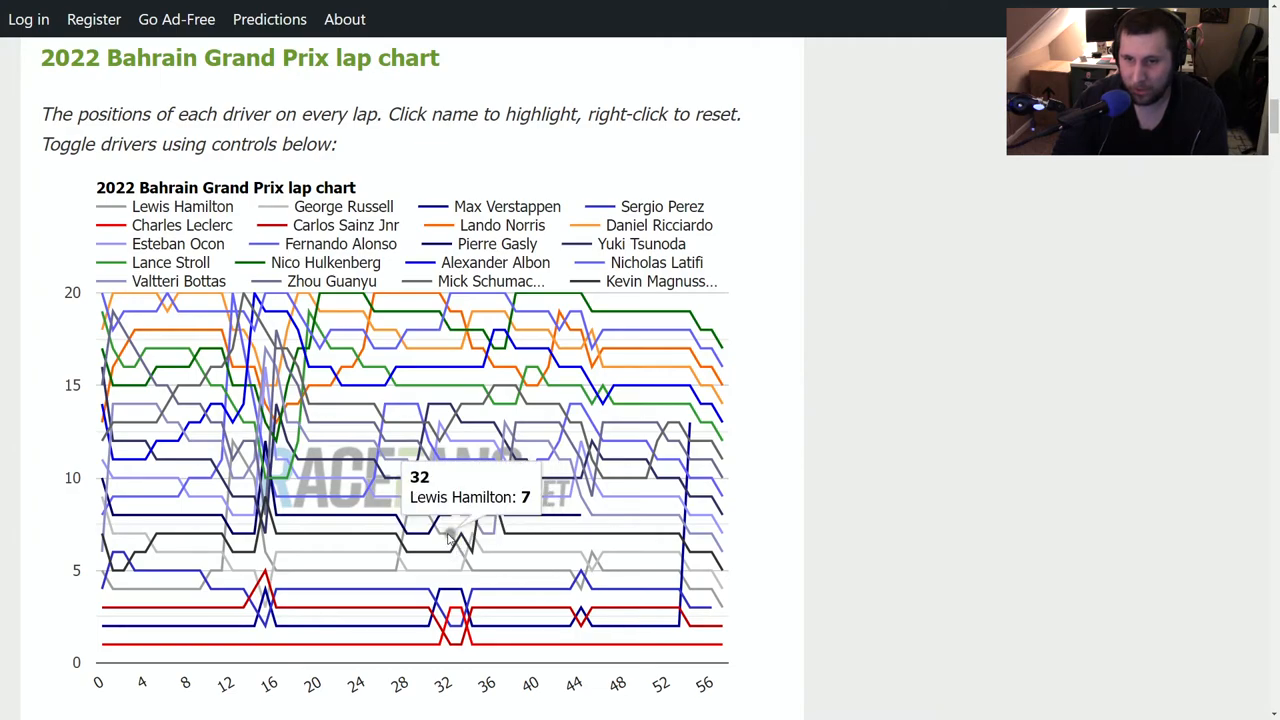
mouse_move(464, 540)
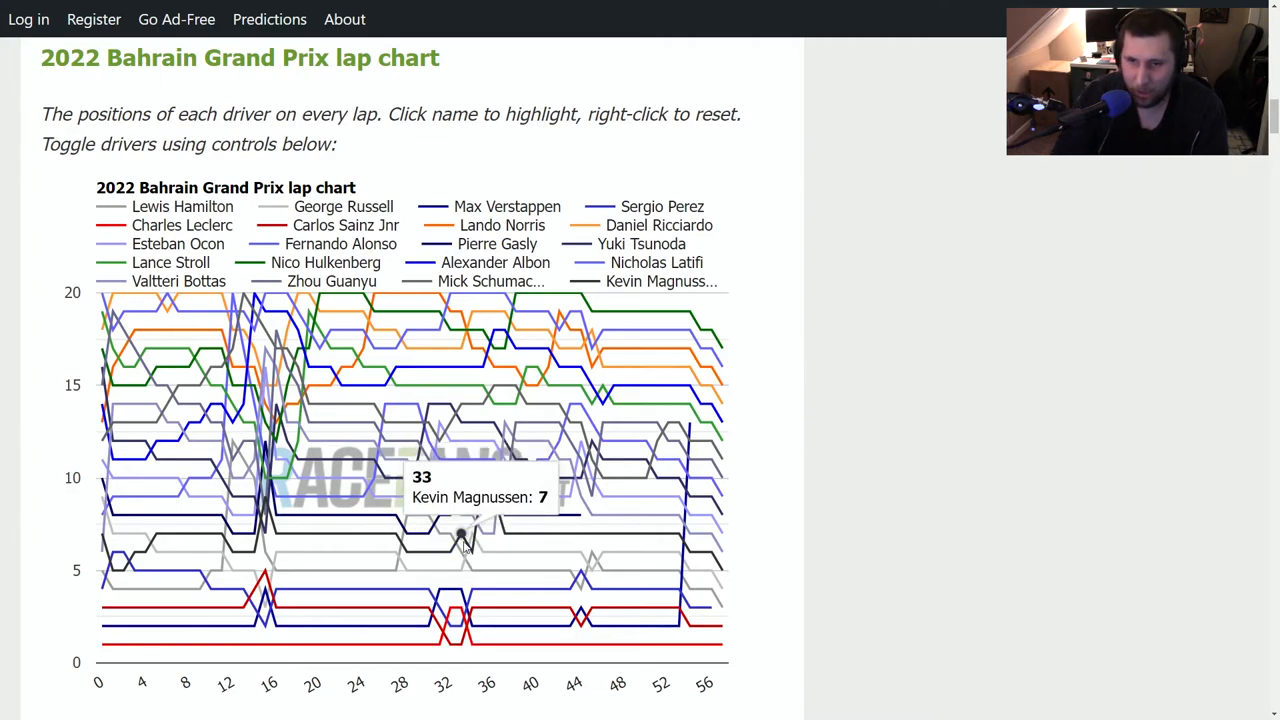
mouse_move(470, 564)
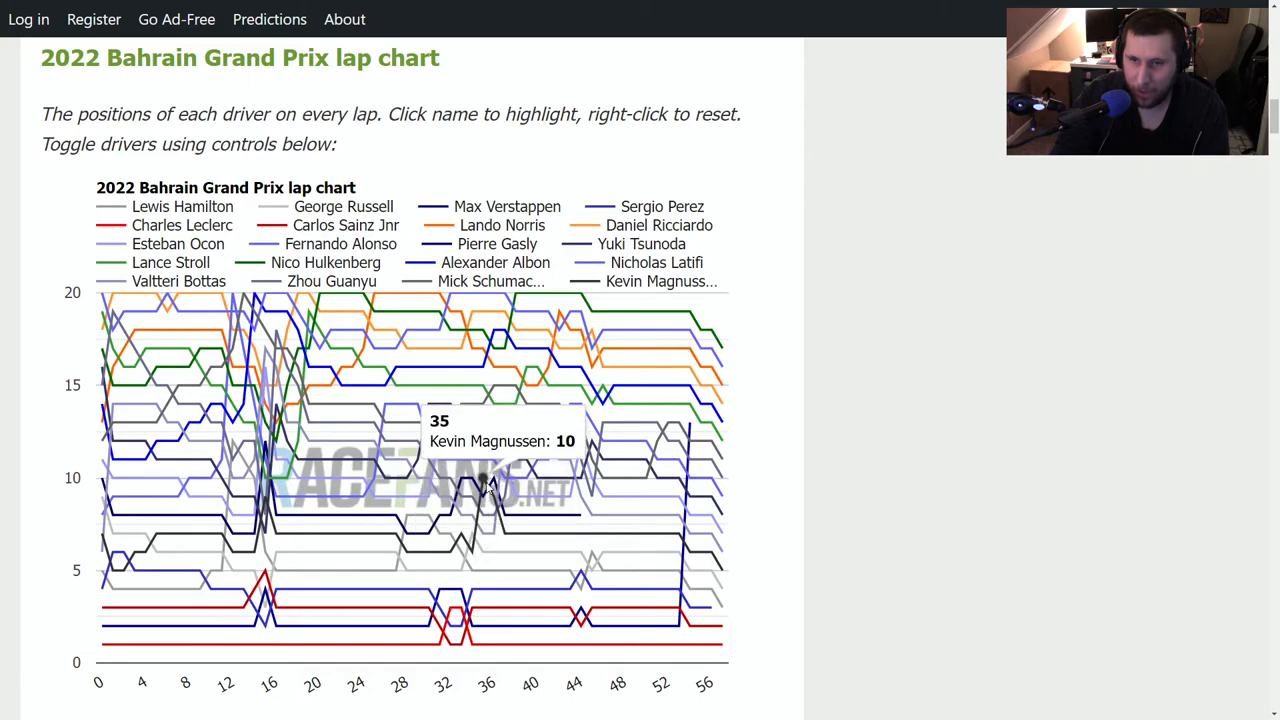
mouse_move(584, 532)
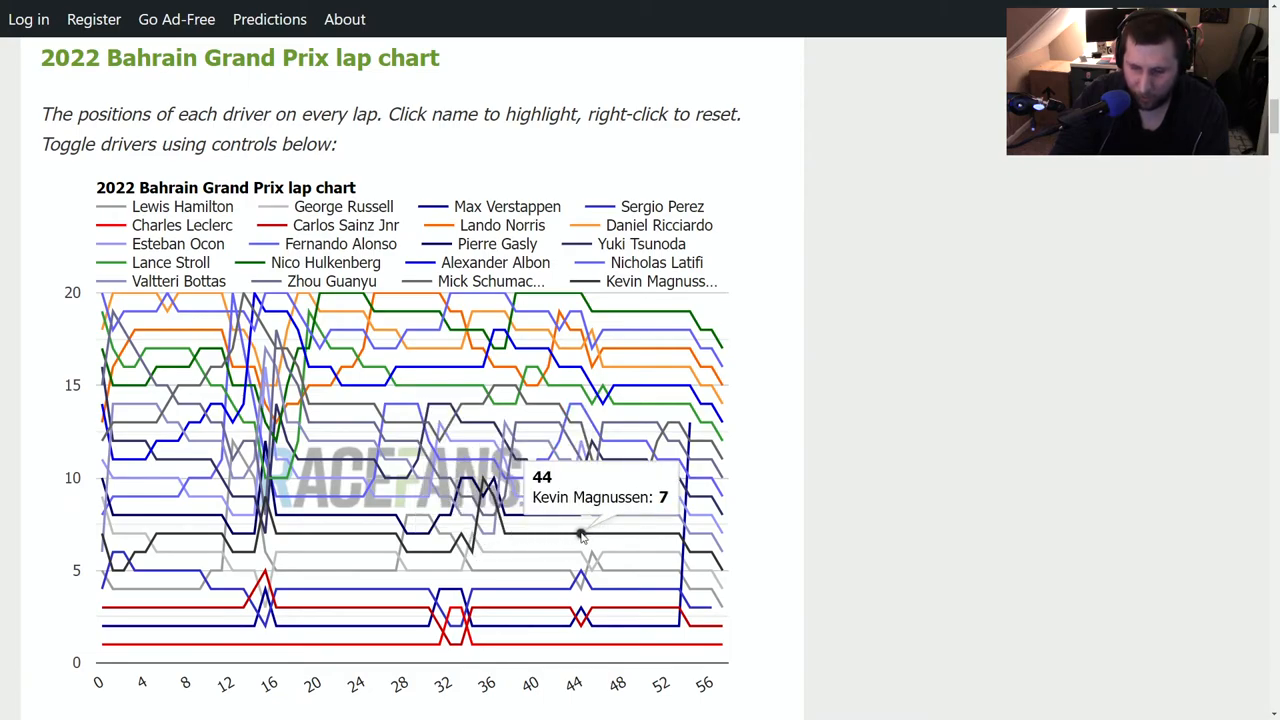
mouse_move(592, 536)
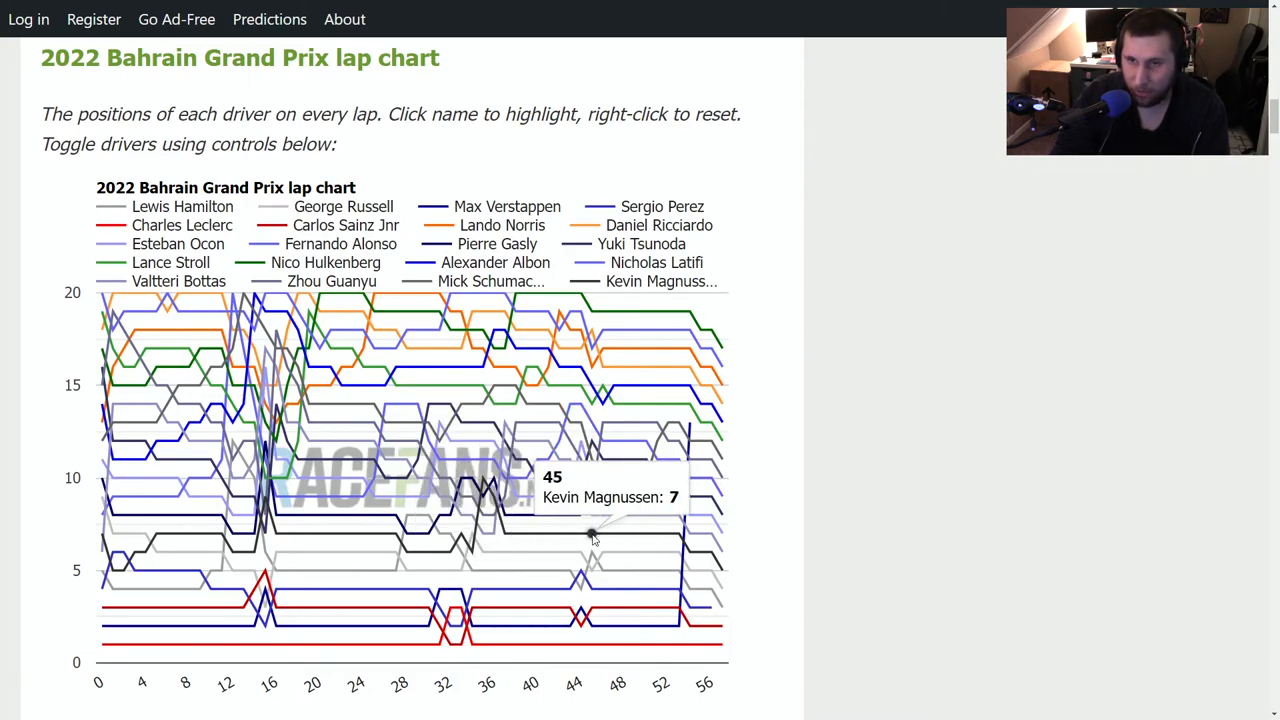
mouse_move(584, 532)
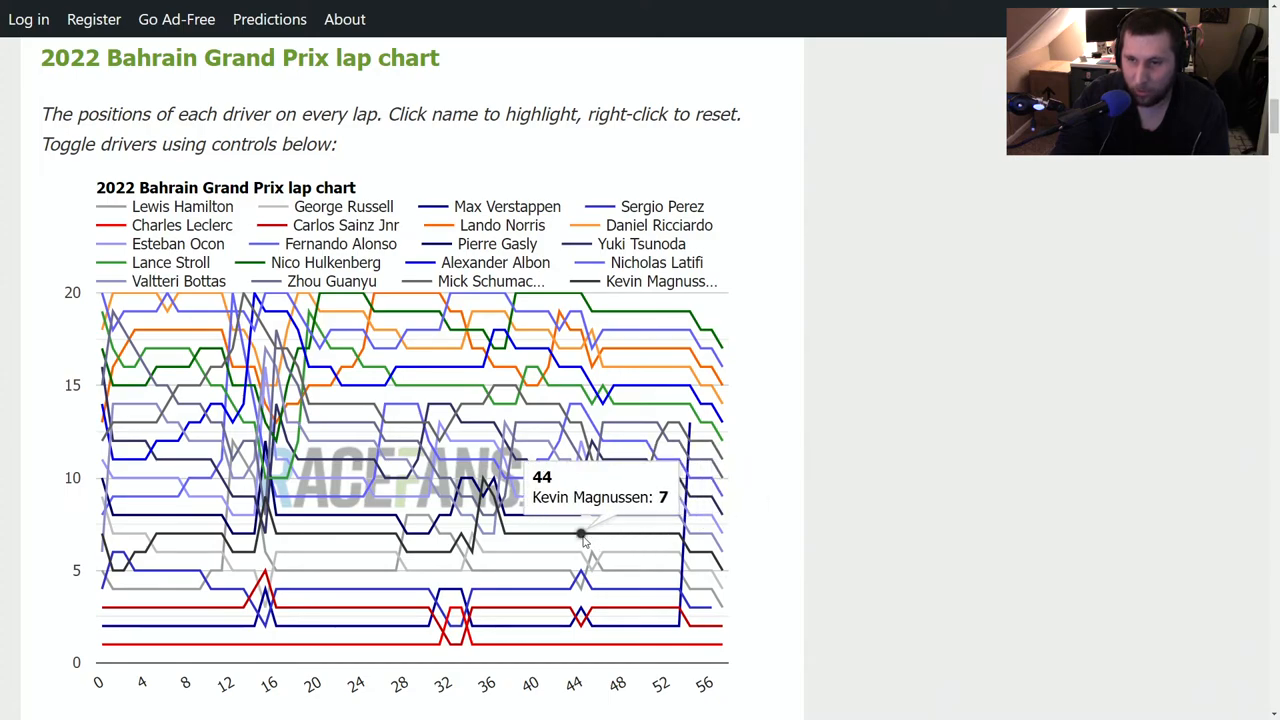
mouse_move(700, 552)
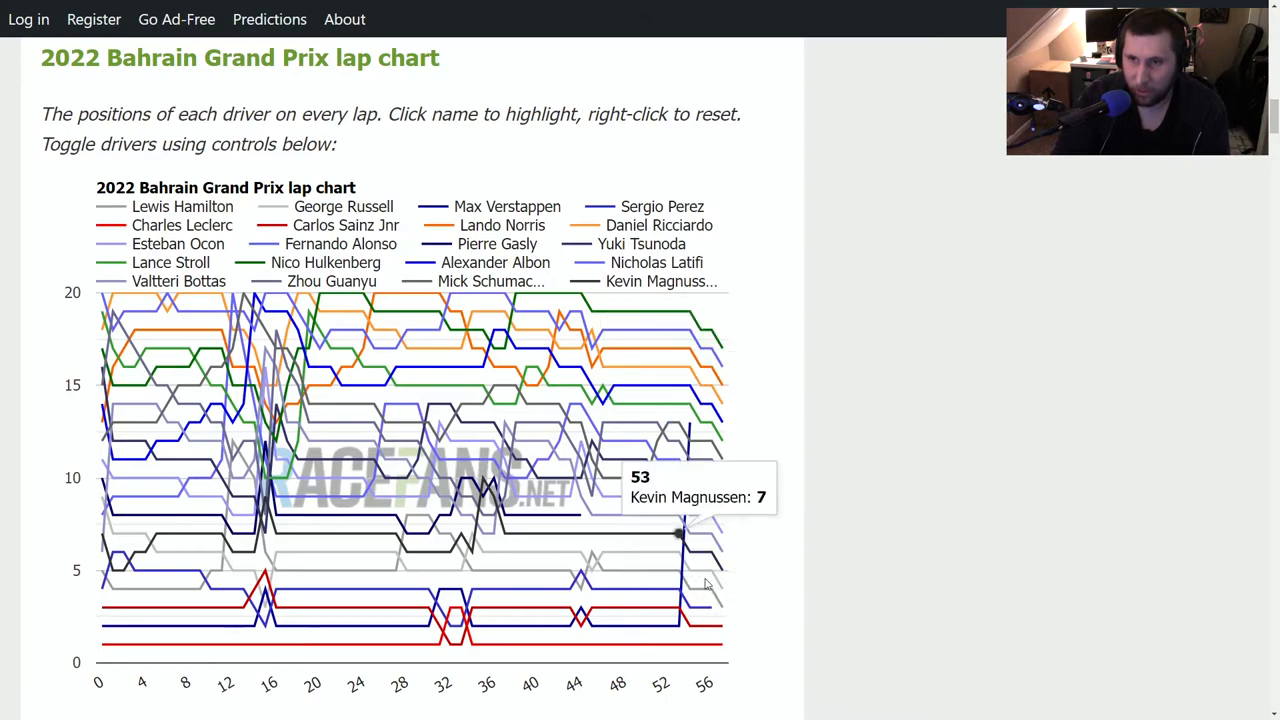
mouse_move(770, 390)
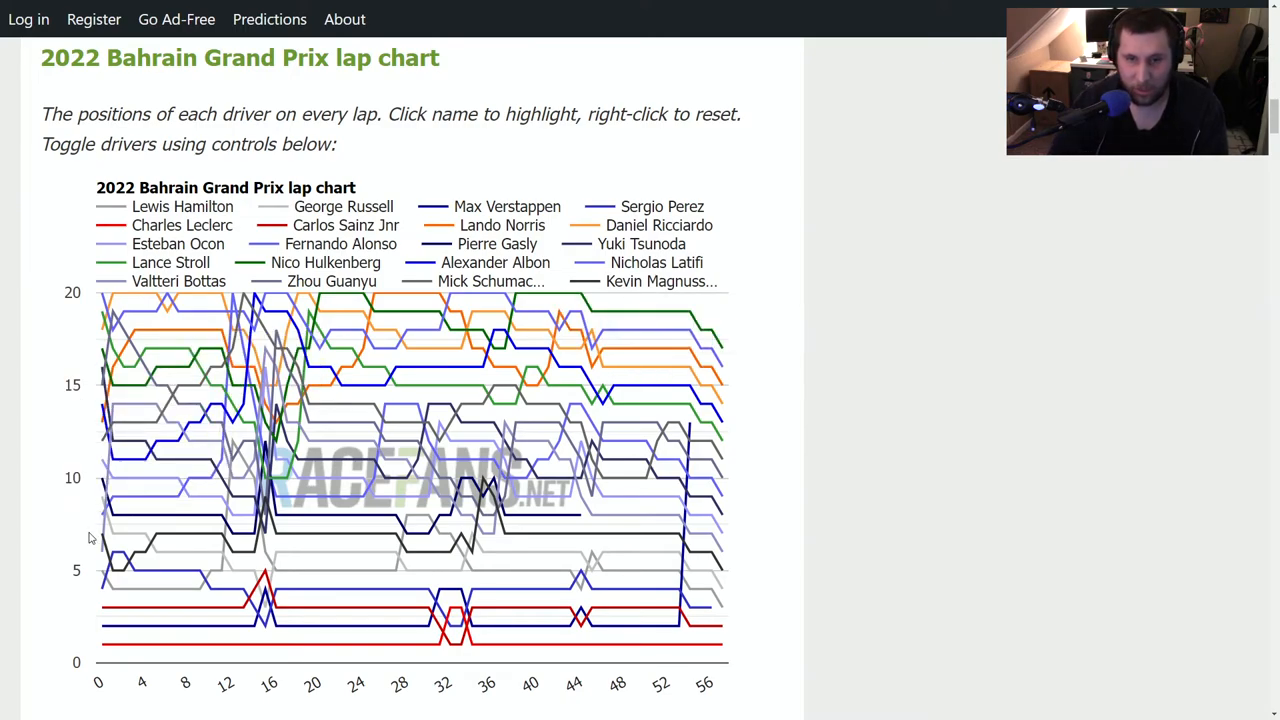
mouse_move(736, 576)
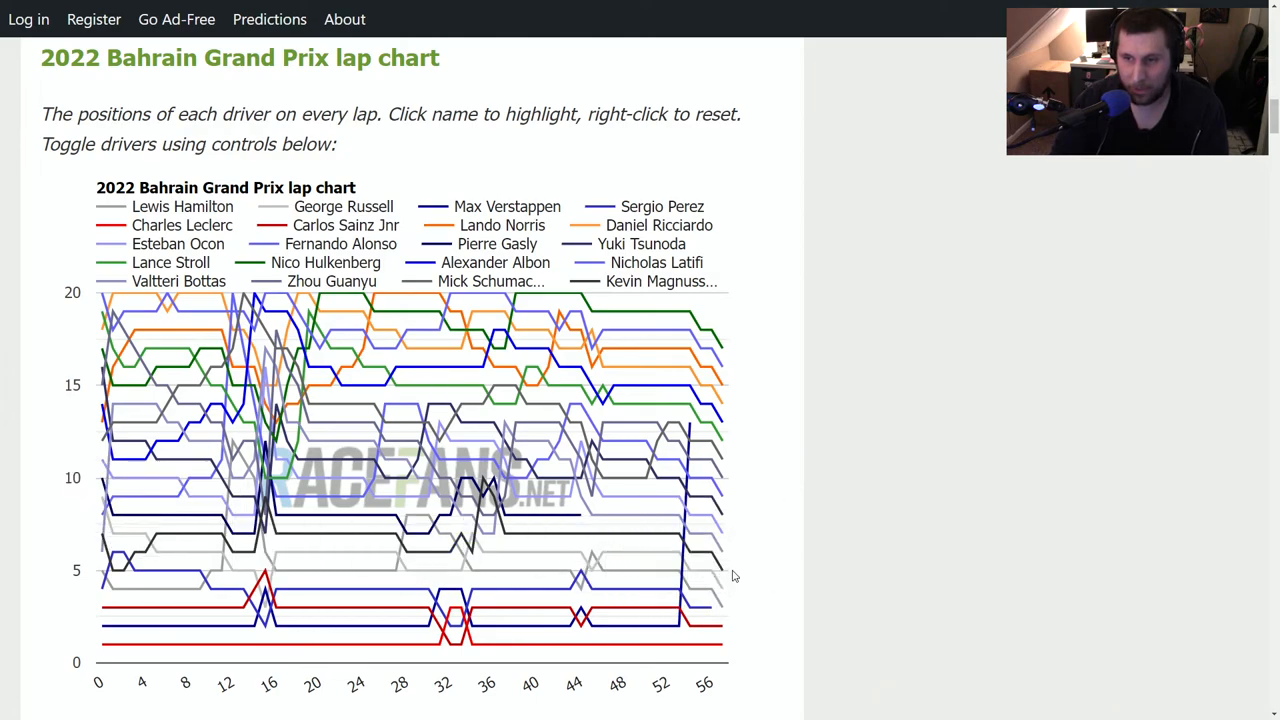
mouse_move(824, 490)
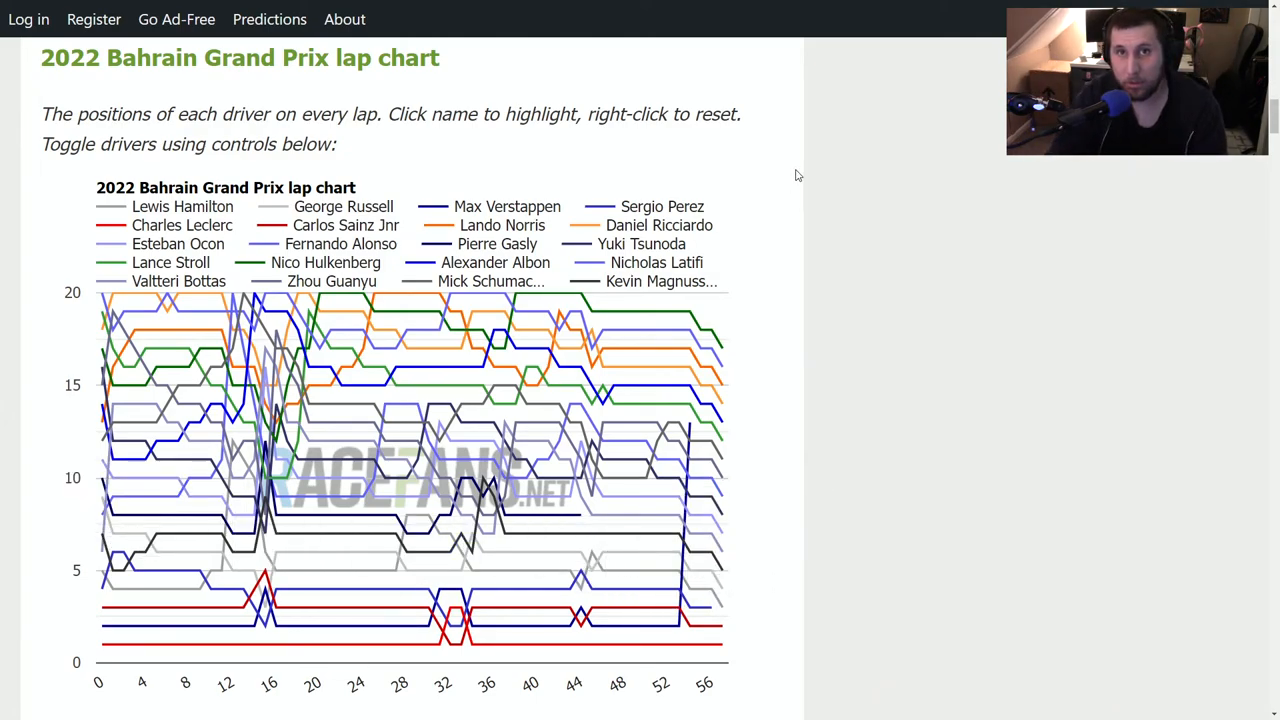
mouse_move(770, 180)
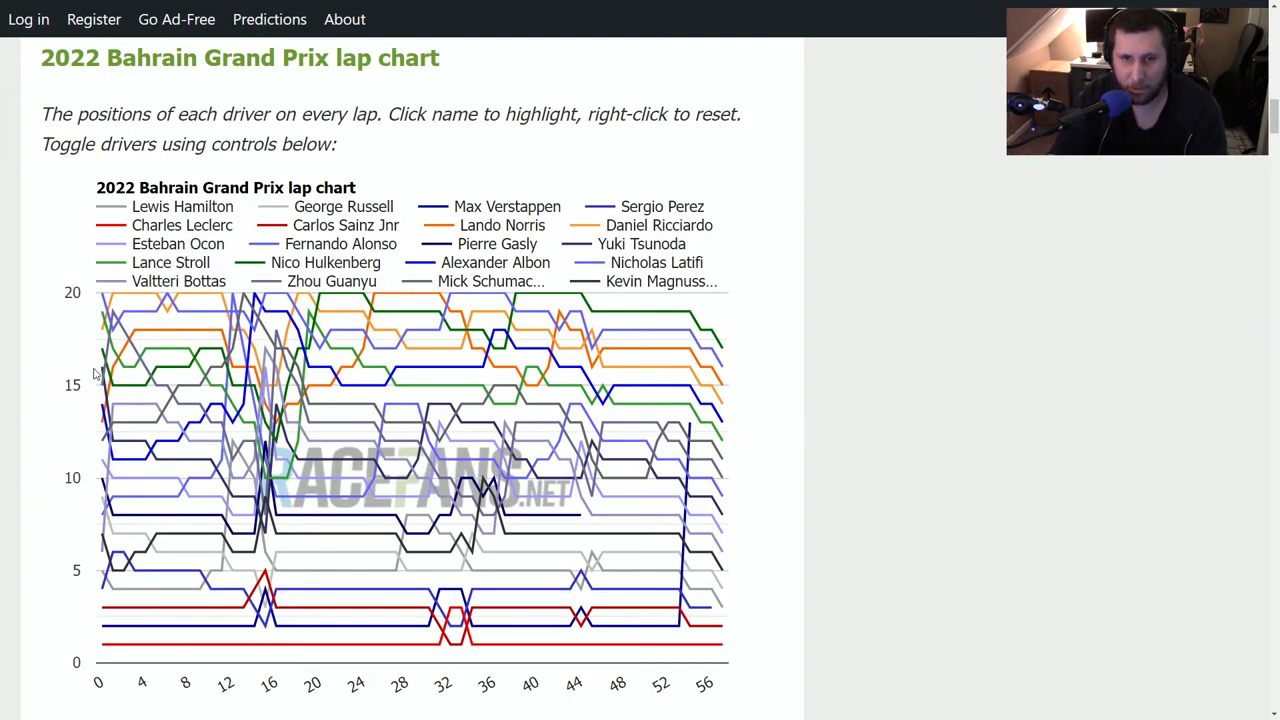
mouse_move(148, 458)
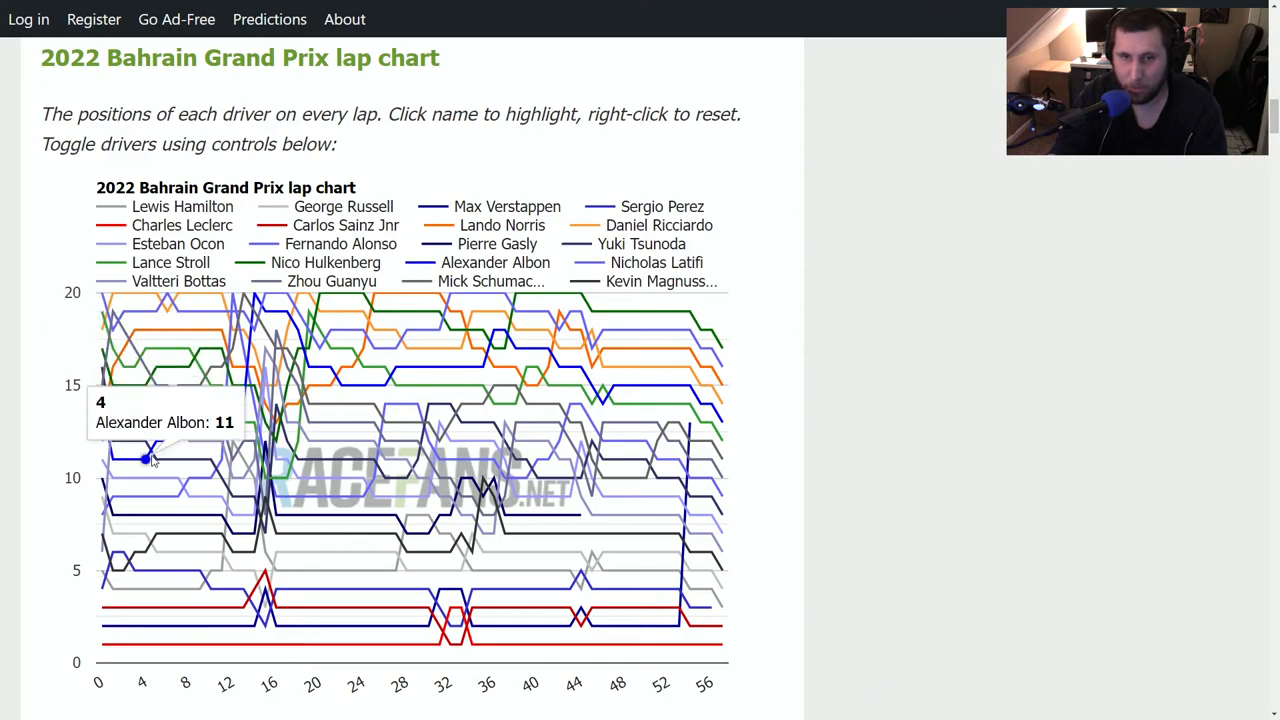
mouse_move(136, 440)
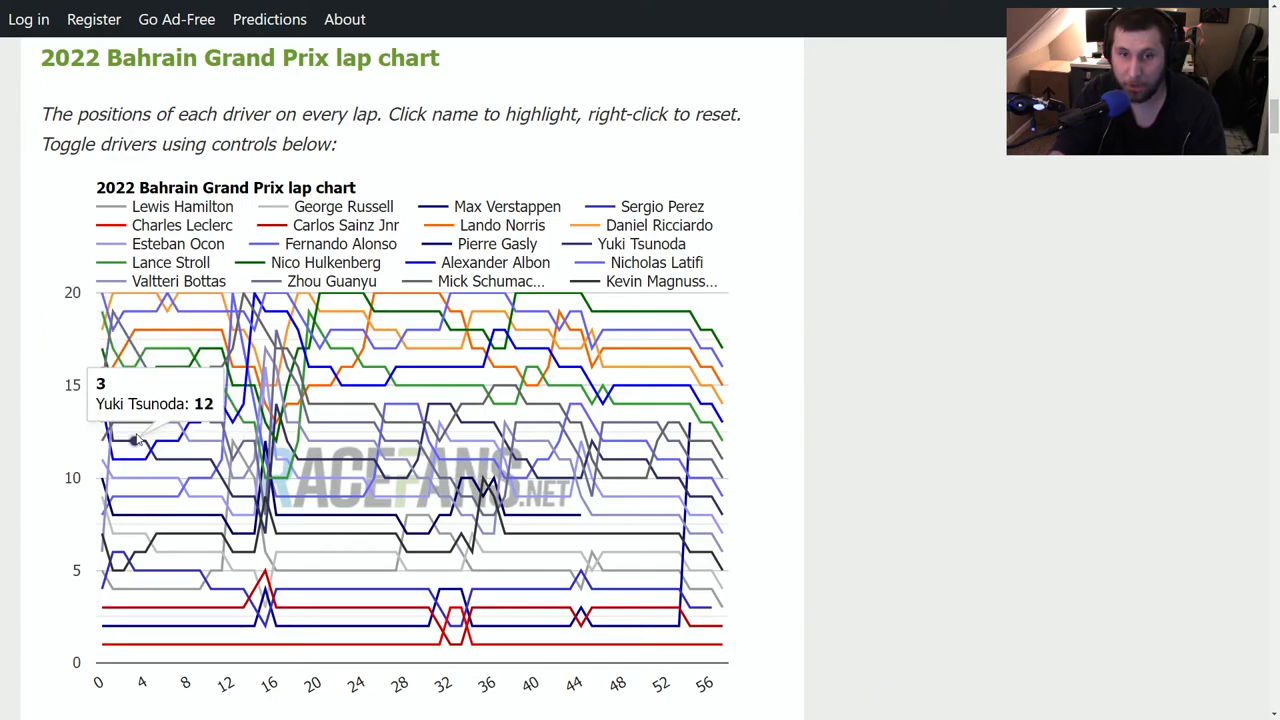
mouse_move(98, 352)
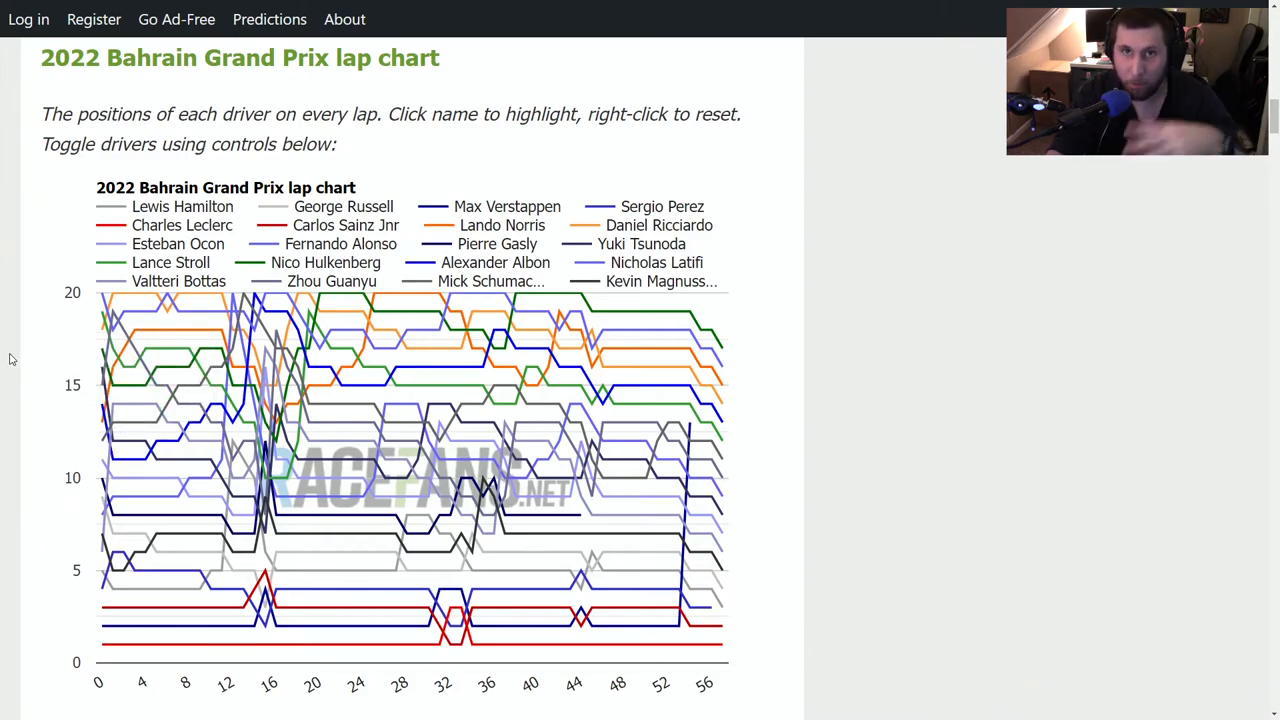
mouse_move(18, 370)
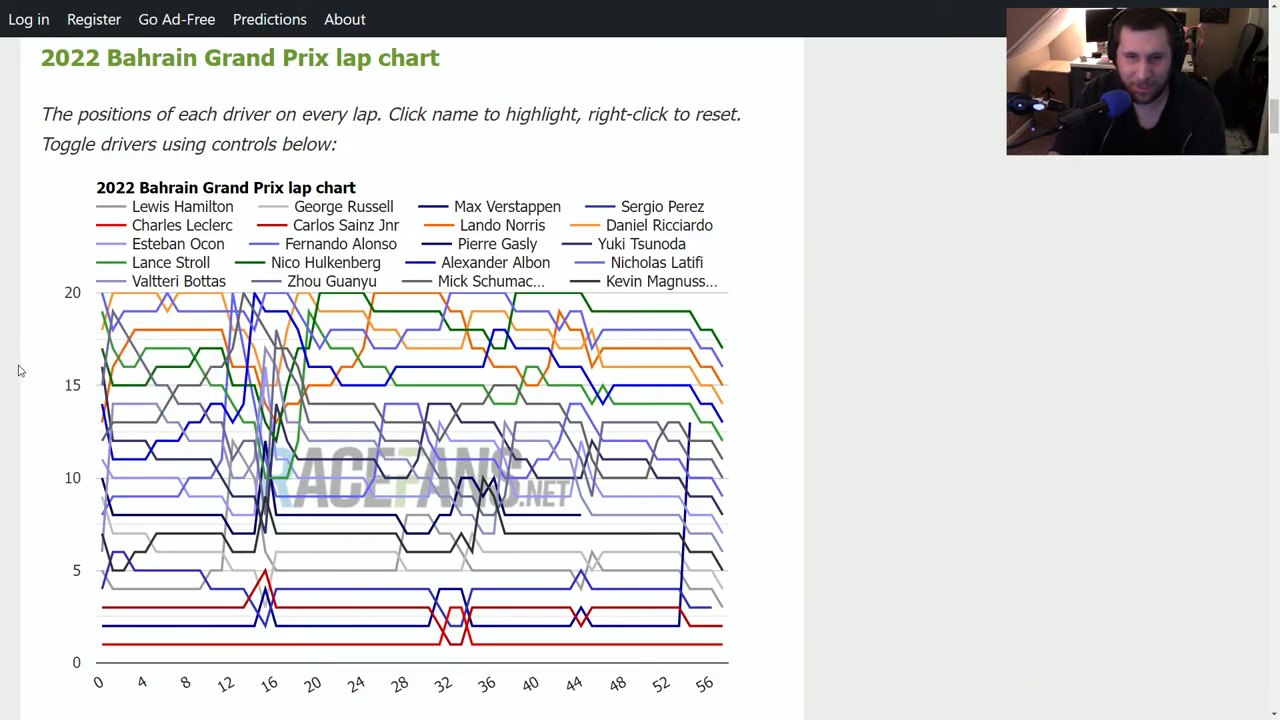
mouse_move(112, 420)
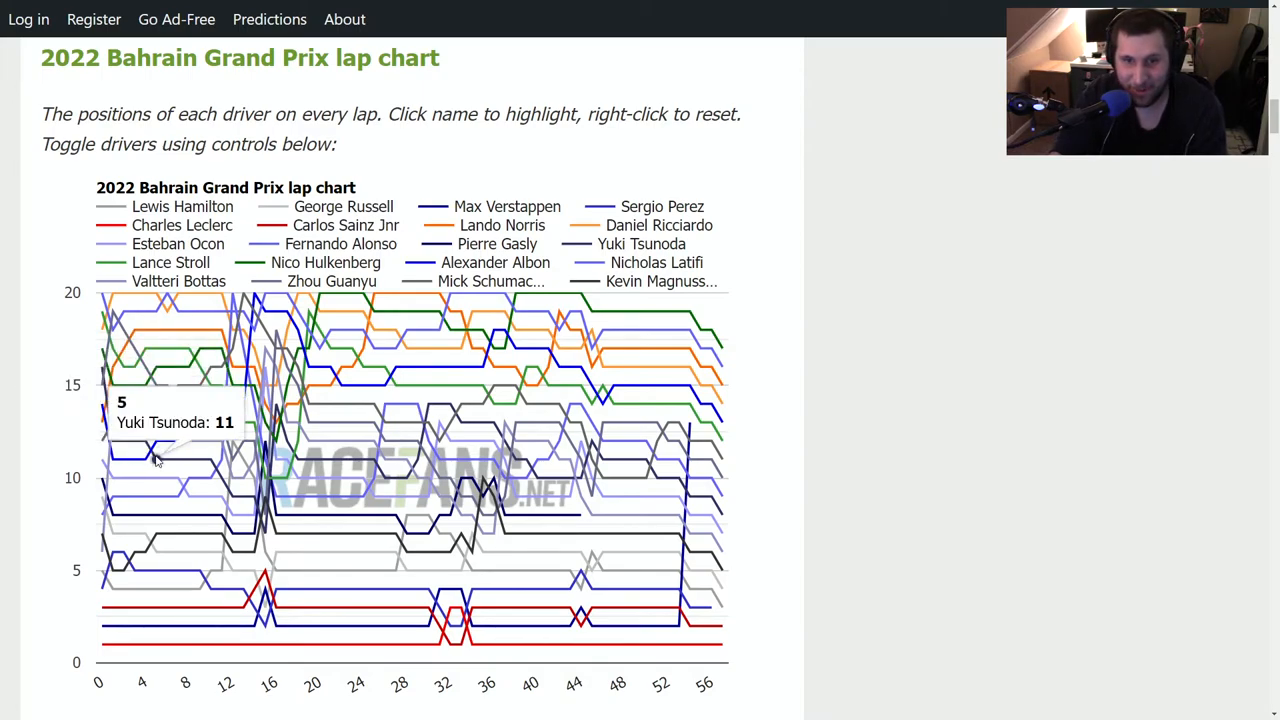
mouse_move(190, 424)
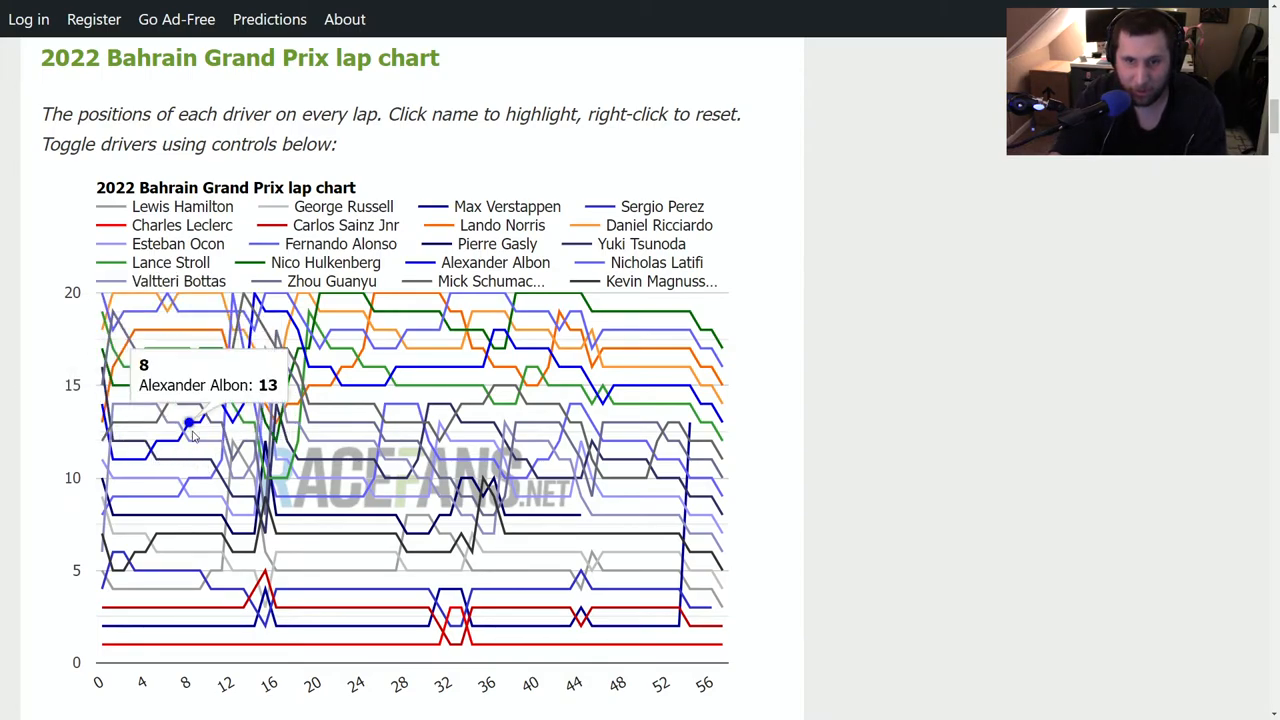
mouse_move(188, 404)
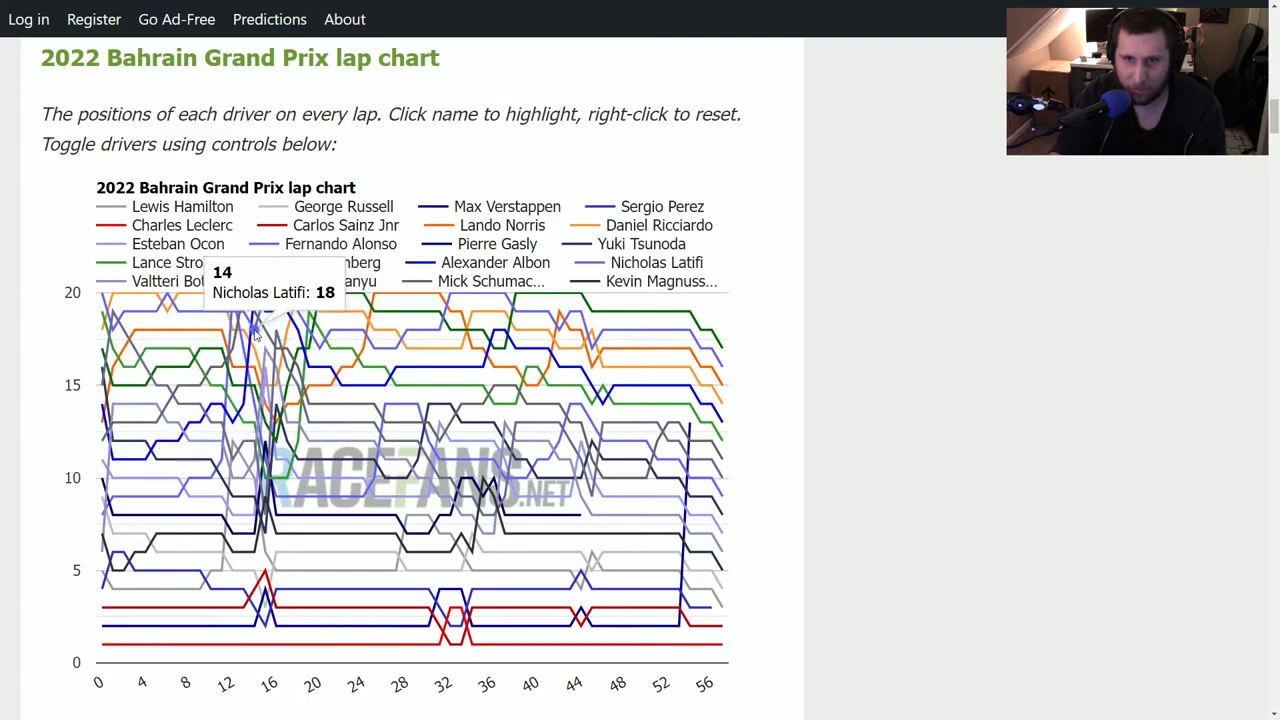
mouse_move(236, 400)
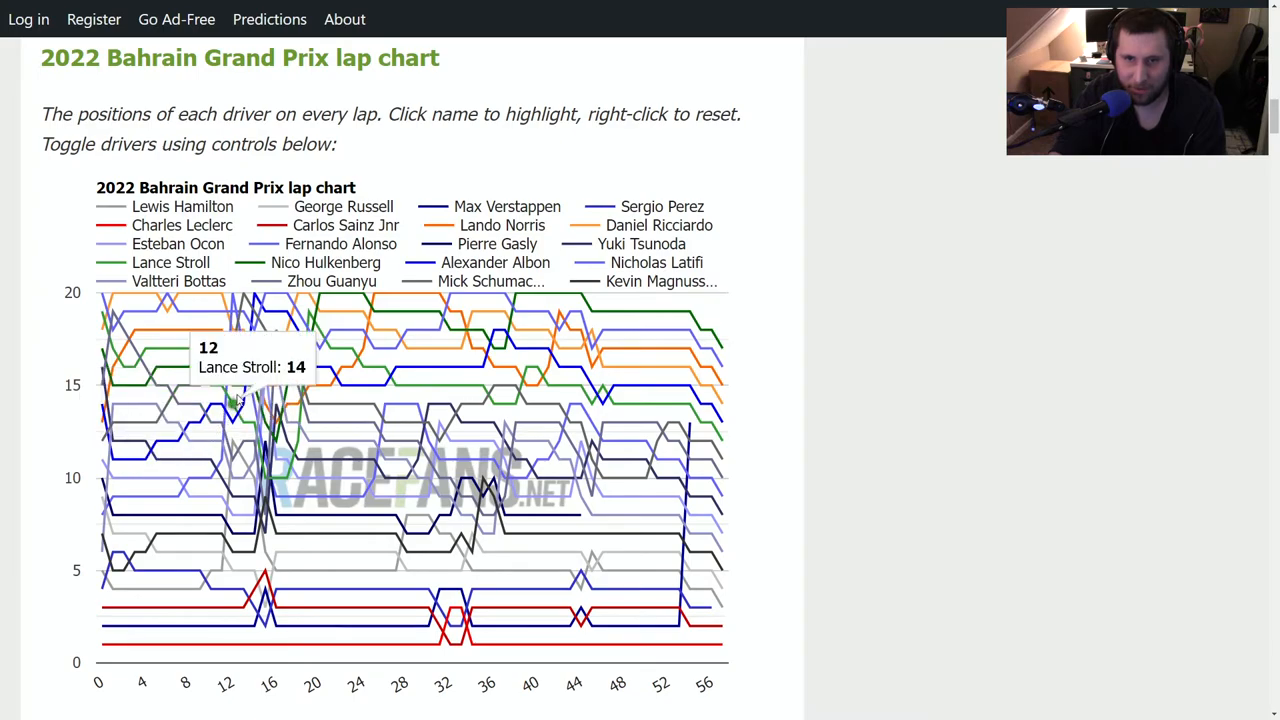
mouse_move(188, 460)
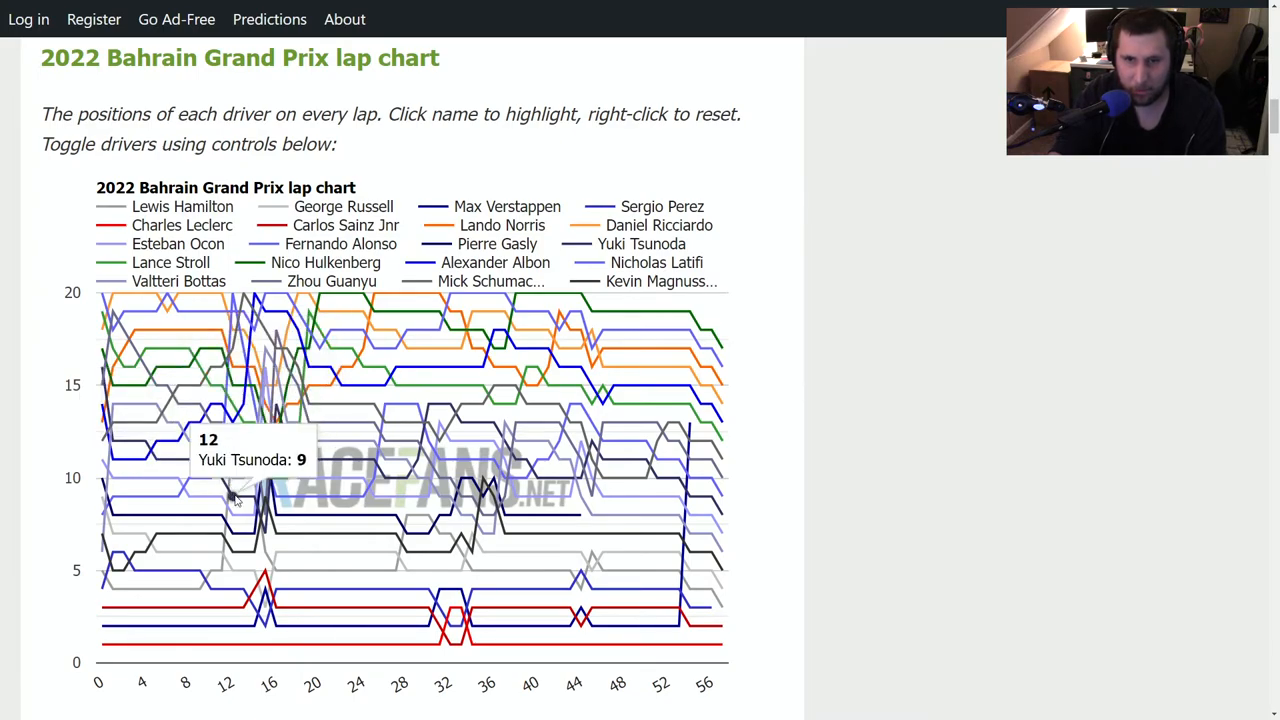
mouse_move(264, 536)
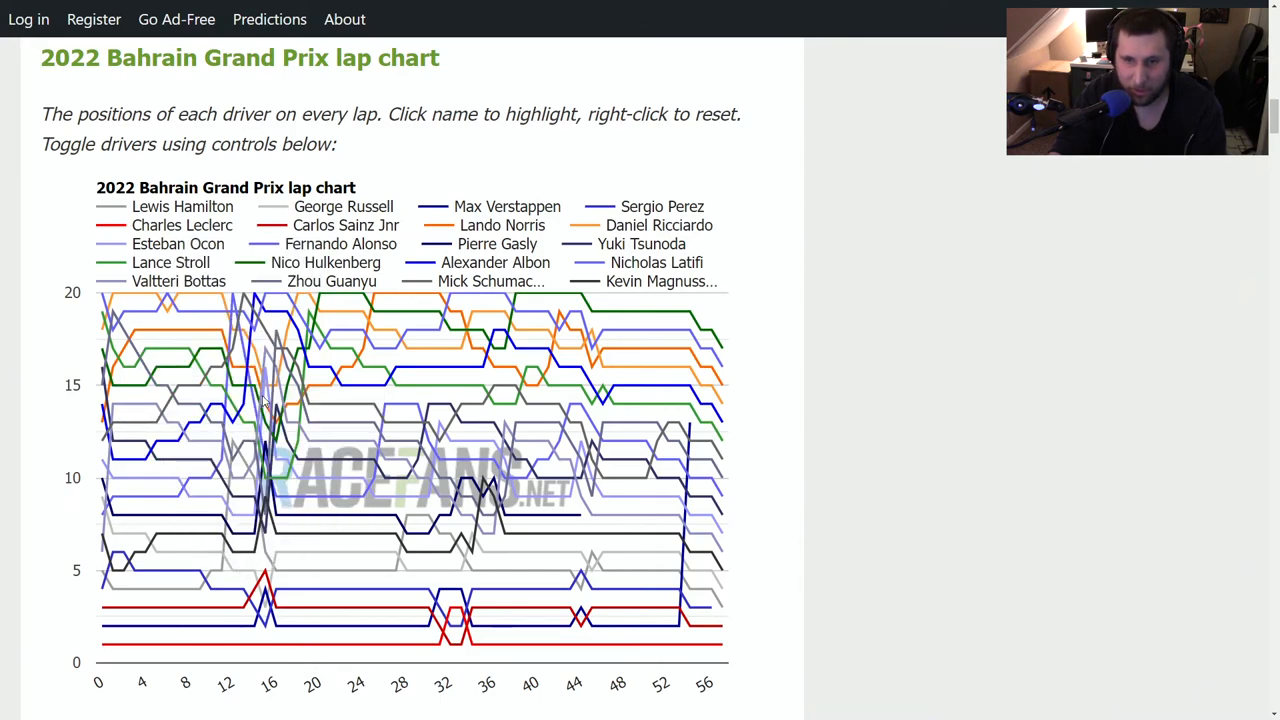
mouse_move(268, 532)
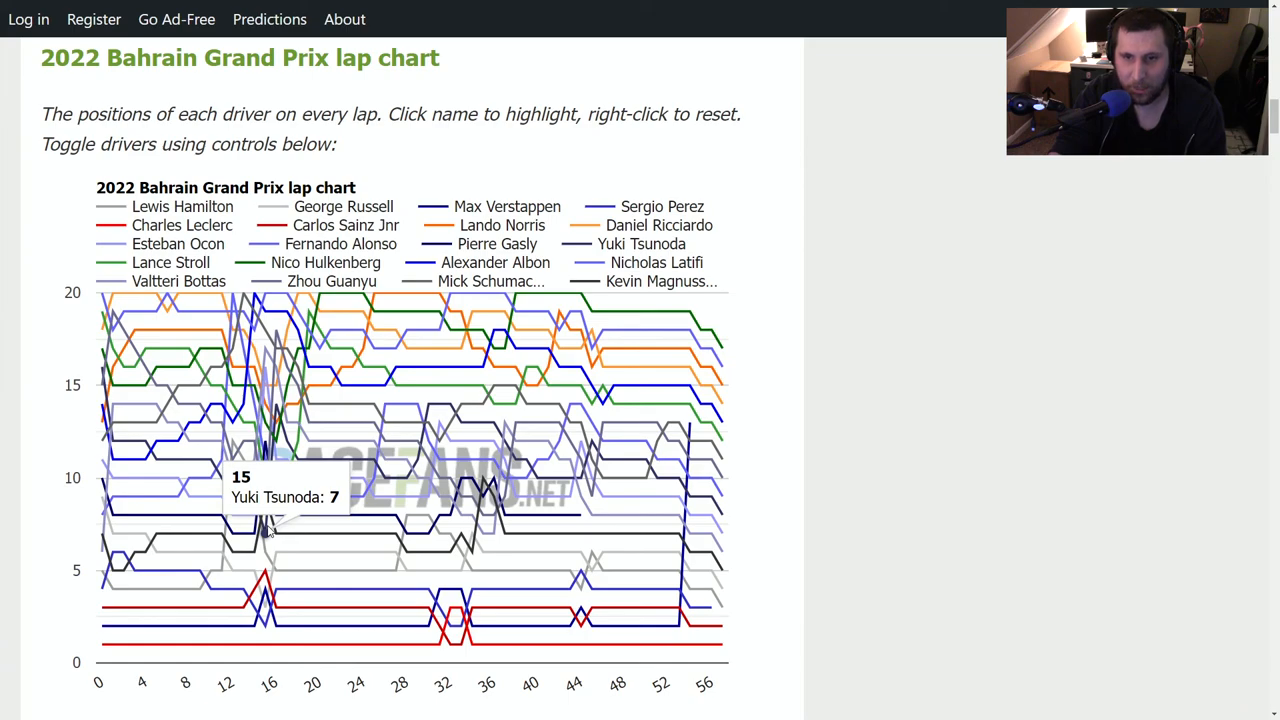
mouse_move(290, 460)
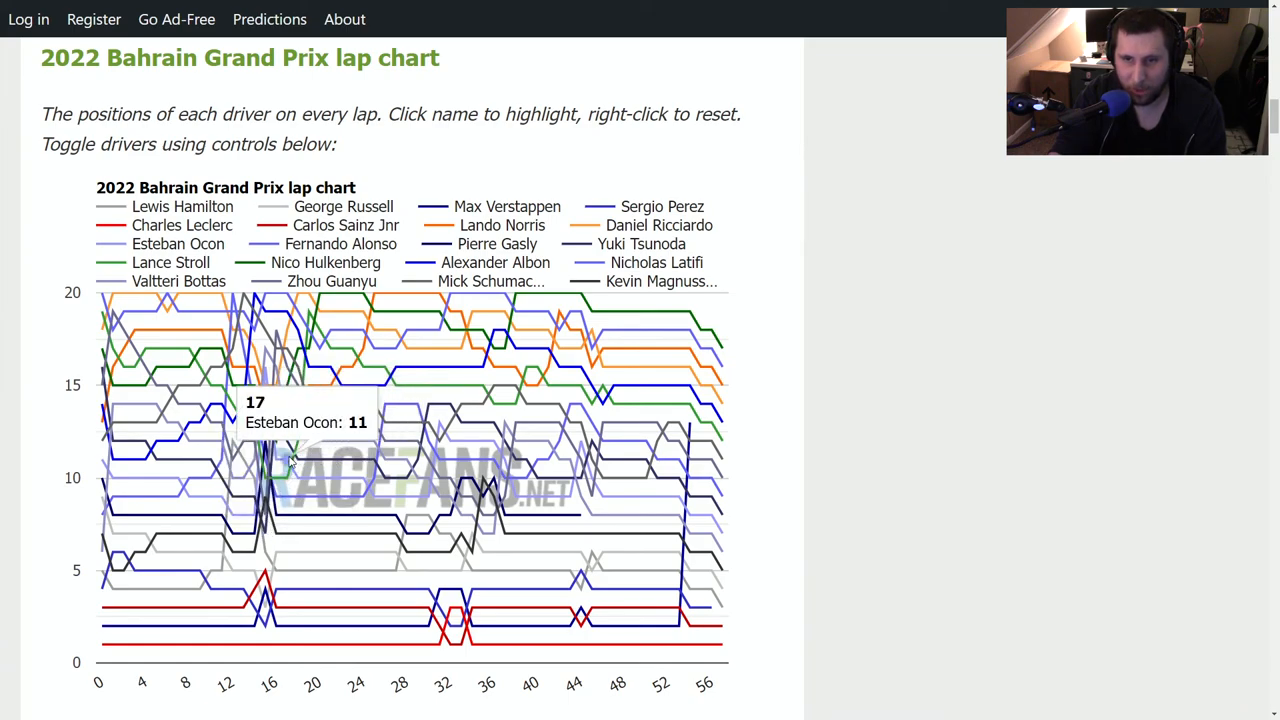
mouse_move(288, 404)
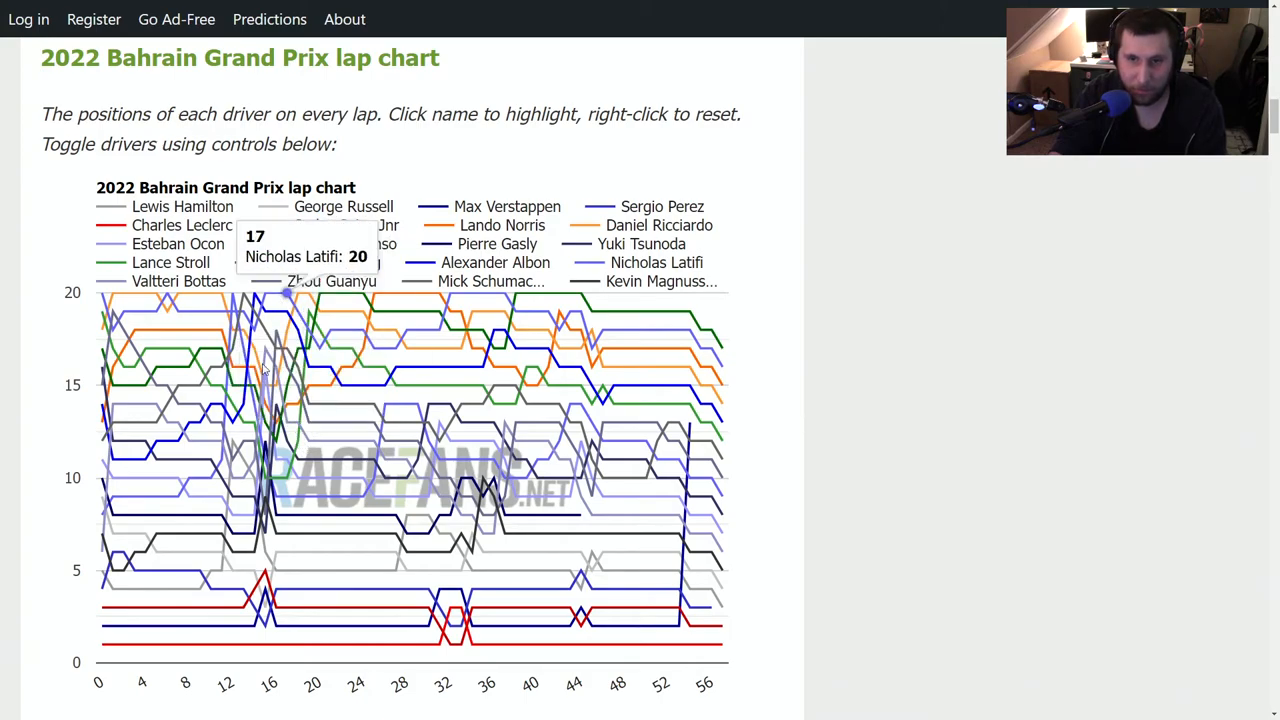
mouse_move(344, 460)
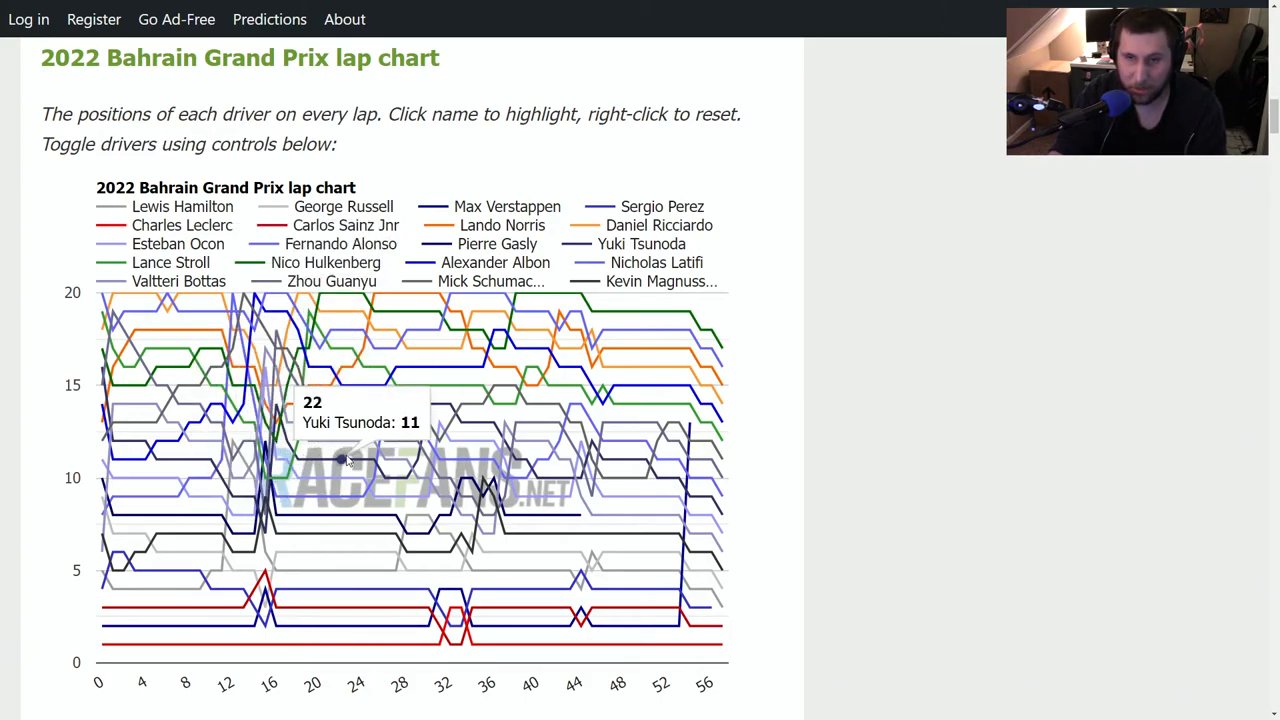
mouse_move(462, 368)
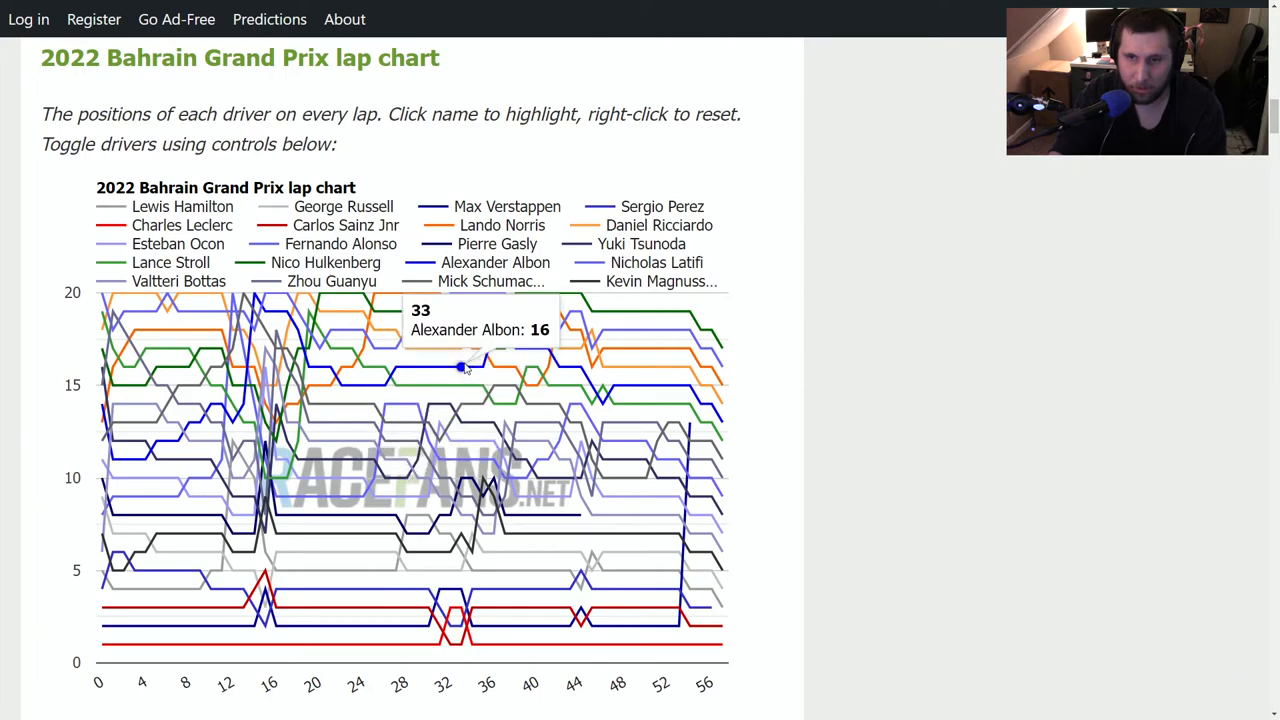
mouse_move(450, 420)
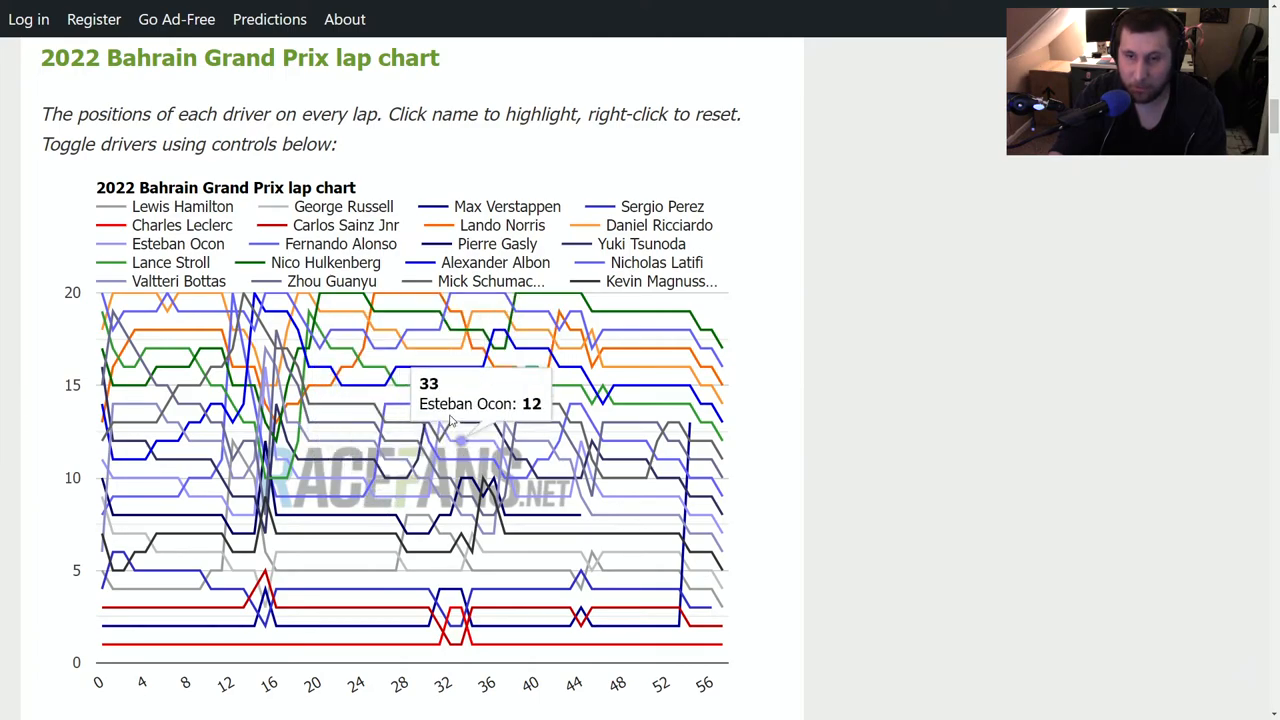
mouse_move(416, 404)
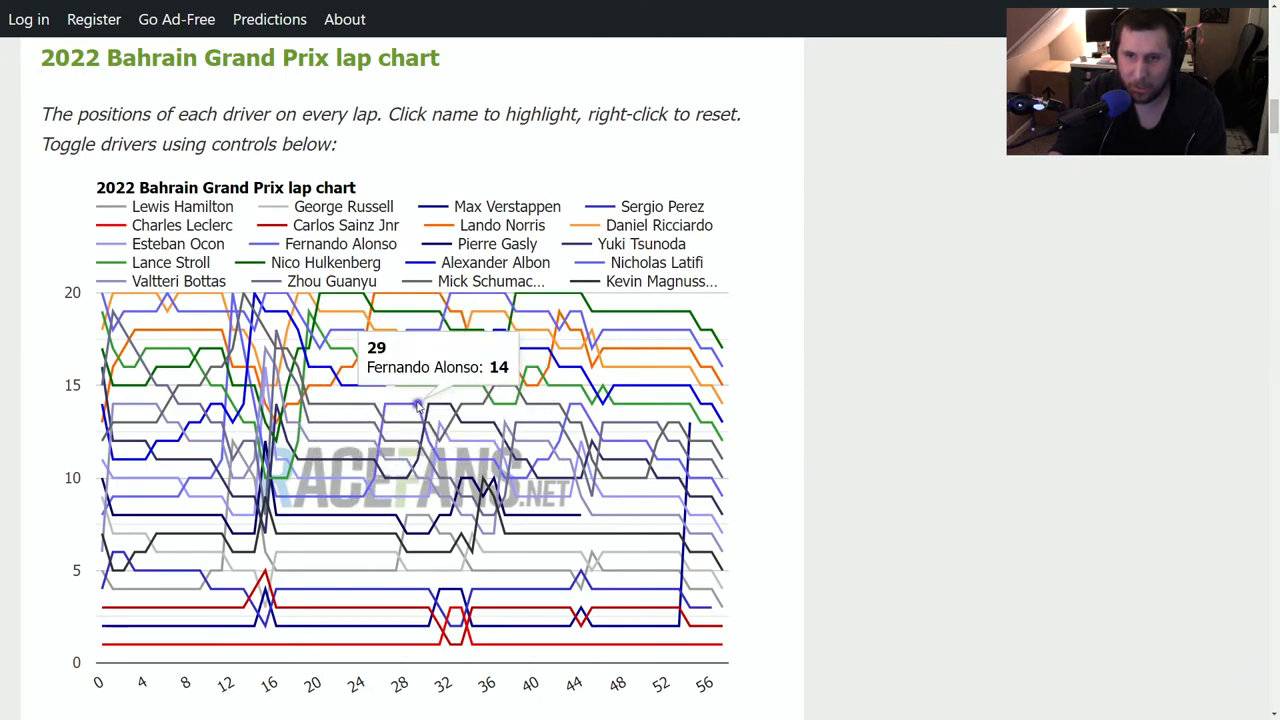
mouse_move(430, 404)
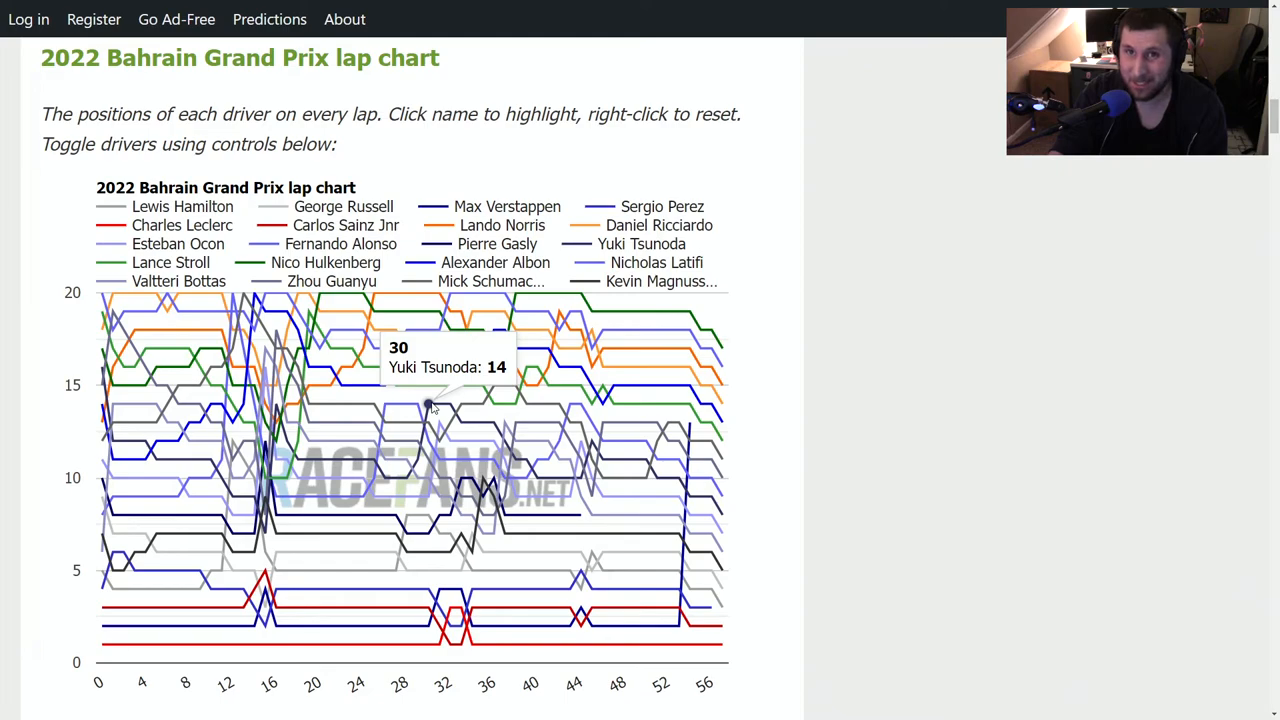
mouse_move(438, 404)
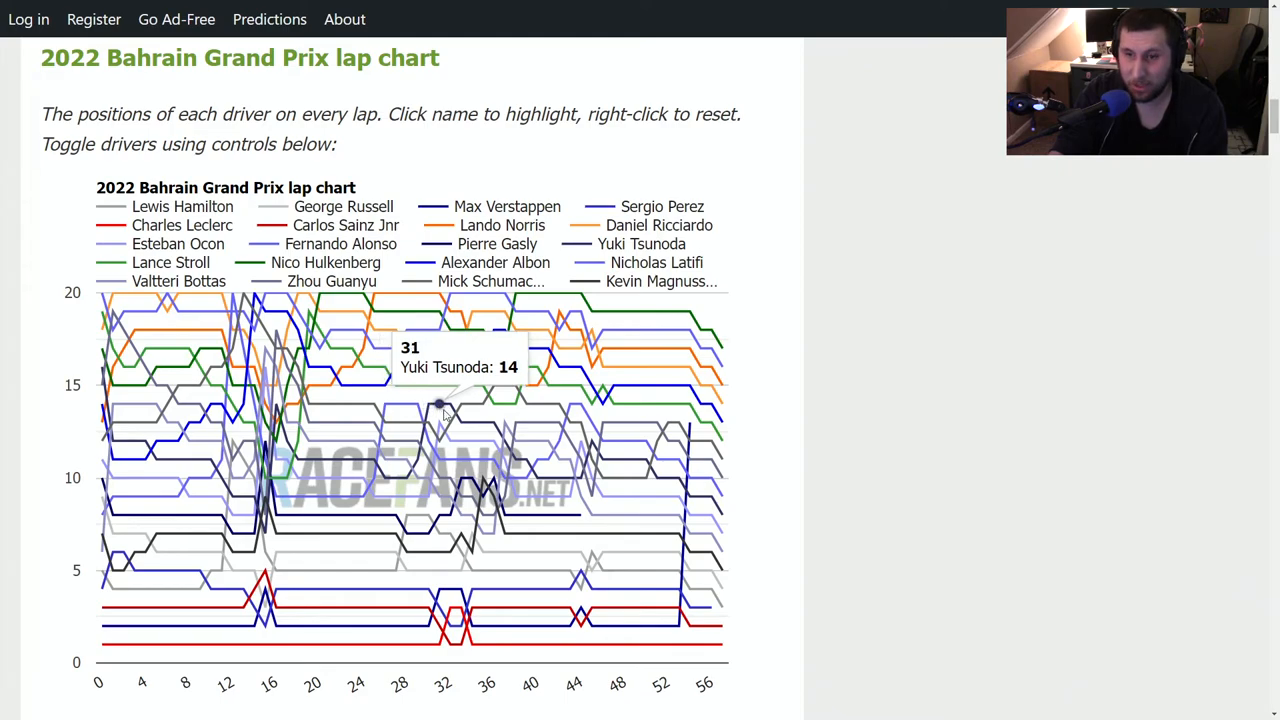
mouse_move(740, 370)
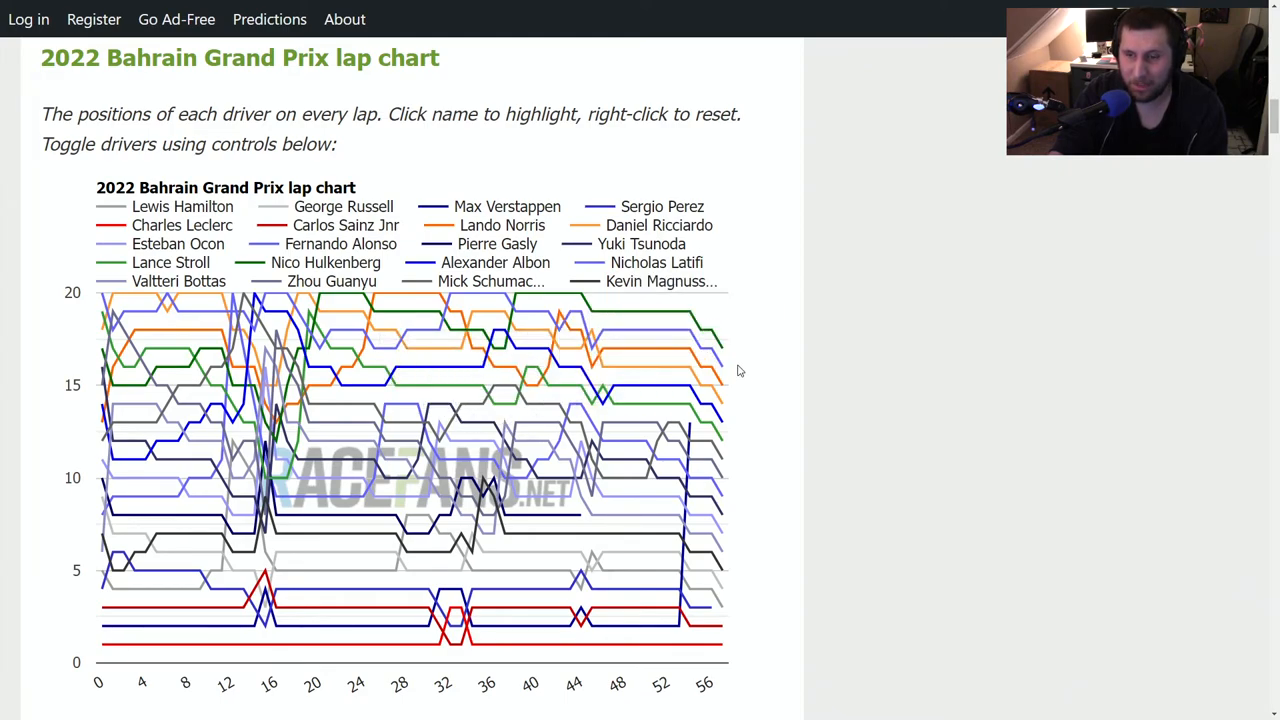
mouse_move(762, 408)
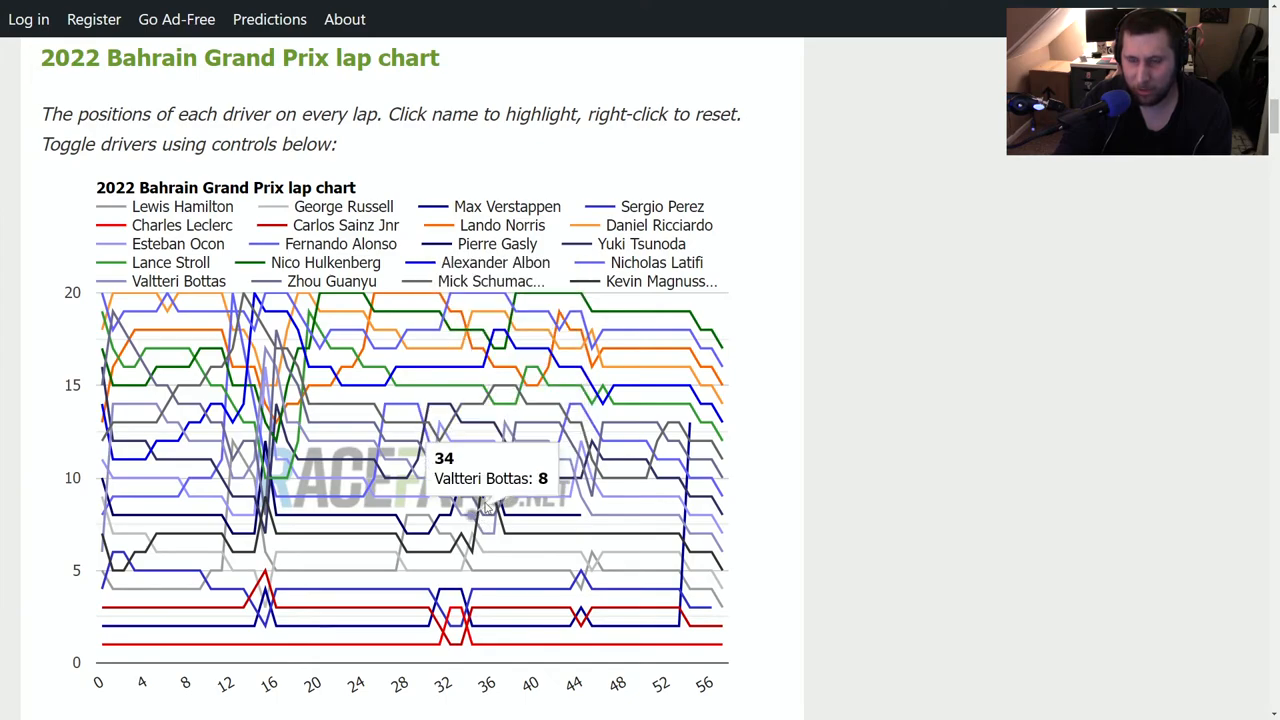
mouse_move(556, 538)
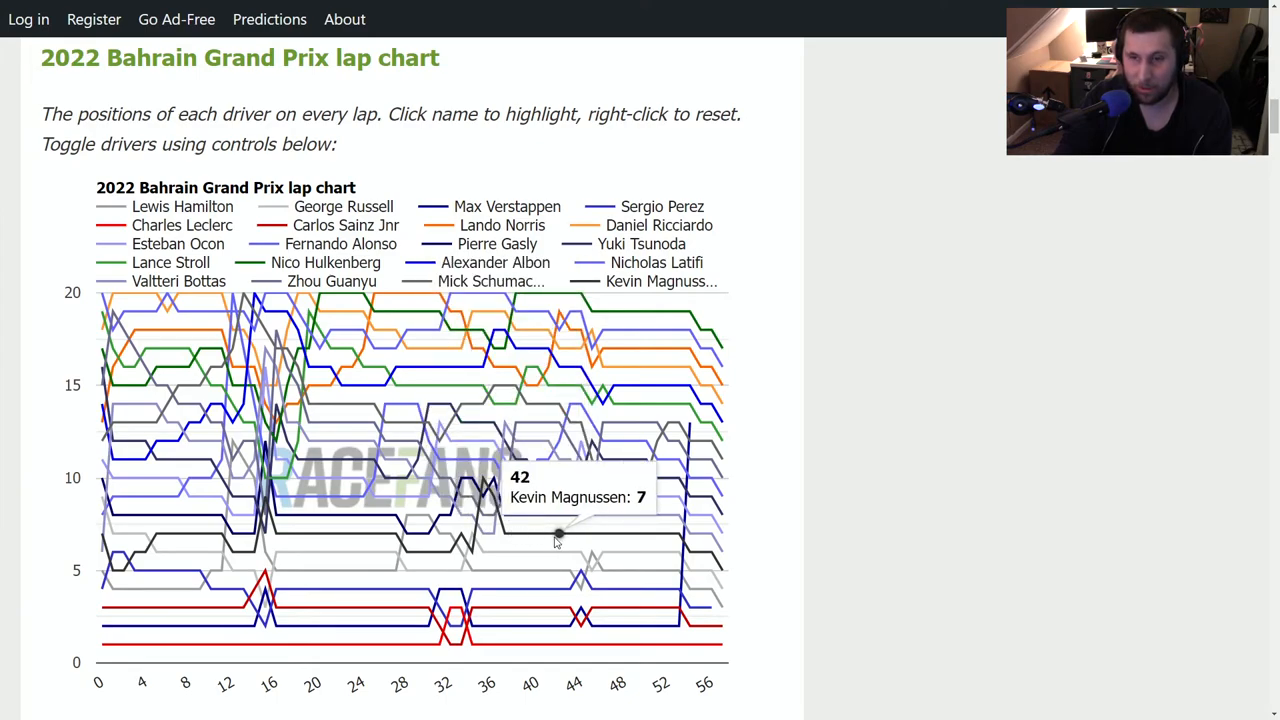
mouse_move(564, 538)
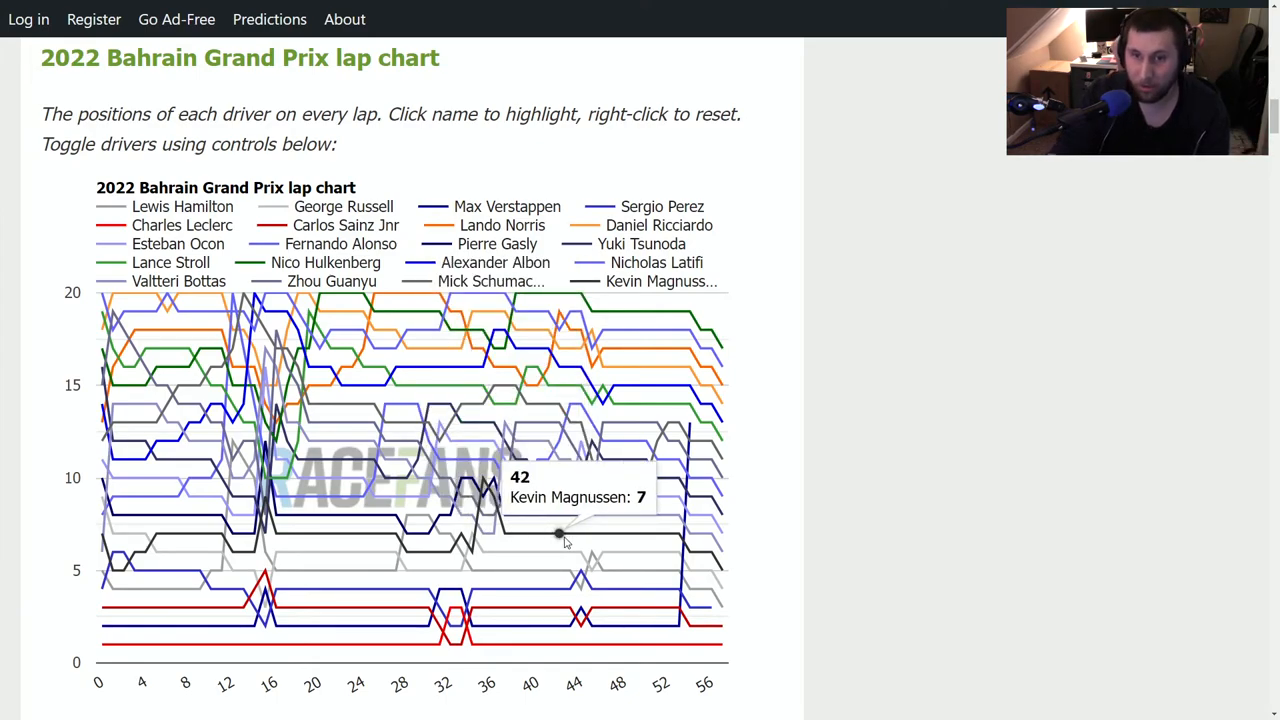
mouse_move(470, 344)
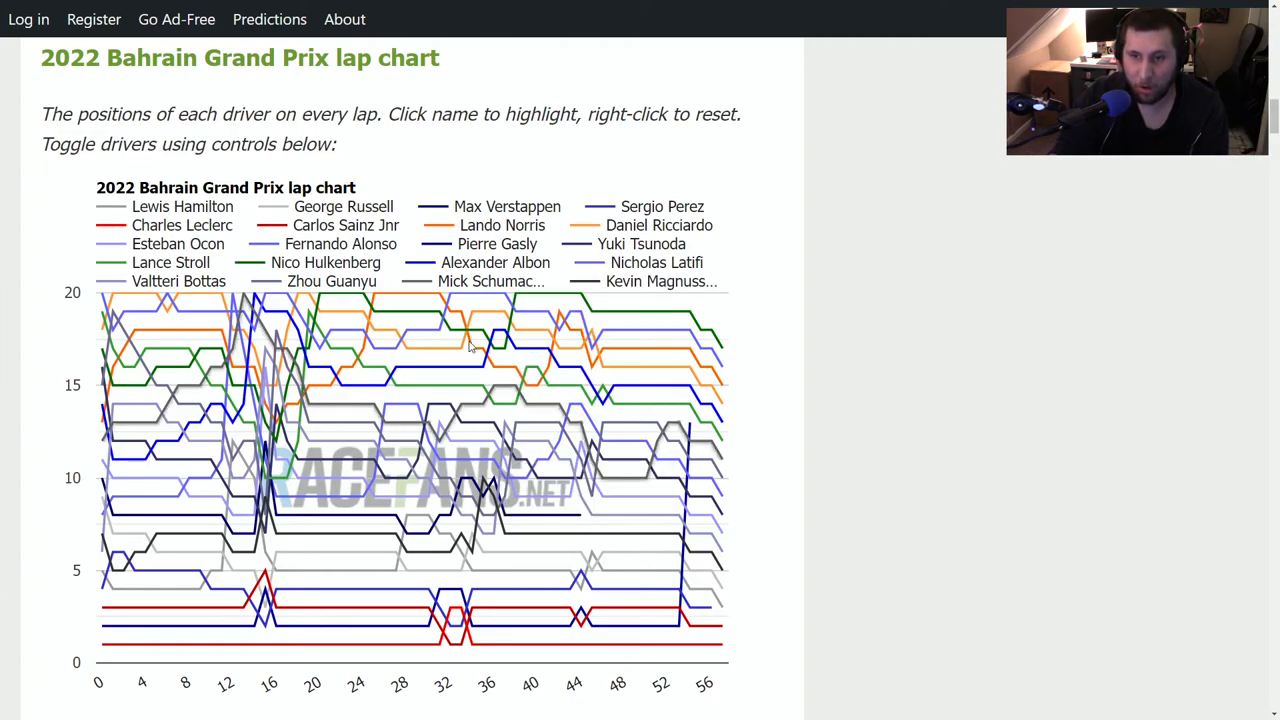
mouse_move(430, 420)
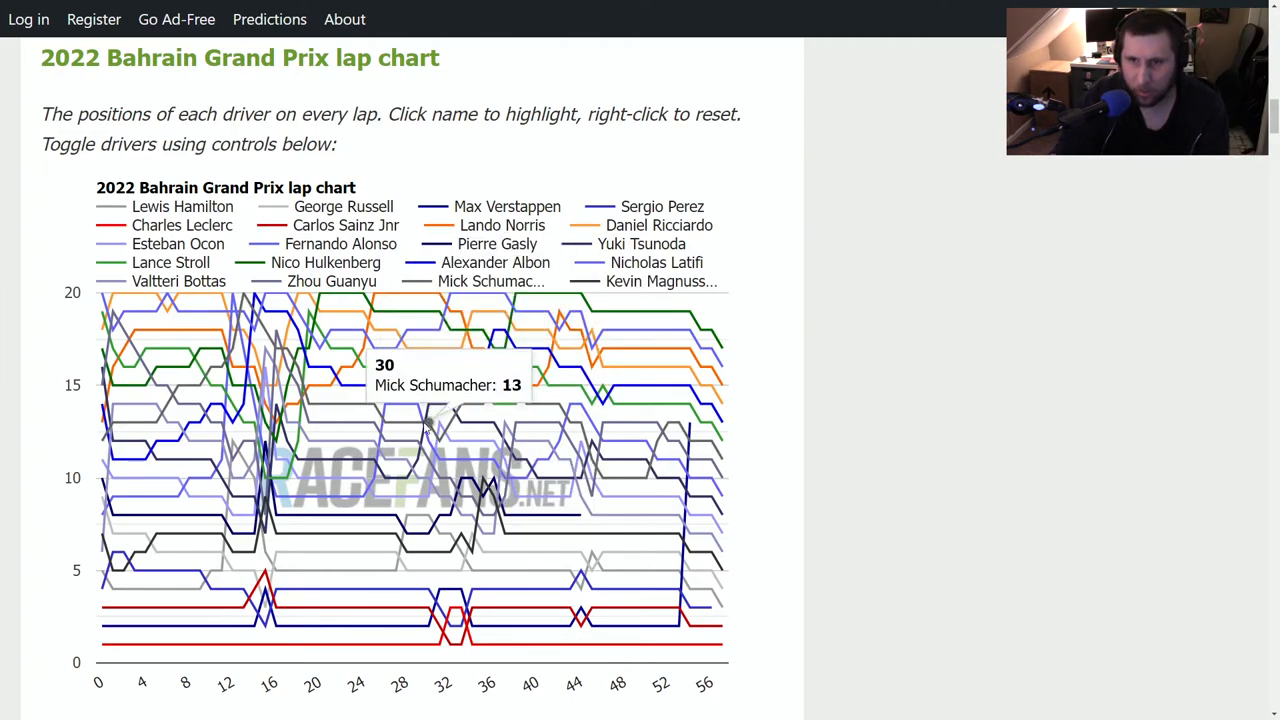
mouse_move(472, 422)
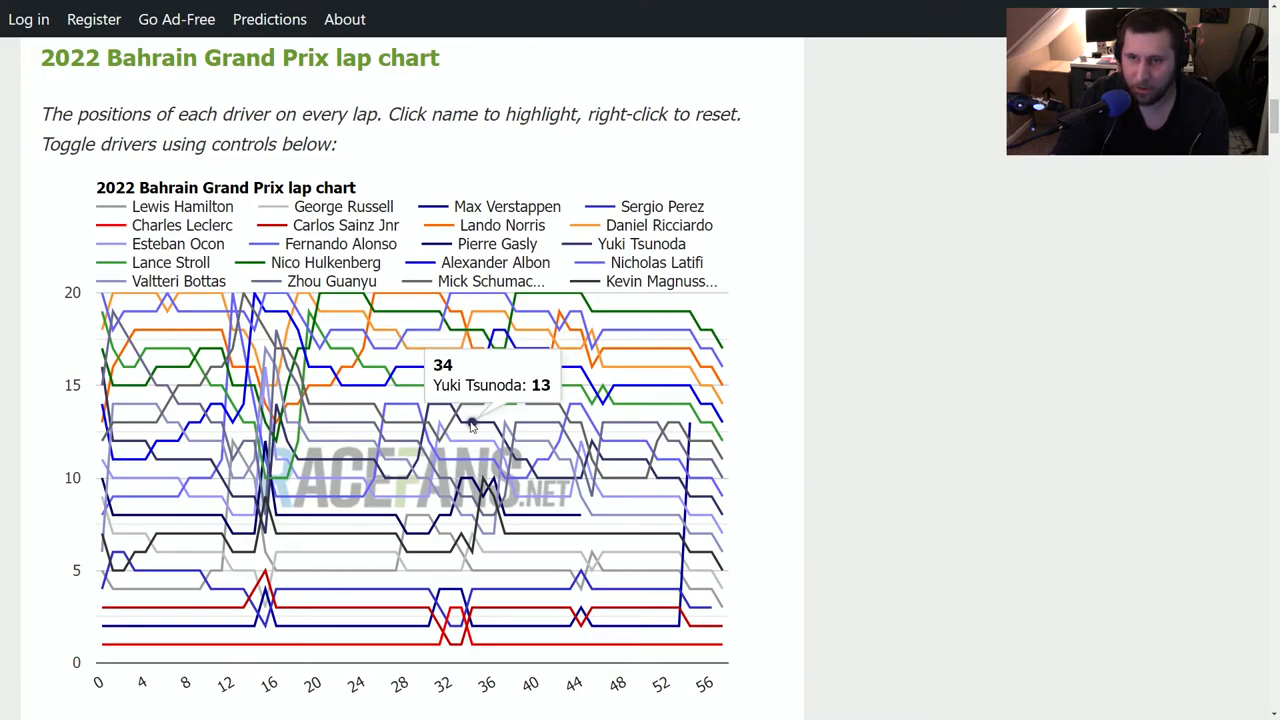
mouse_move(500, 440)
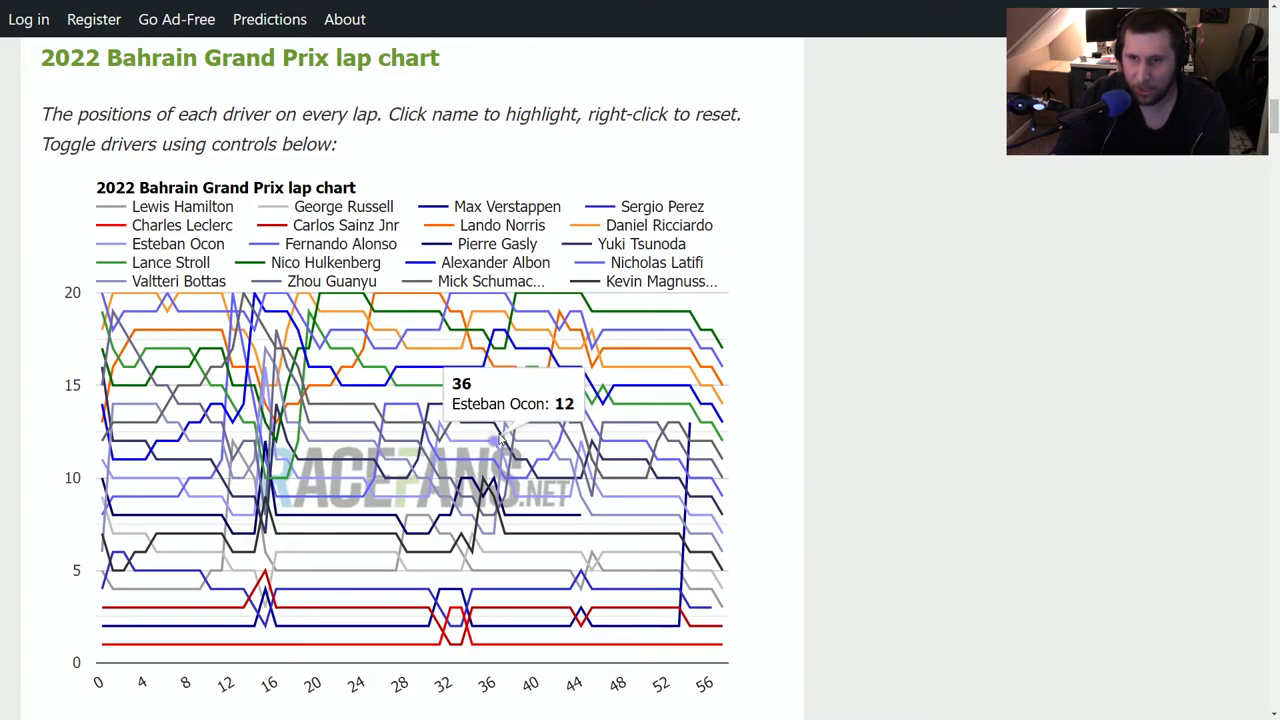
mouse_move(530, 480)
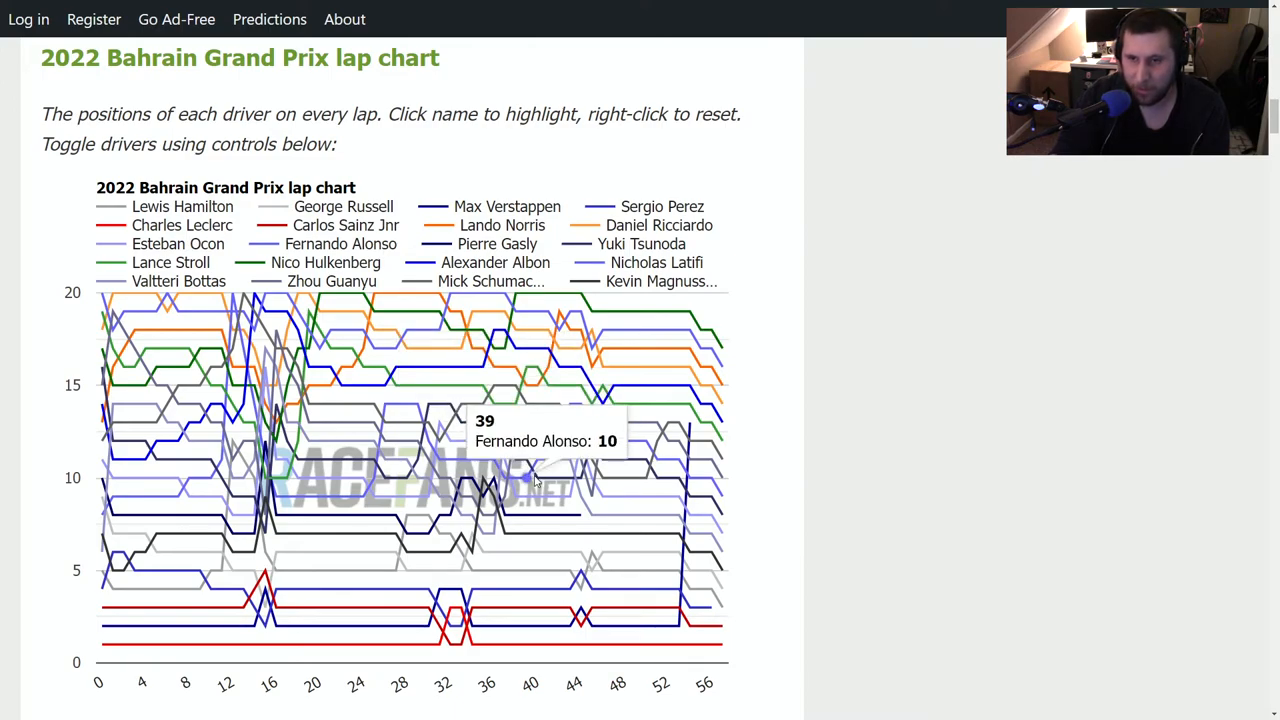
mouse_move(584, 478)
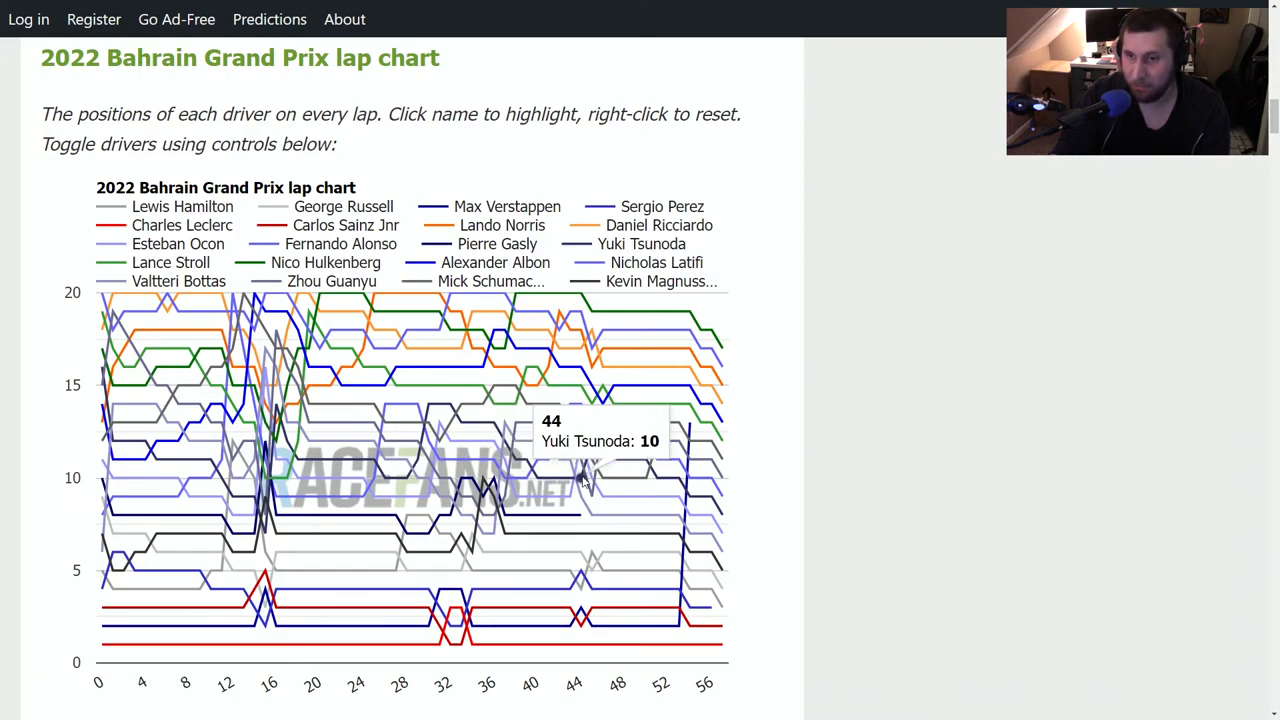
mouse_move(780, 388)
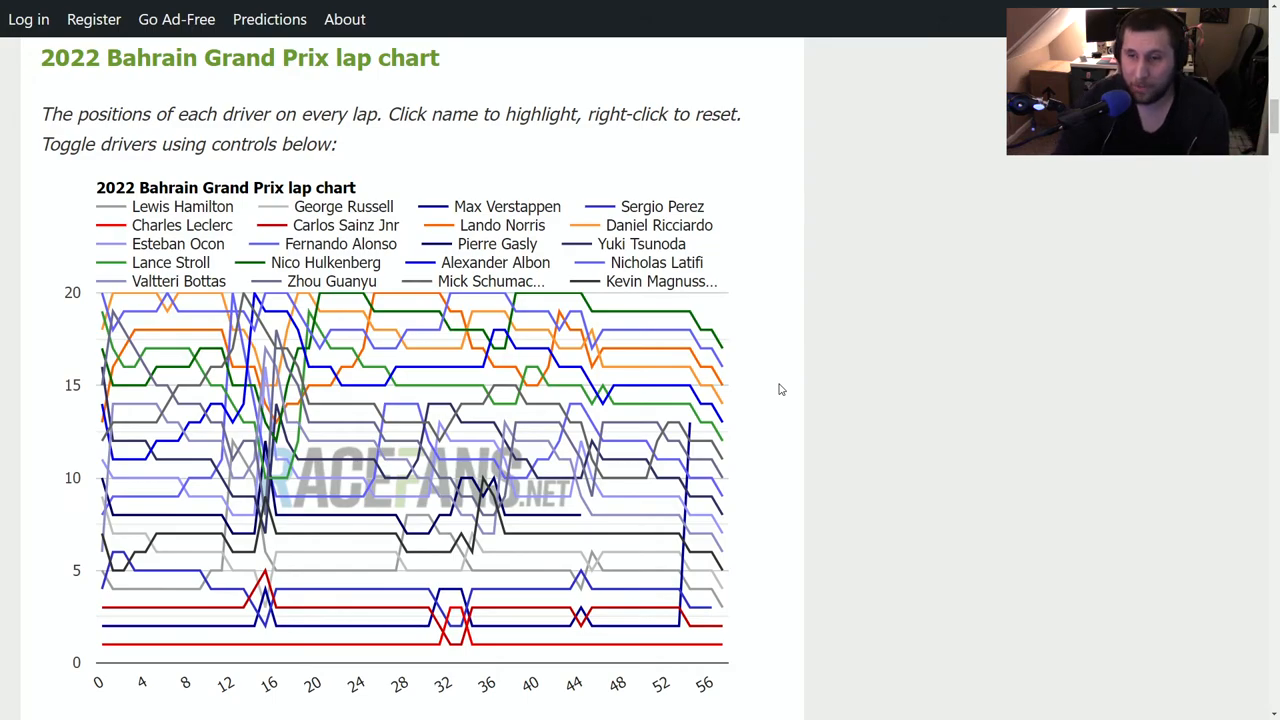
mouse_move(620, 460)
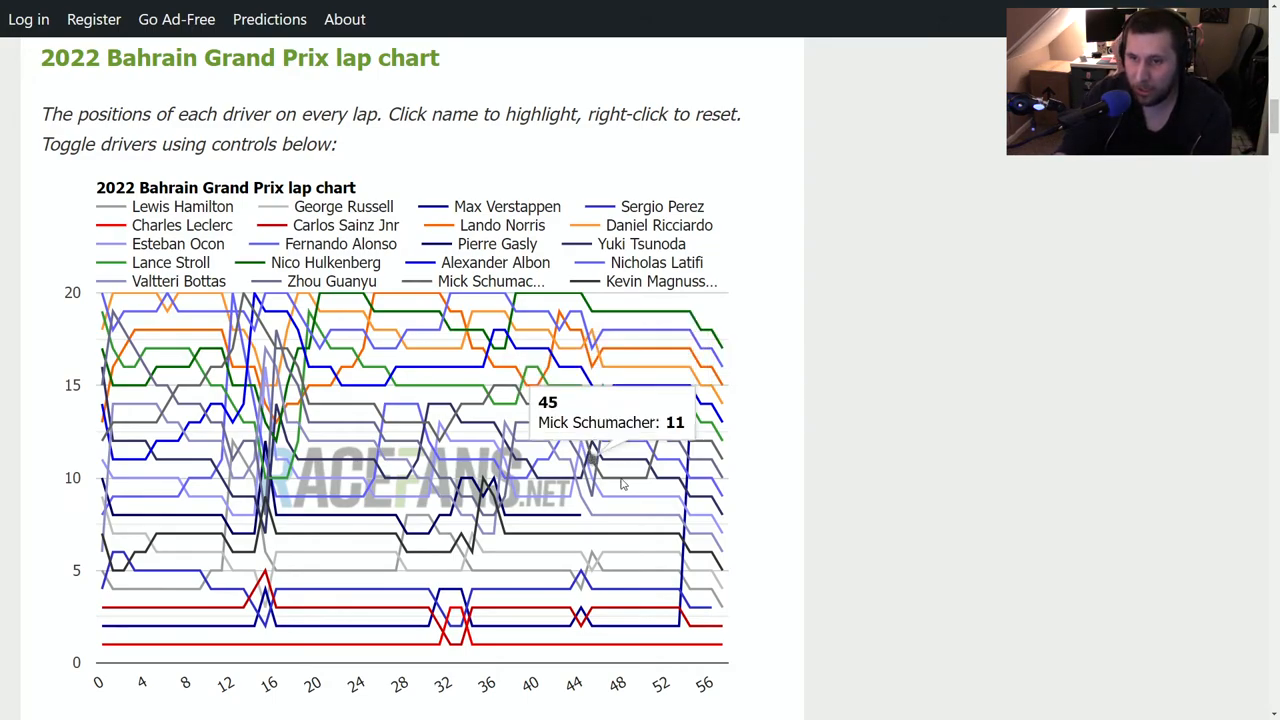
mouse_move(668, 424)
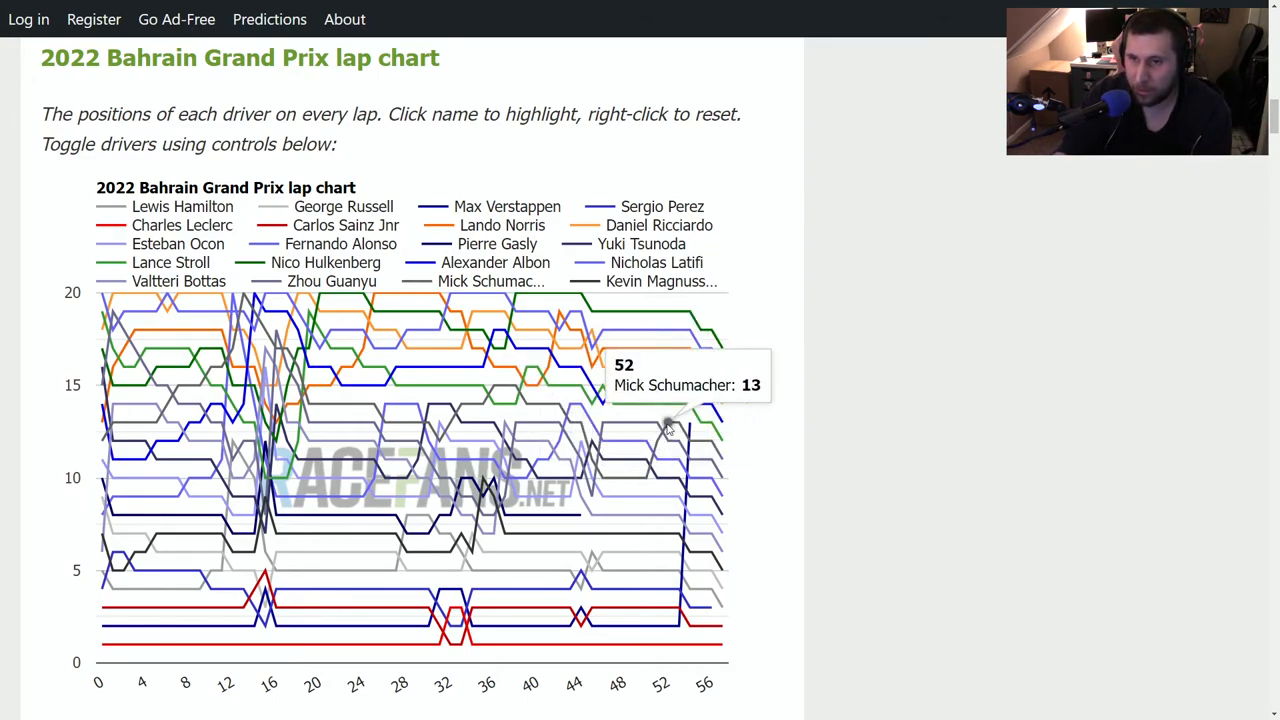
mouse_move(656, 460)
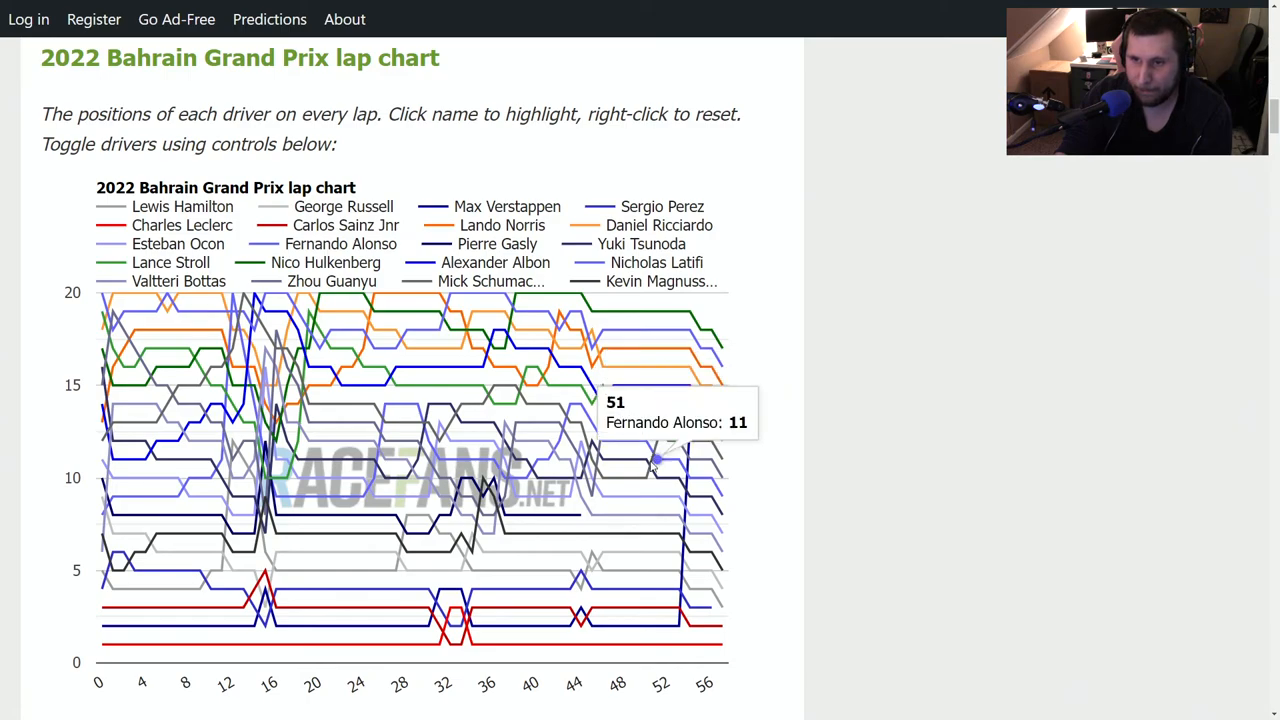
mouse_move(590, 440)
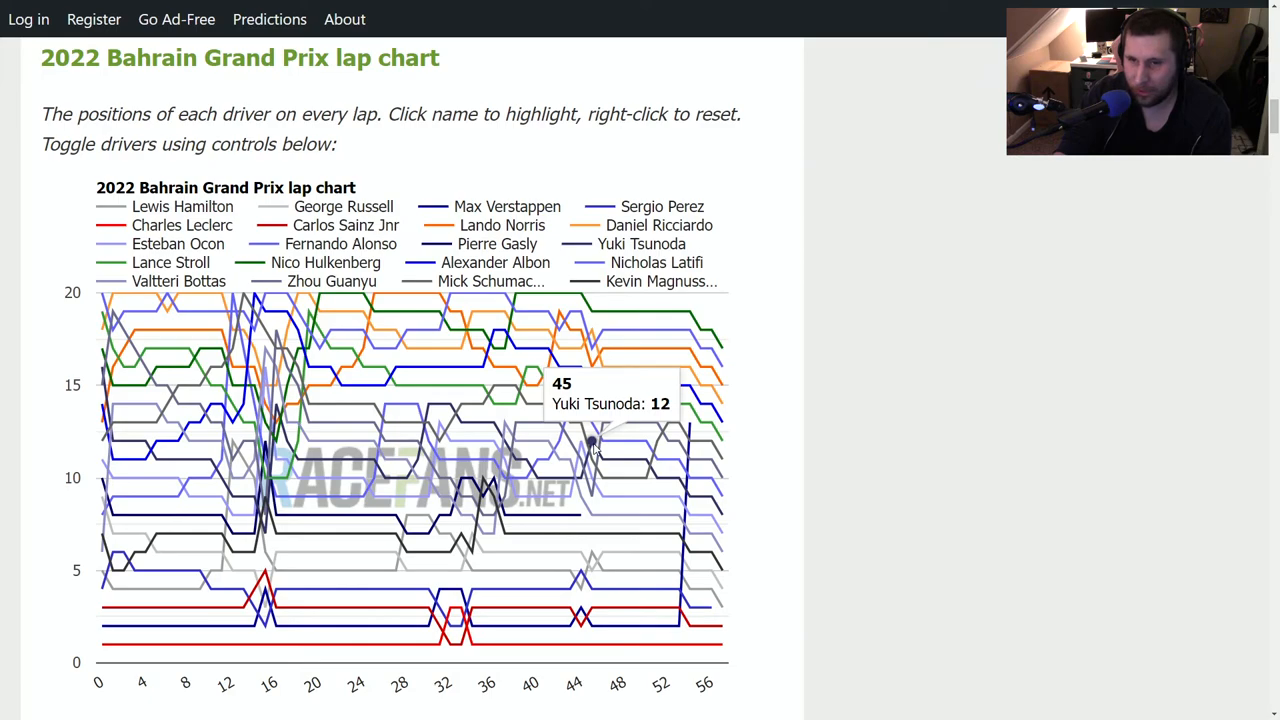
mouse_move(660, 464)
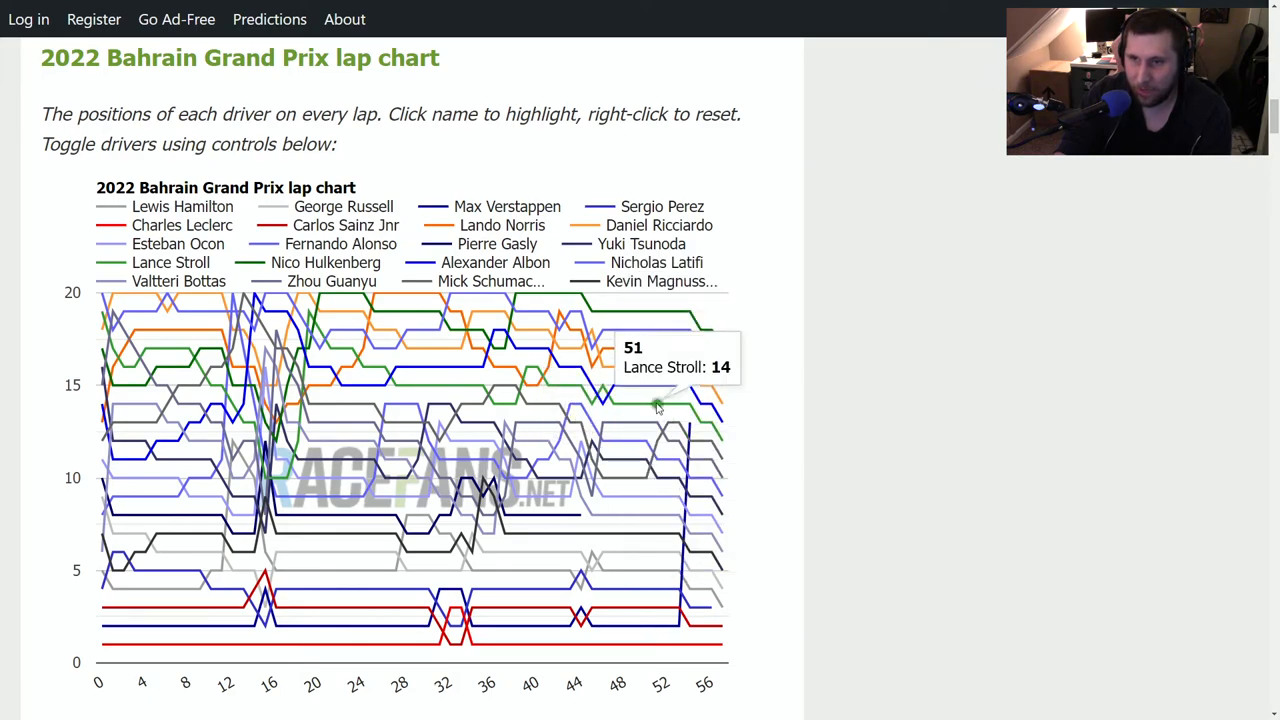
mouse_move(692, 480)
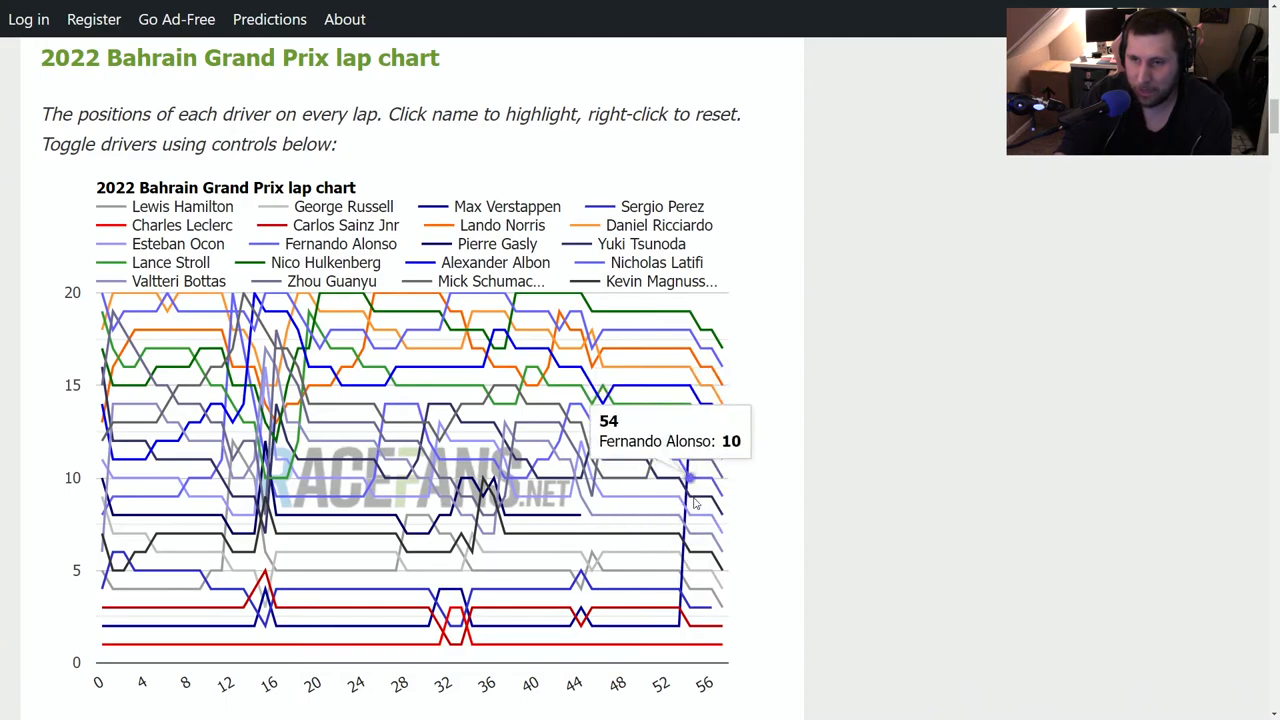
mouse_move(604, 480)
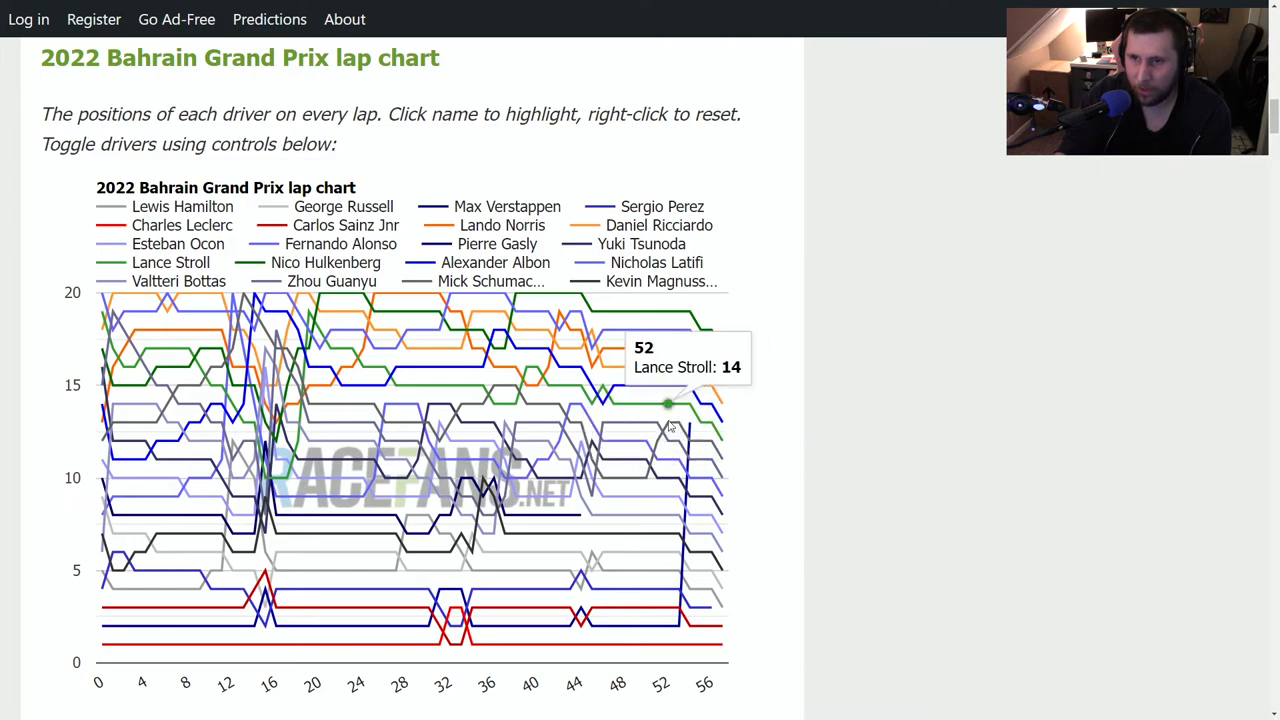
mouse_move(668, 428)
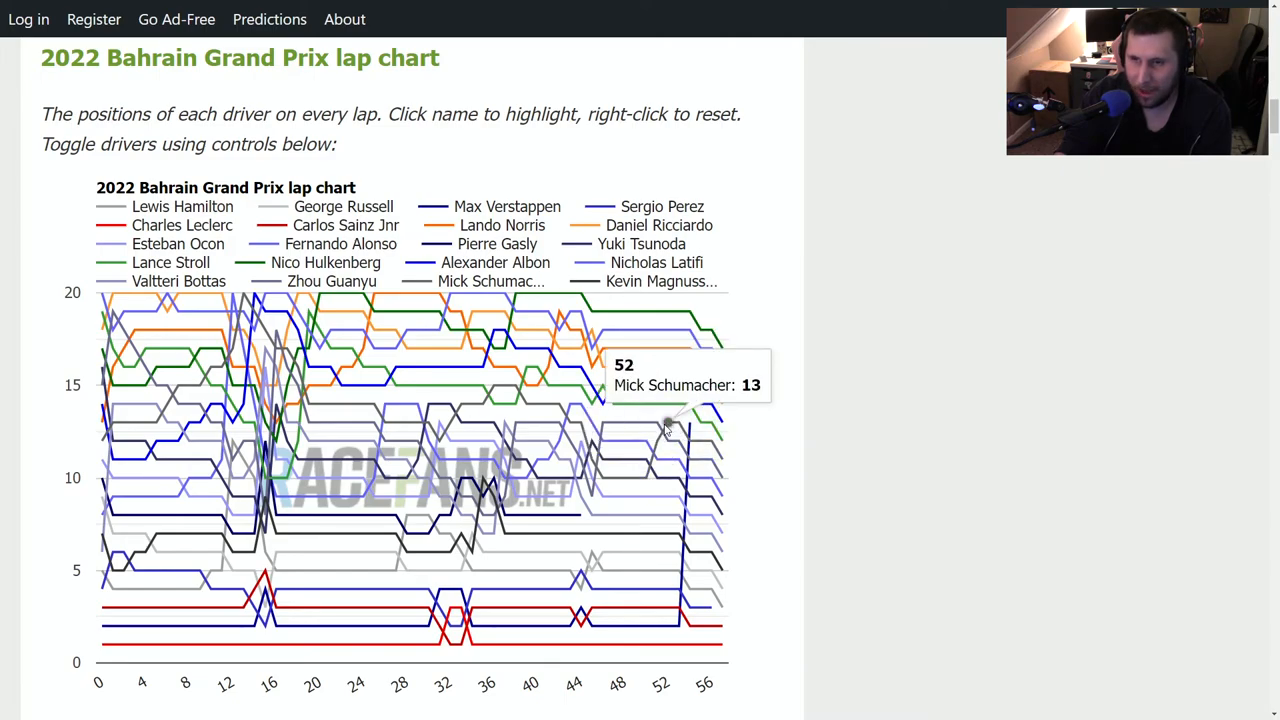
mouse_move(688, 430)
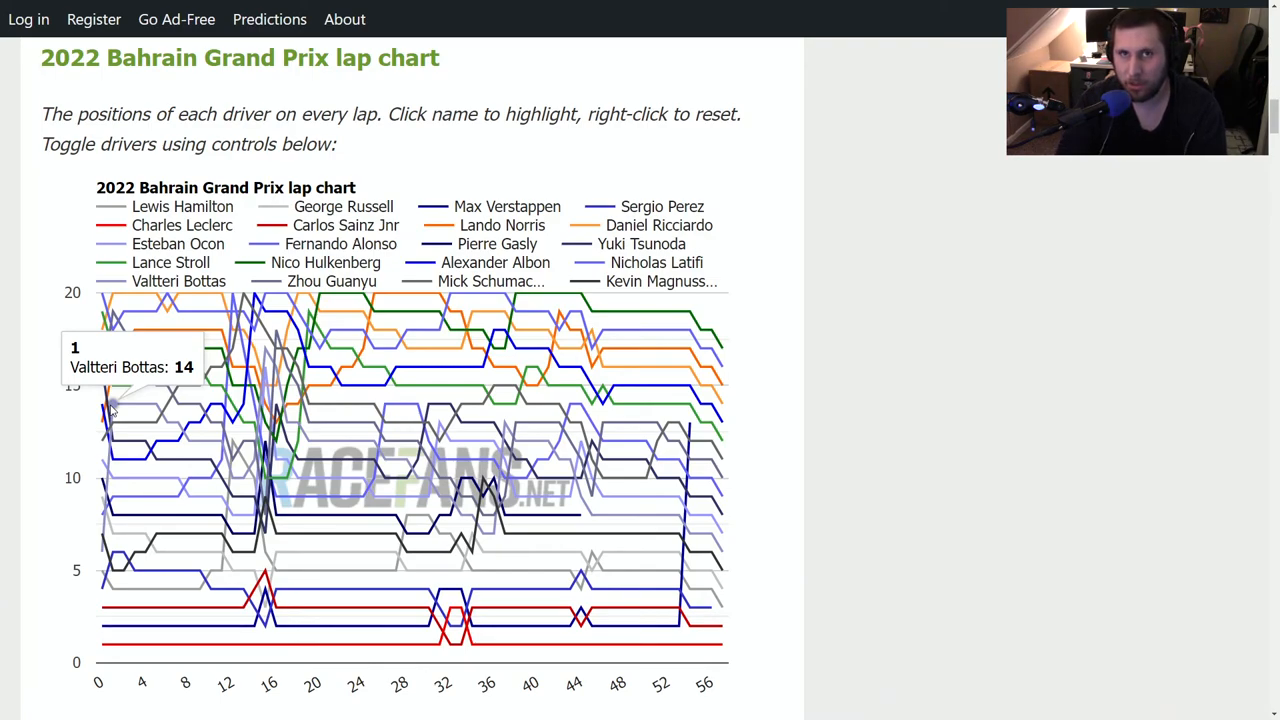
mouse_move(138, 404)
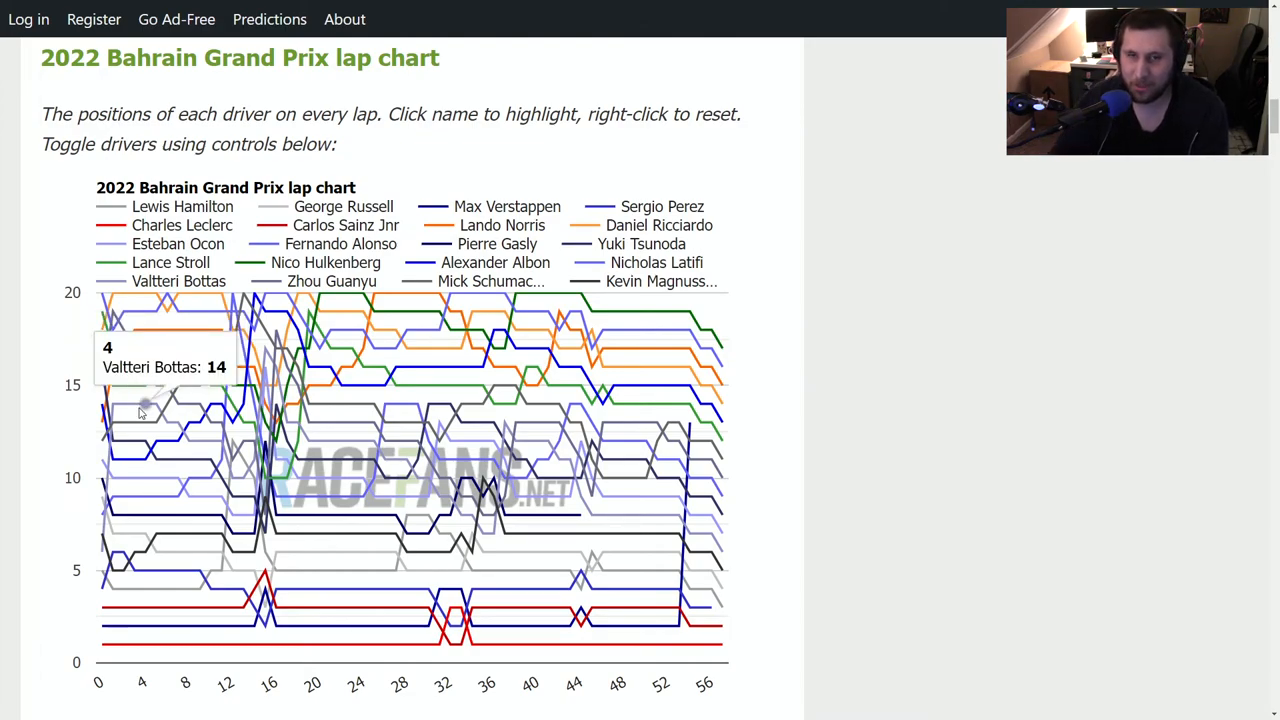
mouse_move(128, 410)
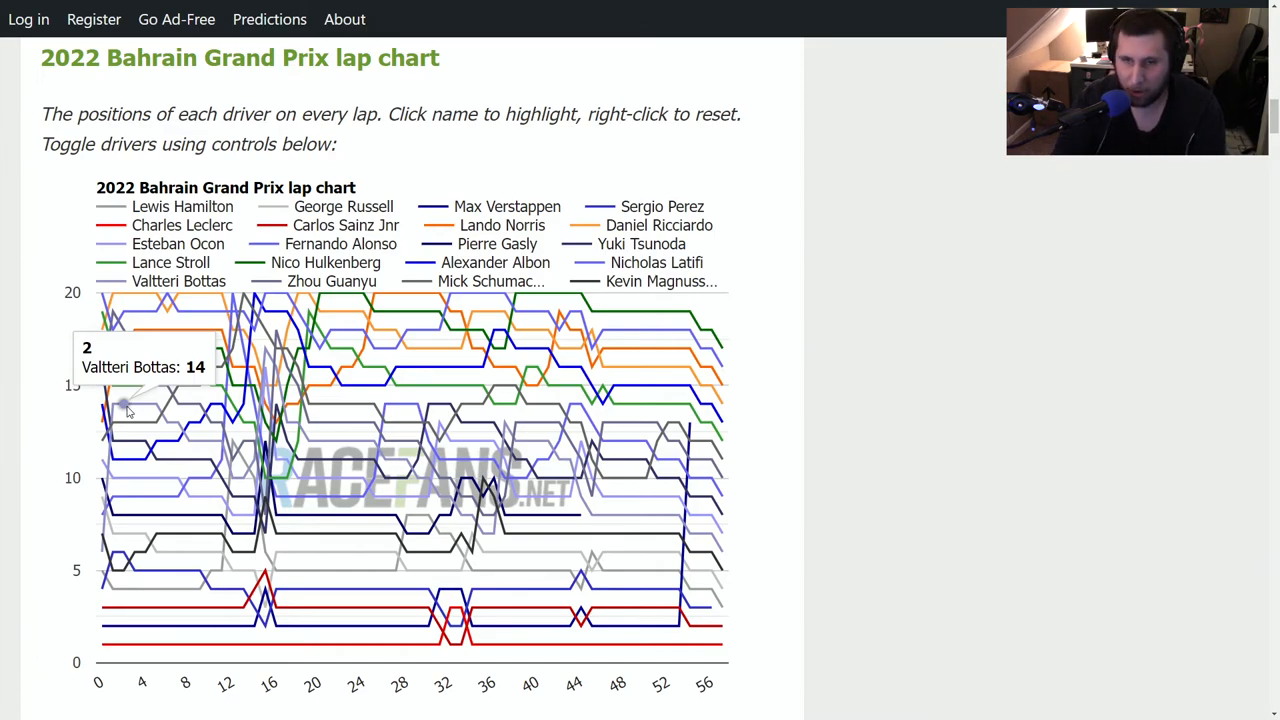
mouse_move(148, 404)
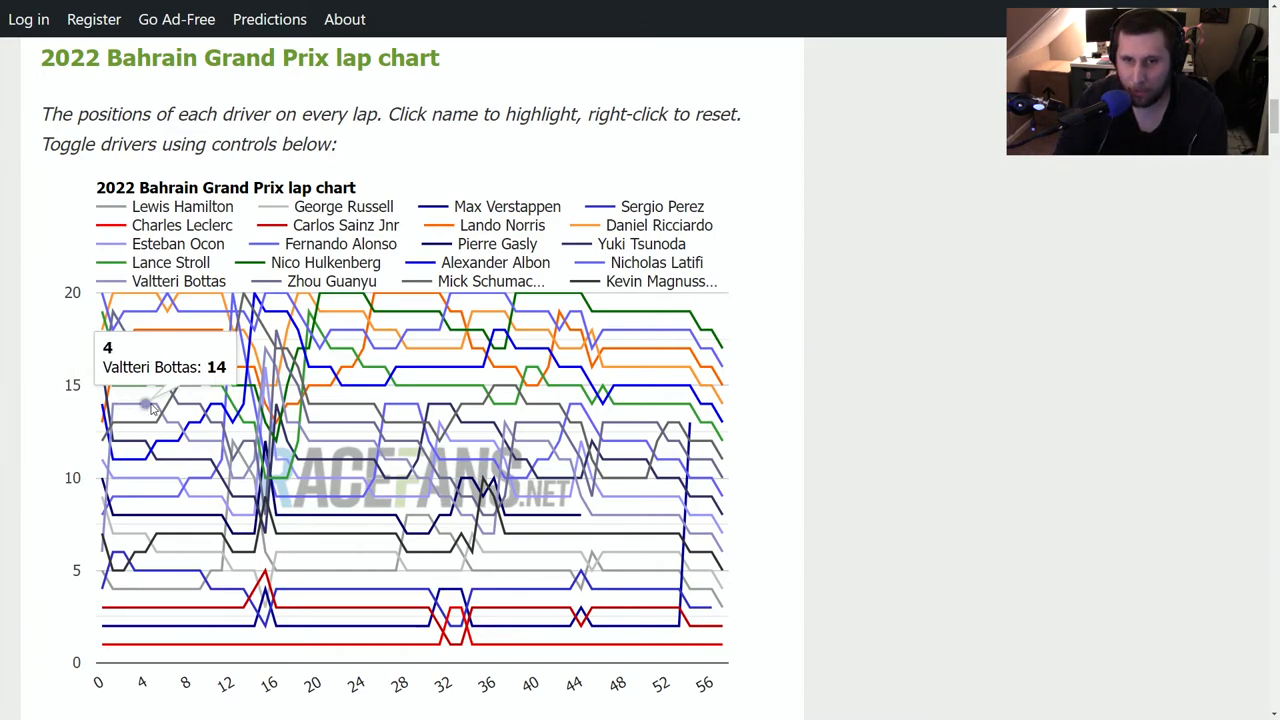
mouse_move(200, 444)
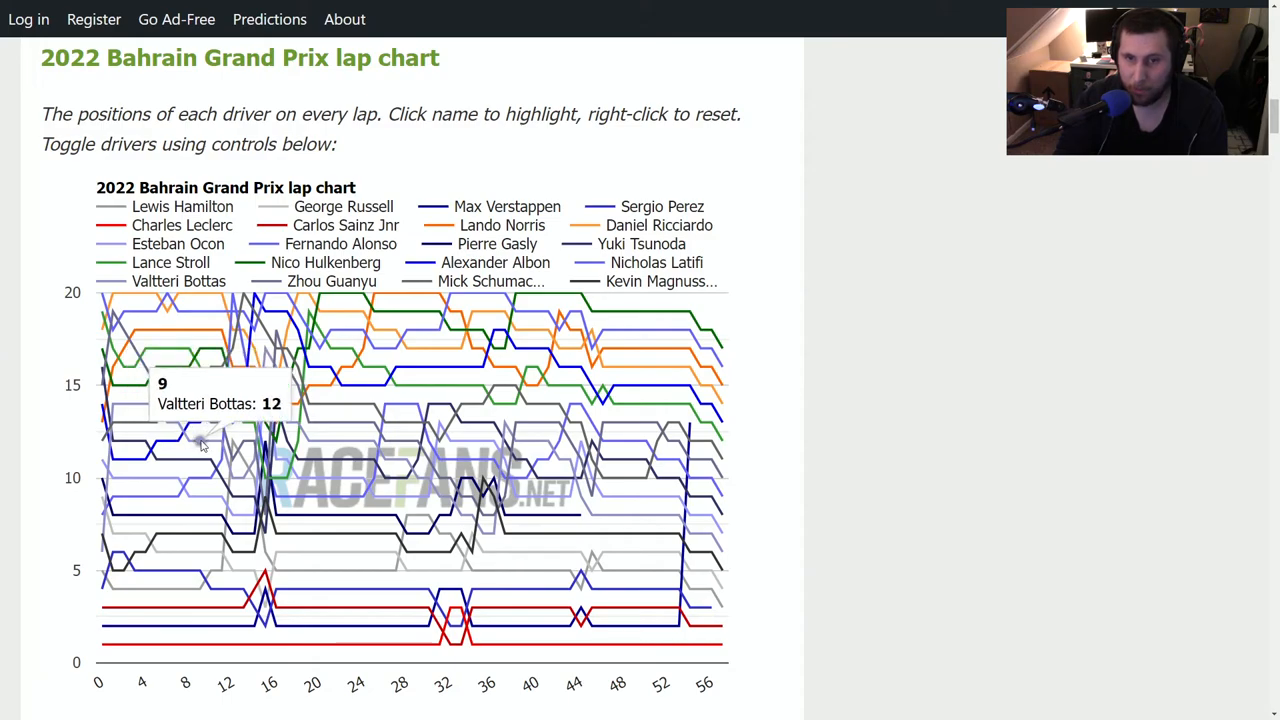
mouse_move(224, 444)
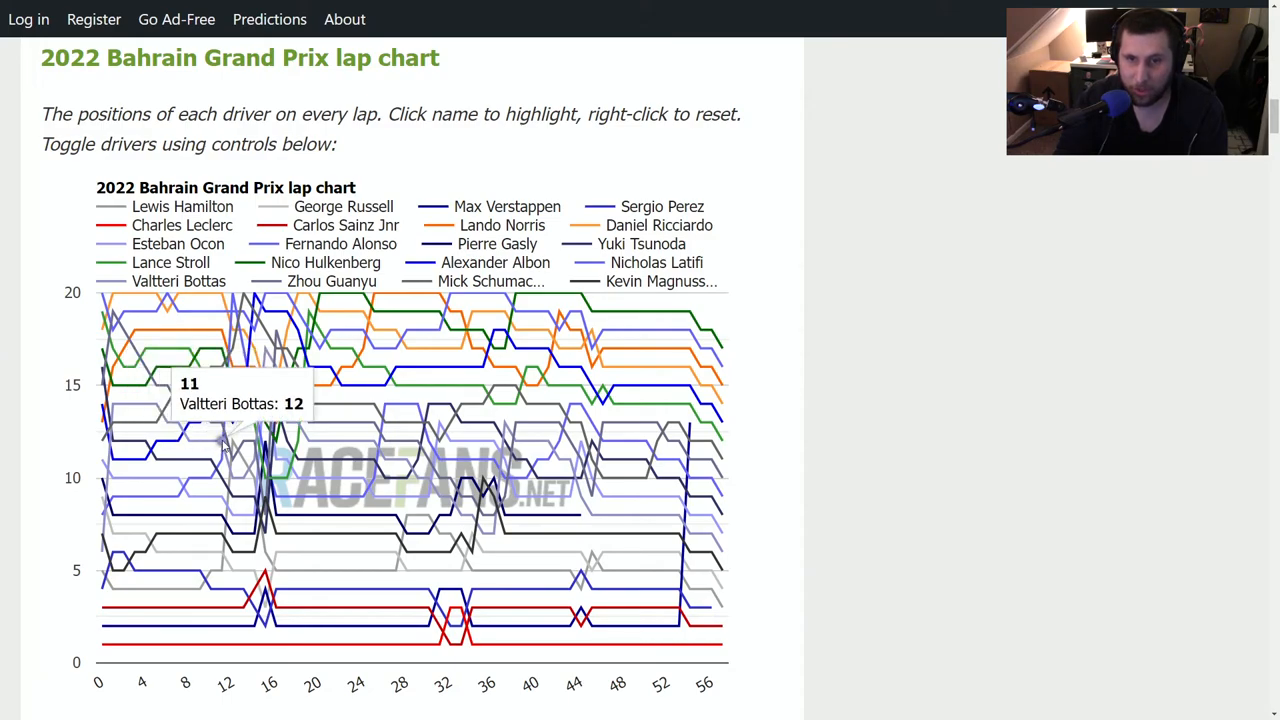
mouse_move(240, 480)
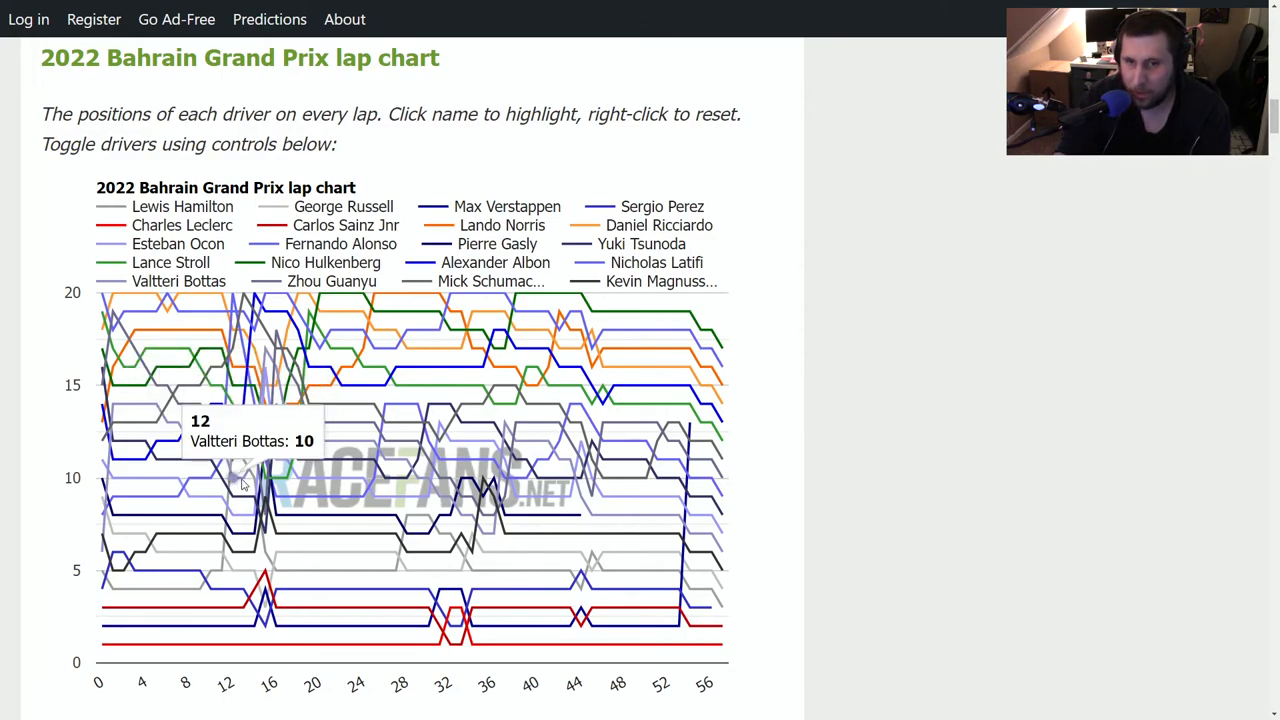
mouse_move(268, 380)
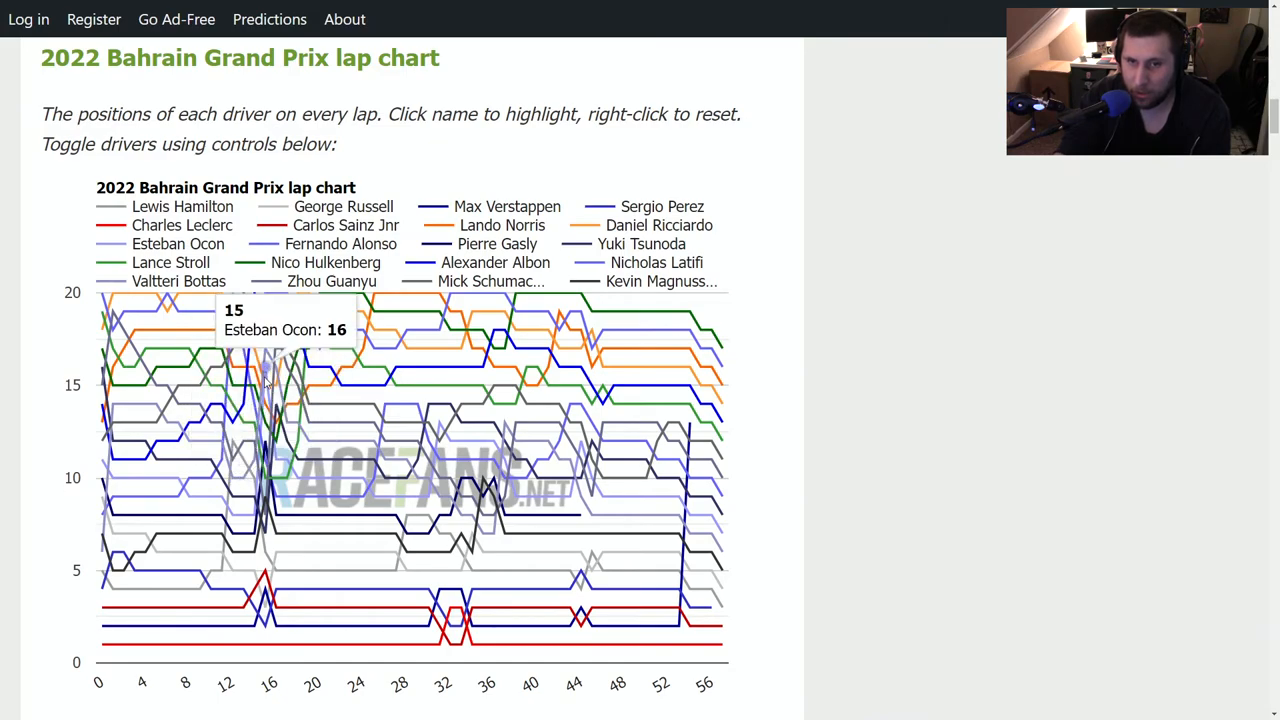
mouse_move(268, 356)
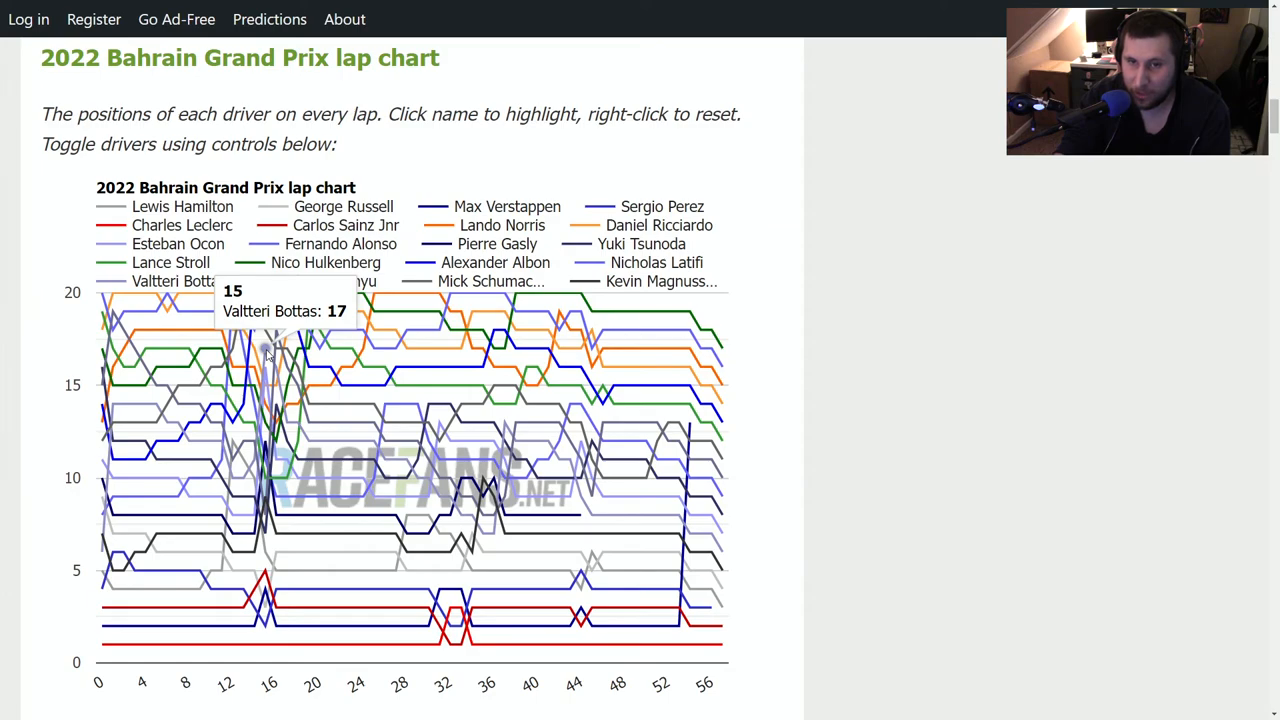
mouse_move(278, 338)
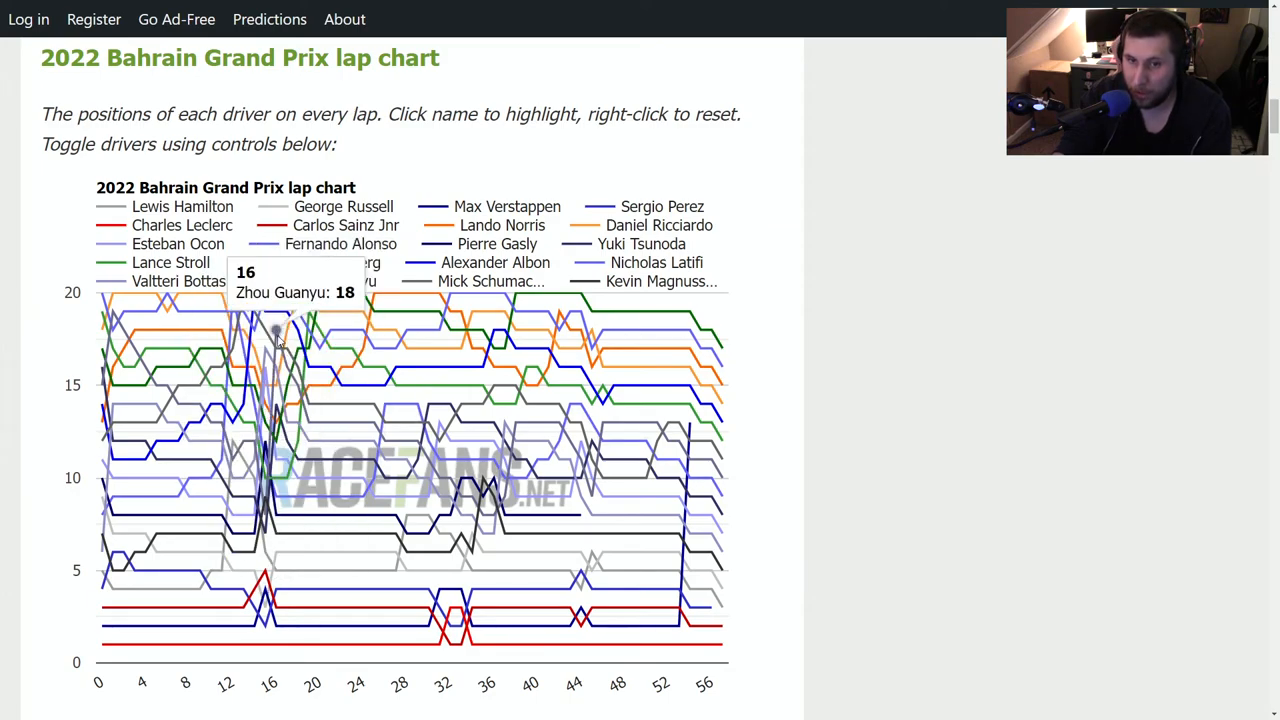
mouse_move(284, 420)
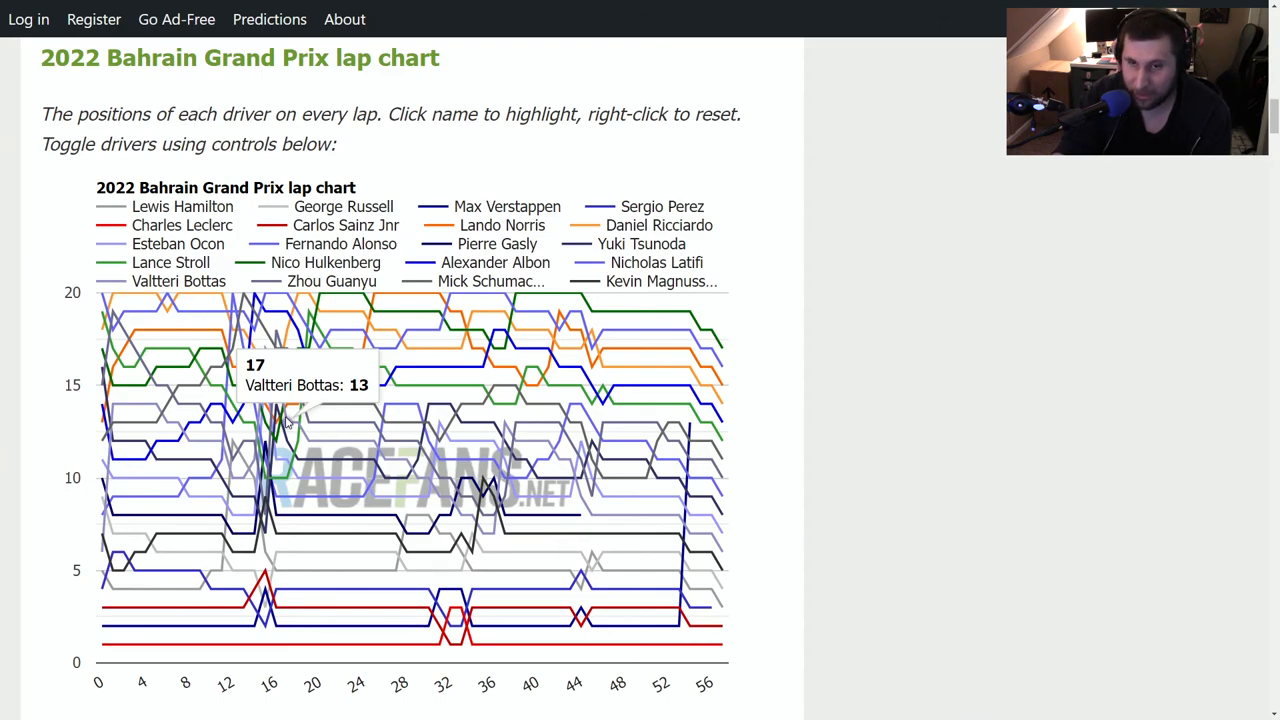
mouse_move(520, 444)
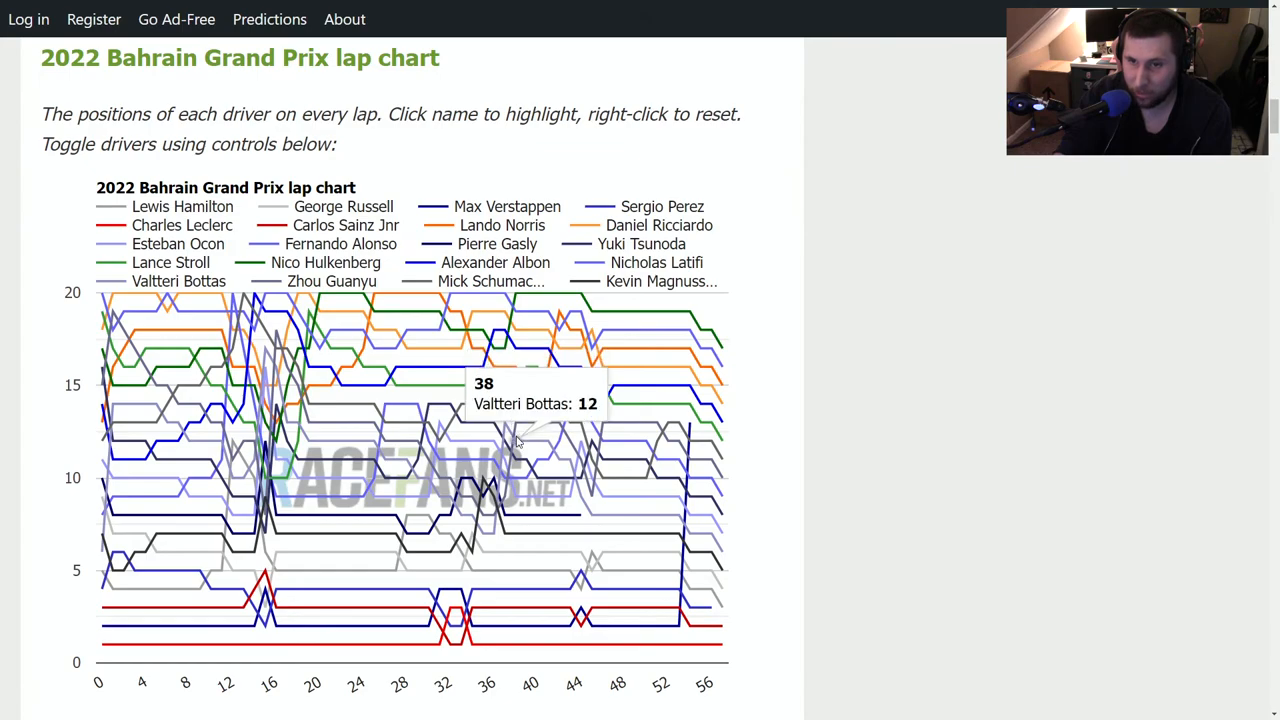
mouse_move(496, 536)
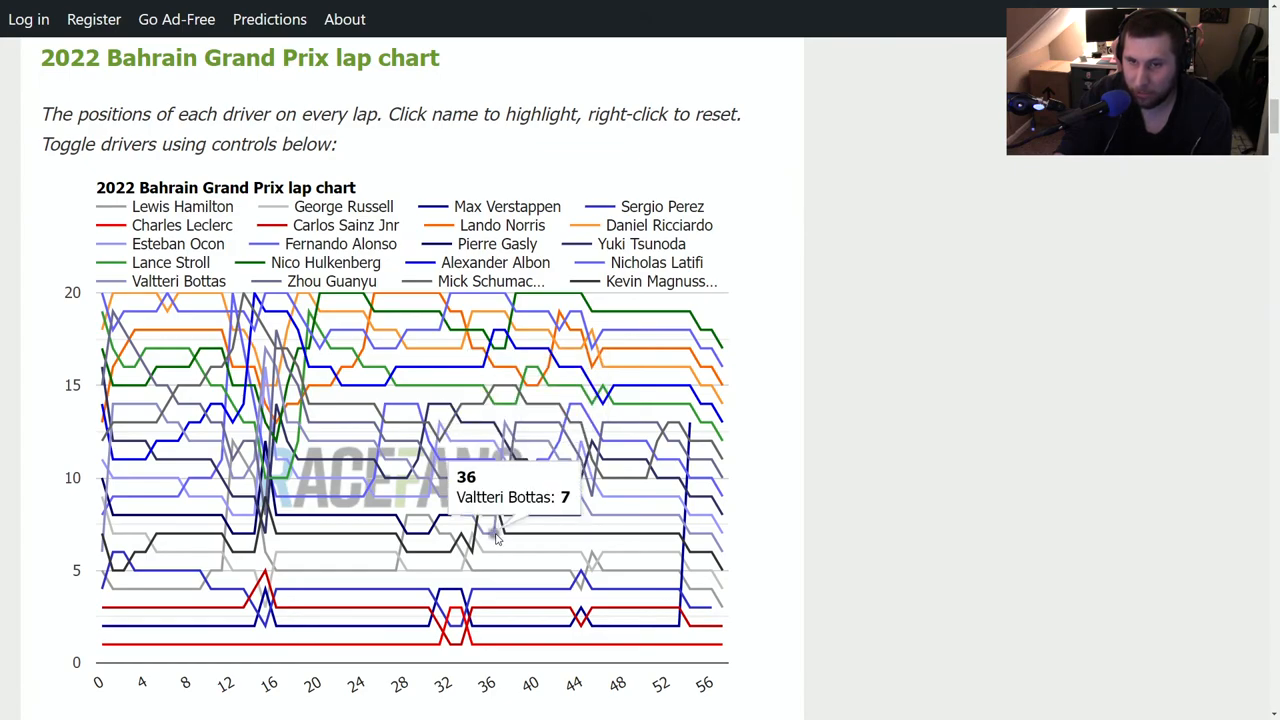
mouse_move(276, 388)
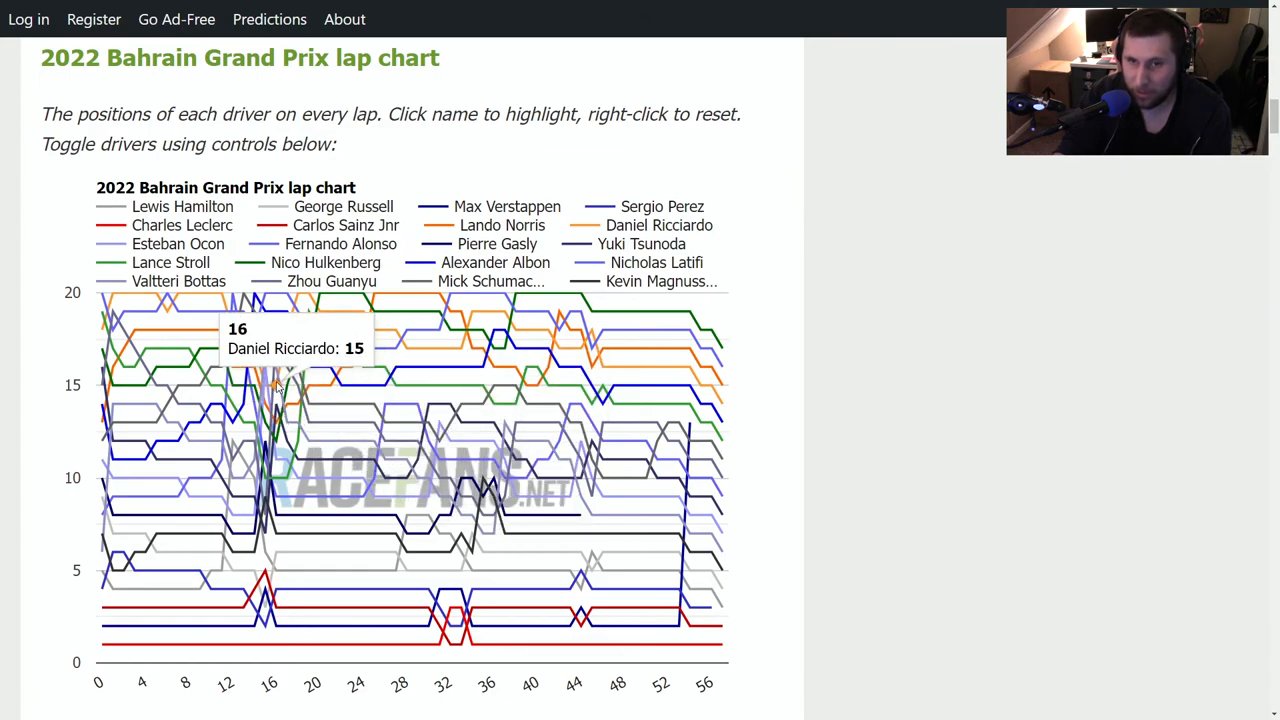
mouse_move(300, 424)
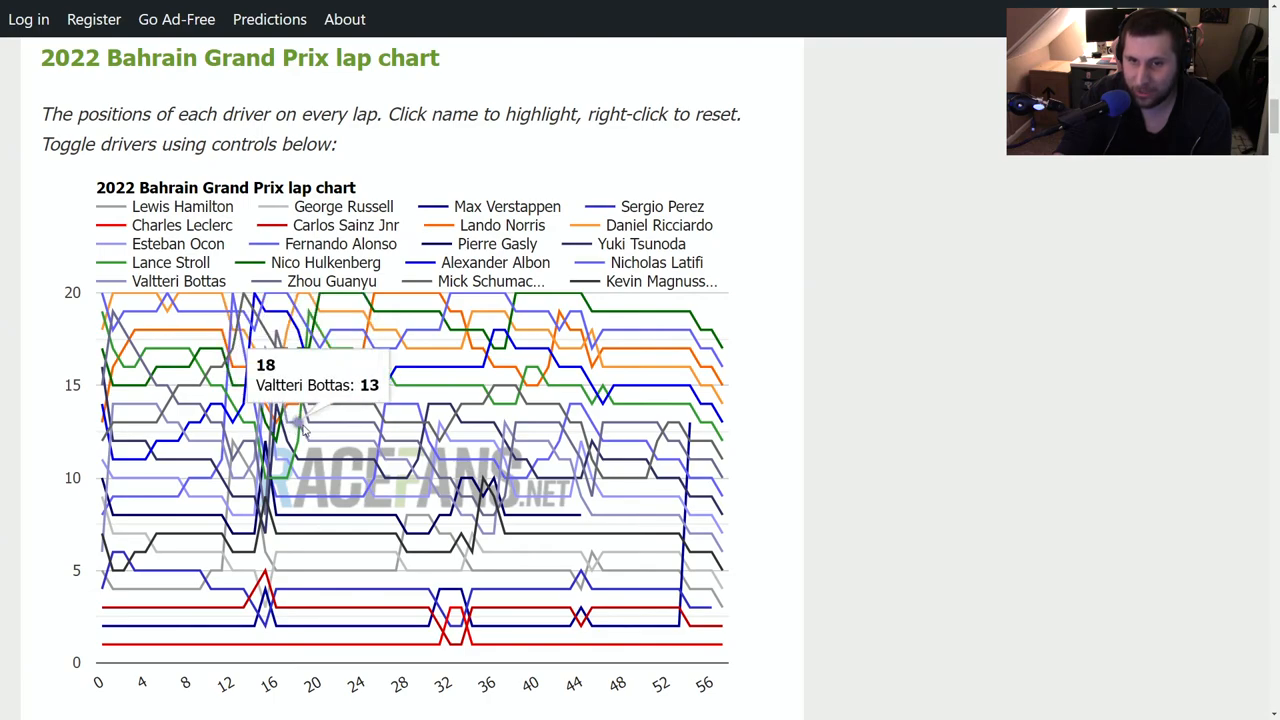
mouse_move(290, 424)
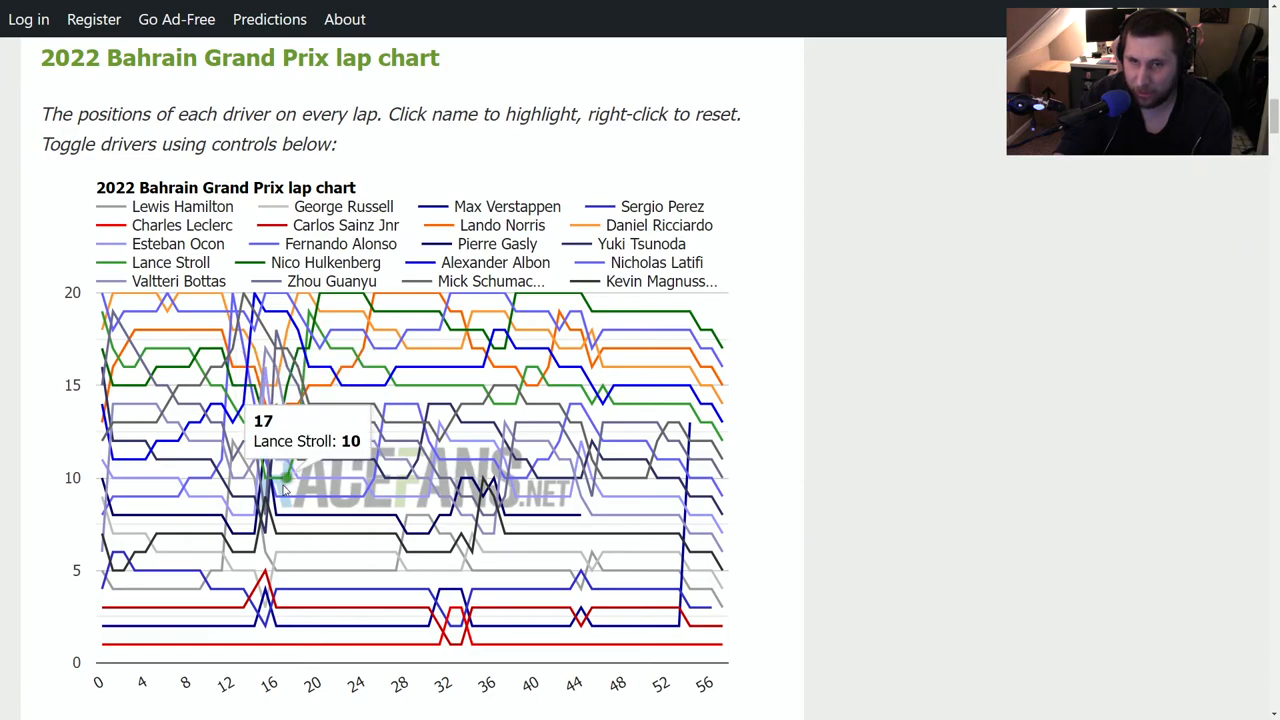
mouse_move(310, 448)
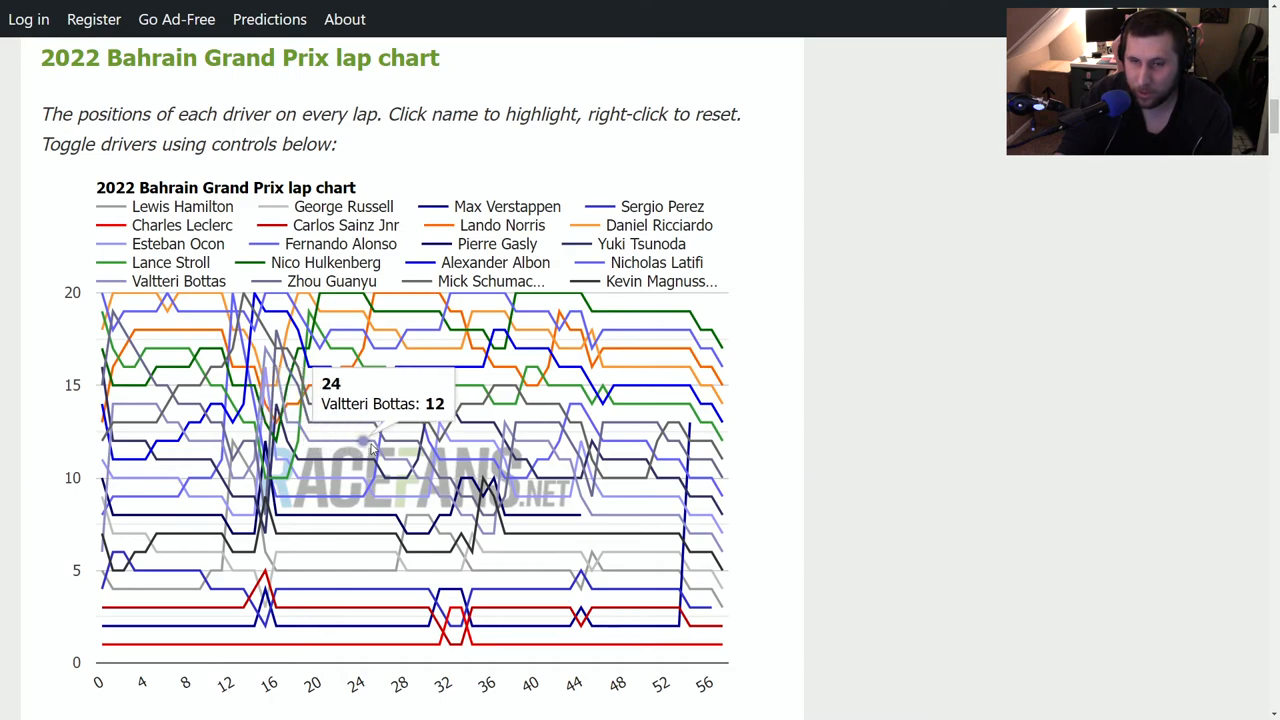
mouse_move(410, 480)
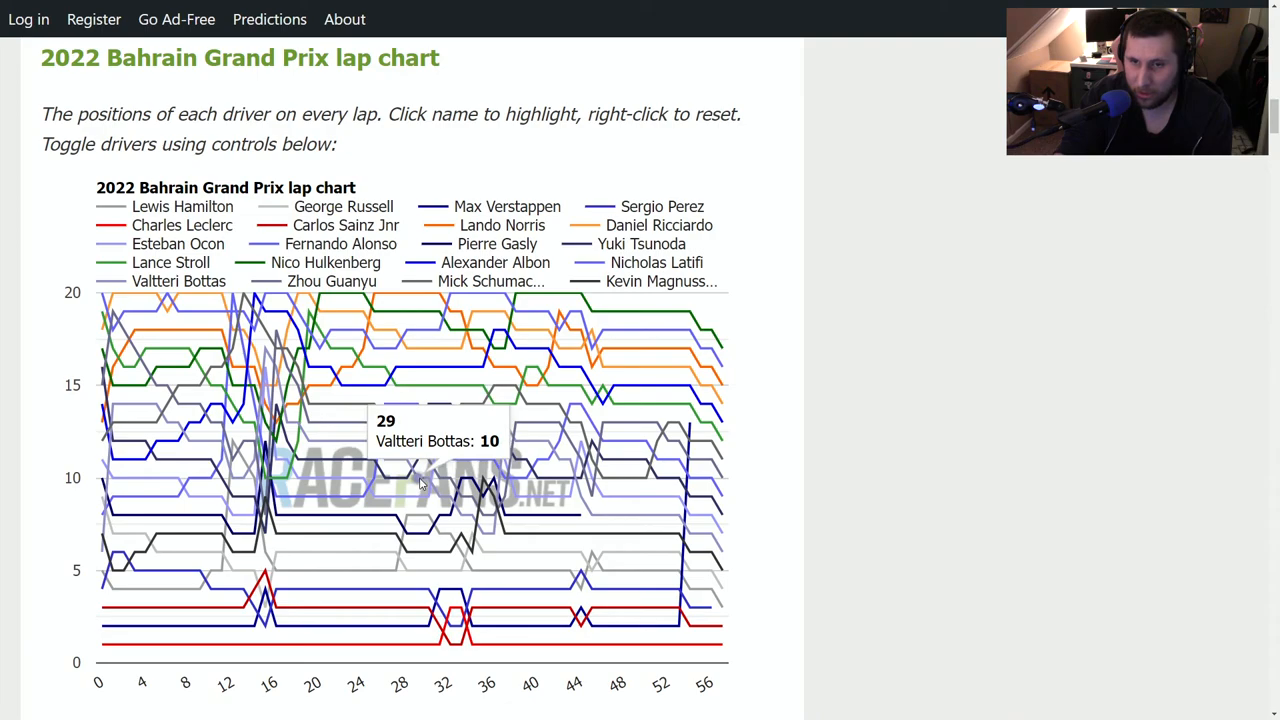
mouse_move(448, 504)
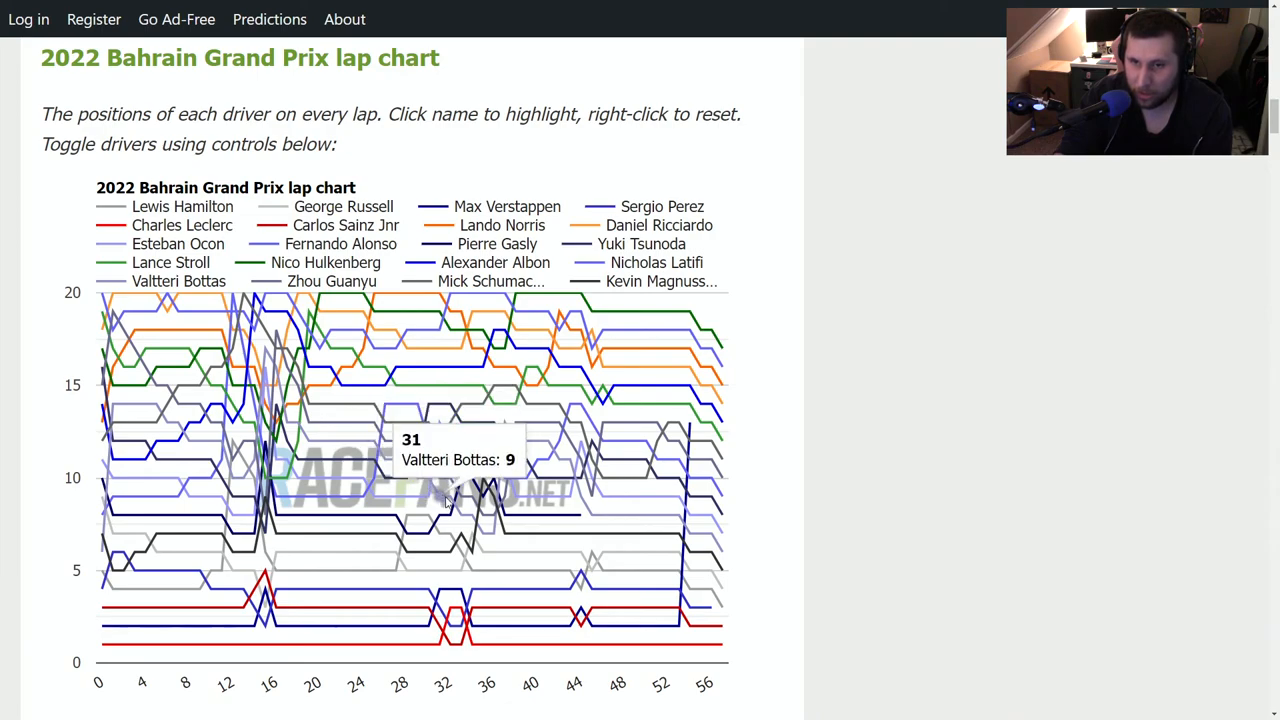
mouse_move(460, 516)
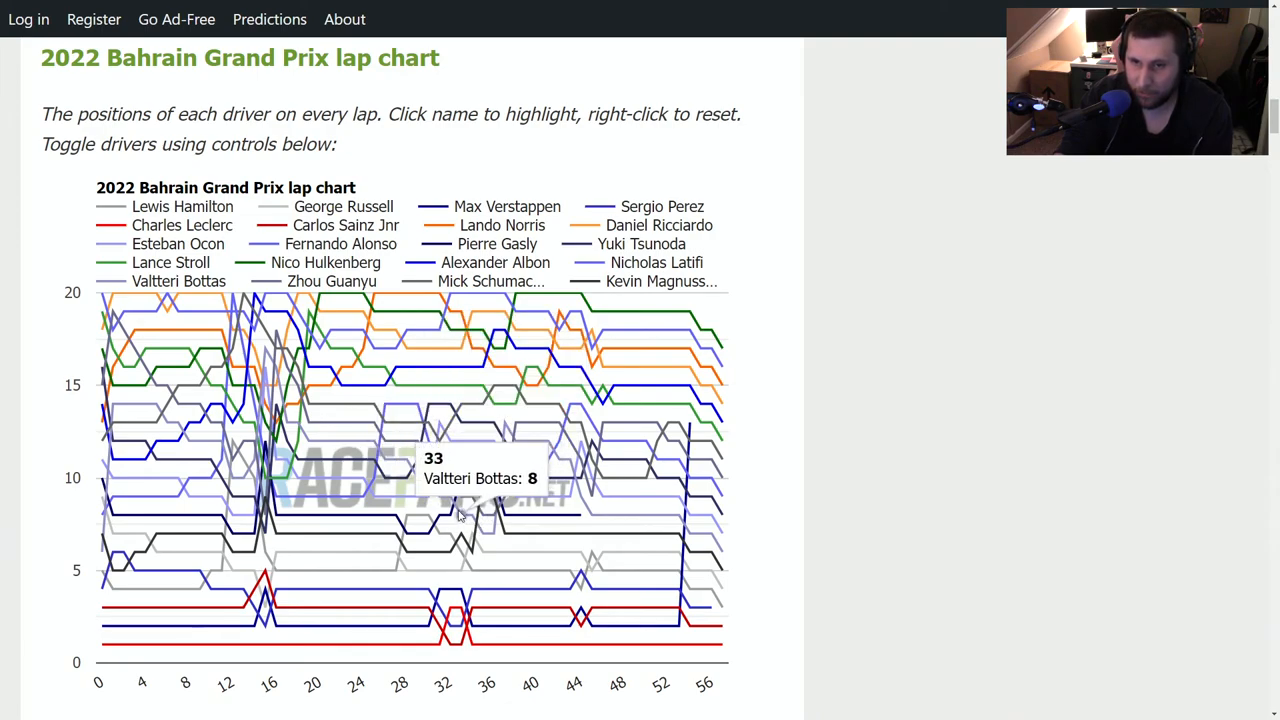
mouse_move(452, 504)
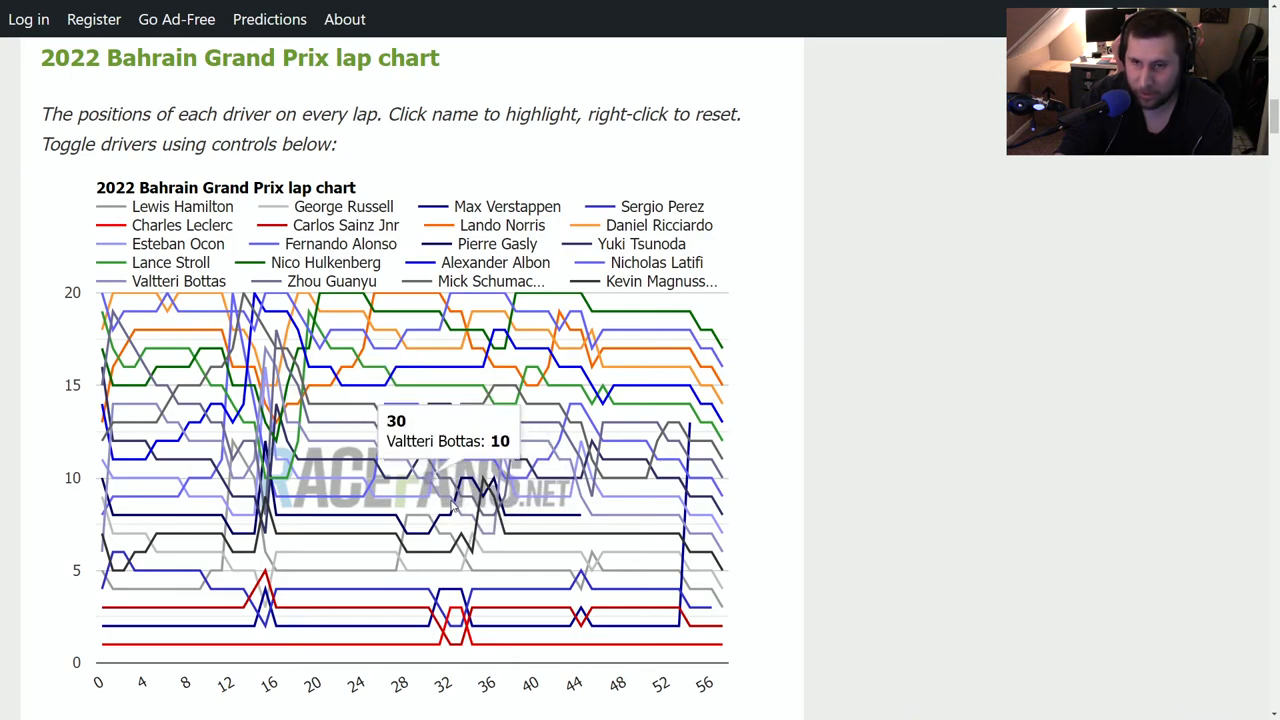
mouse_move(484, 530)
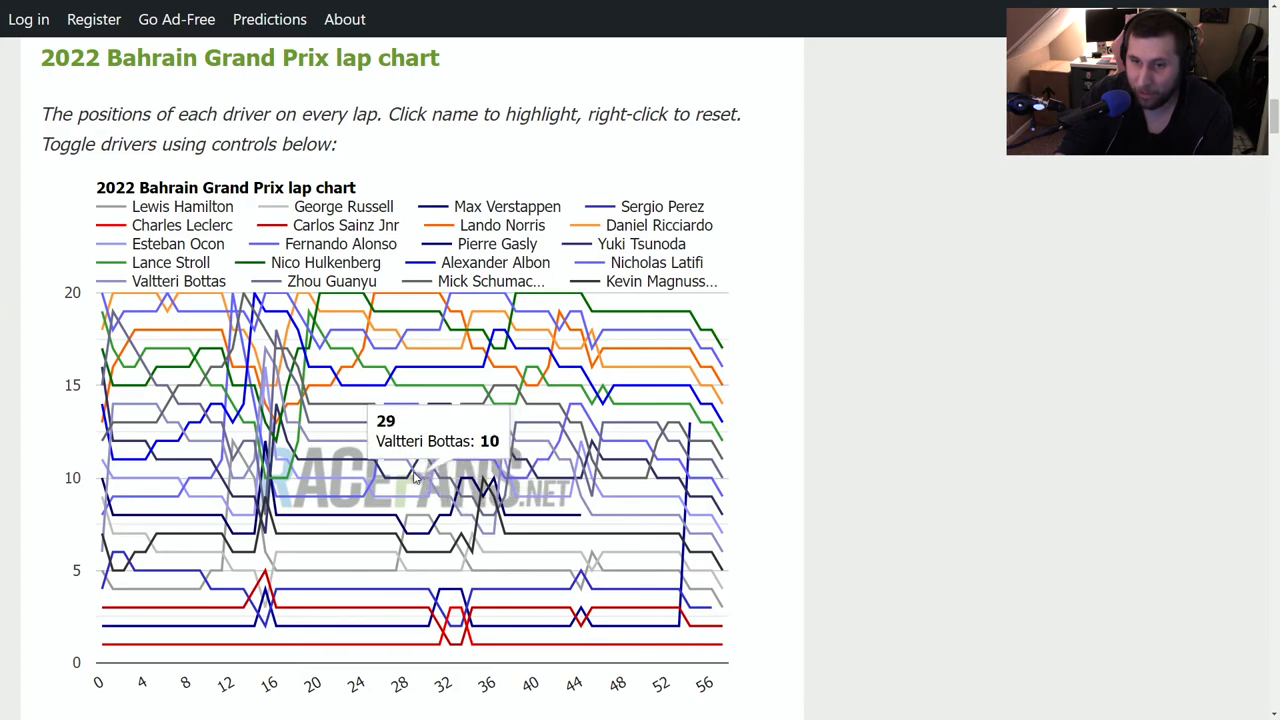
mouse_move(480, 530)
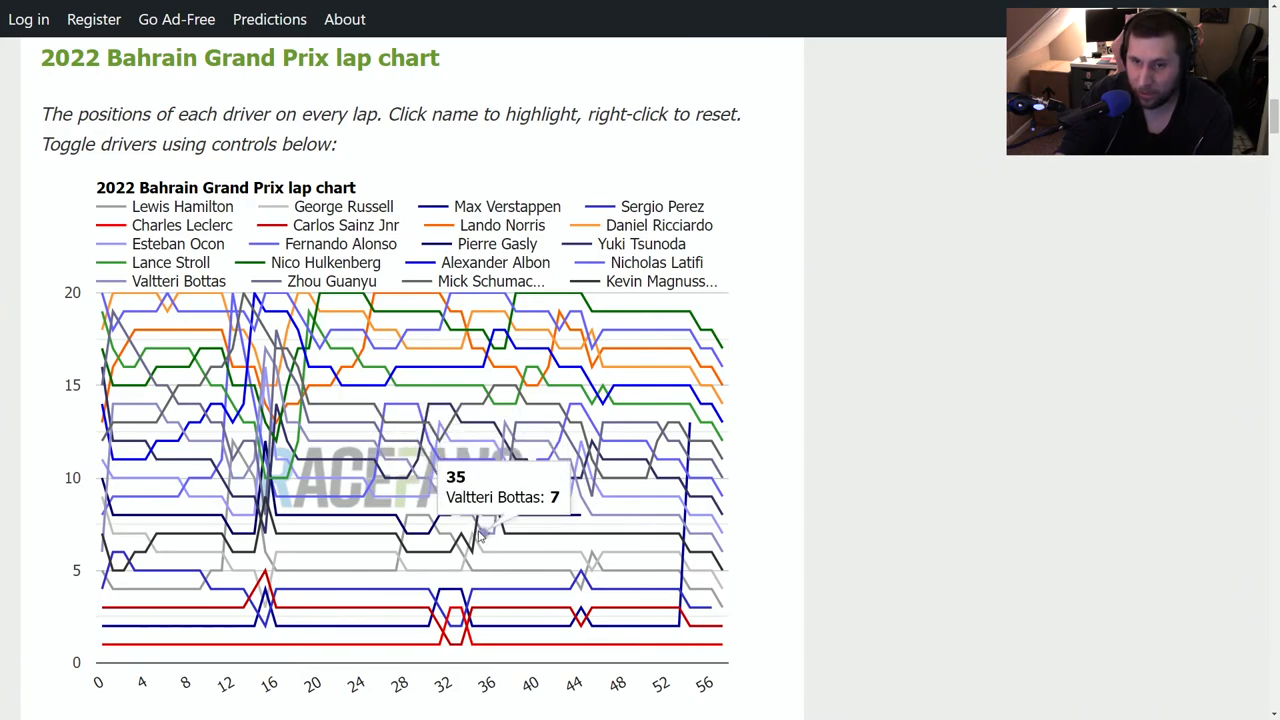
mouse_move(492, 536)
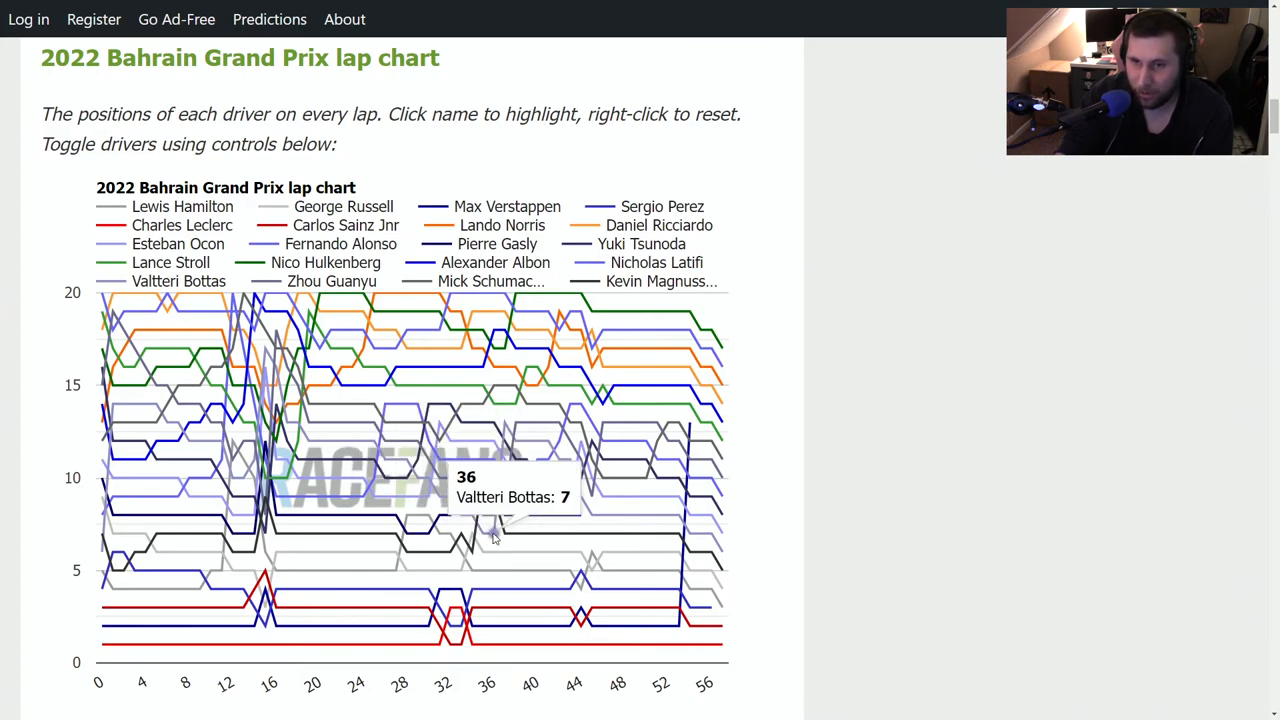
mouse_move(500, 400)
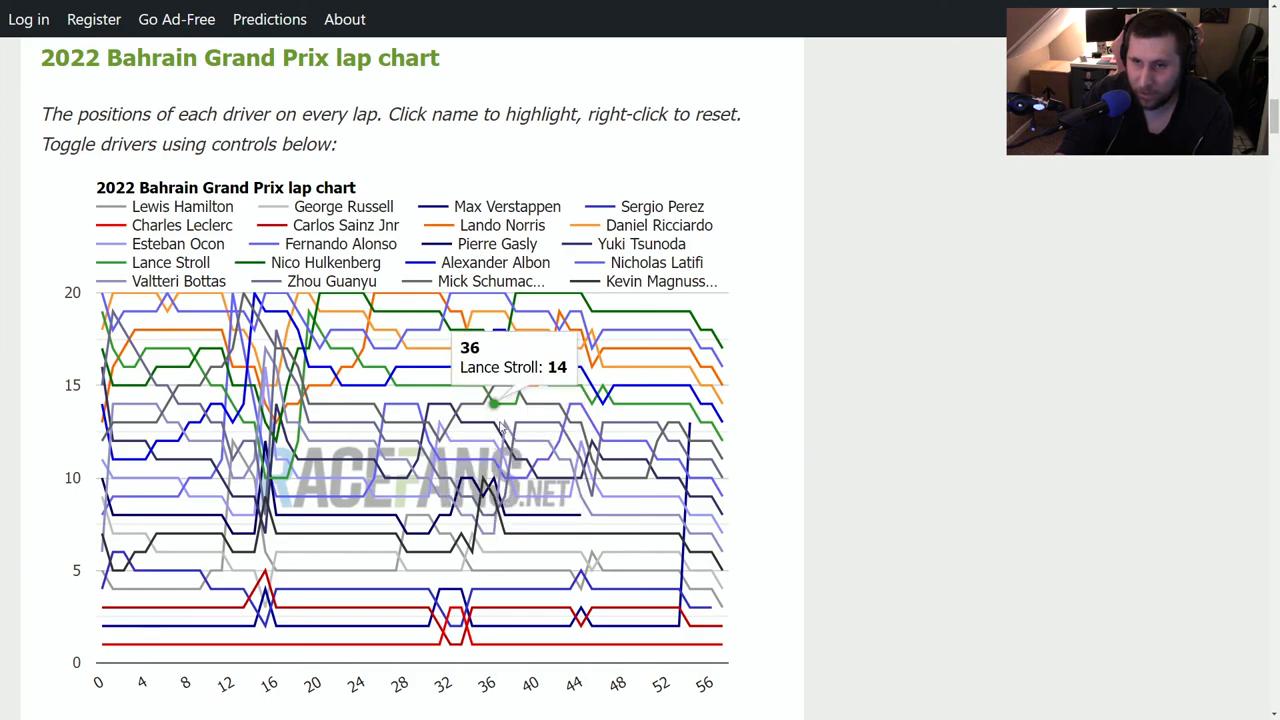
mouse_move(510, 430)
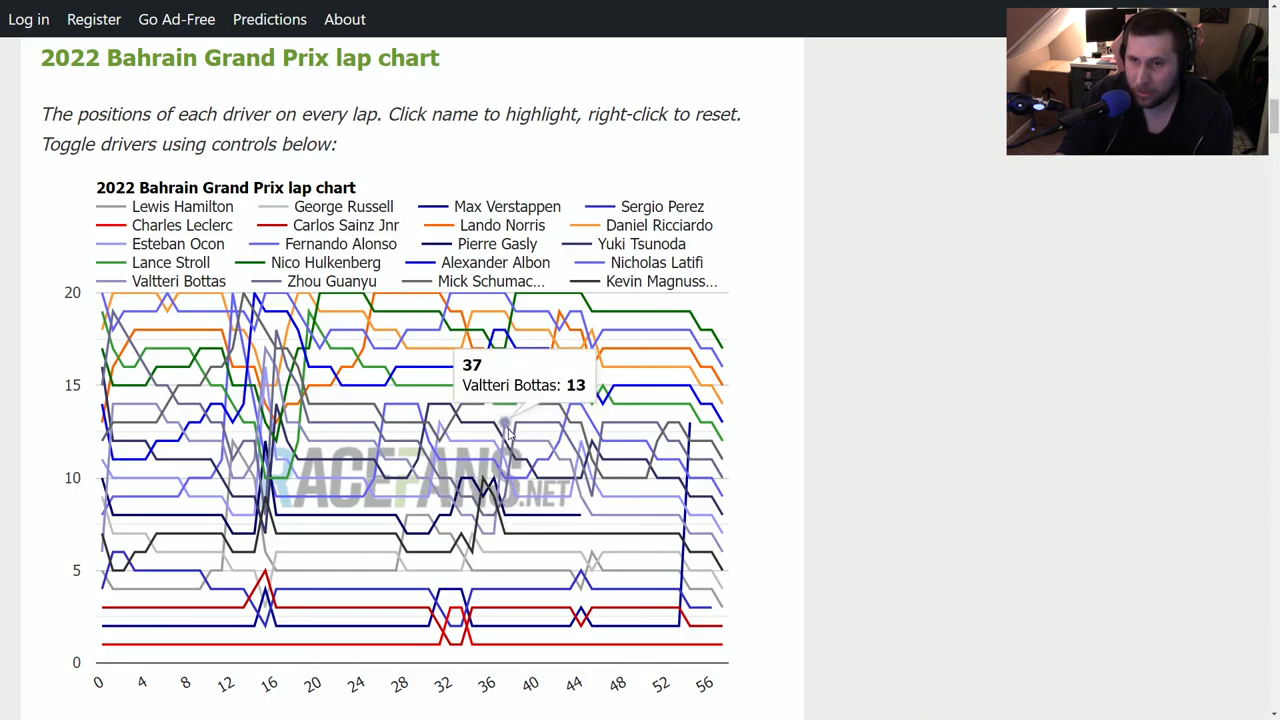
mouse_move(512, 430)
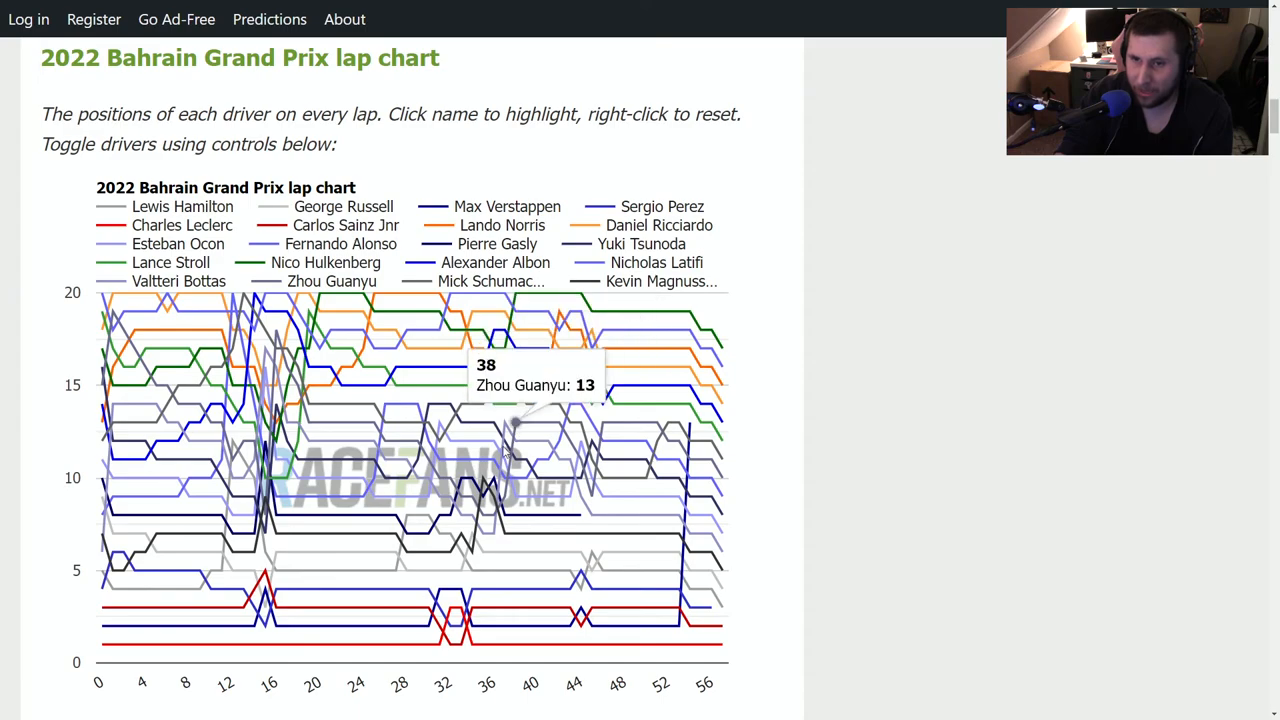
mouse_move(588, 504)
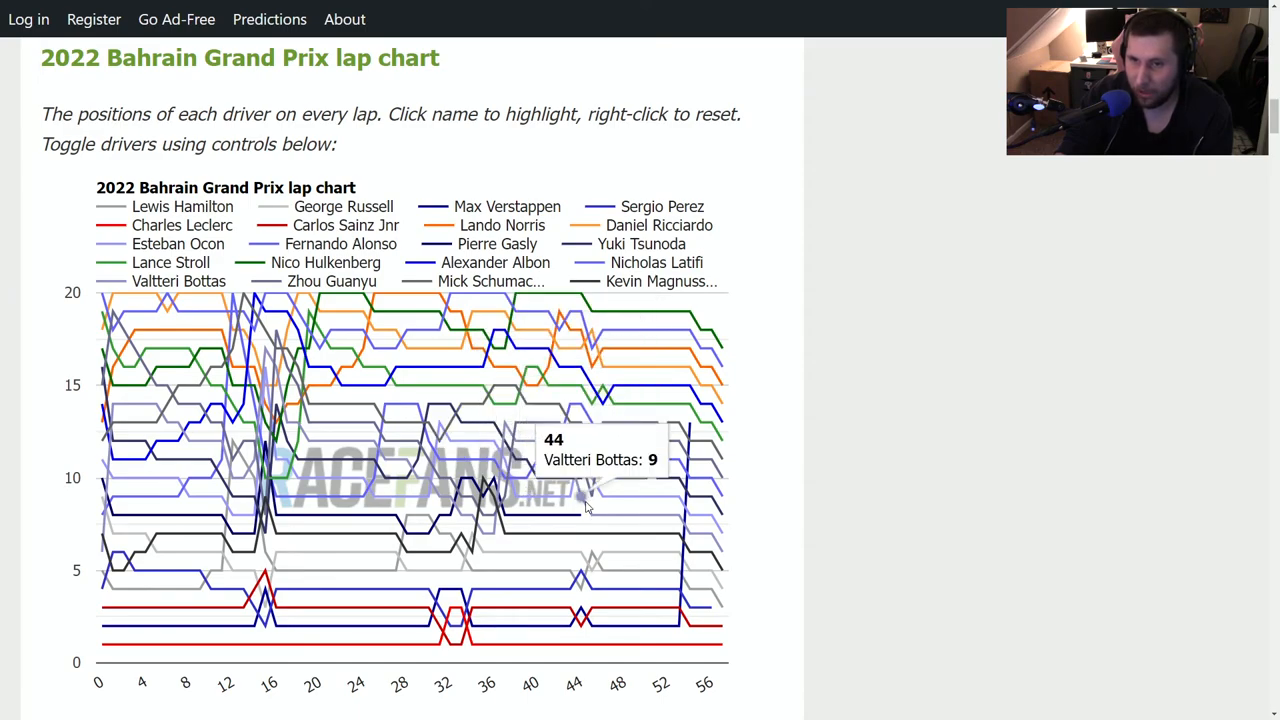
mouse_move(596, 518)
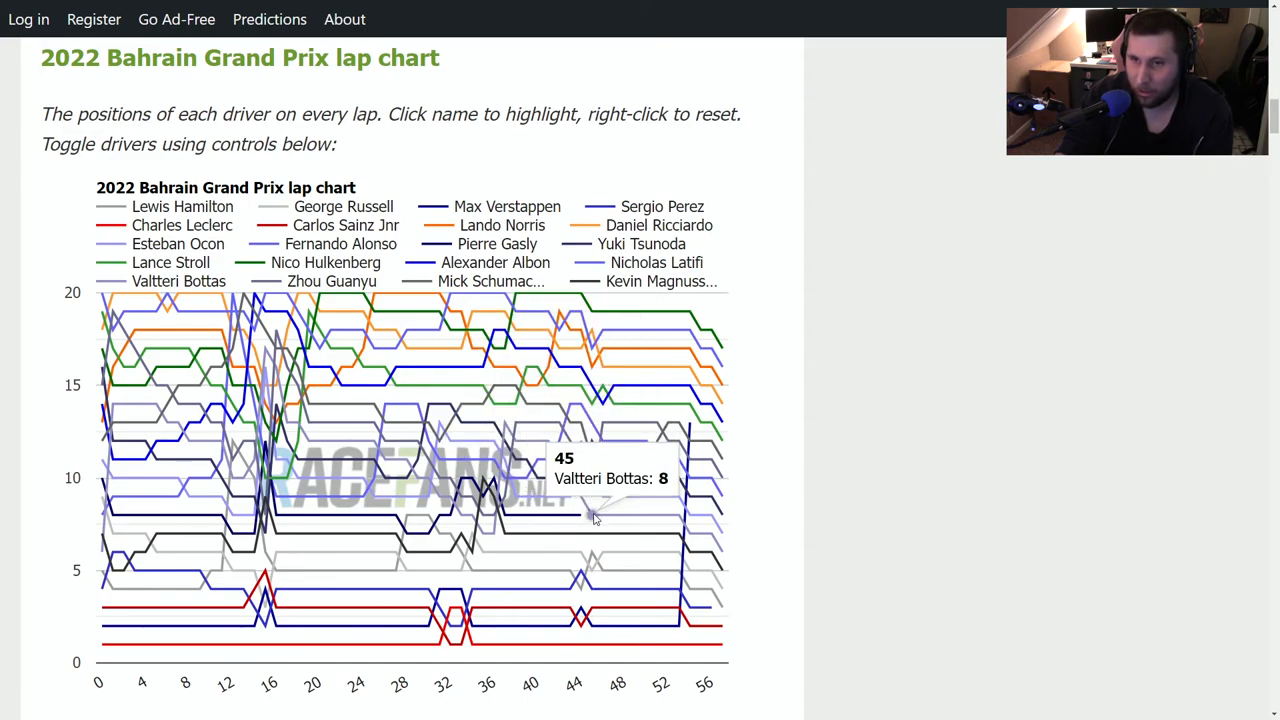
mouse_move(540, 460)
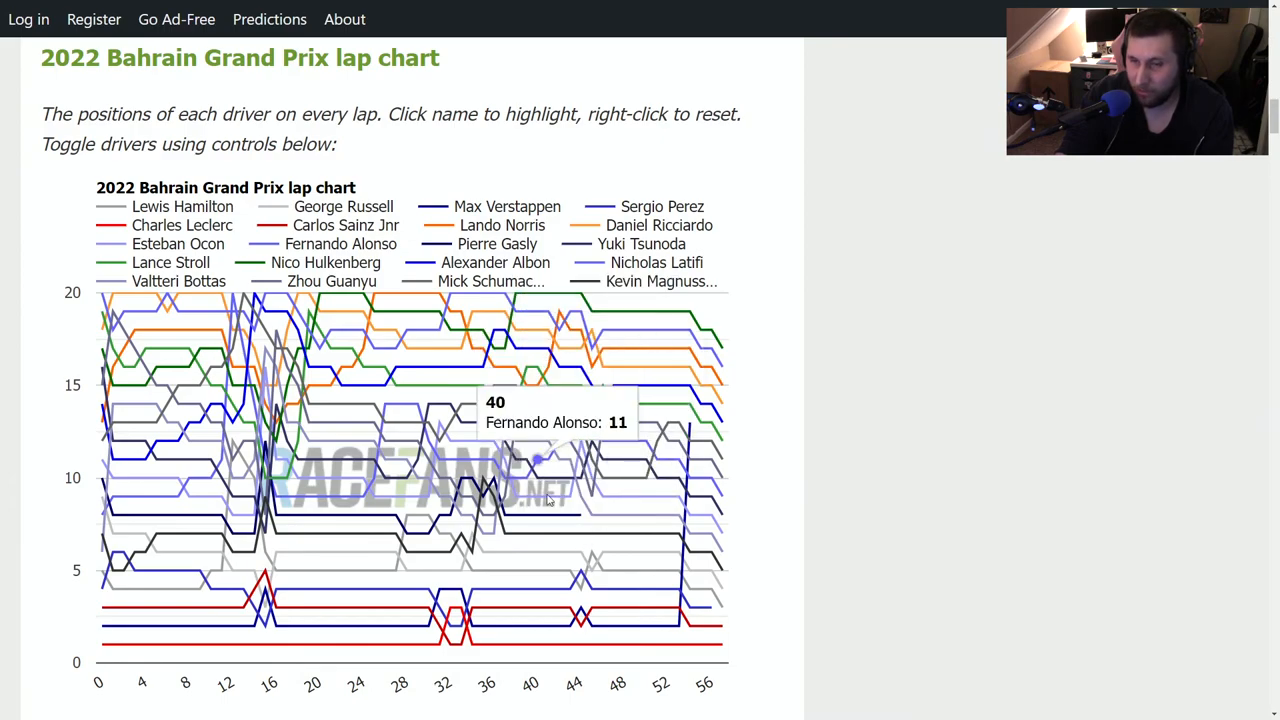
mouse_move(596, 520)
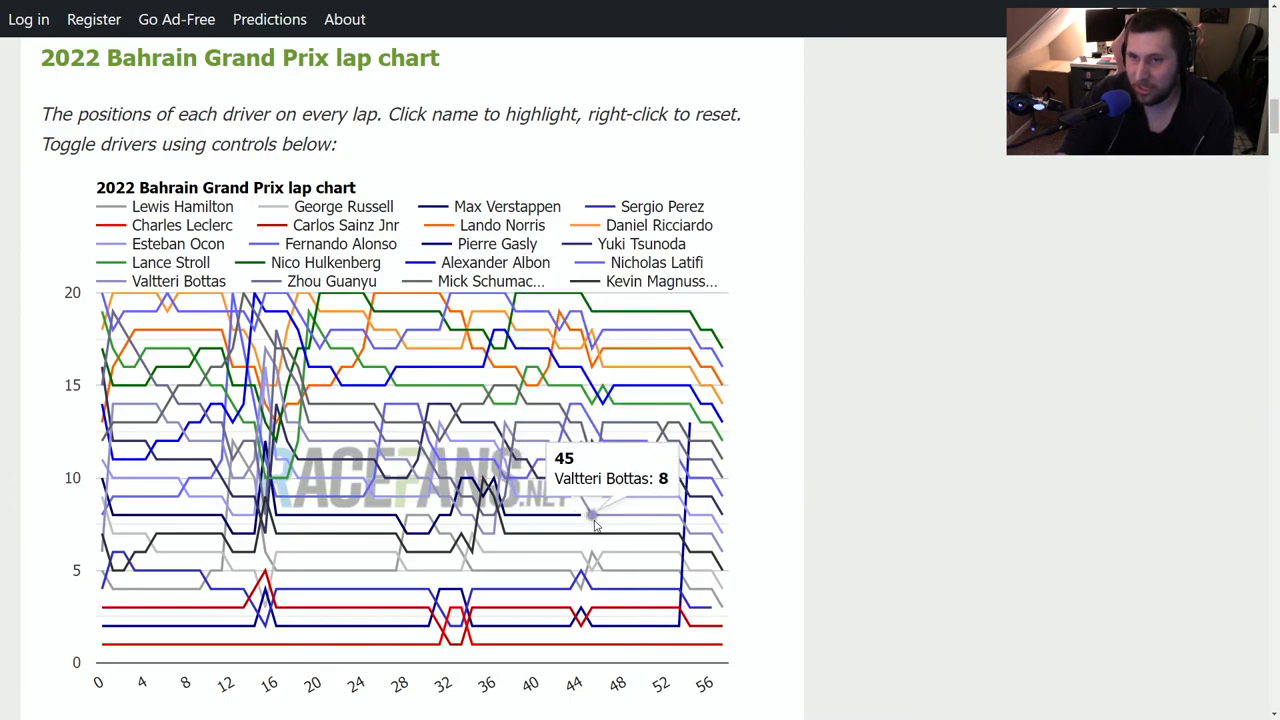
mouse_move(612, 516)
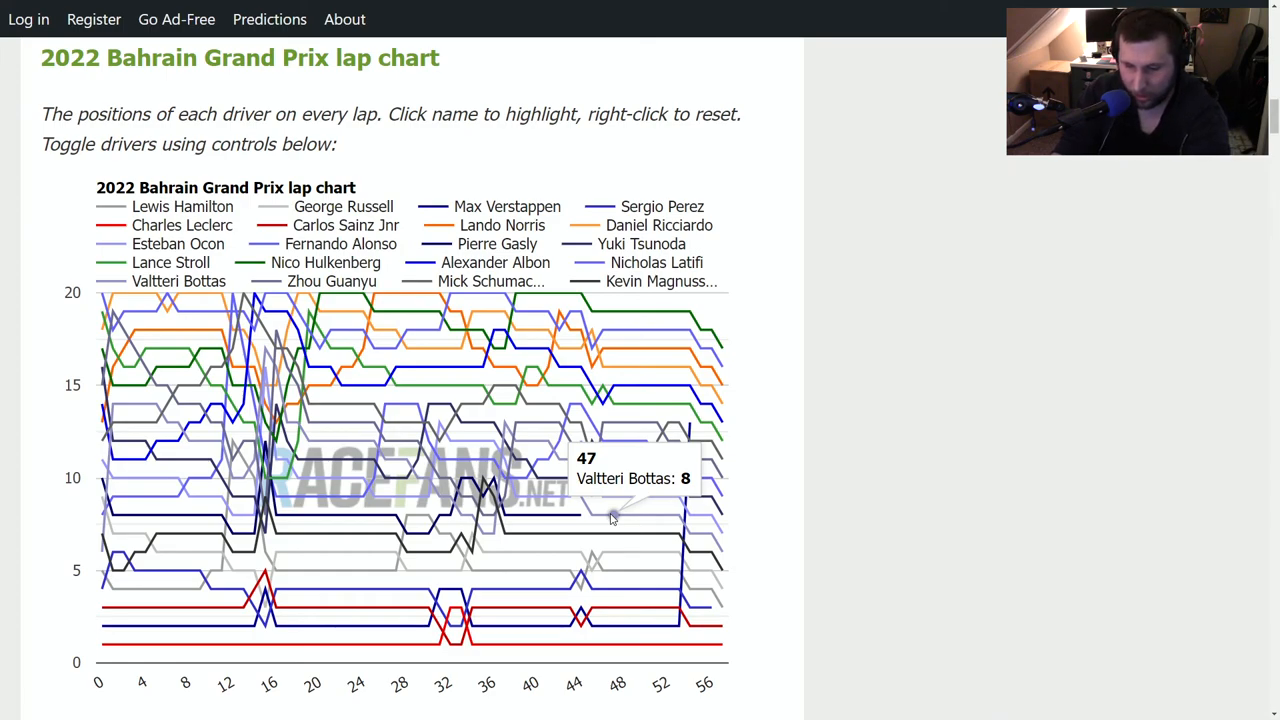
mouse_move(638, 516)
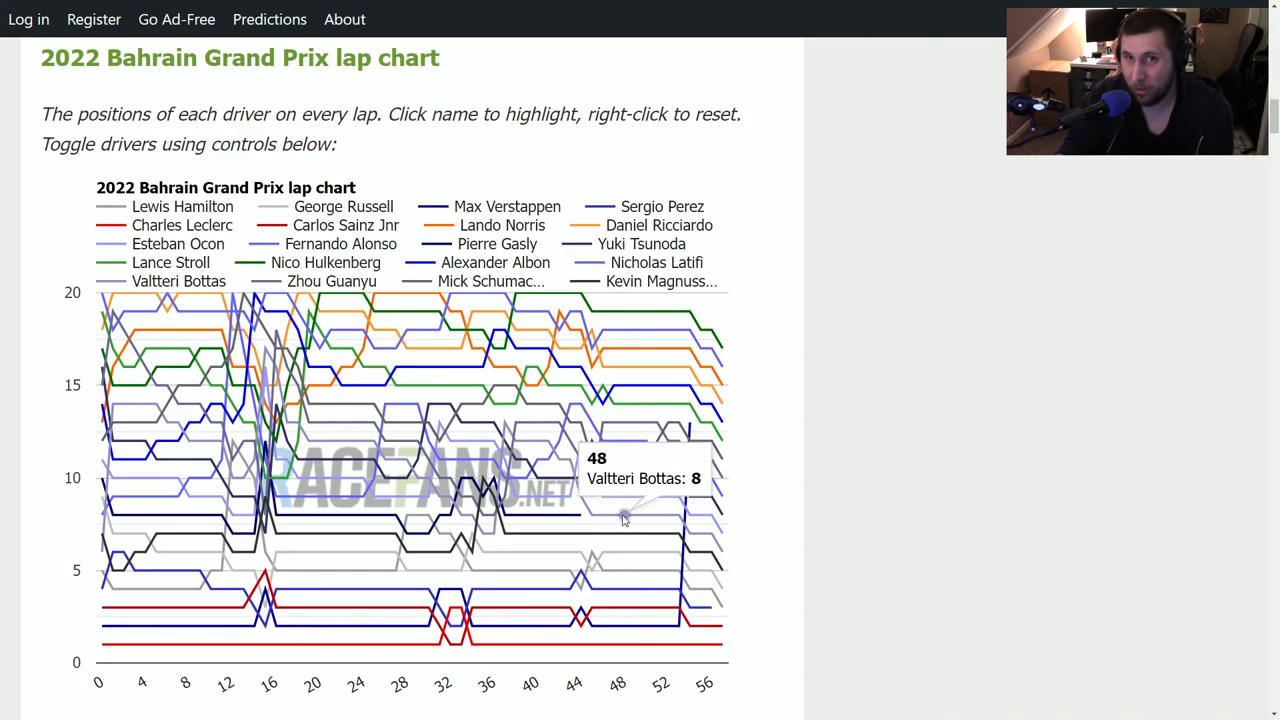
mouse_move(636, 518)
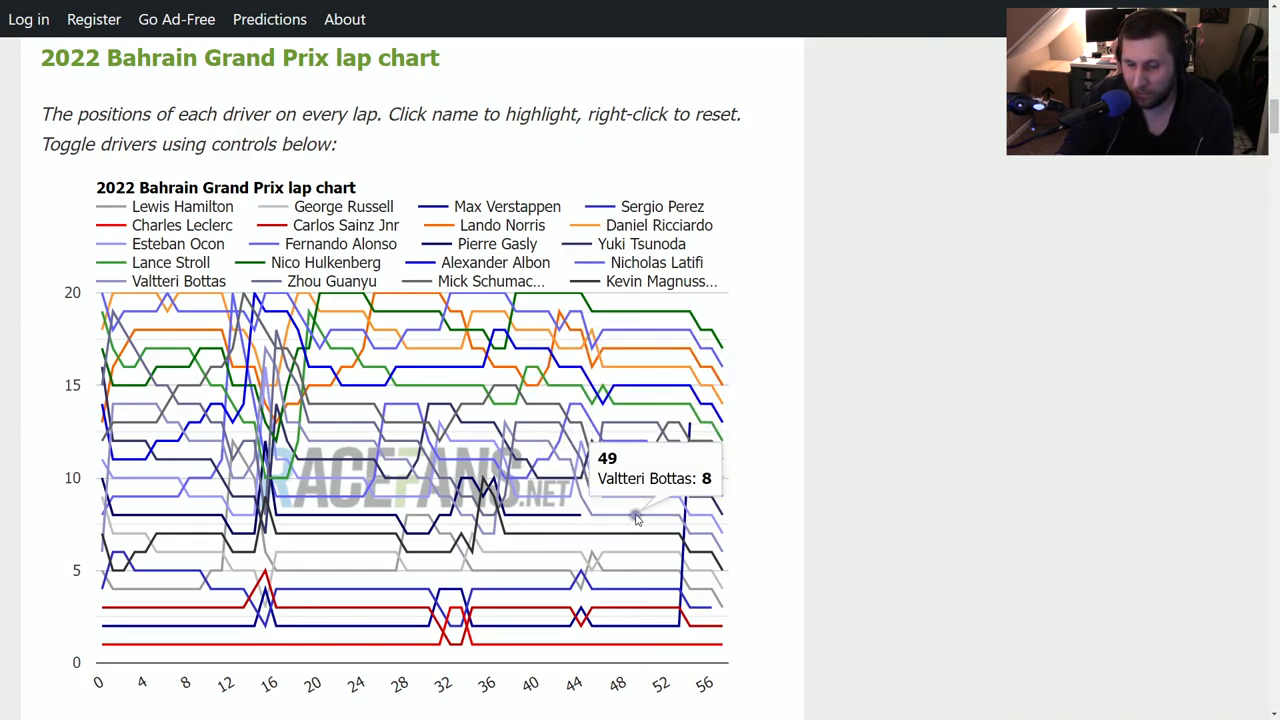
mouse_move(624, 520)
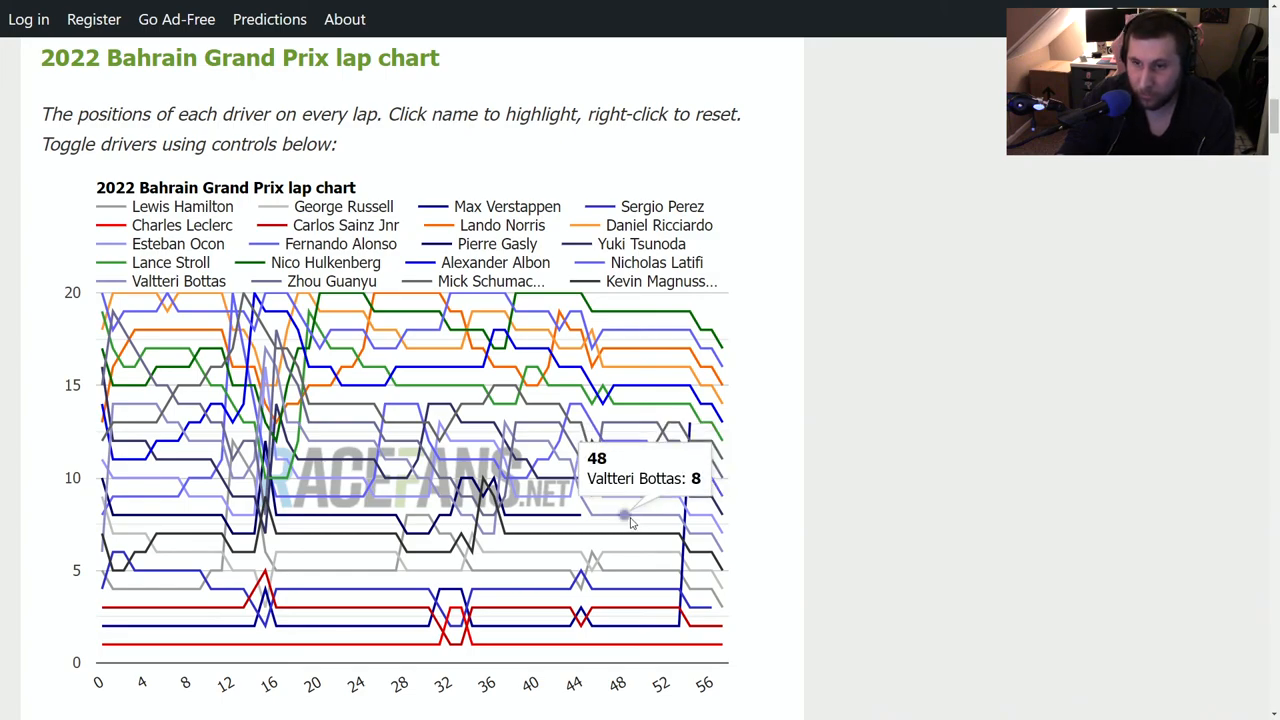
mouse_move(710, 552)
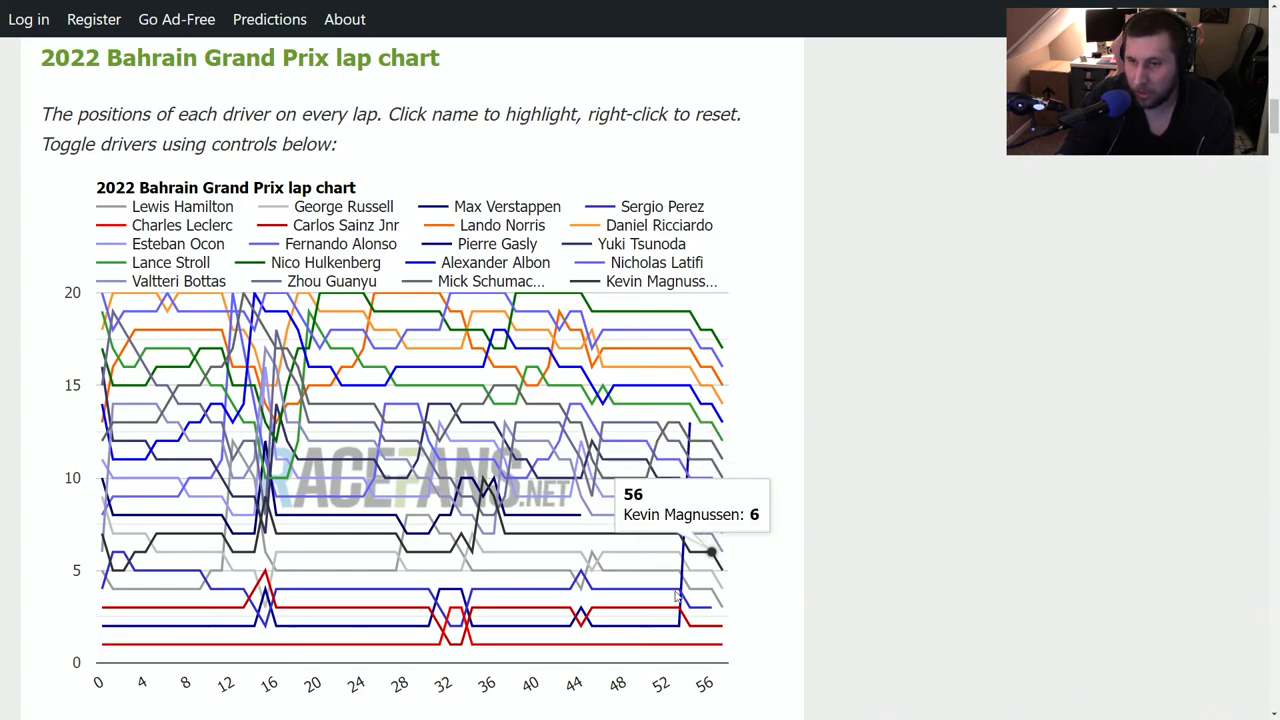
mouse_move(800, 478)
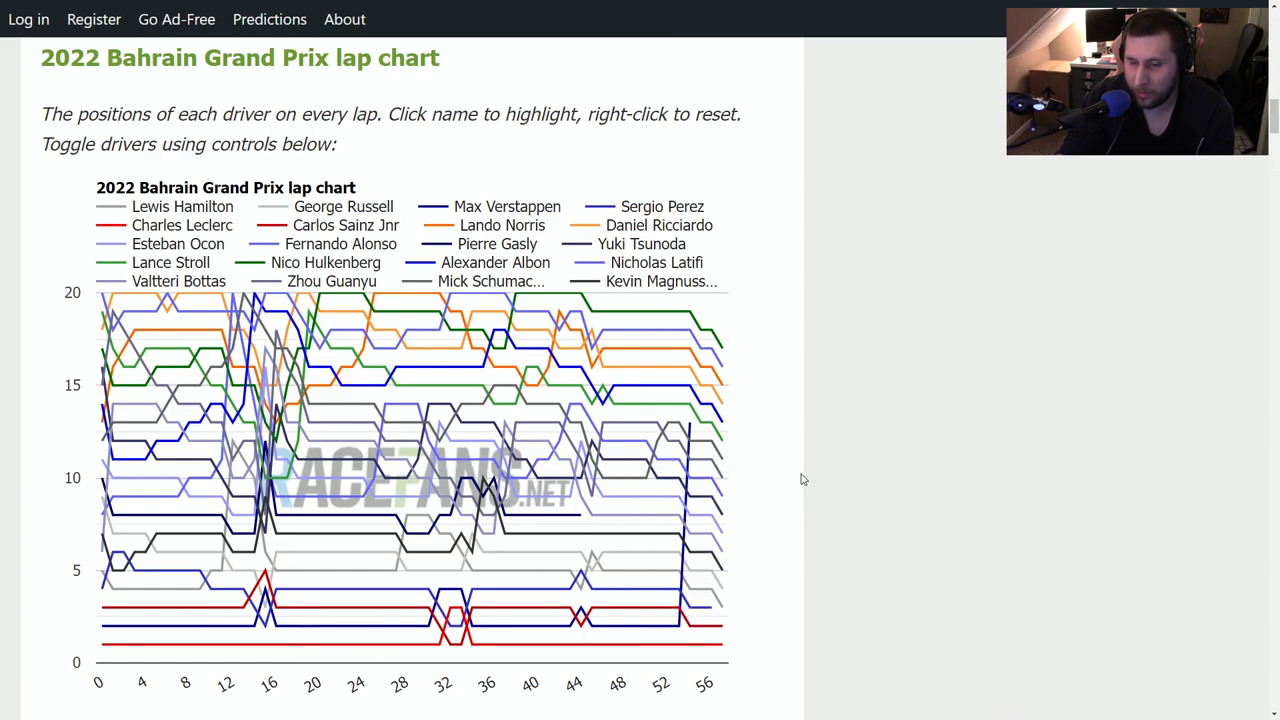
mouse_move(220, 480)
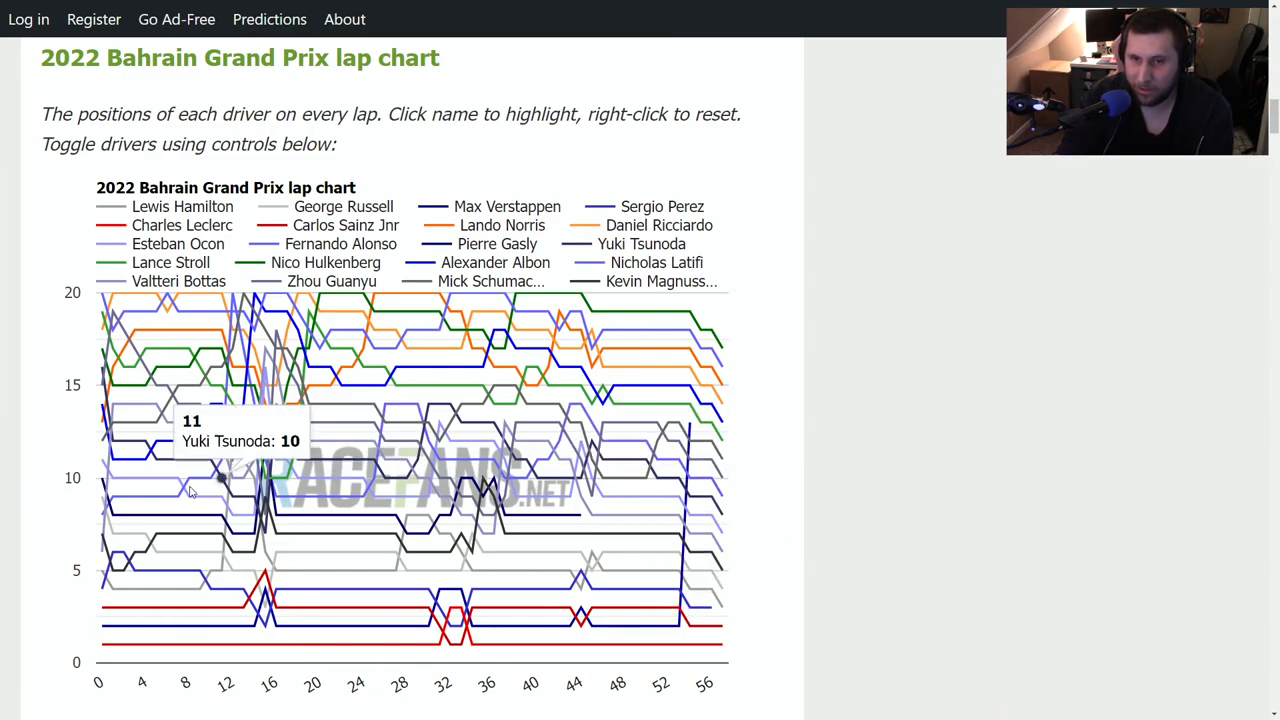